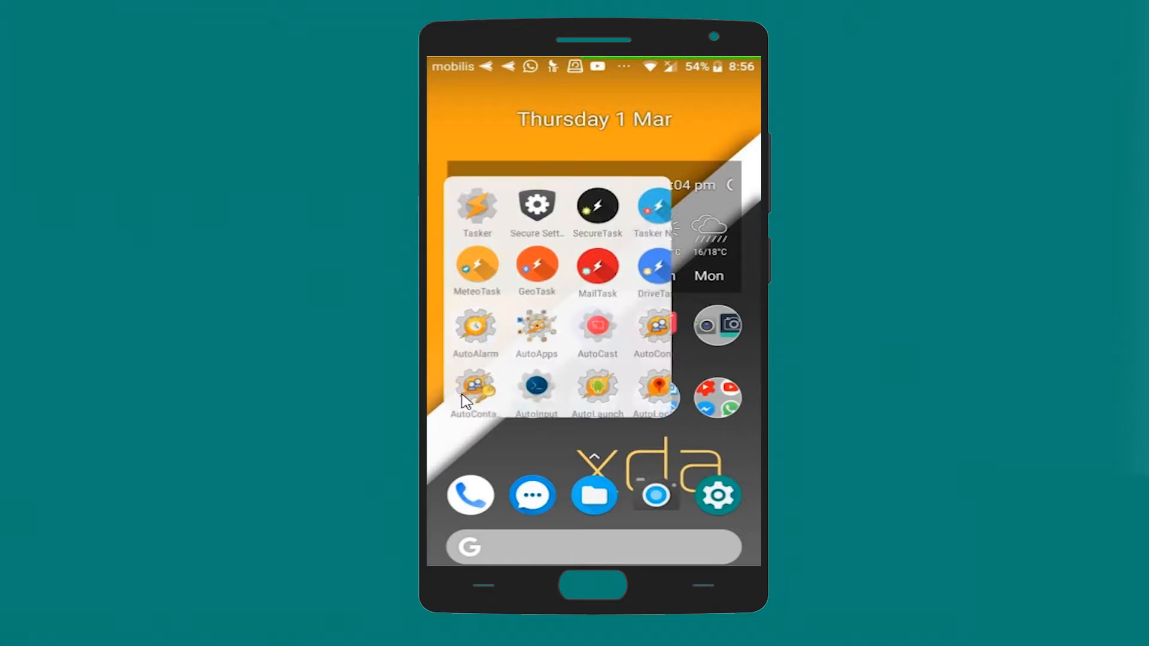
Launch Tasker from the apps folder onto its Profiles list.
click(477, 205)
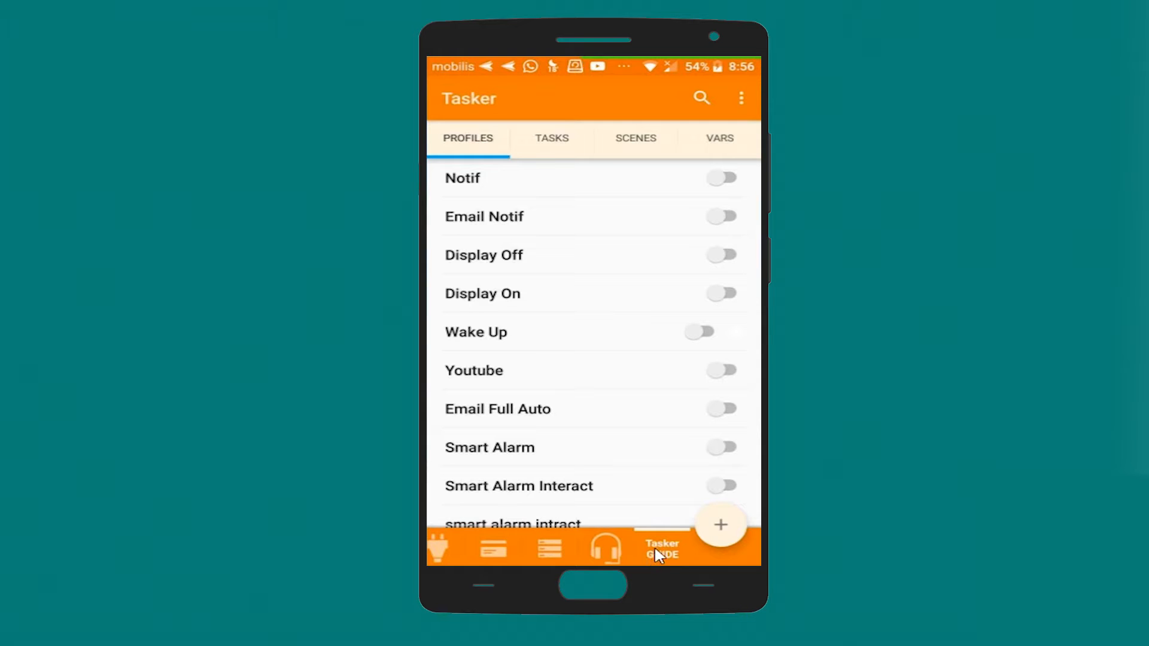
scroll(down, 3)
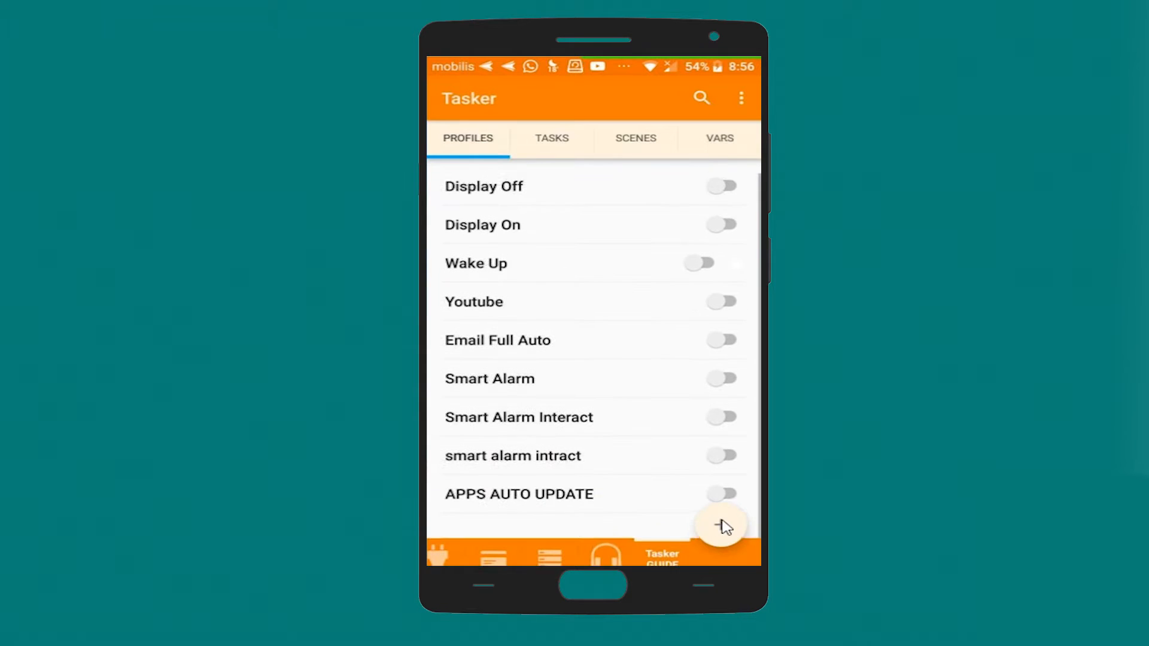
Create a new profile named 'wether and trafic' and confirm the name.
click(719, 523)
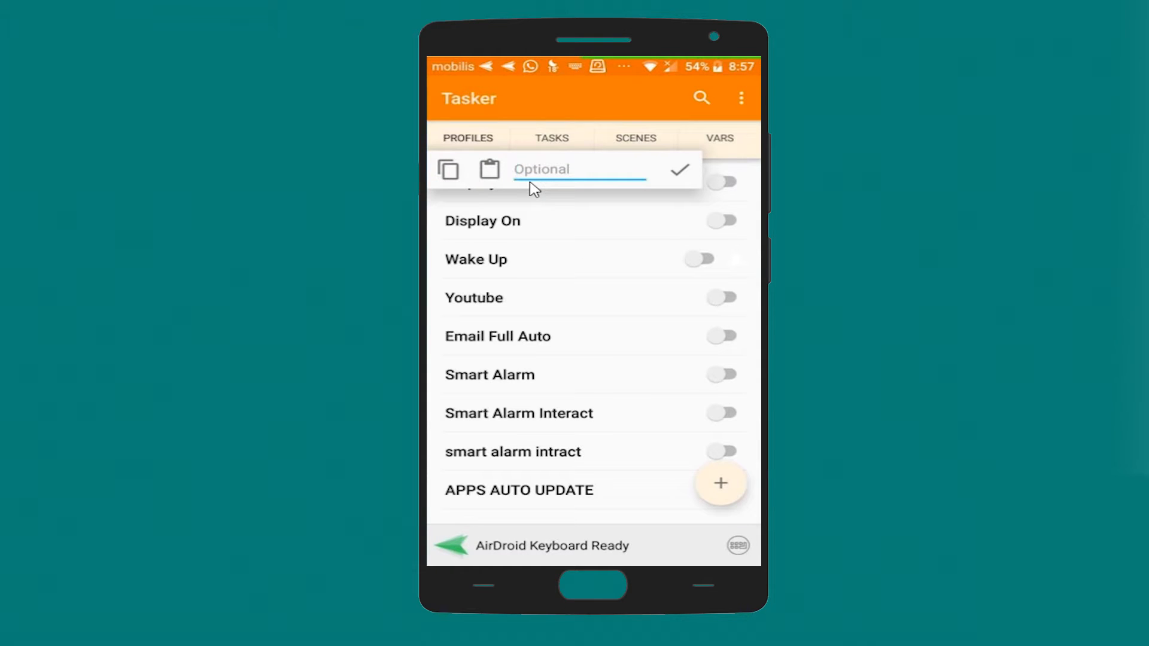
text(wether)
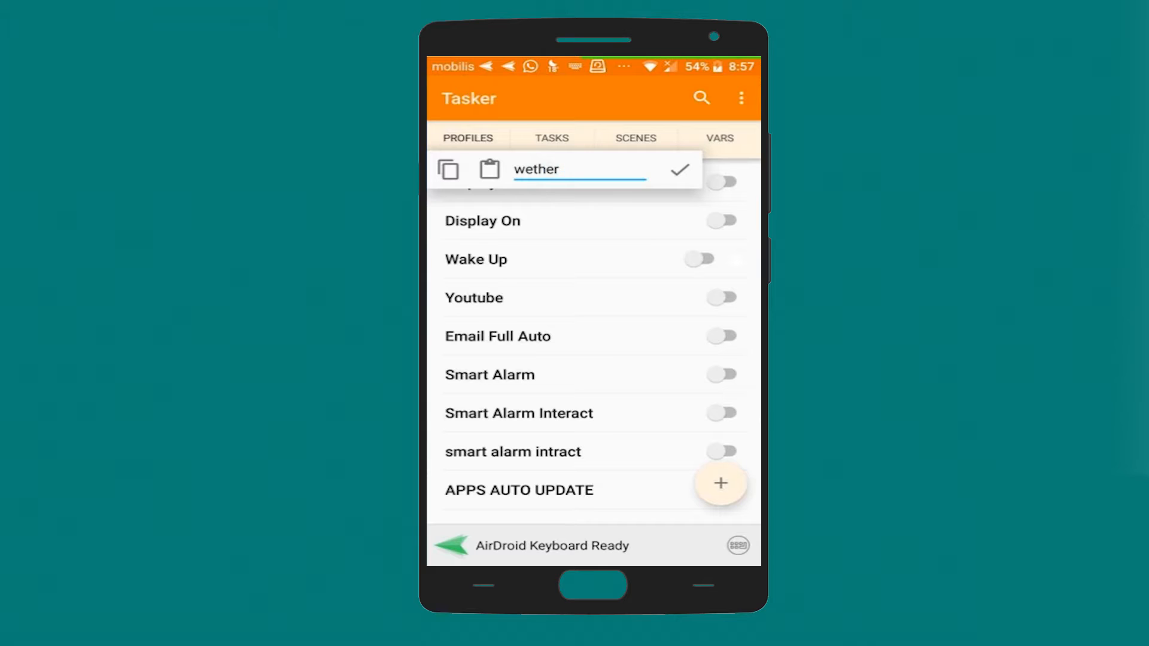
text(and)
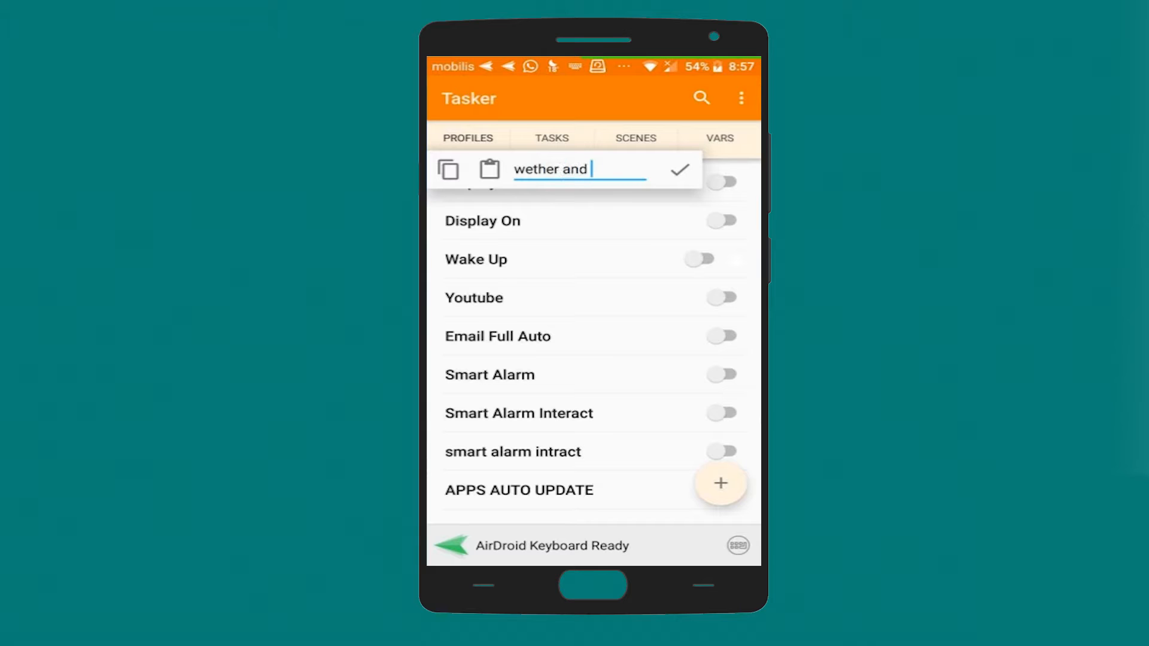
text(tra)
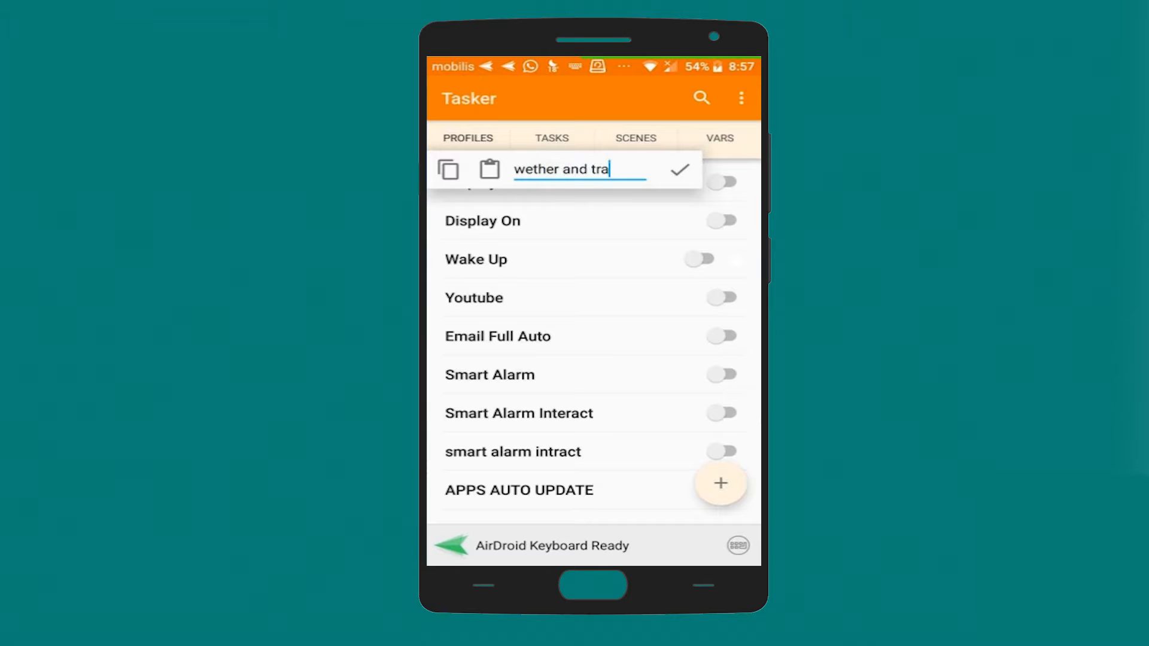
text(fic)
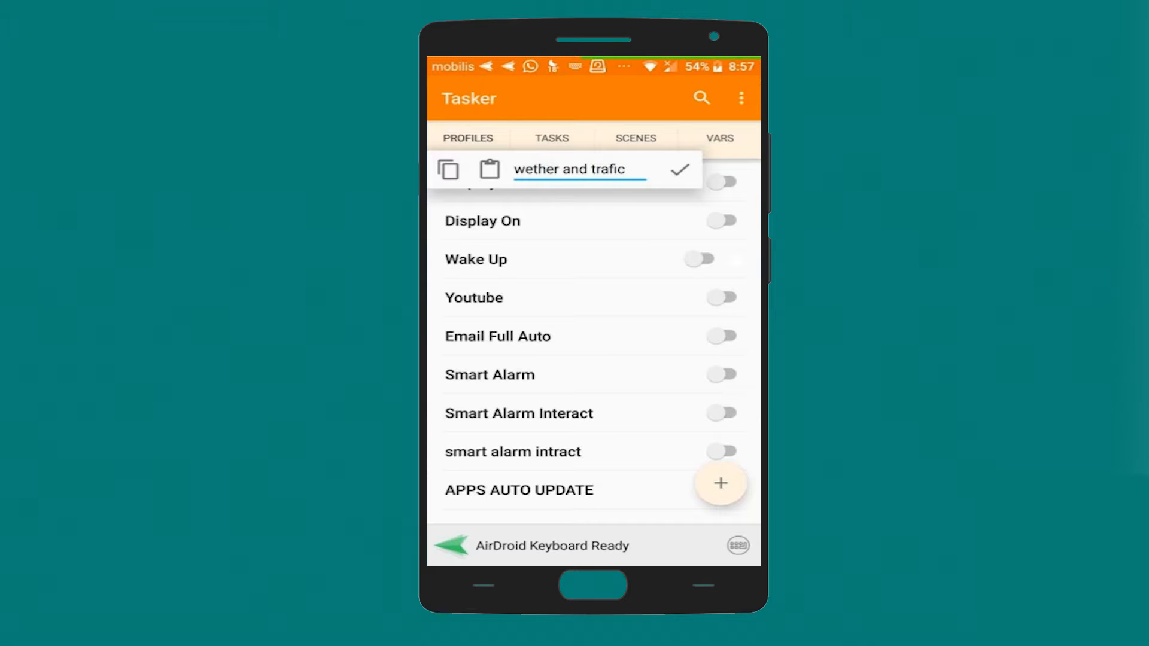
click(677, 169)
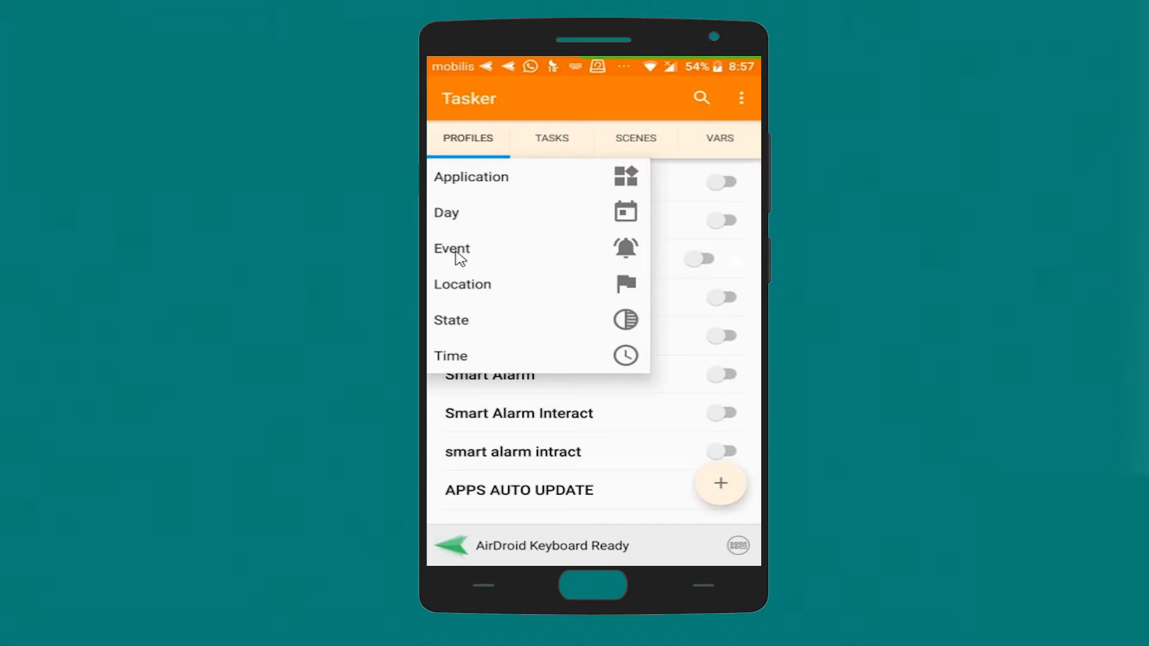
Choose an Event context in the Plugin category and browse the event plugin list.
click(451, 249)
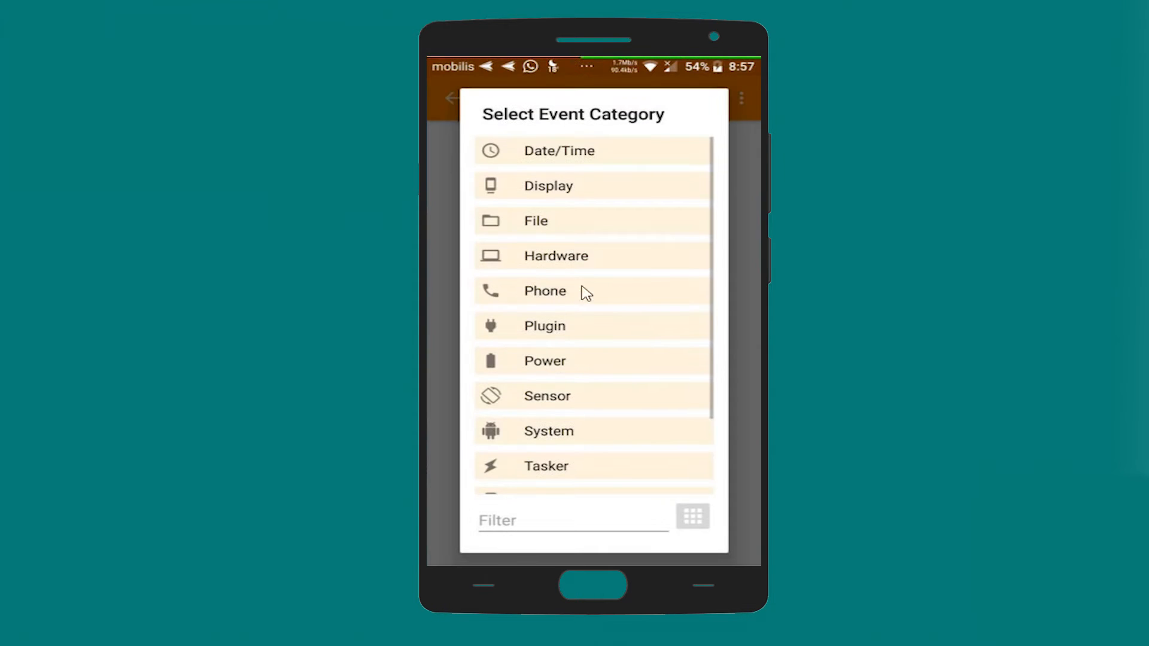
scroll(down, 3)
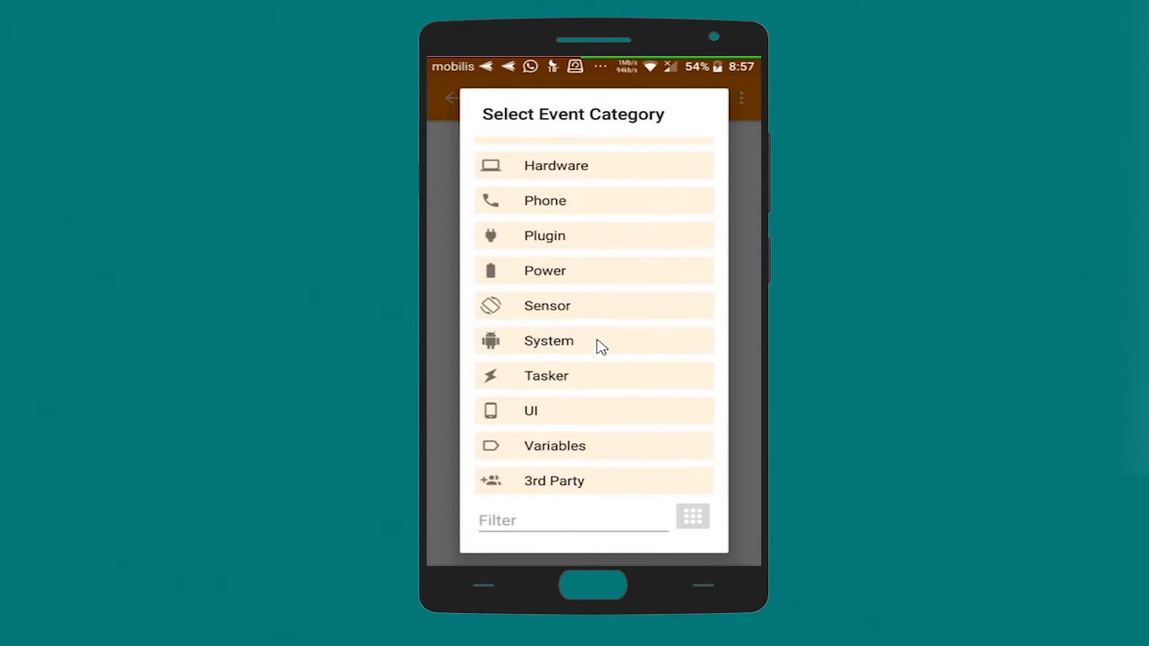
mouse_move(560, 359)
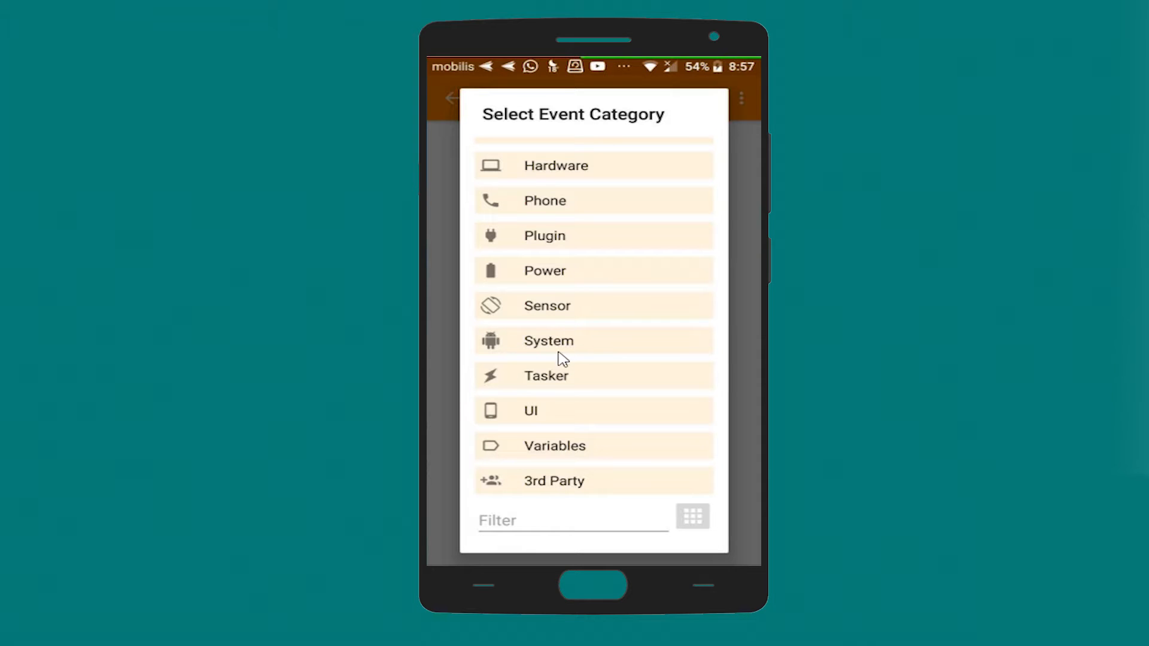
scroll(down, 3)
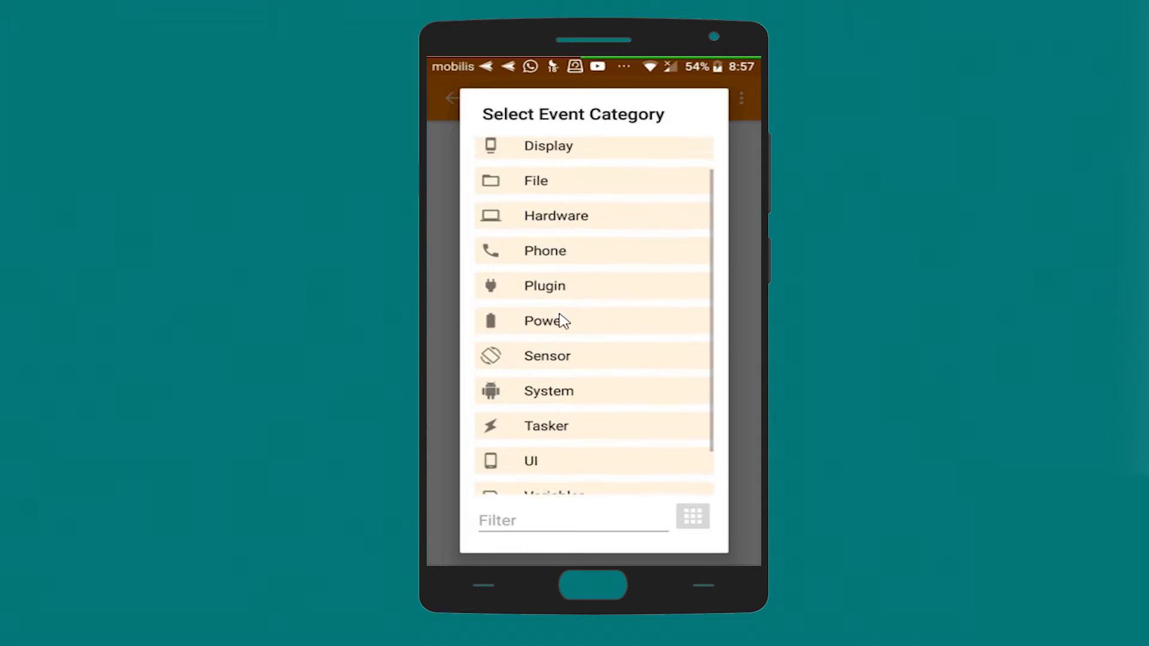
click(545, 286)
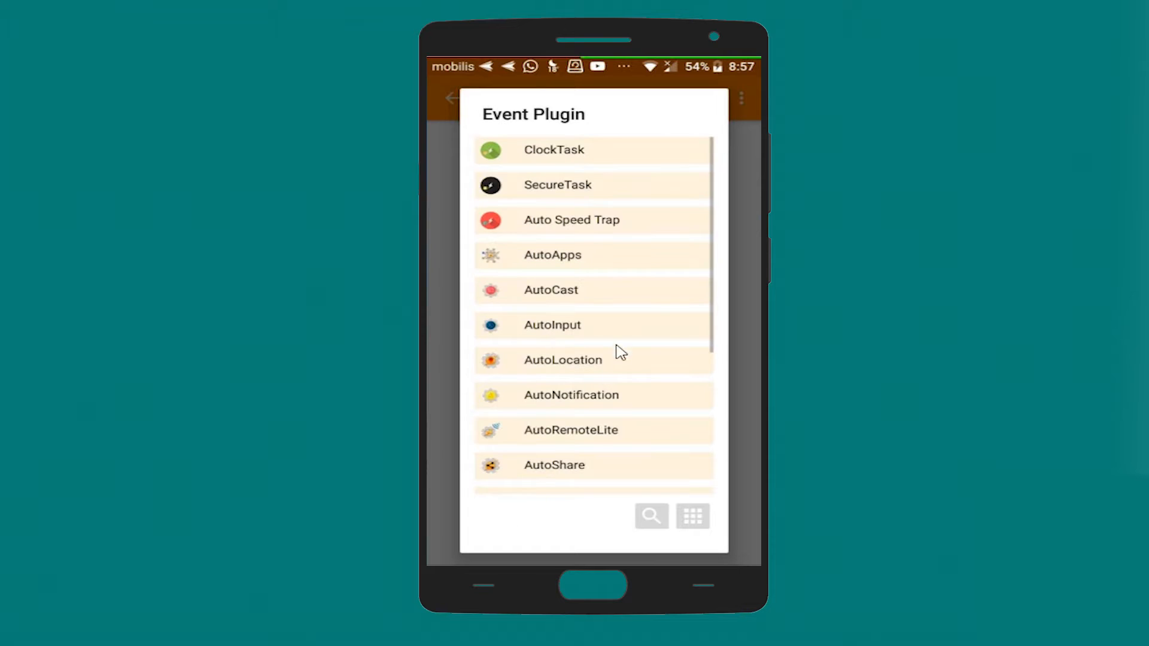
scroll(down, 3)
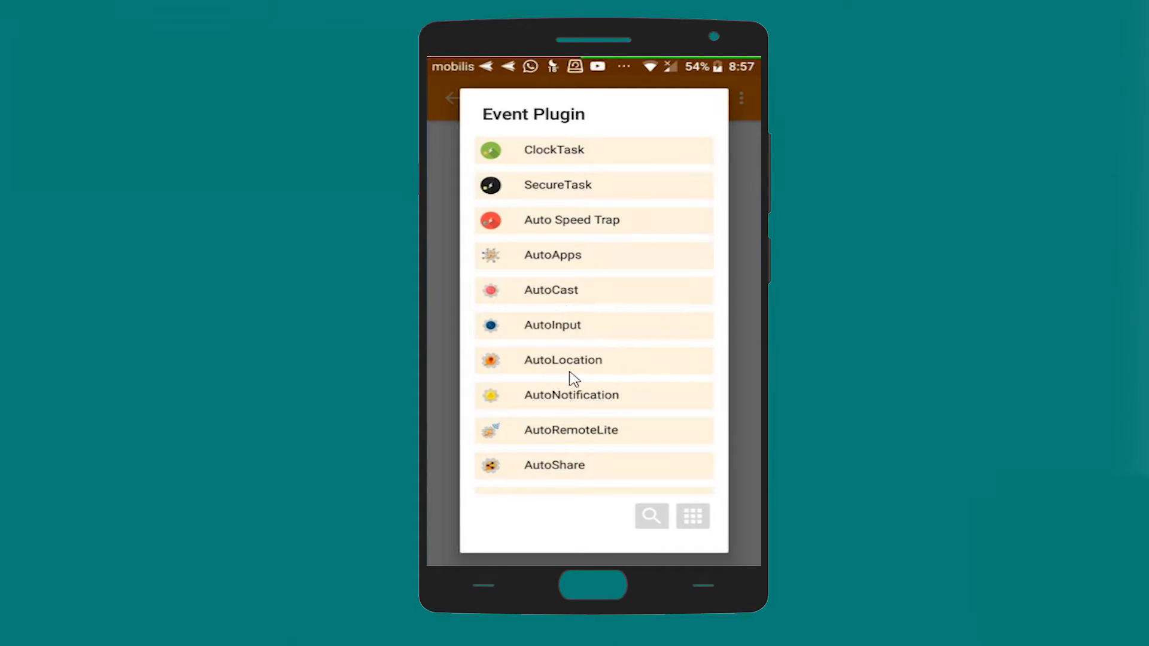
mouse_move(567, 345)
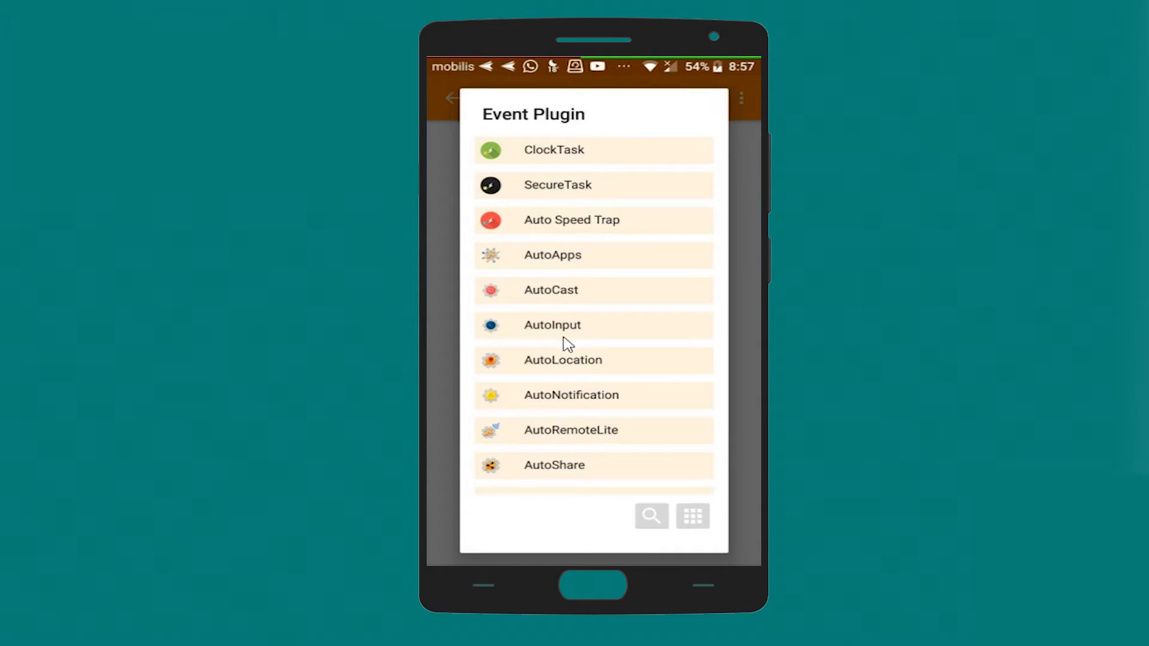
scroll(down, 3)
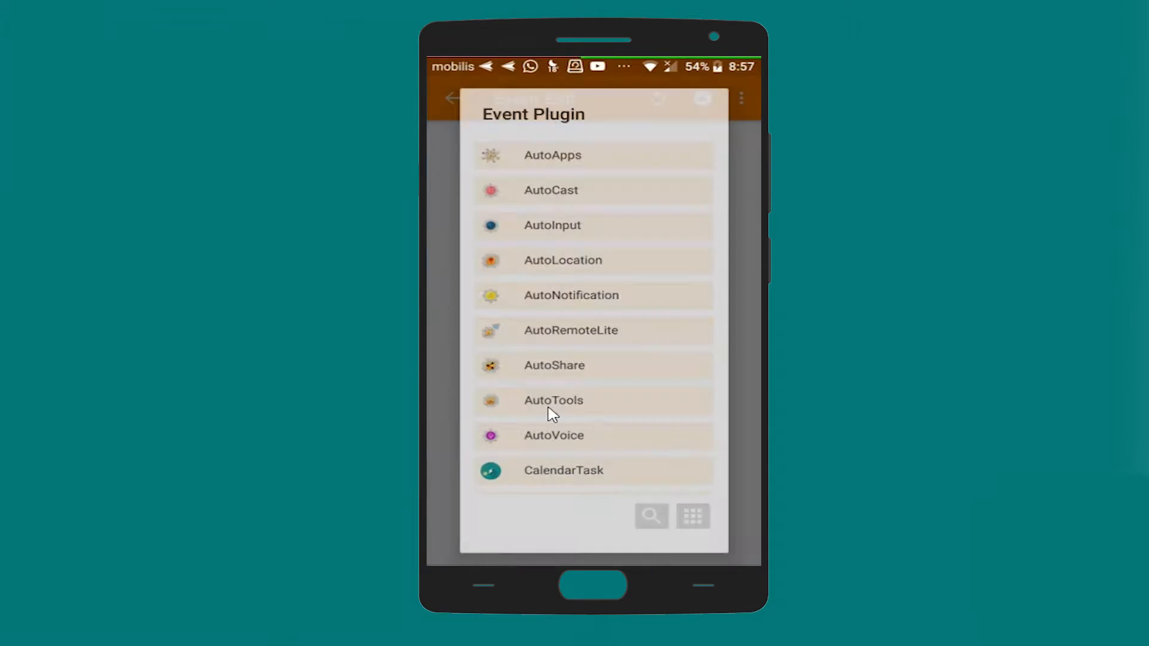
Select AutoVoice Recognized as the event and reach its Commands editor, skipping the help.
click(554, 436)
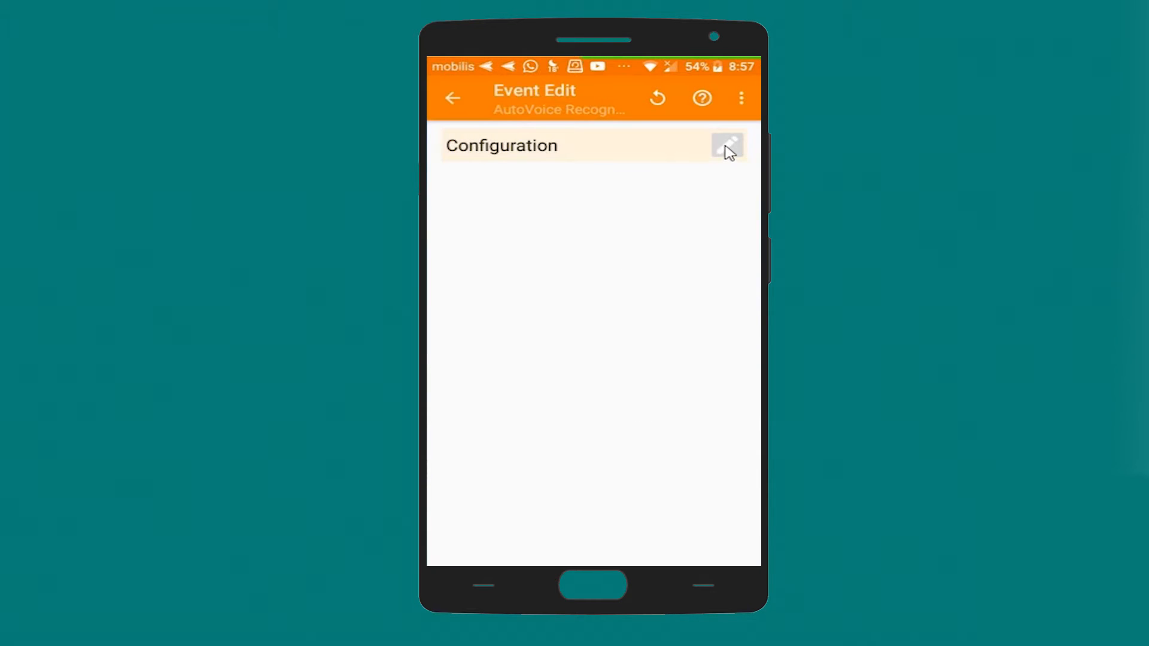
click(726, 145)
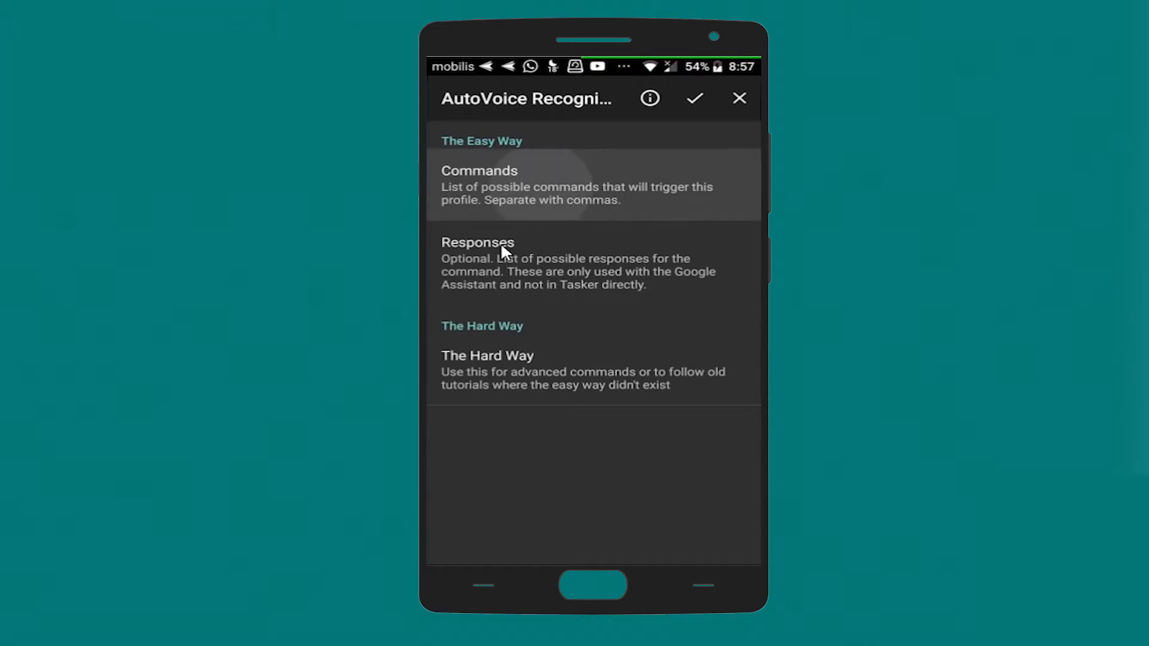
click(478, 183)
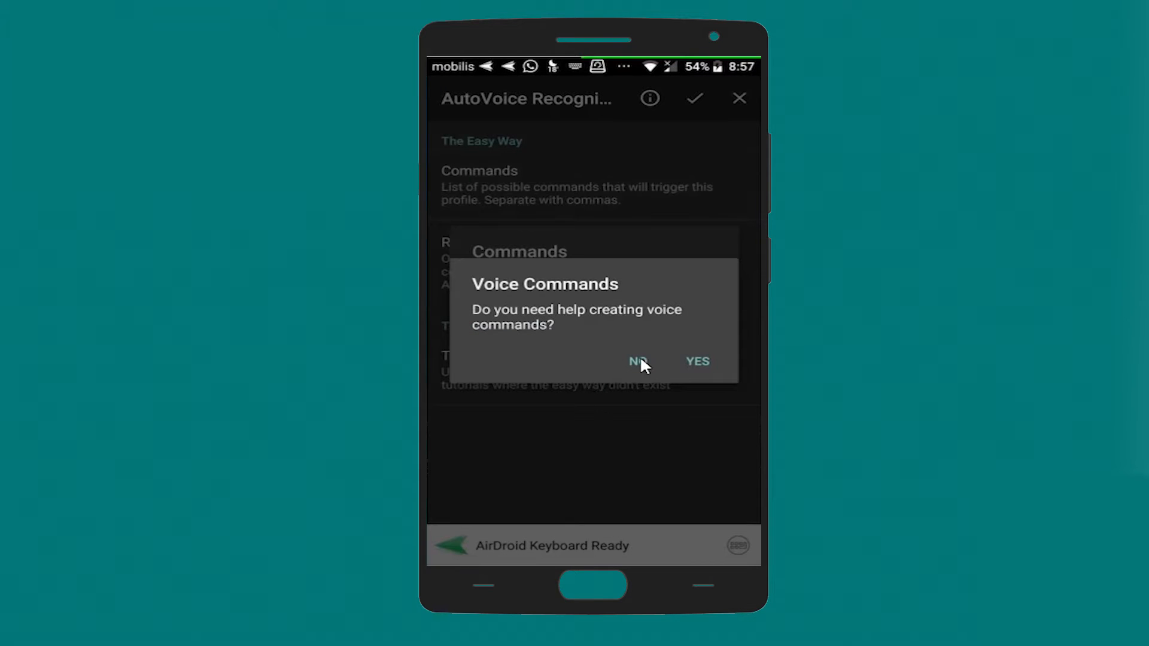
click(637, 362)
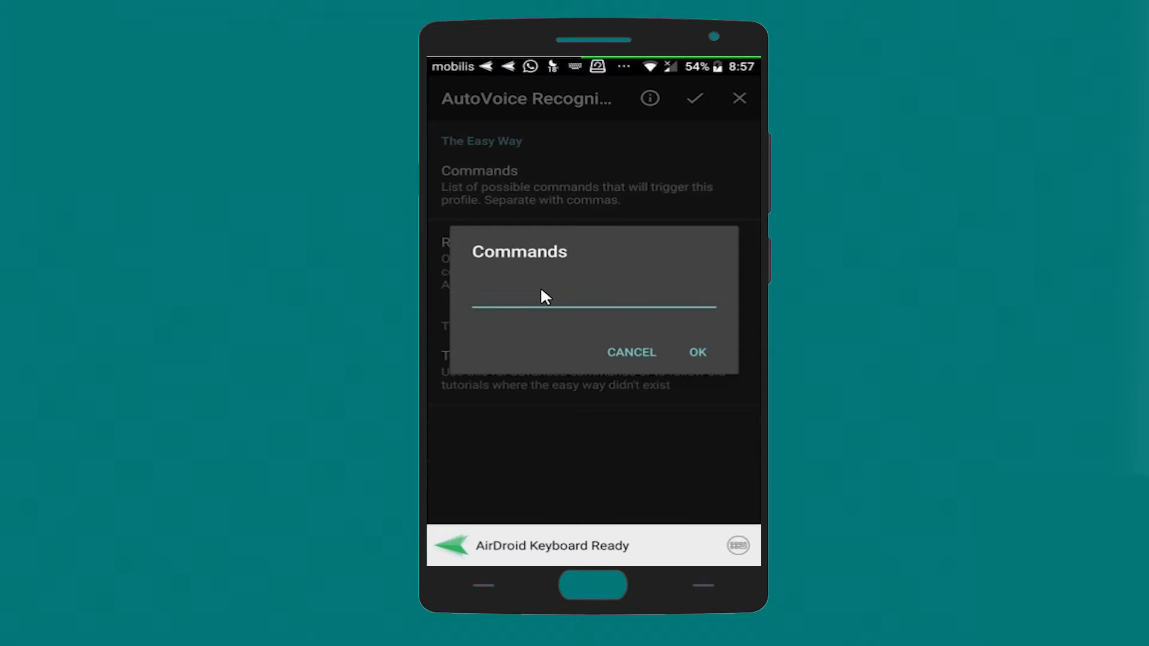
Enter the voice command 'how is the weather today', correcting the spelling, and save it.
text(how is the w)
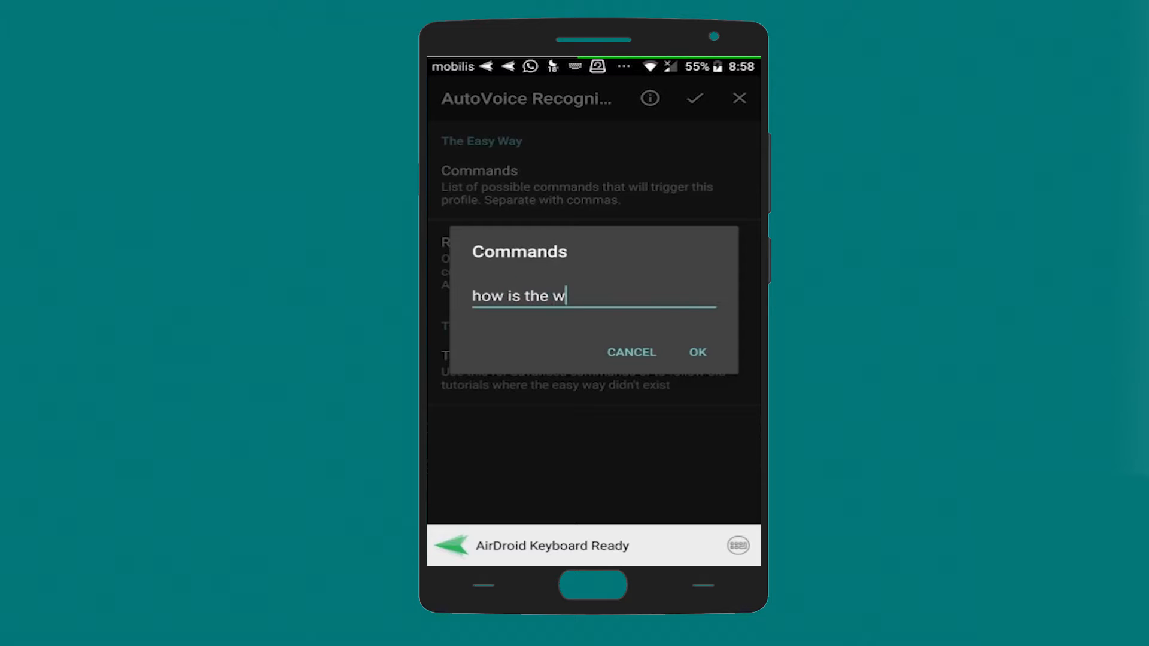
text(ether)
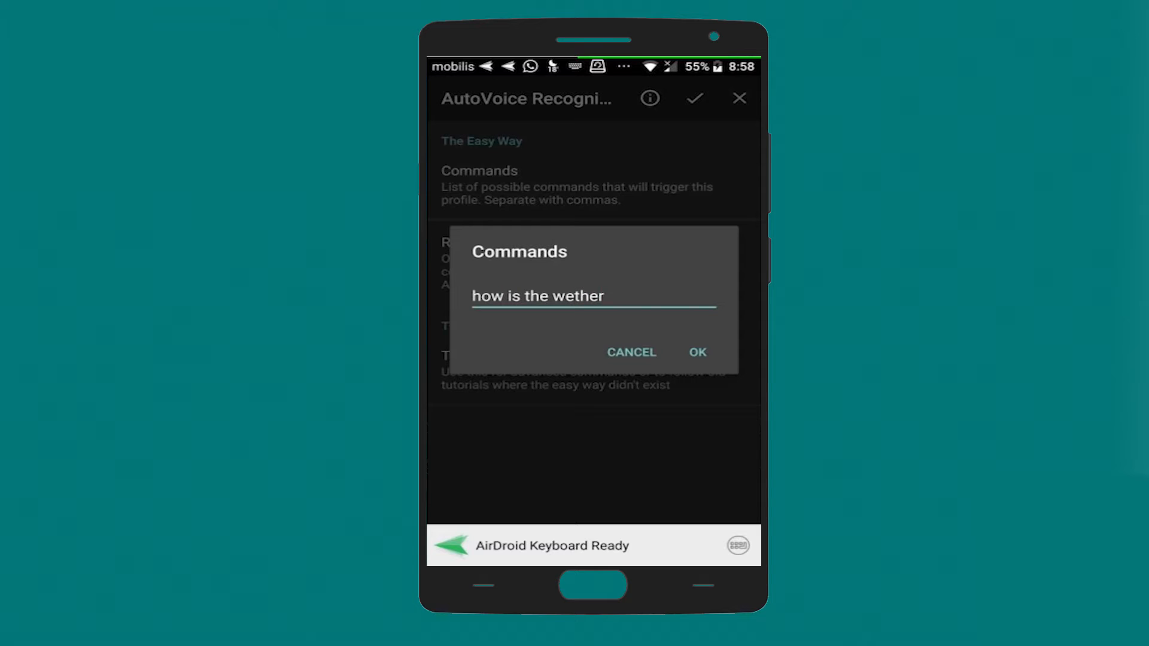
key(BackSpace)
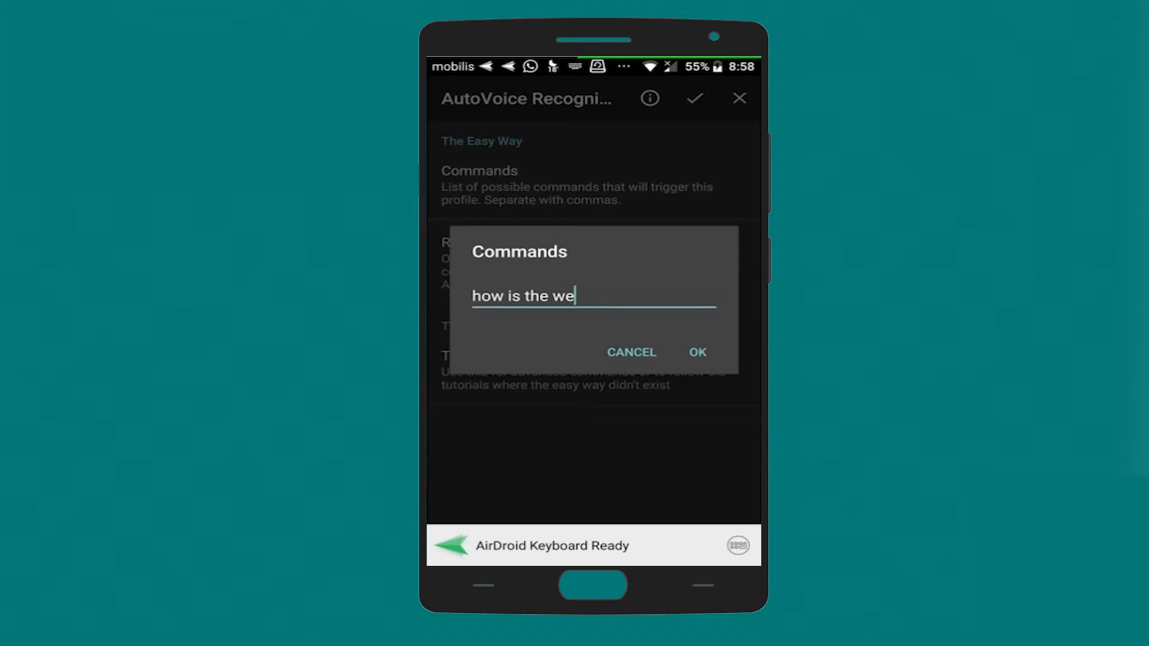
text(a)
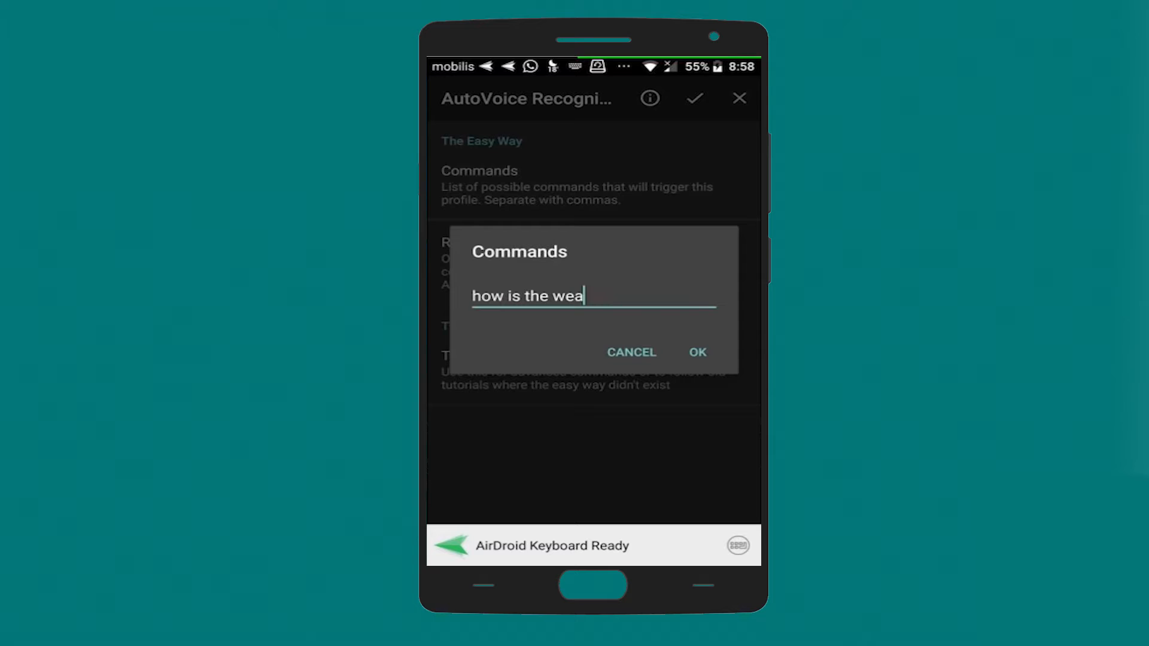
text(ther t)
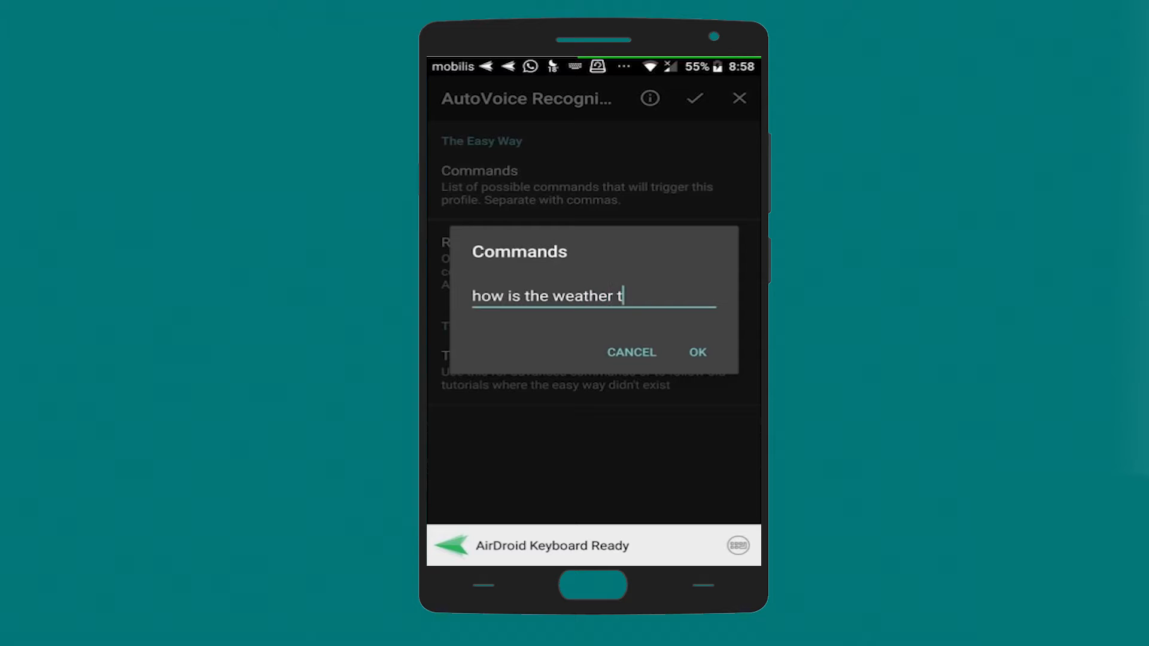
text(oday)
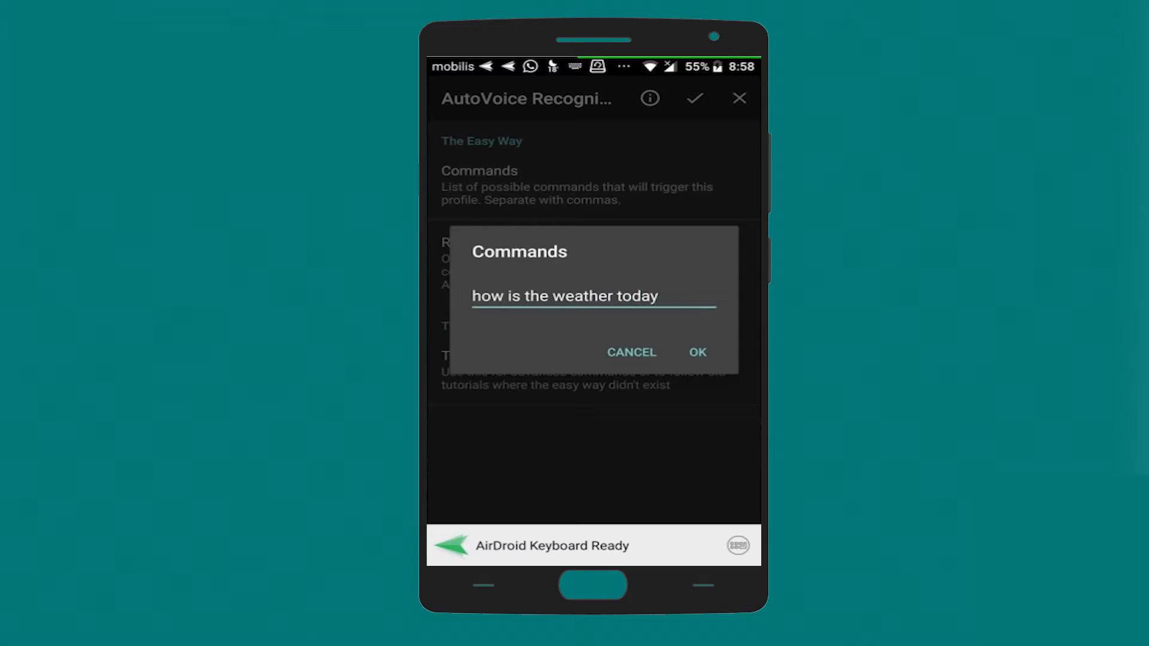
click(696, 352)
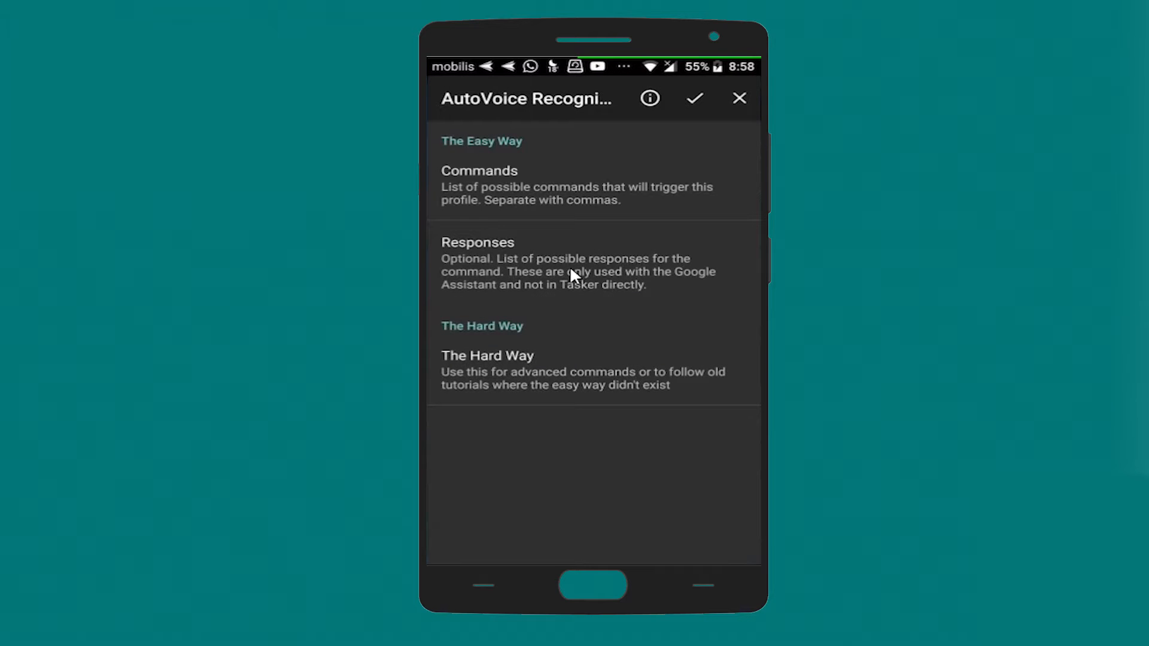
Confirm the AutoVoice event and create a new linked task named 'weather and trafic'.
click(694, 97)
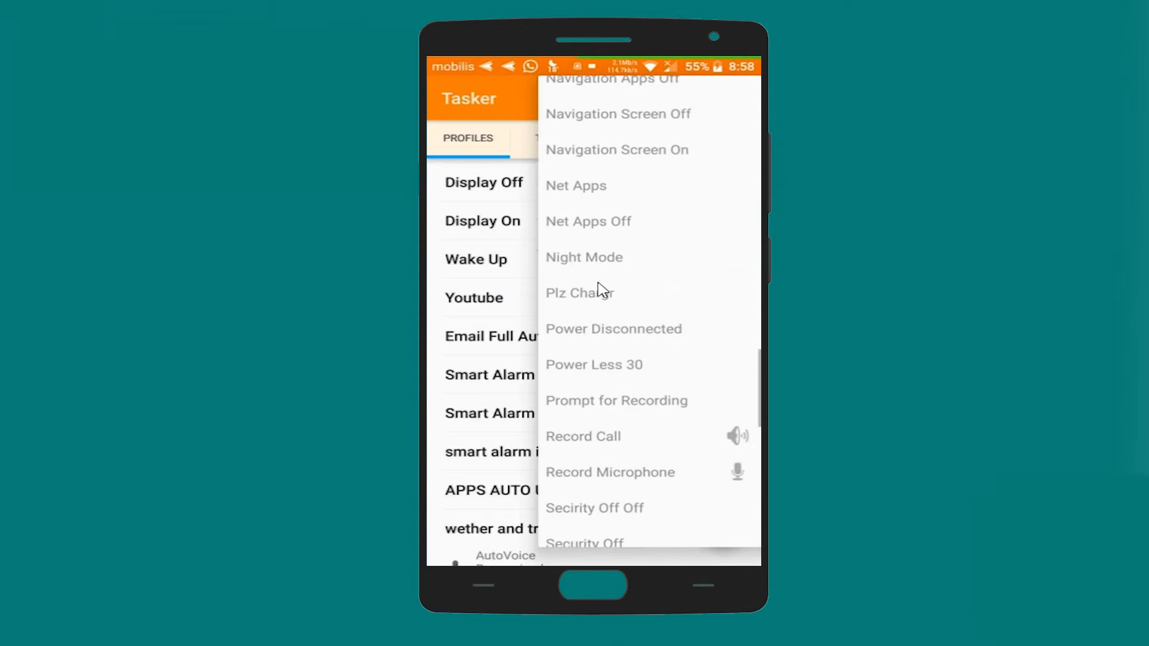
scroll(up, 3)
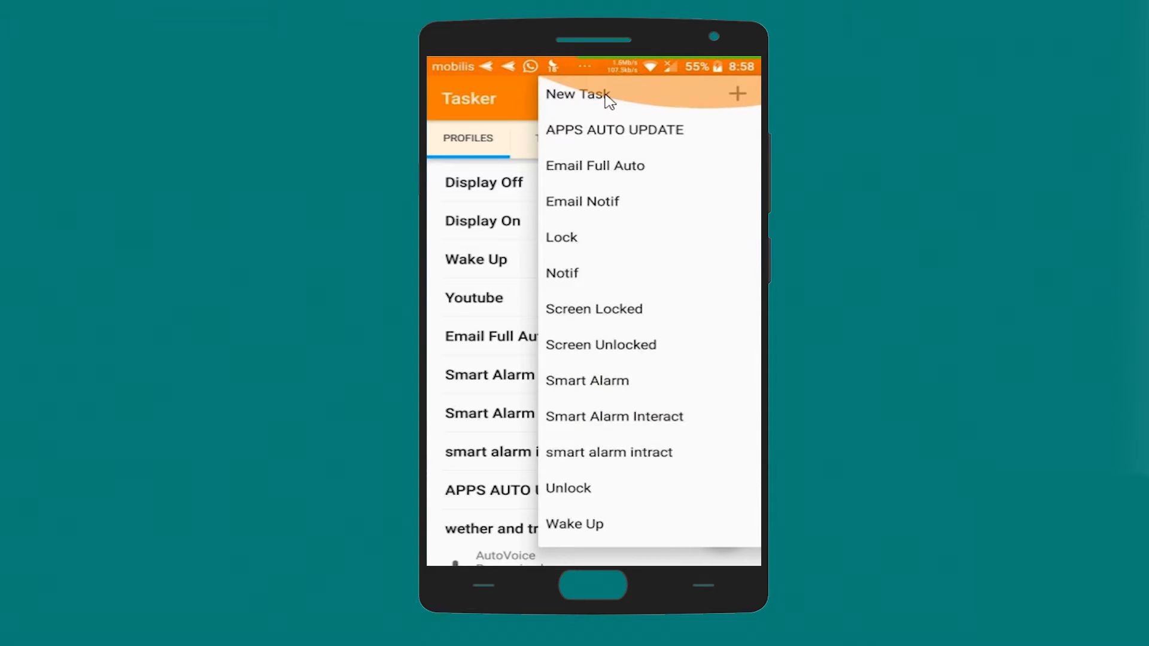
click(578, 93)
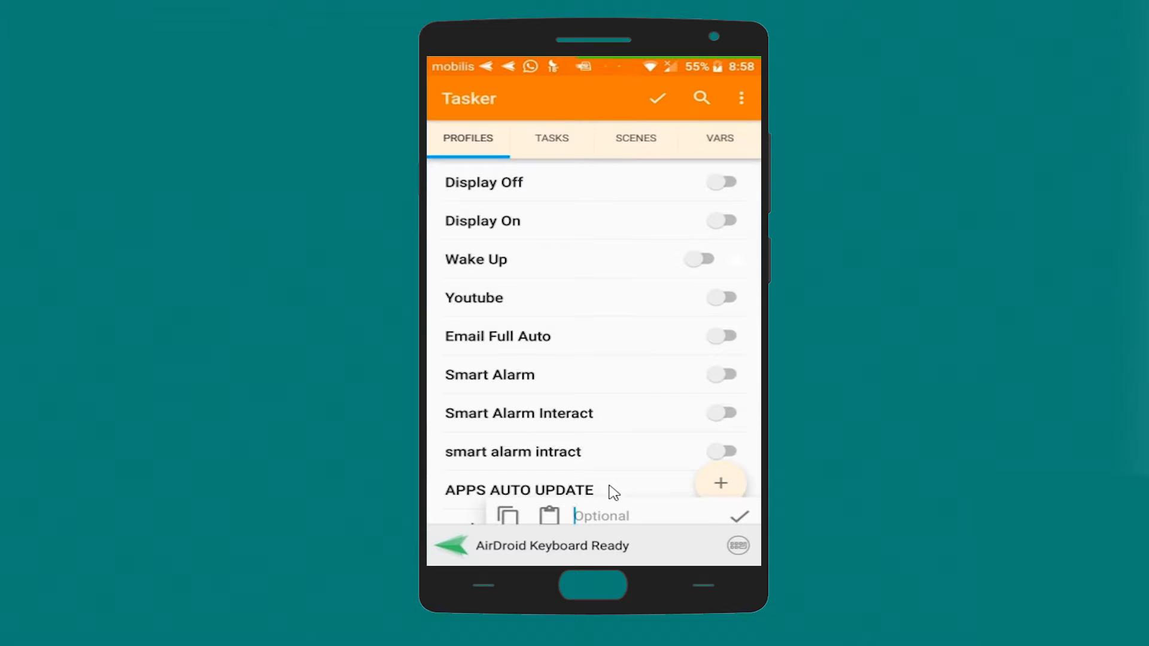
text(weather and tr)
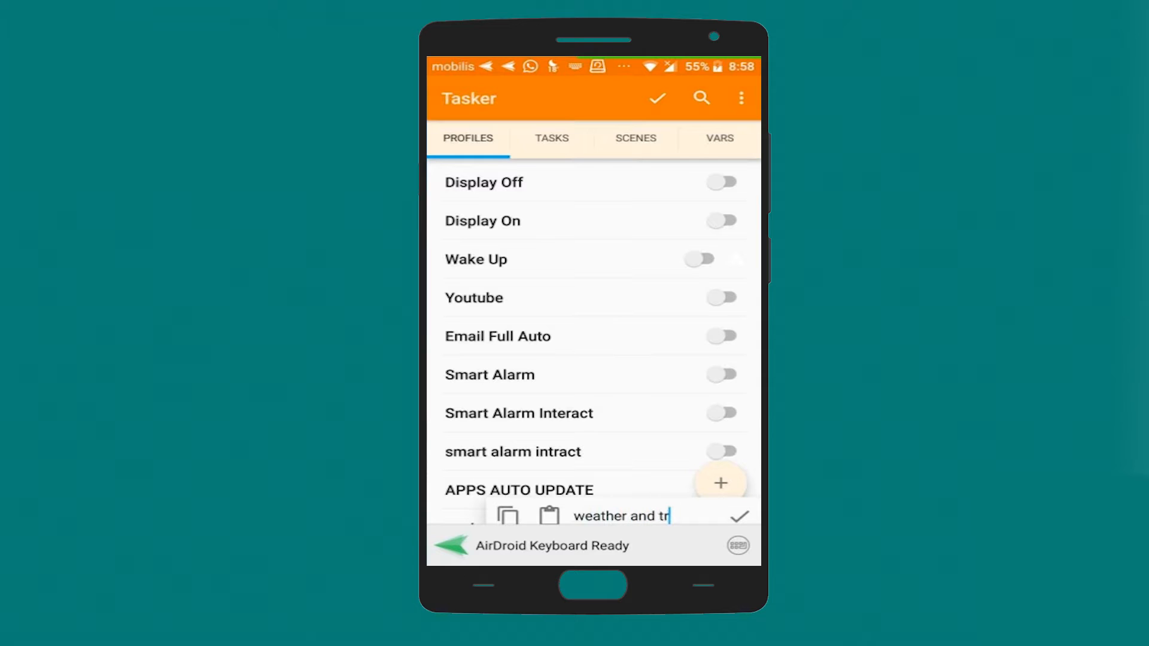
text(afic)
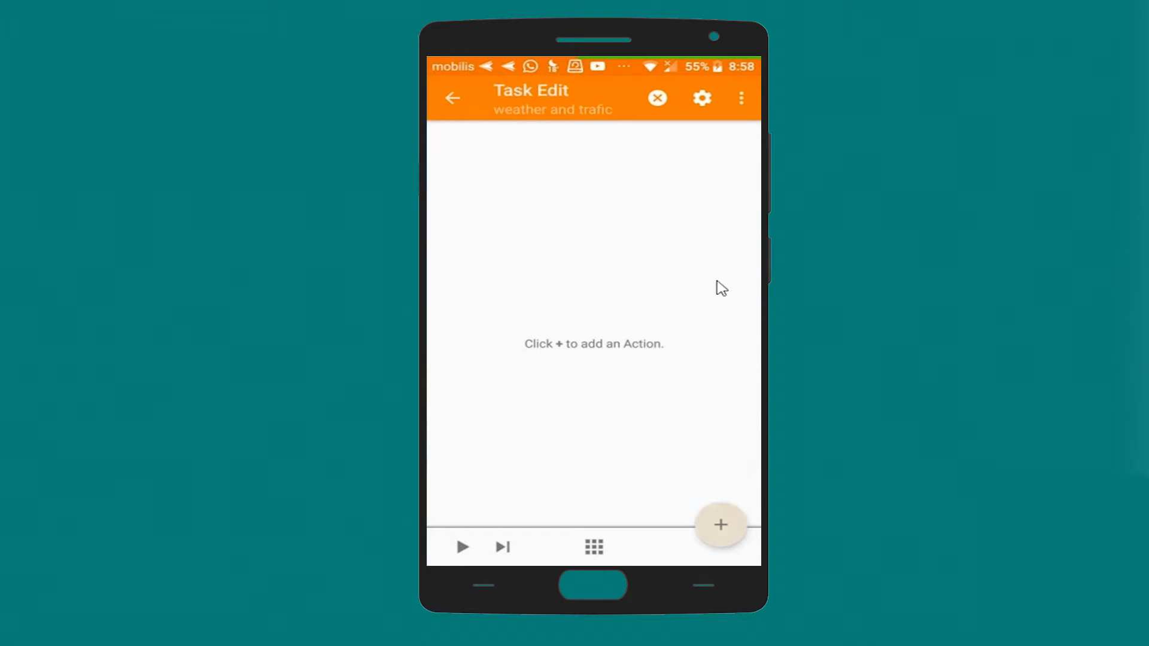
Add a Plugin action, locating MeteoTask and choosing its Automatic updates action.
click(719, 524)
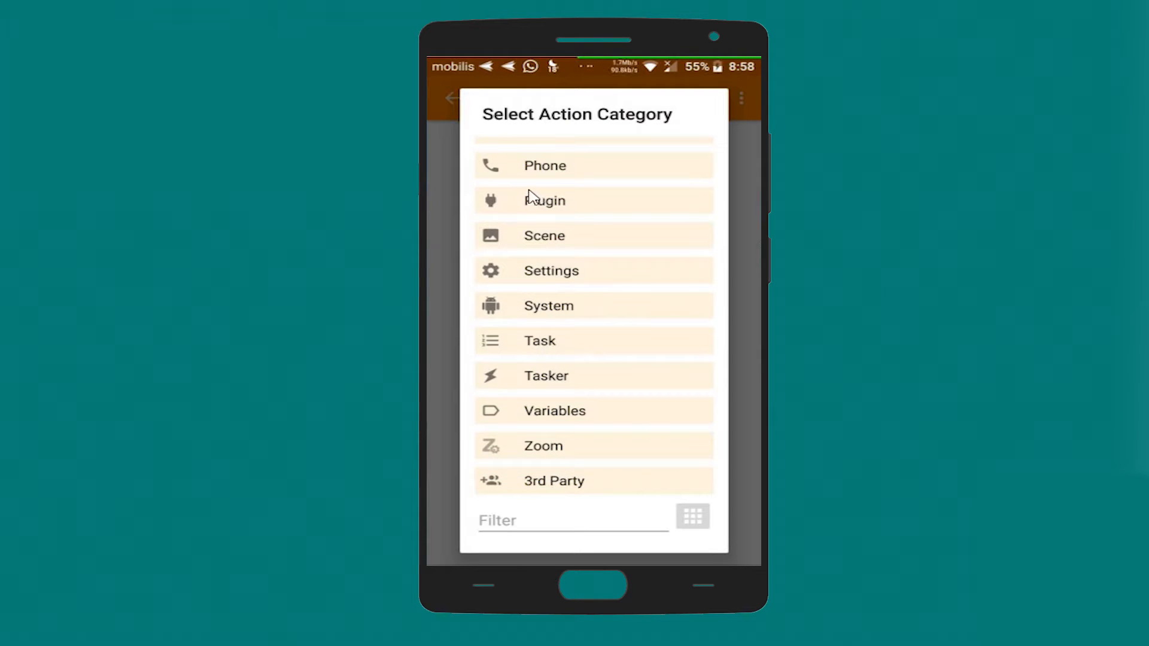
click(544, 200)
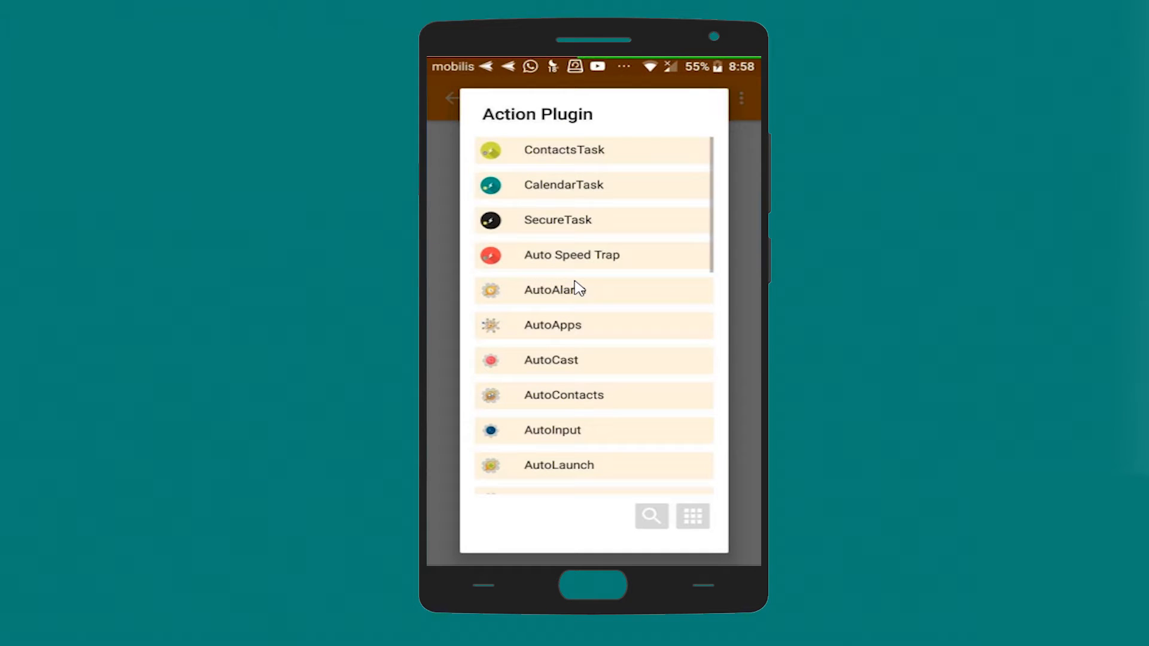
scroll(down, 3)
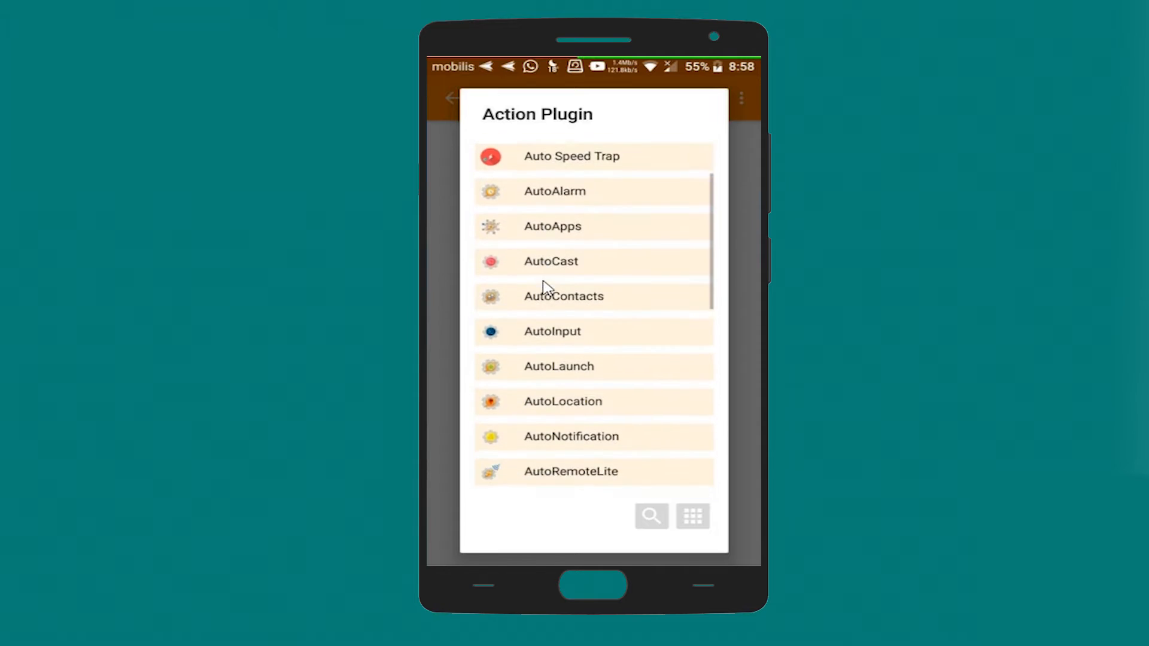
scroll(down, 3)
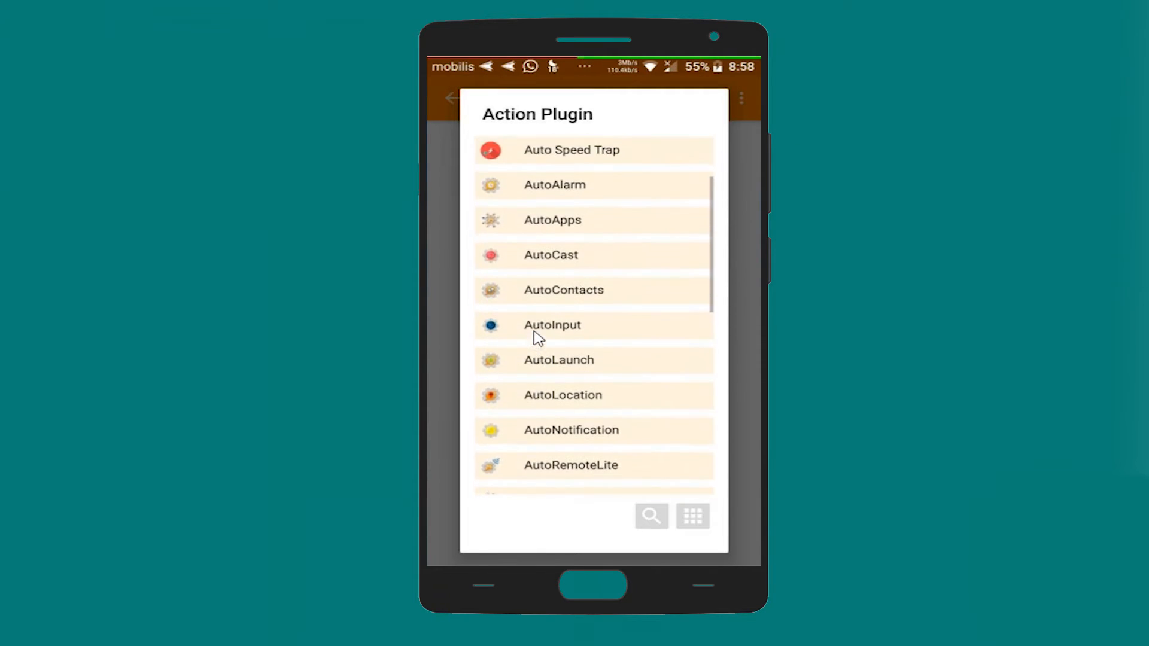
scroll(down, 3)
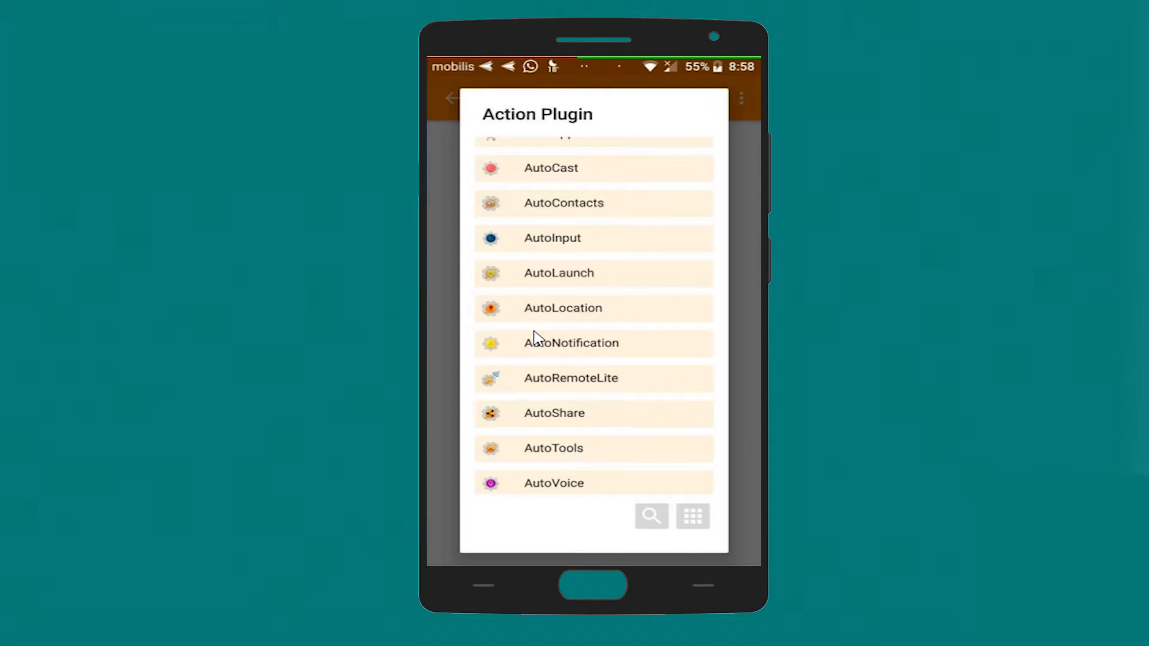
scroll(down, 3)
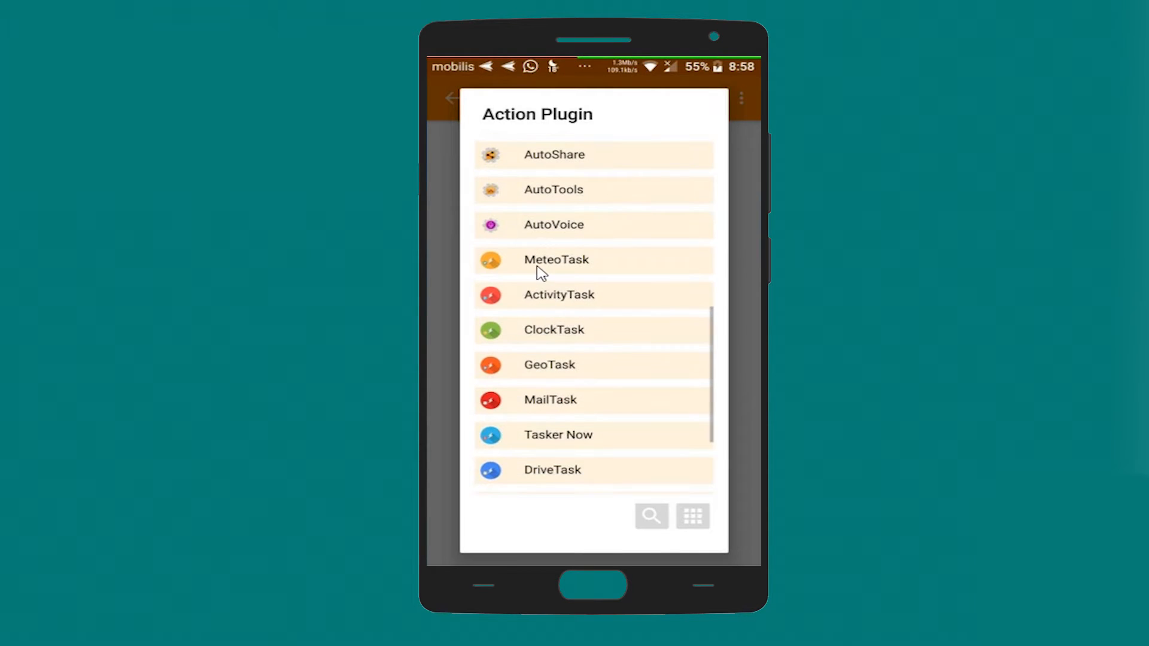
click(557, 259)
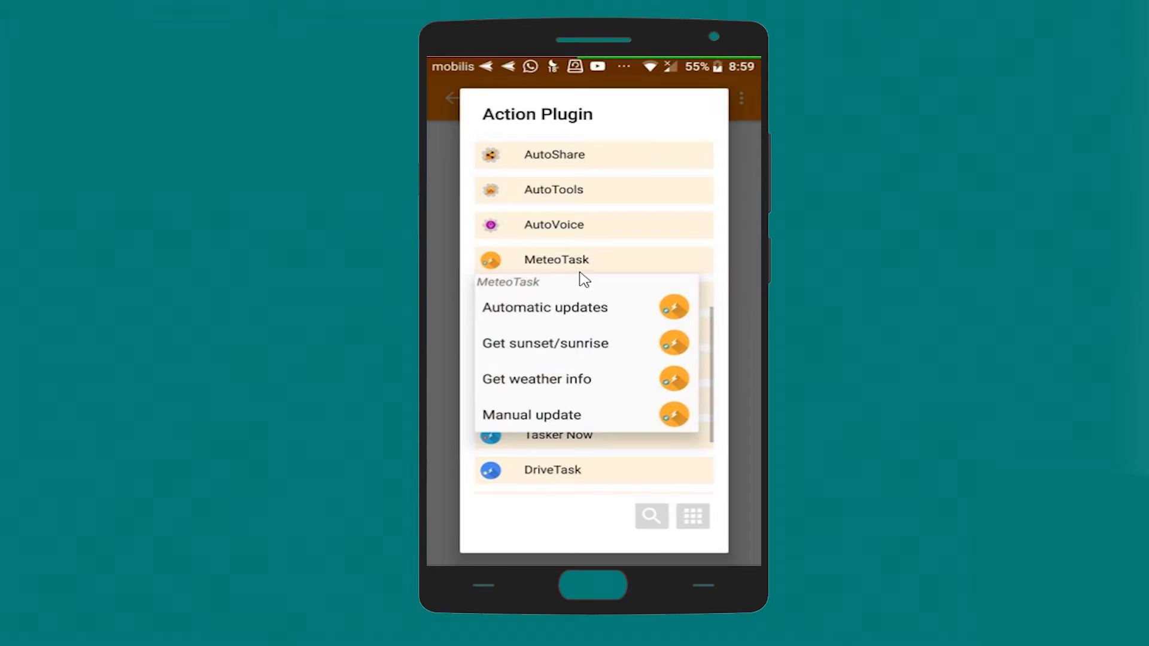
click(545, 308)
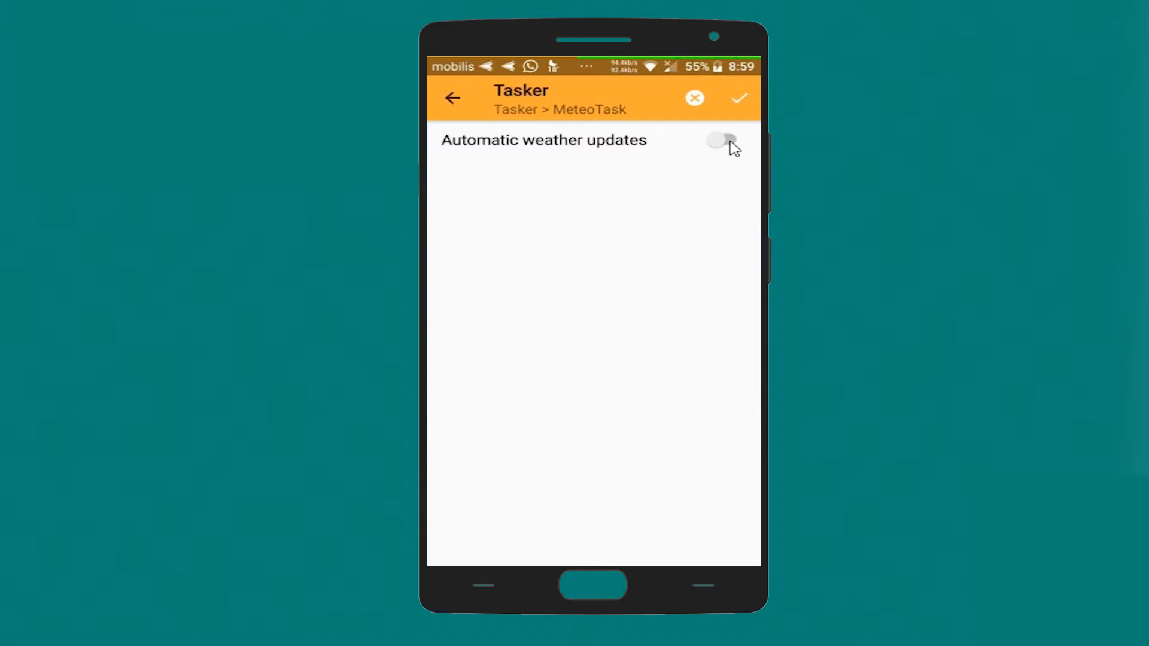
Enable automatic weather updates and save Automatic updates as the task's first action.
click(725, 140)
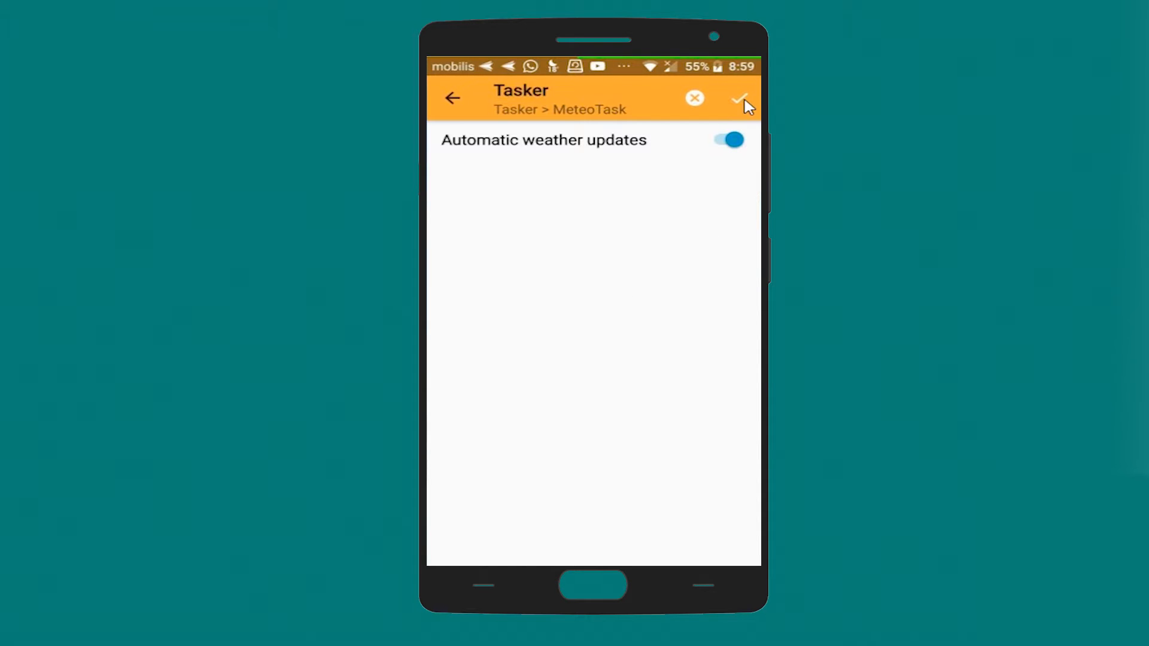
click(740, 97)
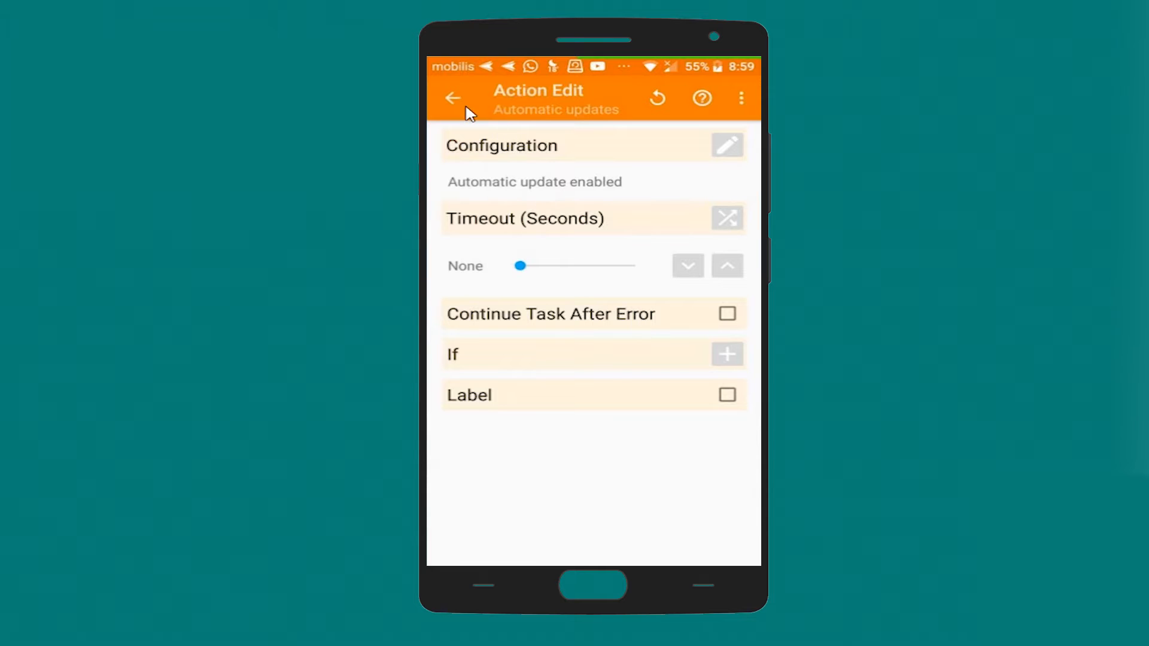
click(453, 97)
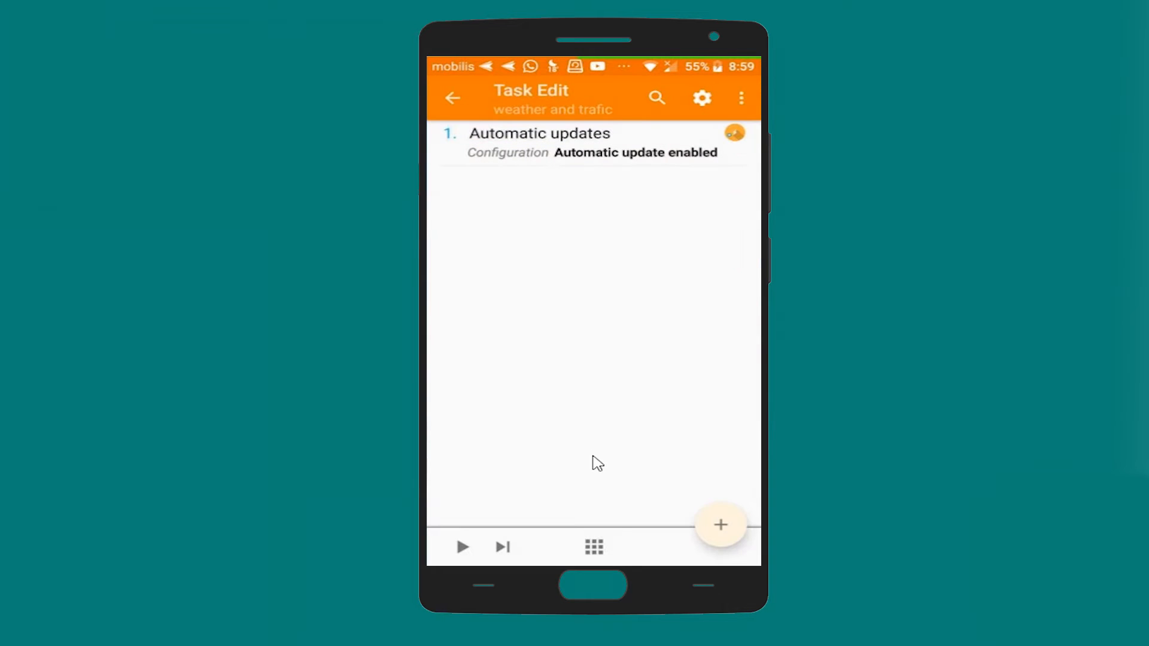
mouse_move(733, 394)
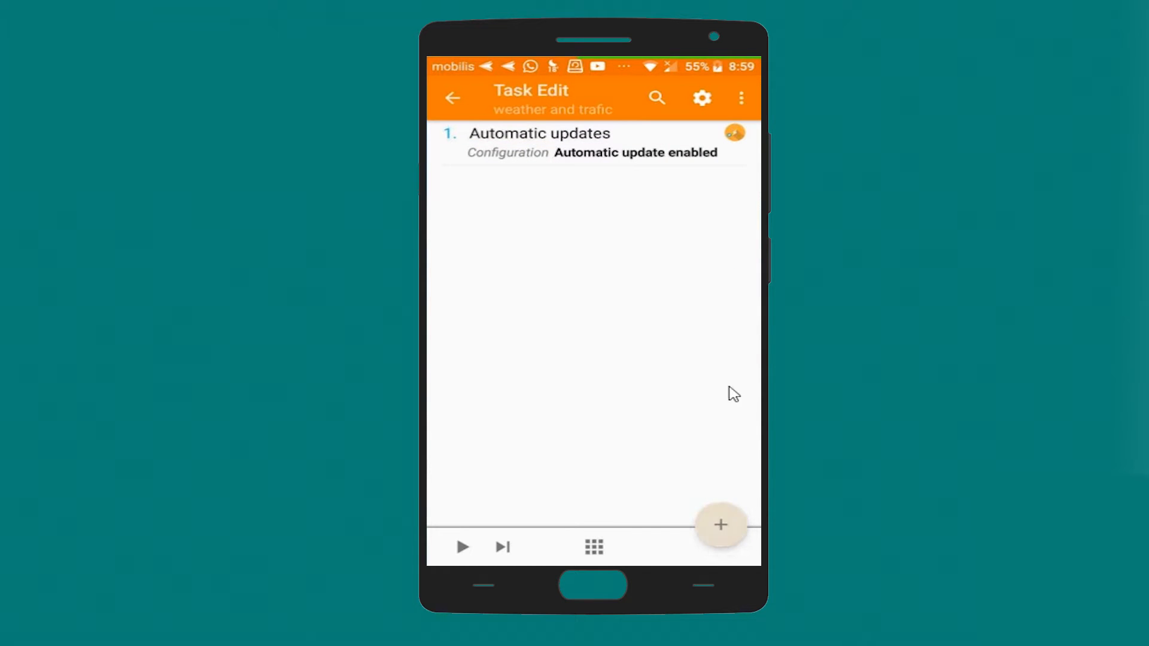
Add a Task > Wait action of 10 seconds as the second step.
click(719, 525)
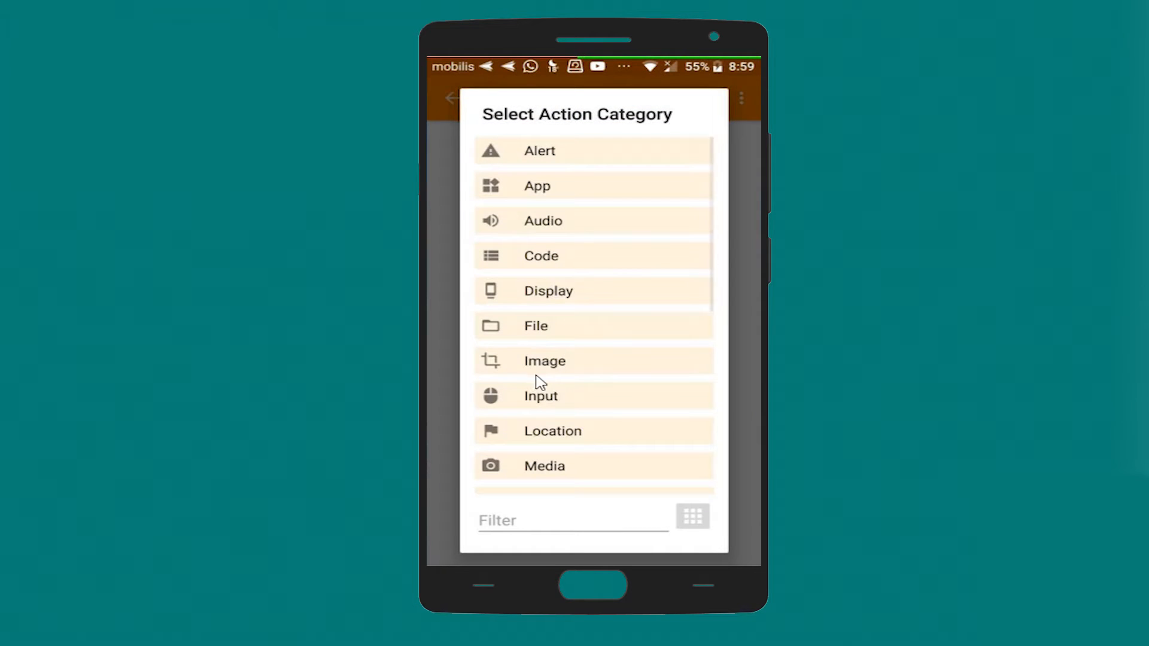
scroll(down, 3)
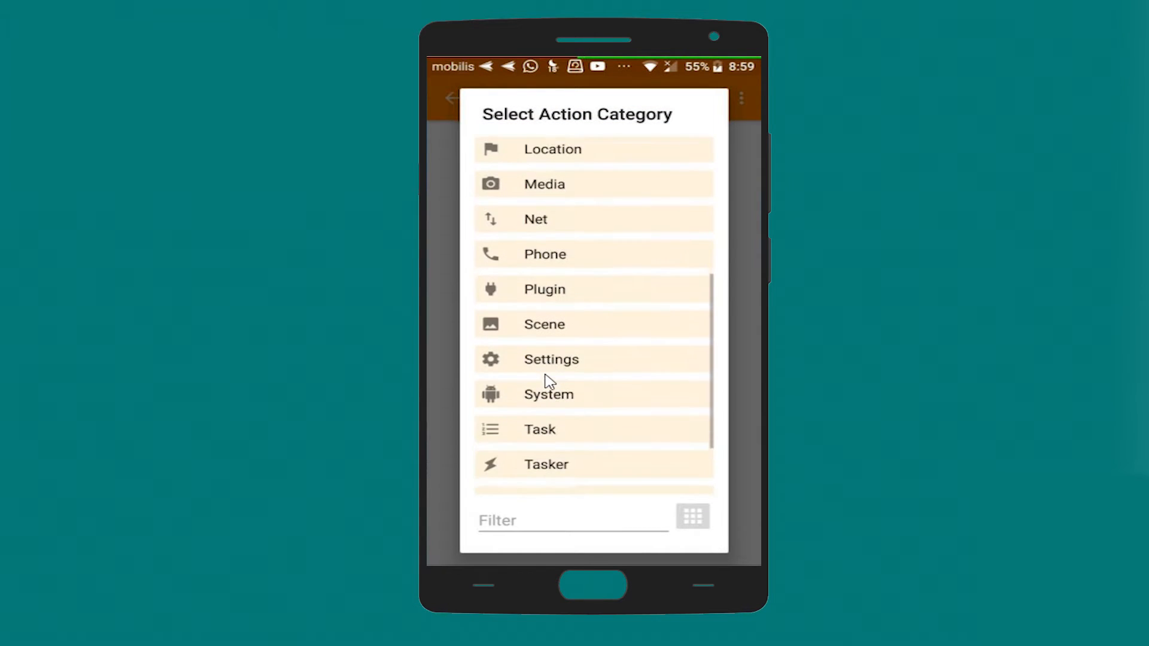
scroll(down, 3)
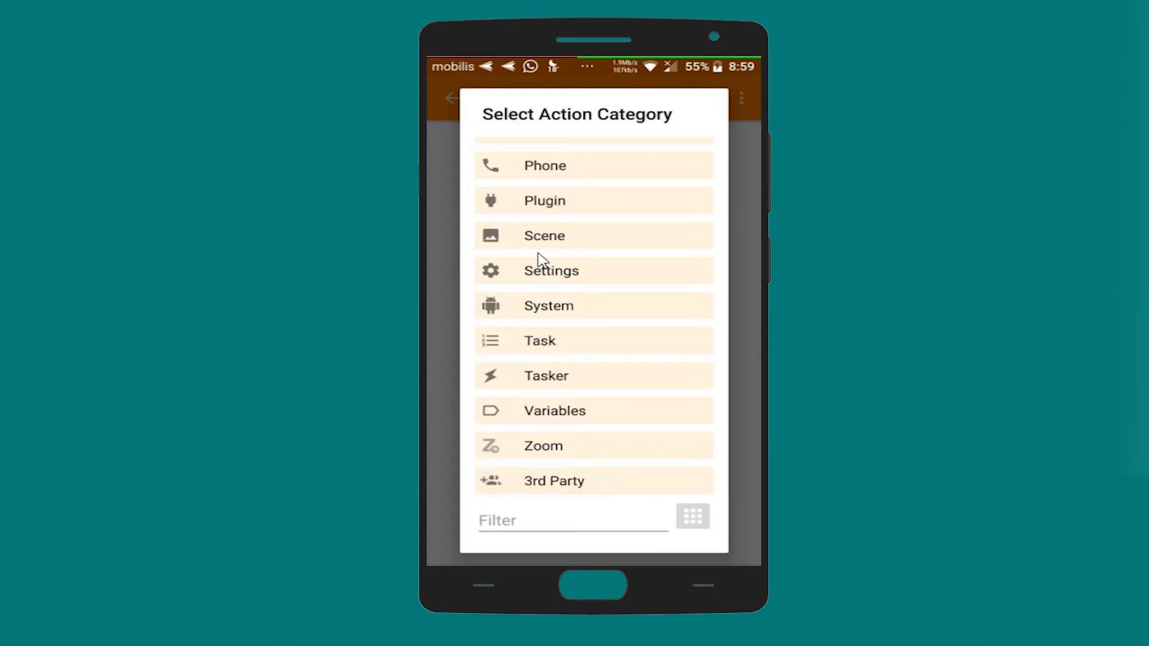
click(540, 340)
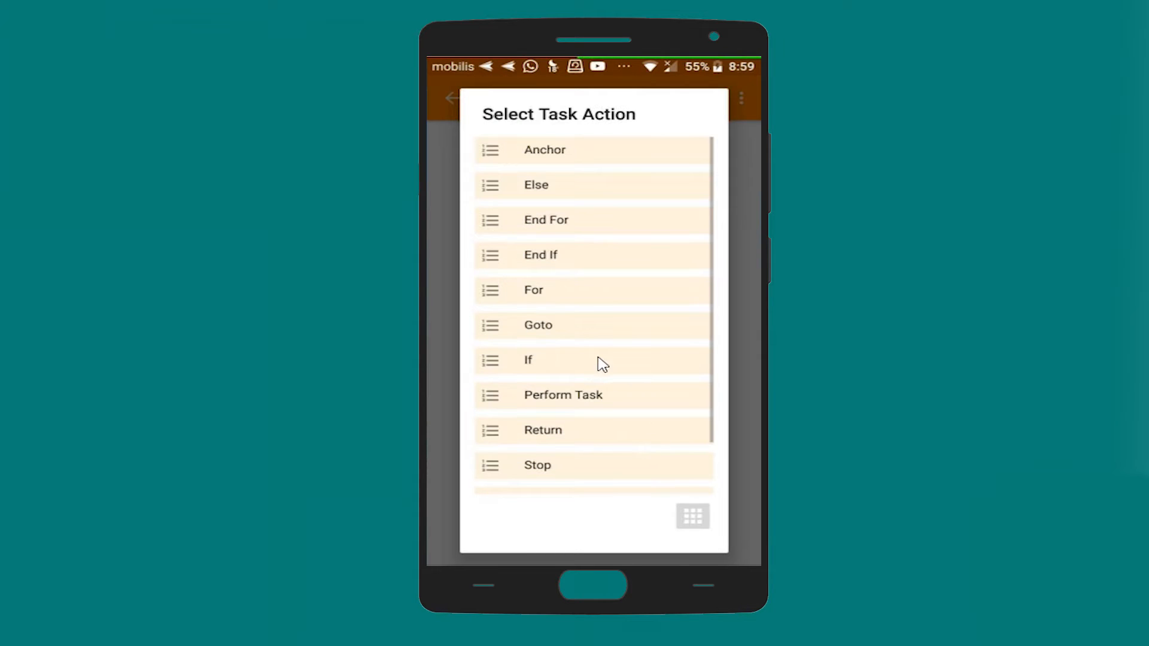
scroll(down, 3)
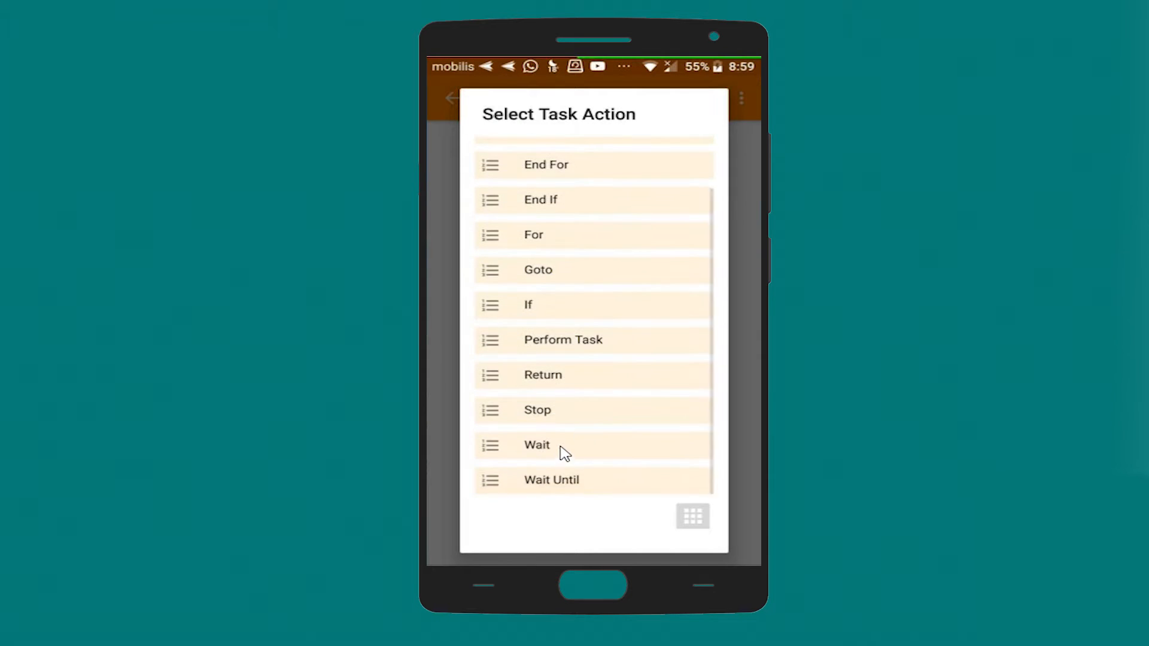
click(537, 445)
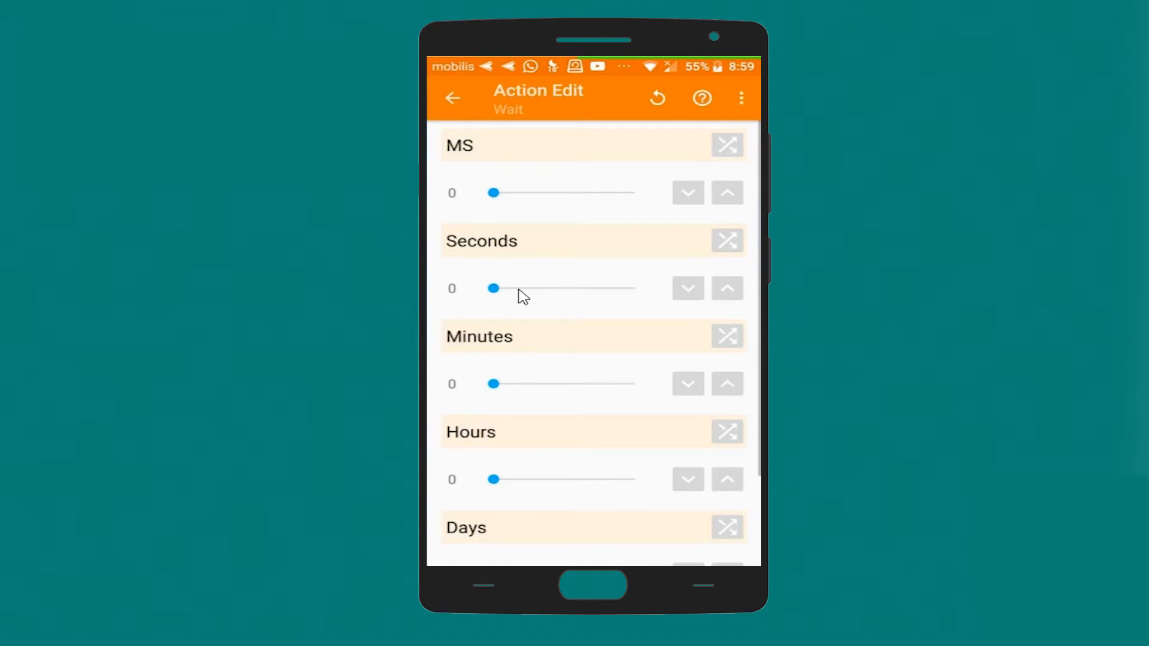
drag(494, 288, 524, 288)
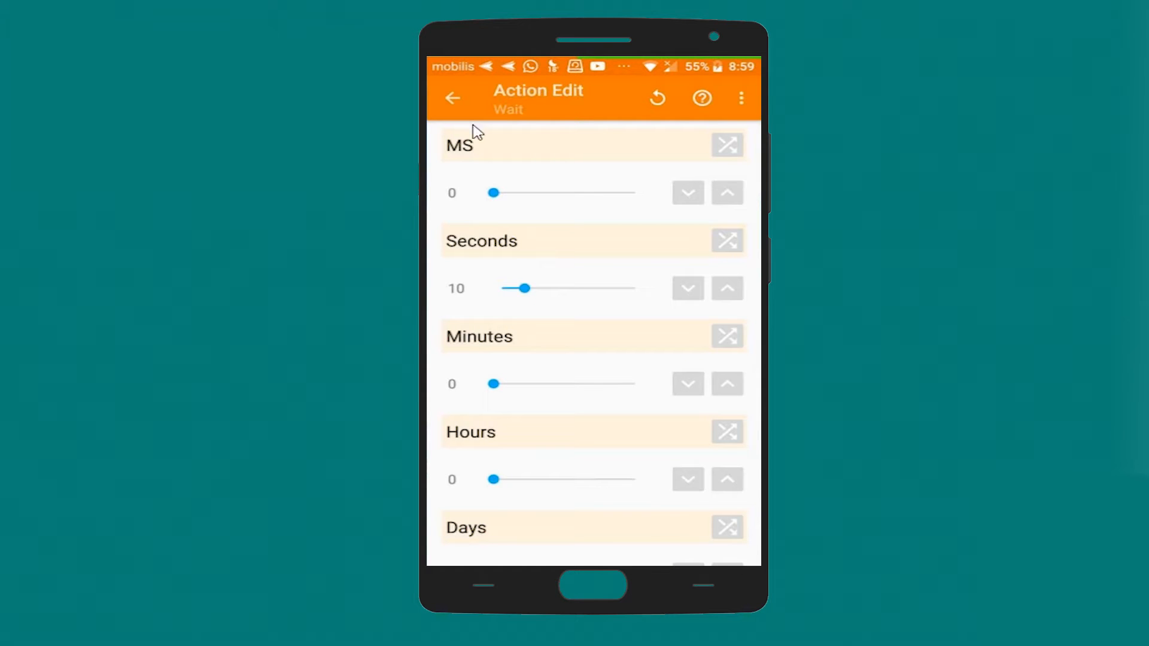
click(452, 97)
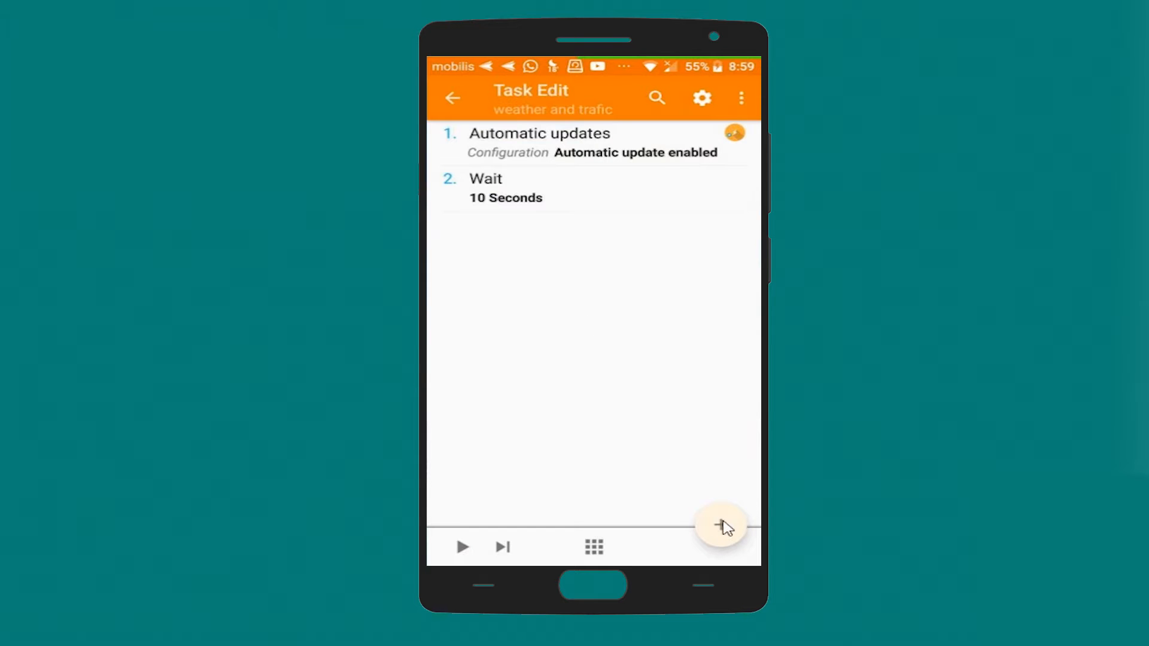
Add a Net > WiFi action set to On and return to the task's action list.
click(720, 526)
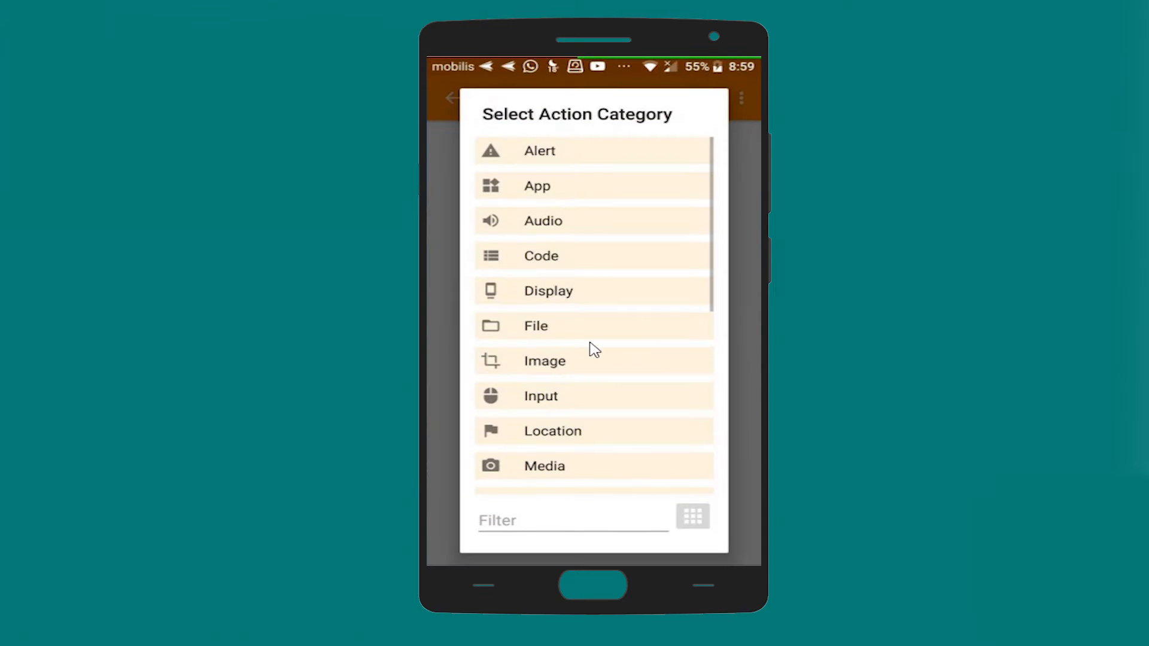
scroll(down, 3)
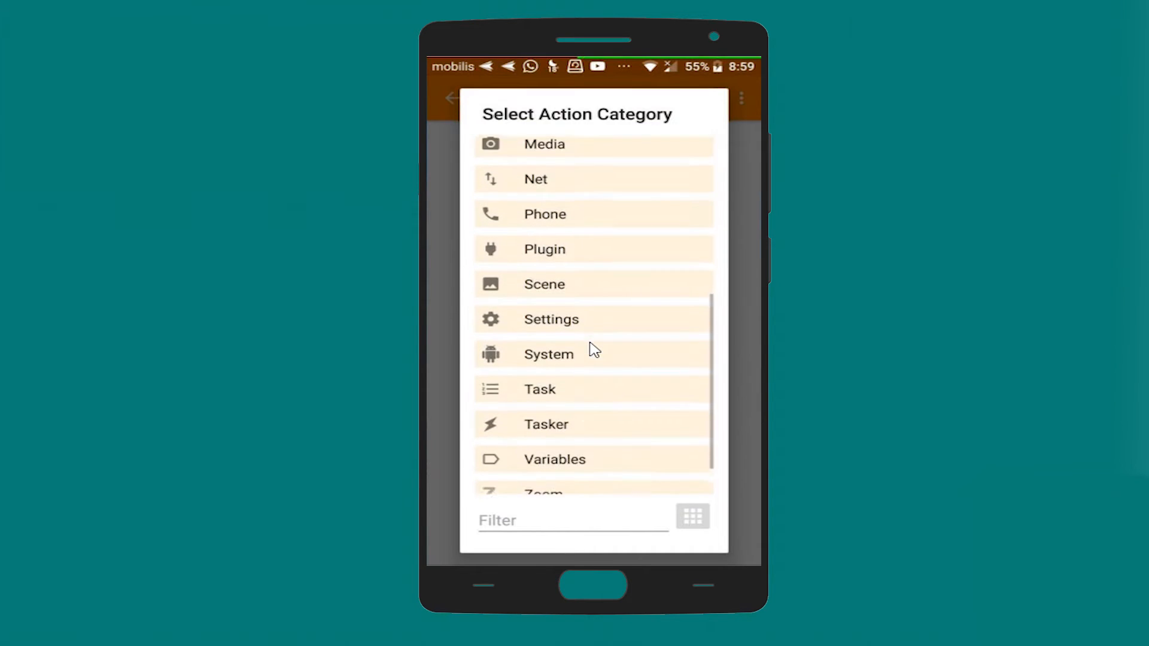
scroll(down, 3)
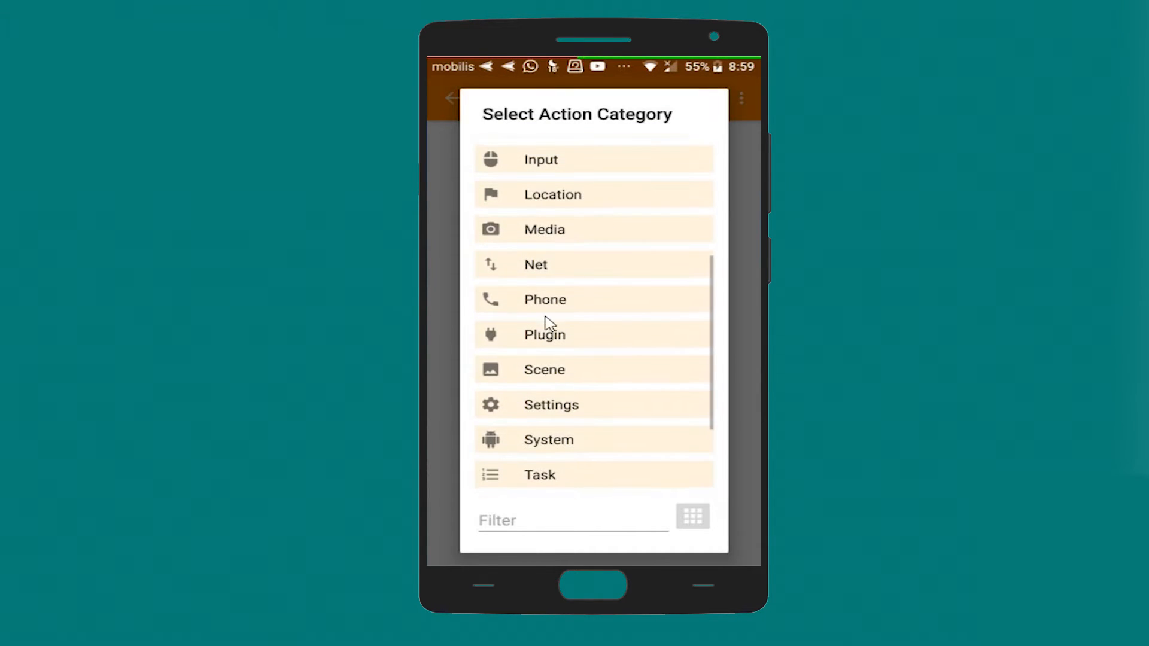
click(536, 265)
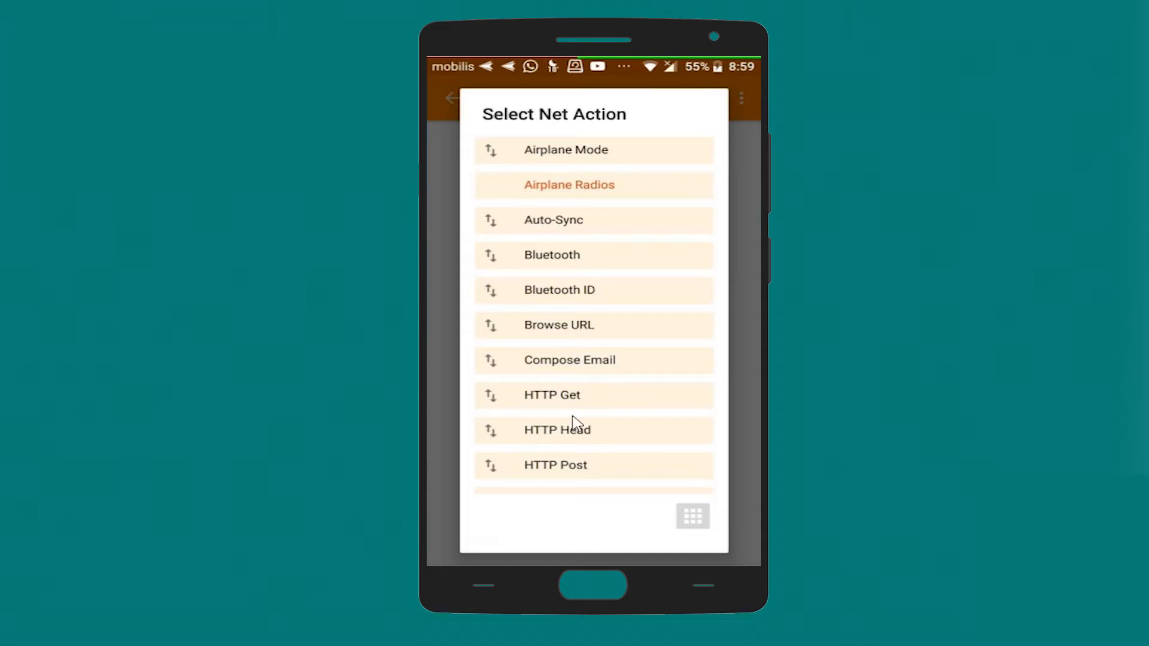
mouse_move(573, 469)
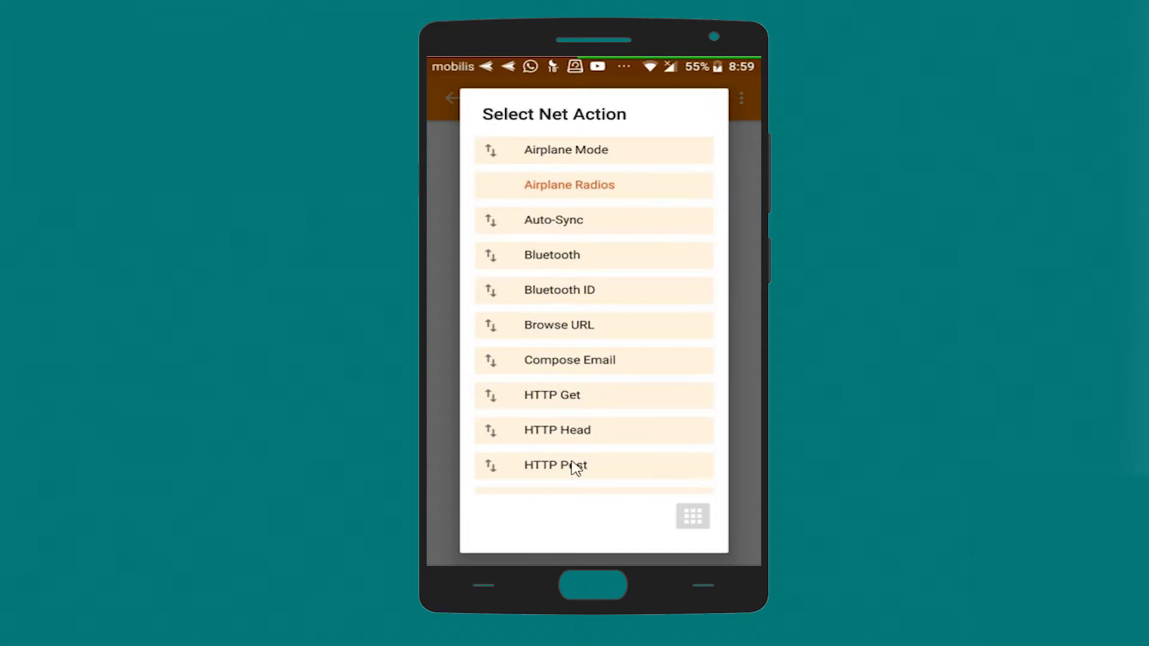
scroll(down, 3)
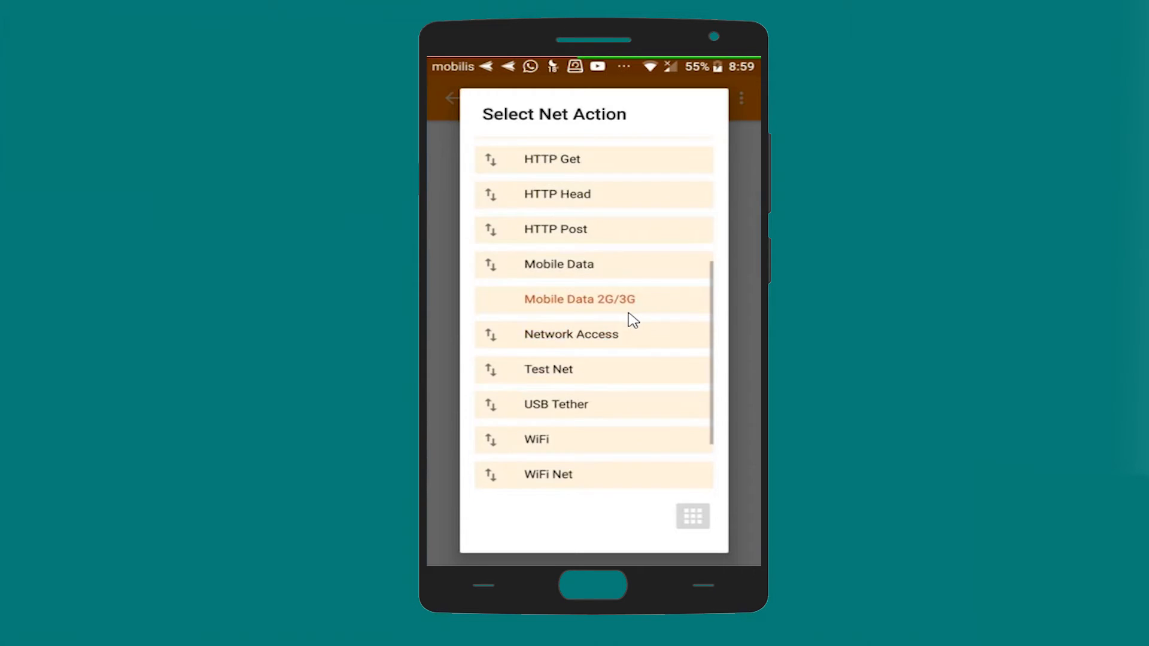
scroll(down, 3)
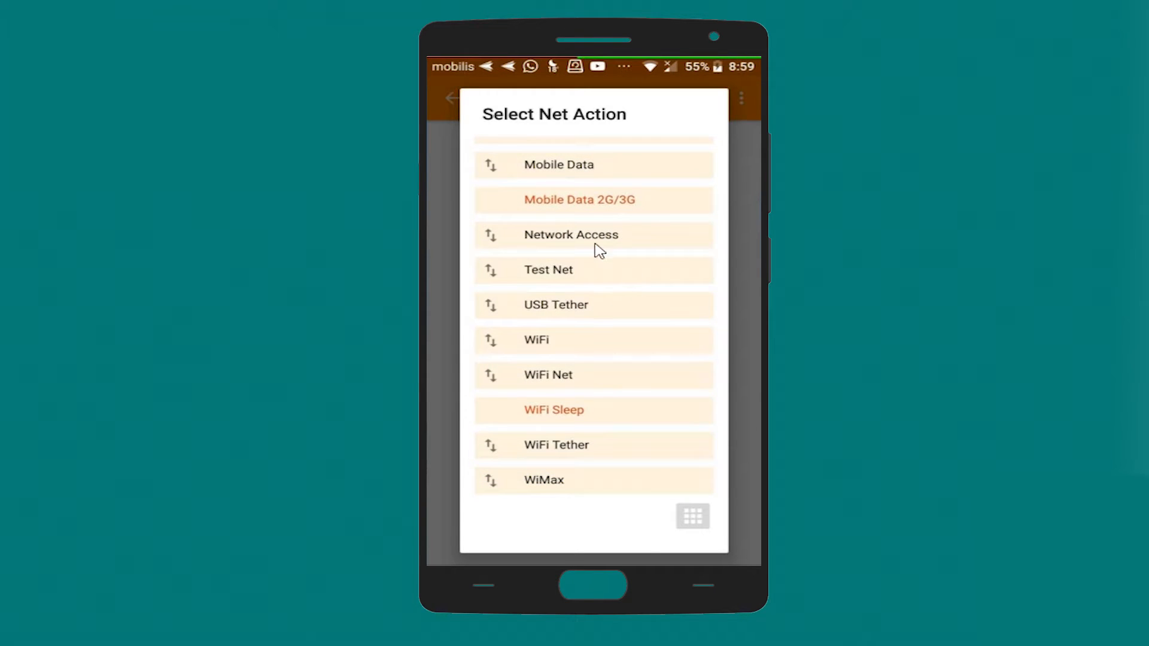
mouse_move(538, 345)
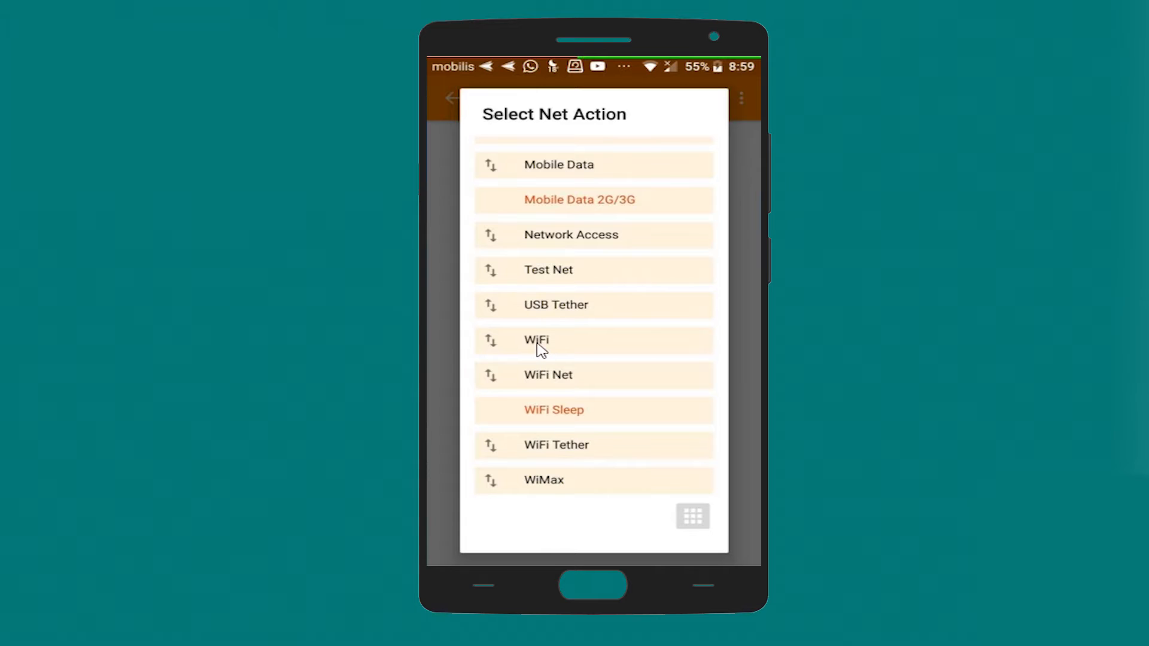
click(536, 338)
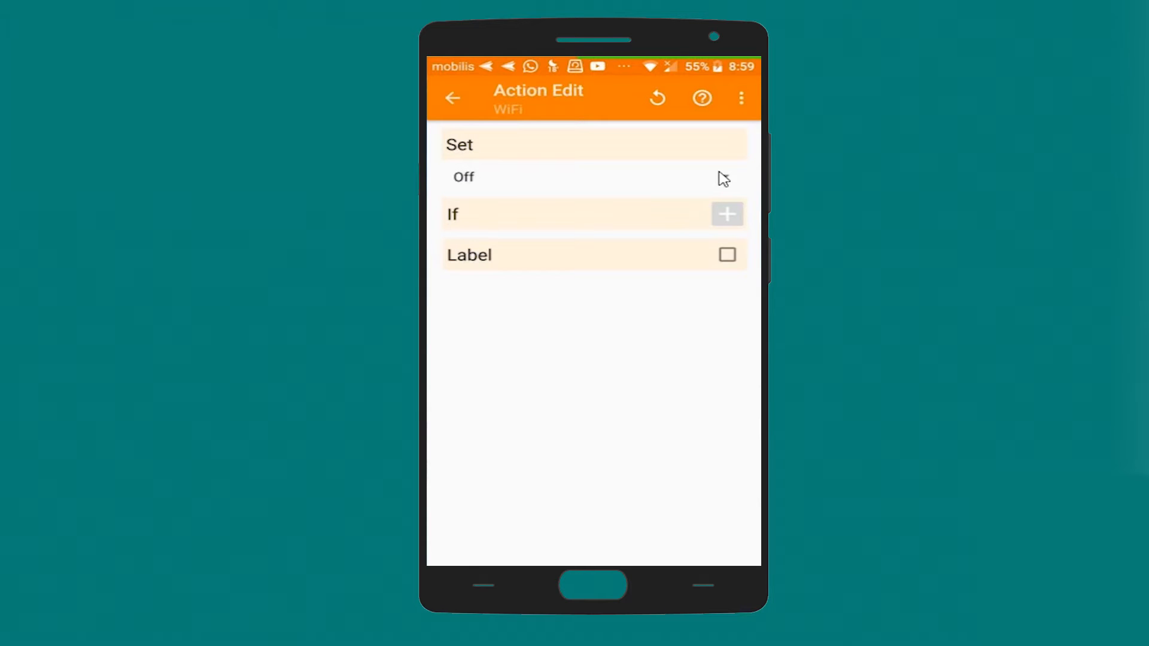
click(593, 178)
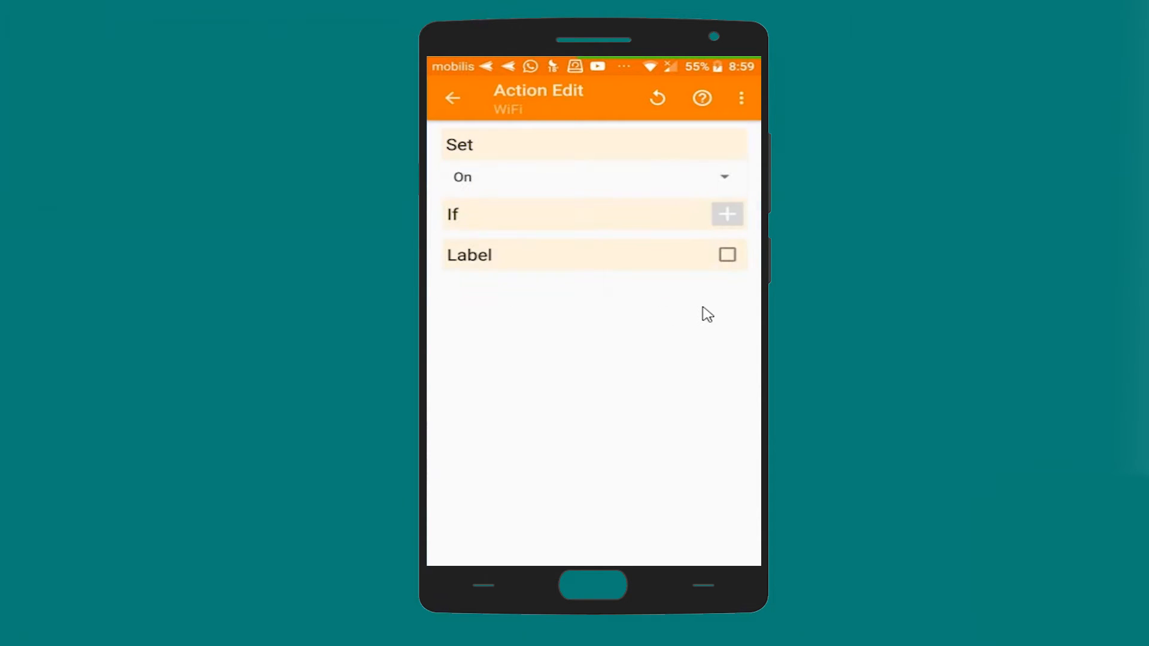
click(452, 97)
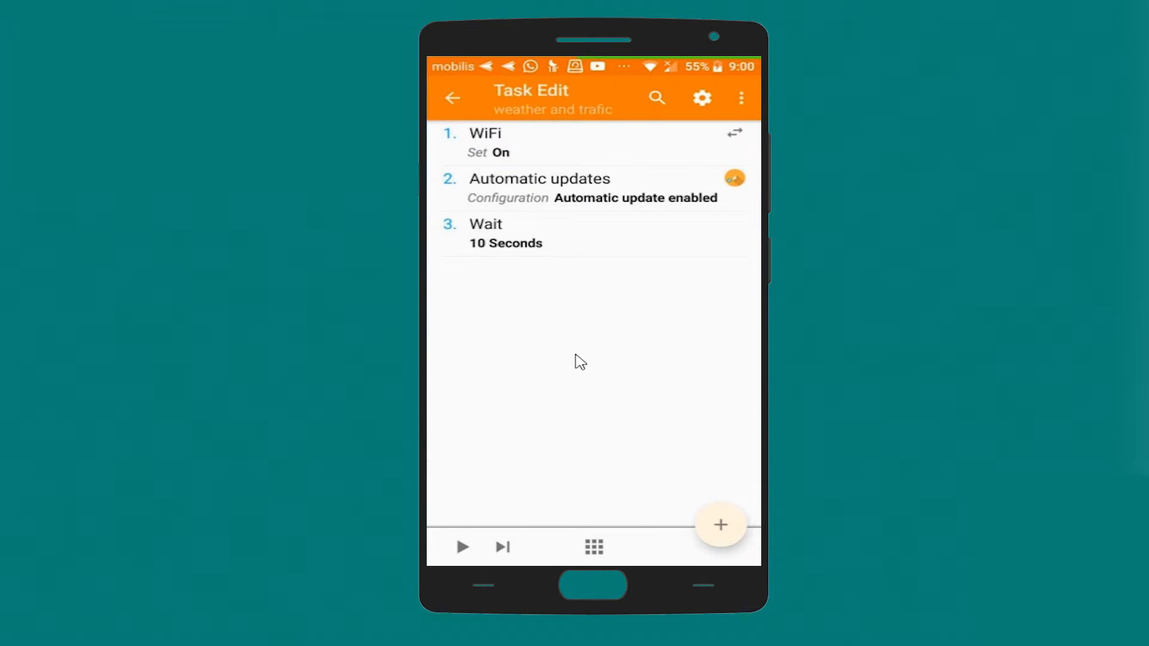
mouse_move(722, 328)
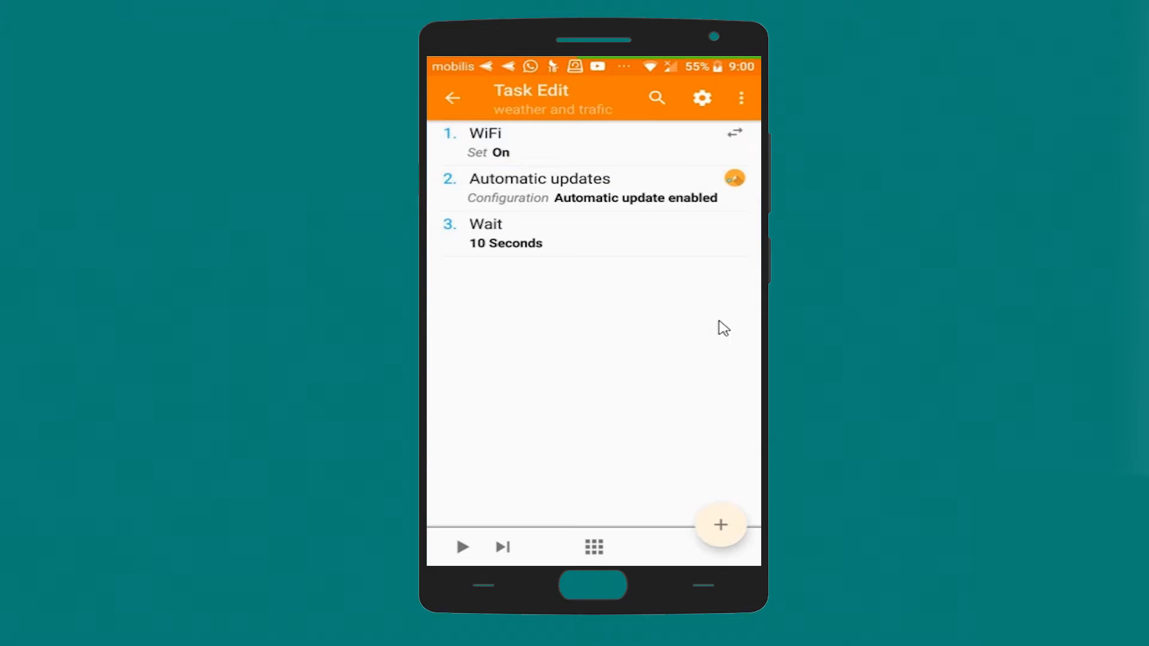
mouse_move(595, 319)
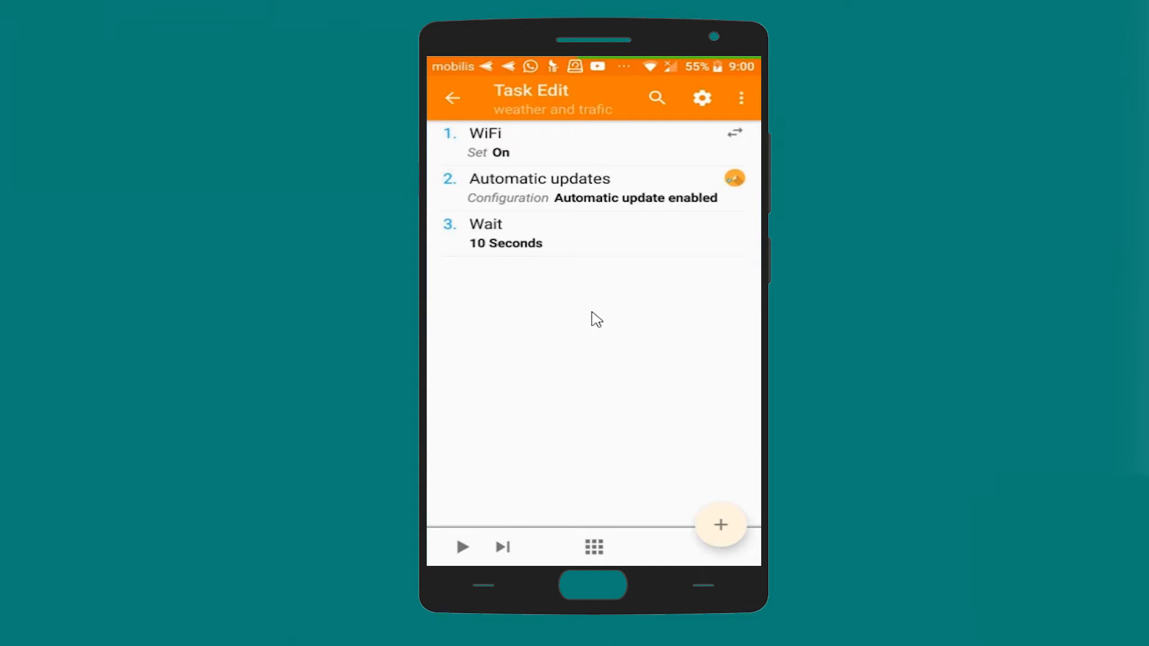
mouse_move(721, 472)
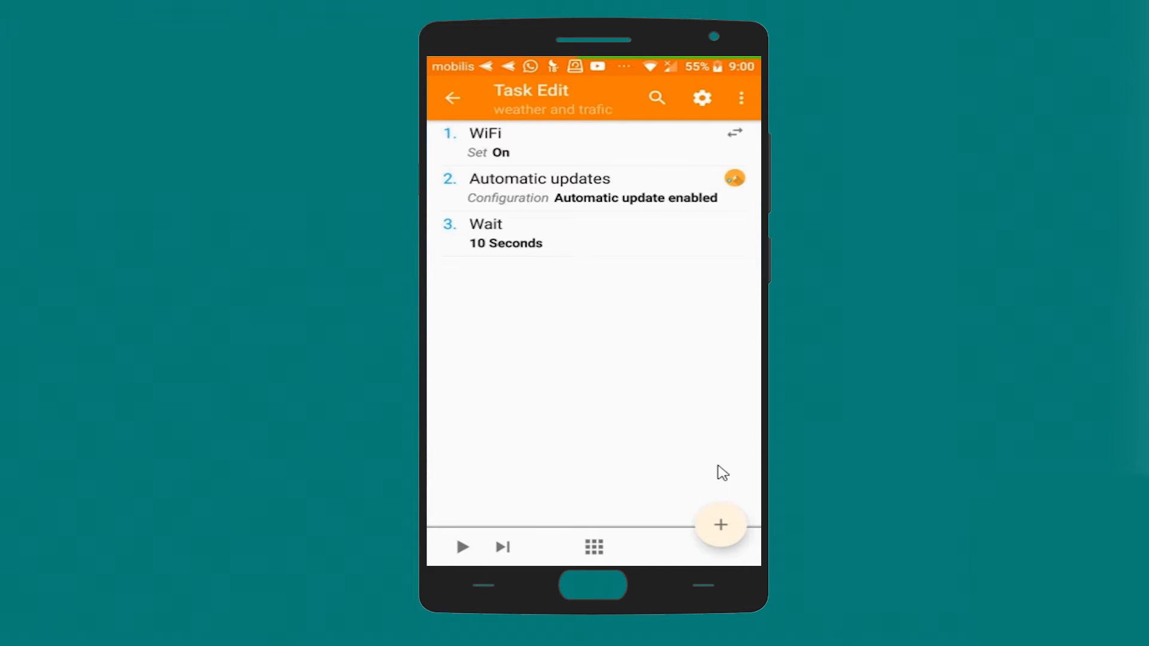
Add a Plugin action, choosing MeteoTask's Get weather info to open its settings.
click(719, 525)
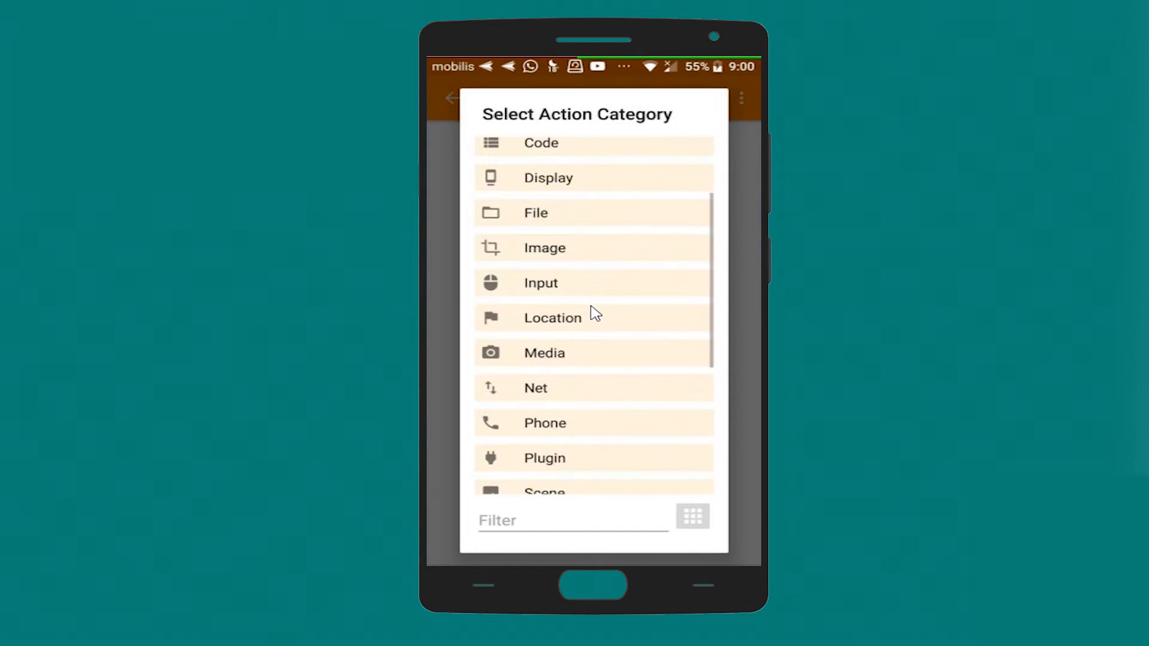
scroll(down, 3)
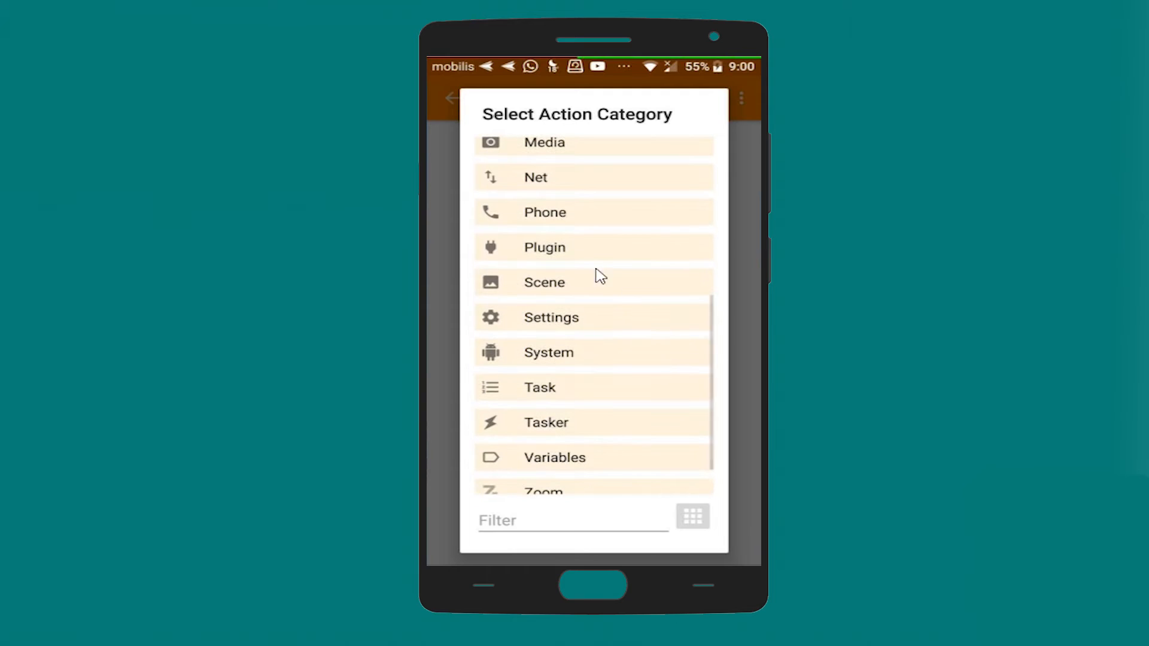
mouse_move(553, 248)
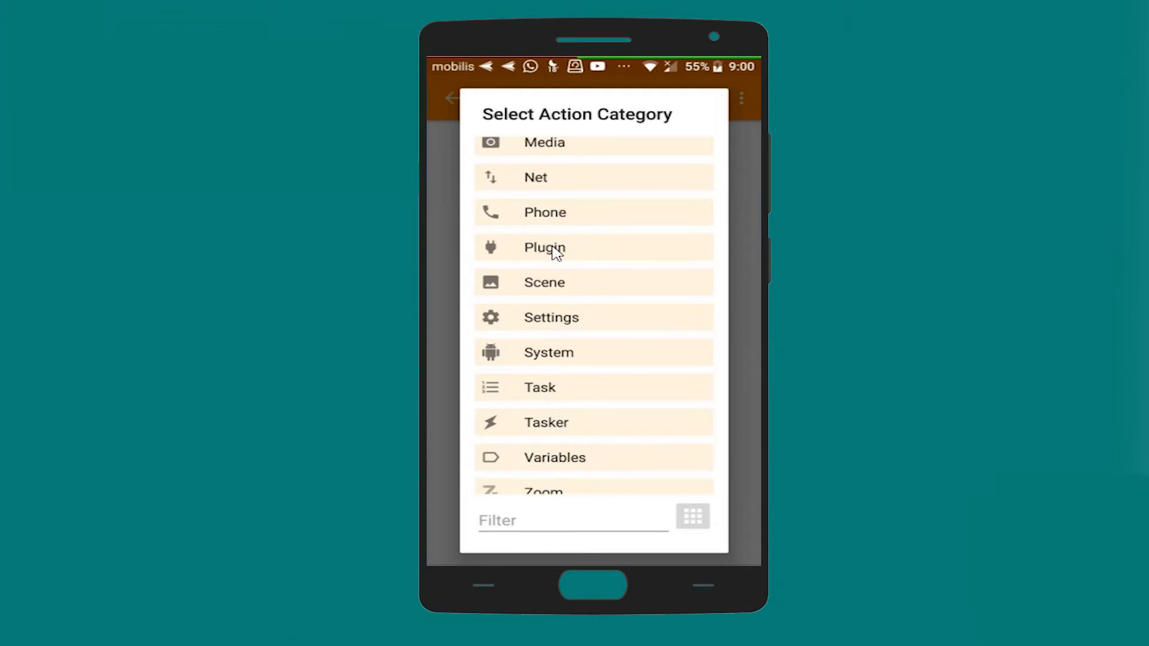
click(543, 248)
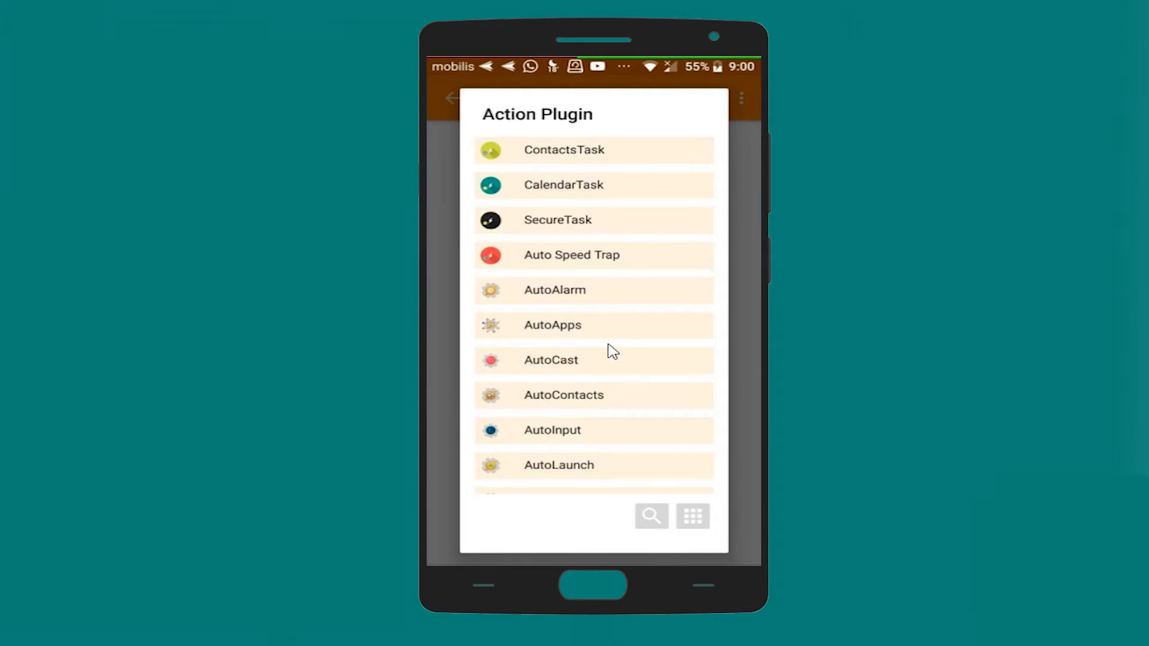
scroll(down, 3)
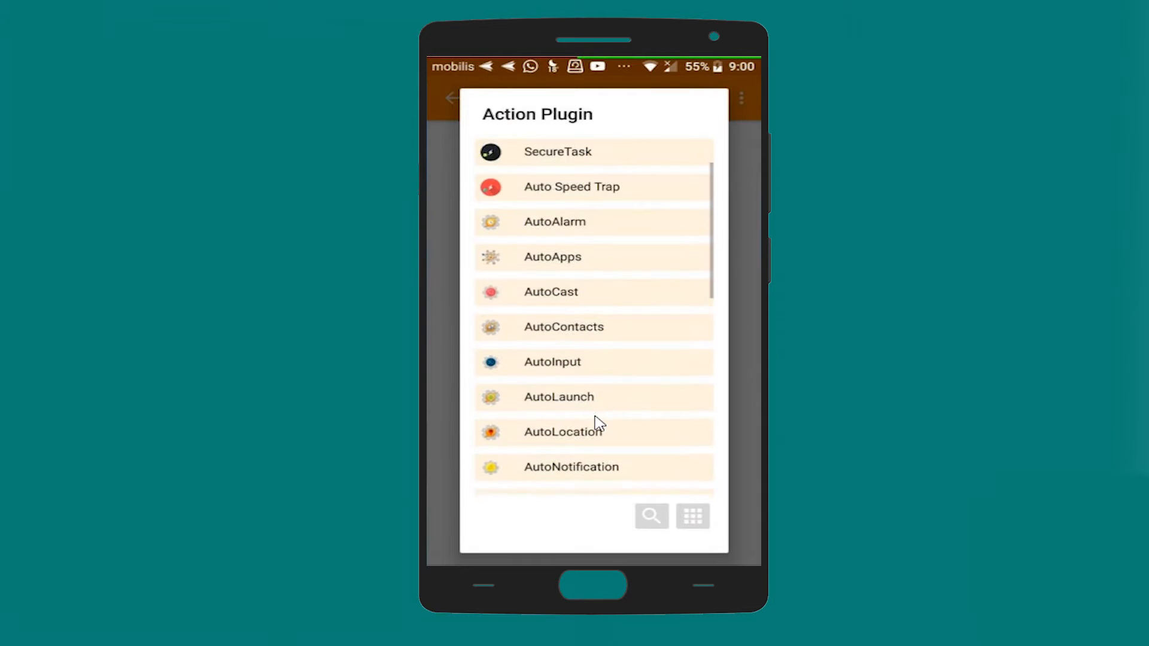
scroll(down, 3)
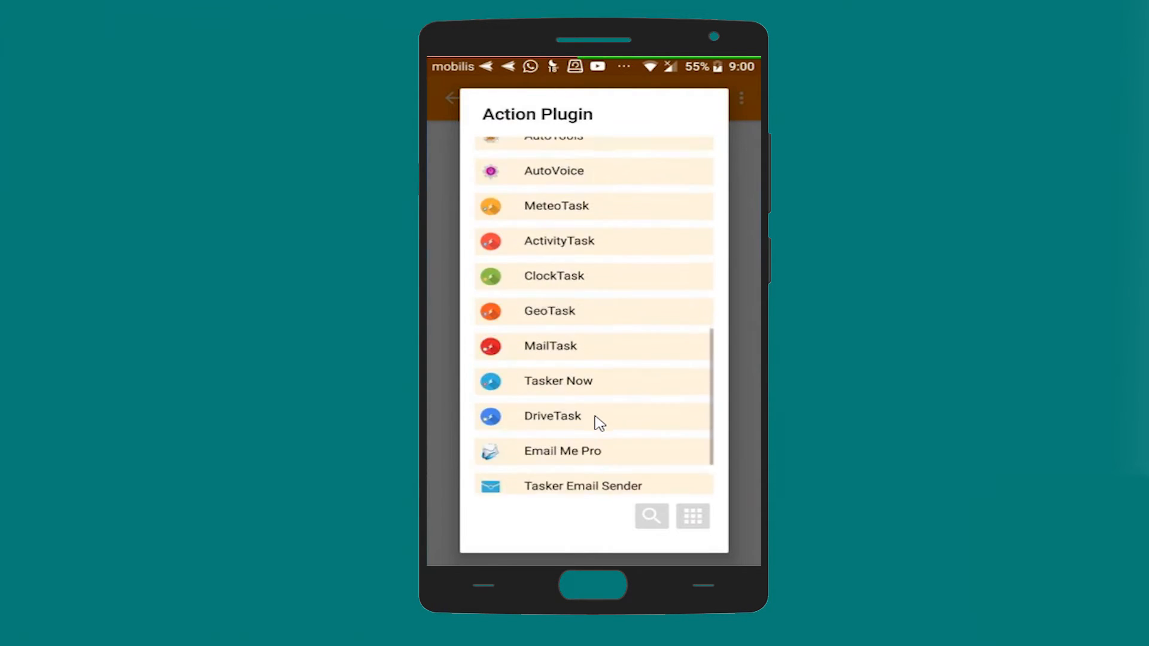
scroll(up, 3)
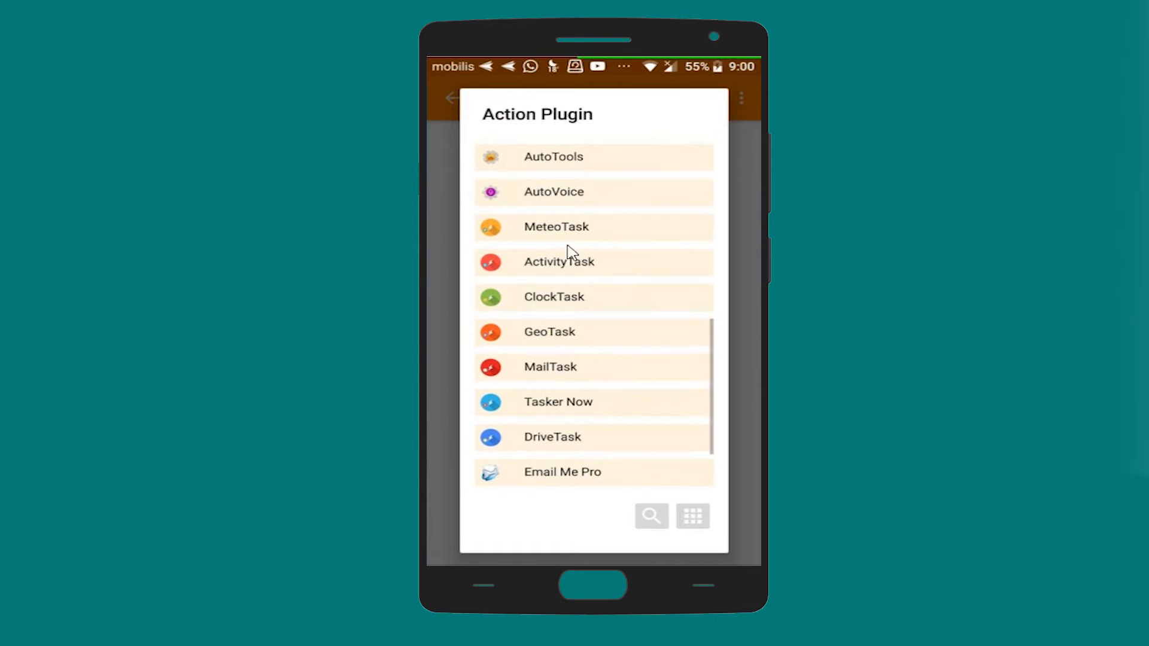
click(556, 226)
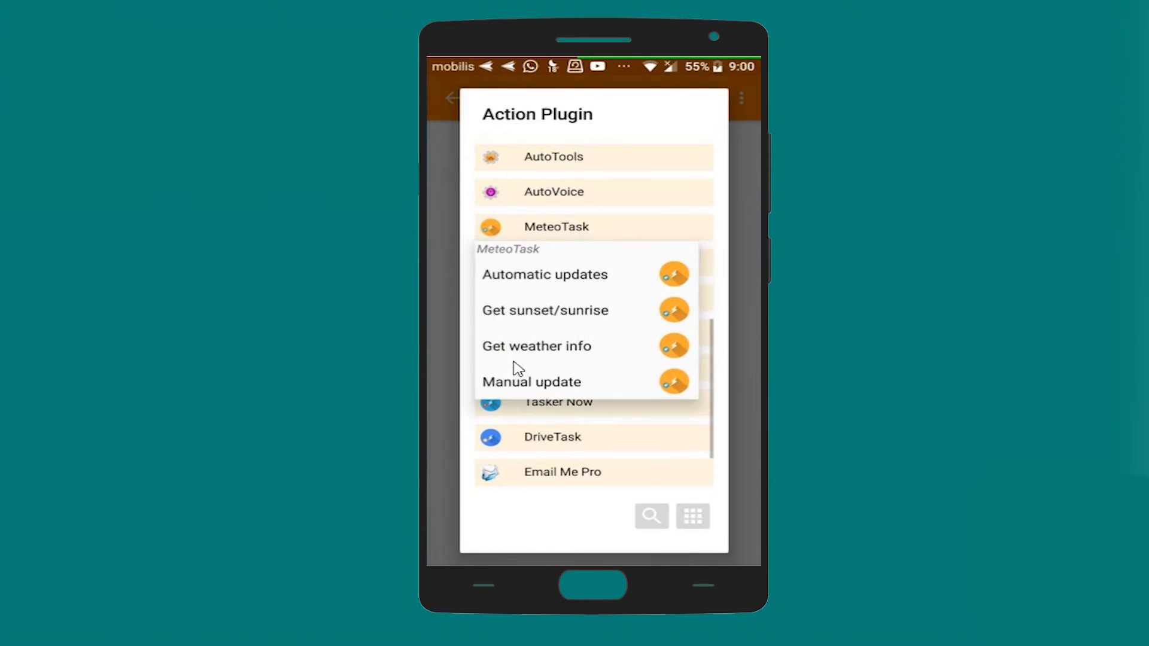
mouse_move(539, 358)
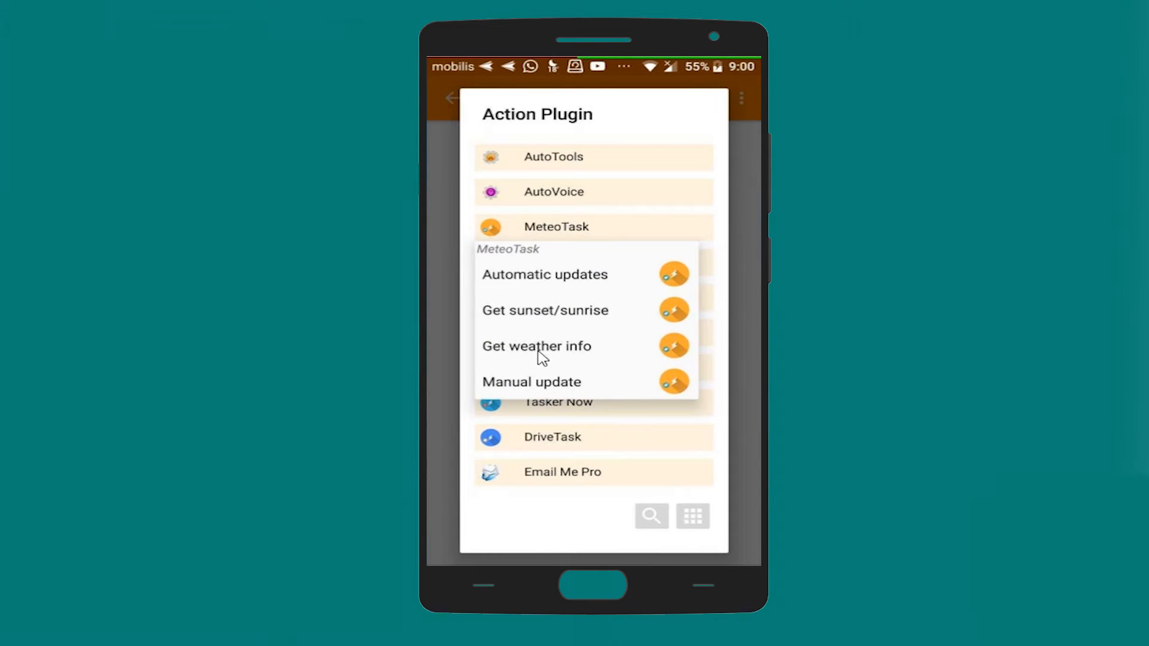
click(537, 346)
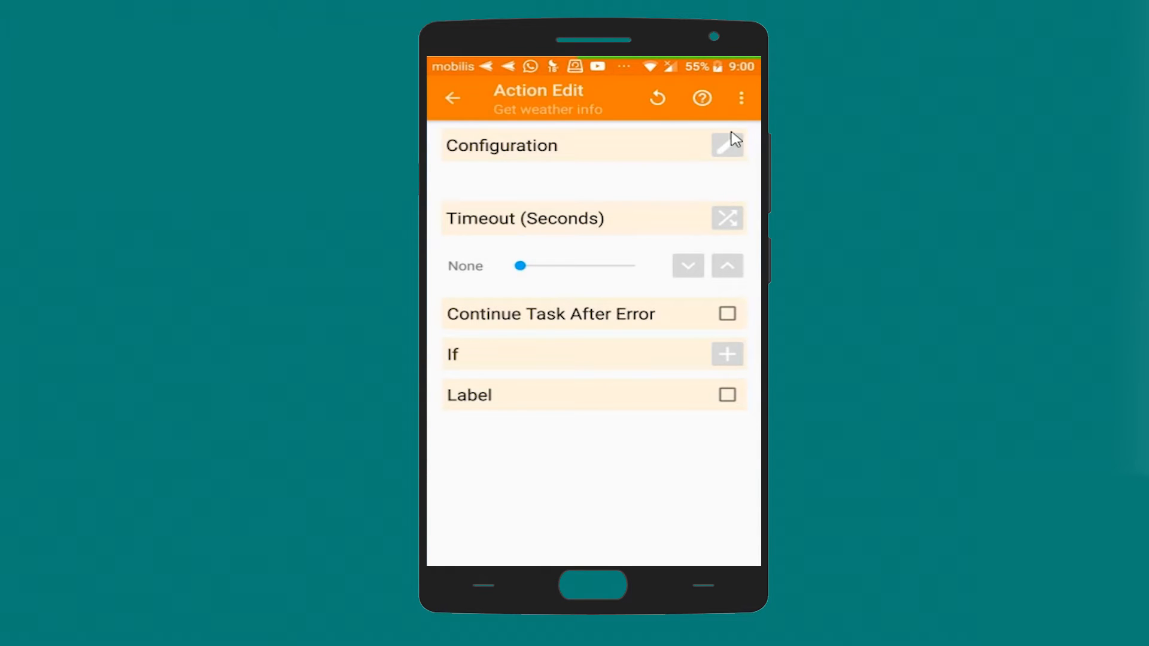
Configure Get weather info with Type Current and return to the task's action list.
click(726, 145)
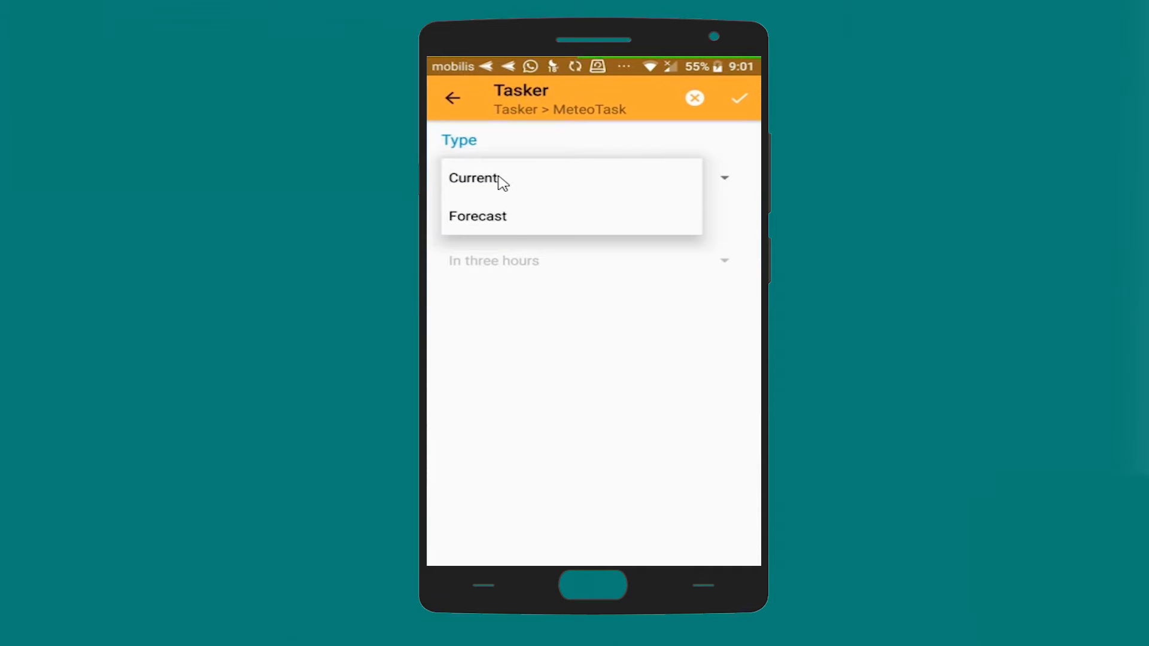
click(477, 215)
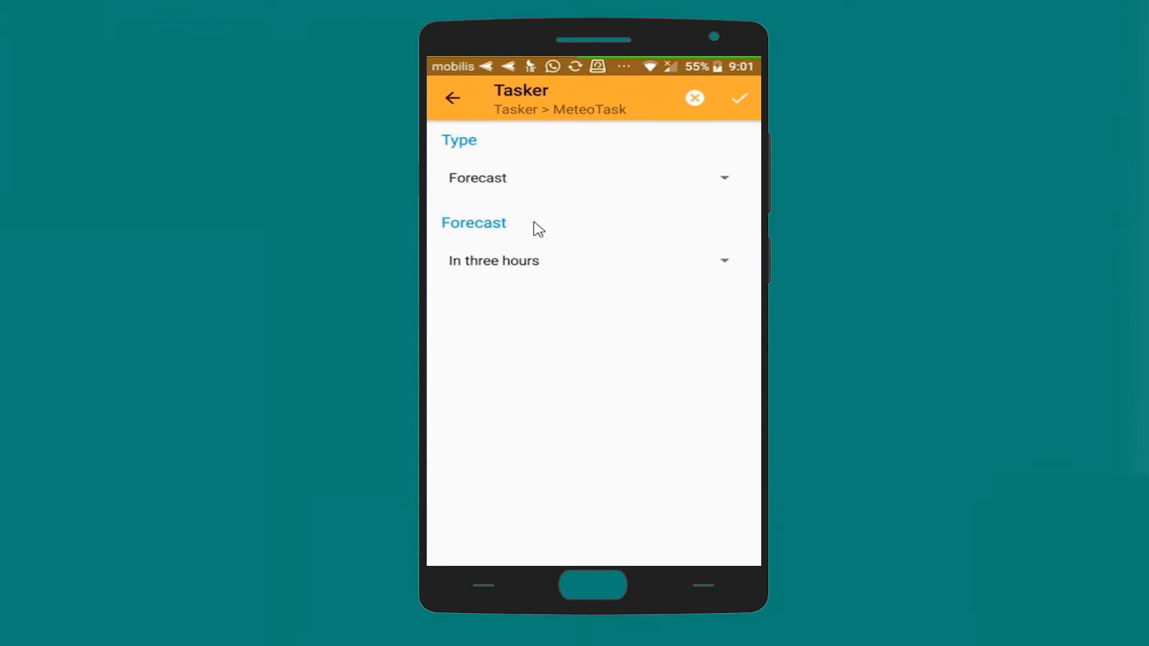
click(587, 260)
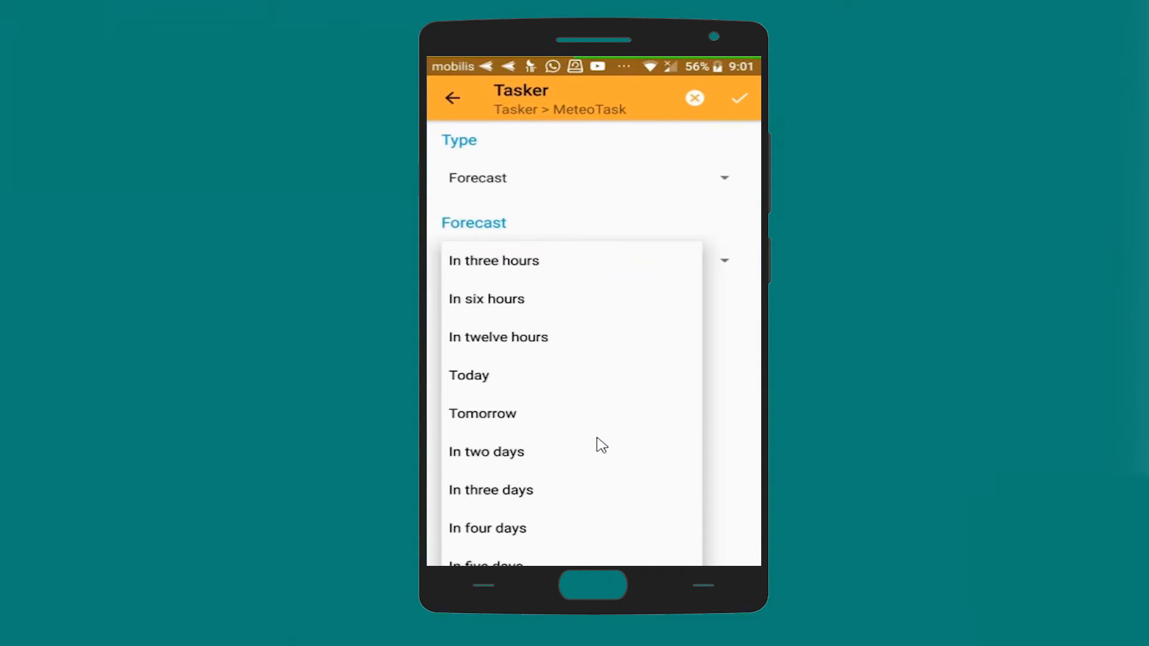
click(493, 260)
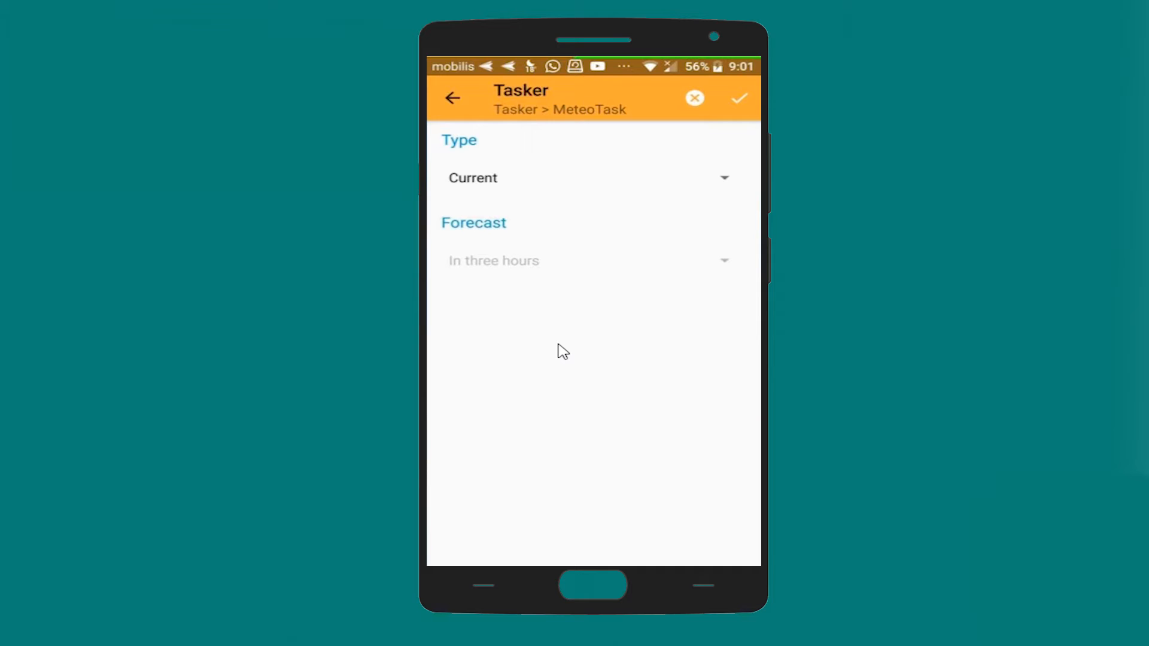
mouse_move(487, 128)
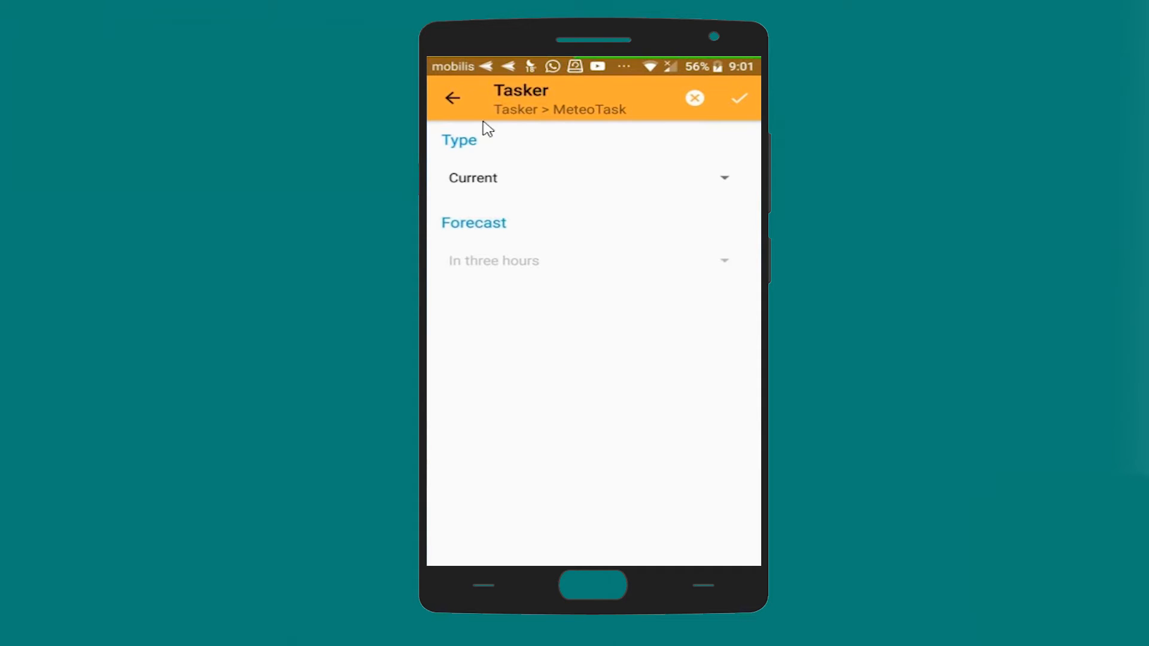
mouse_move(456, 99)
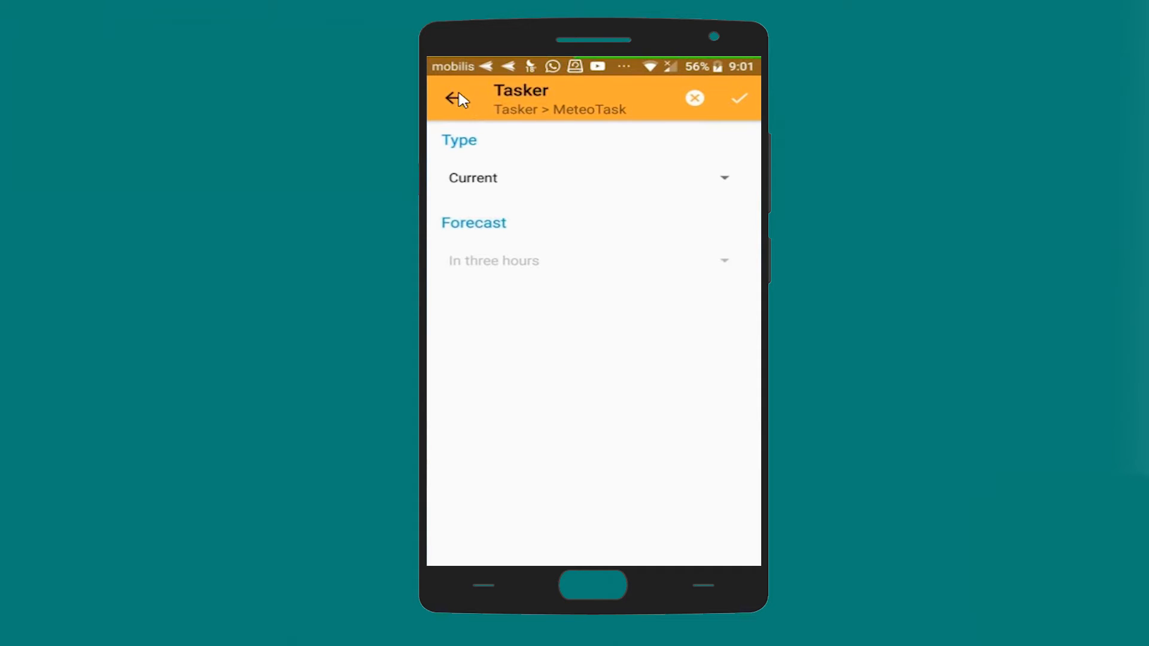
click(451, 99)
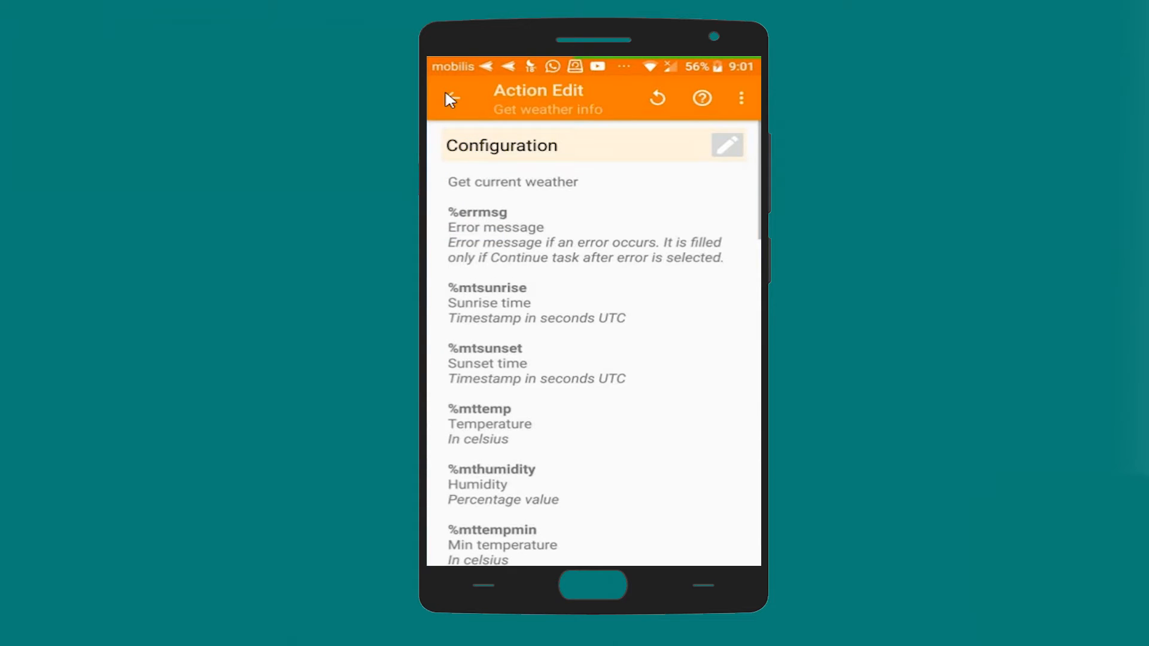
click(449, 98)
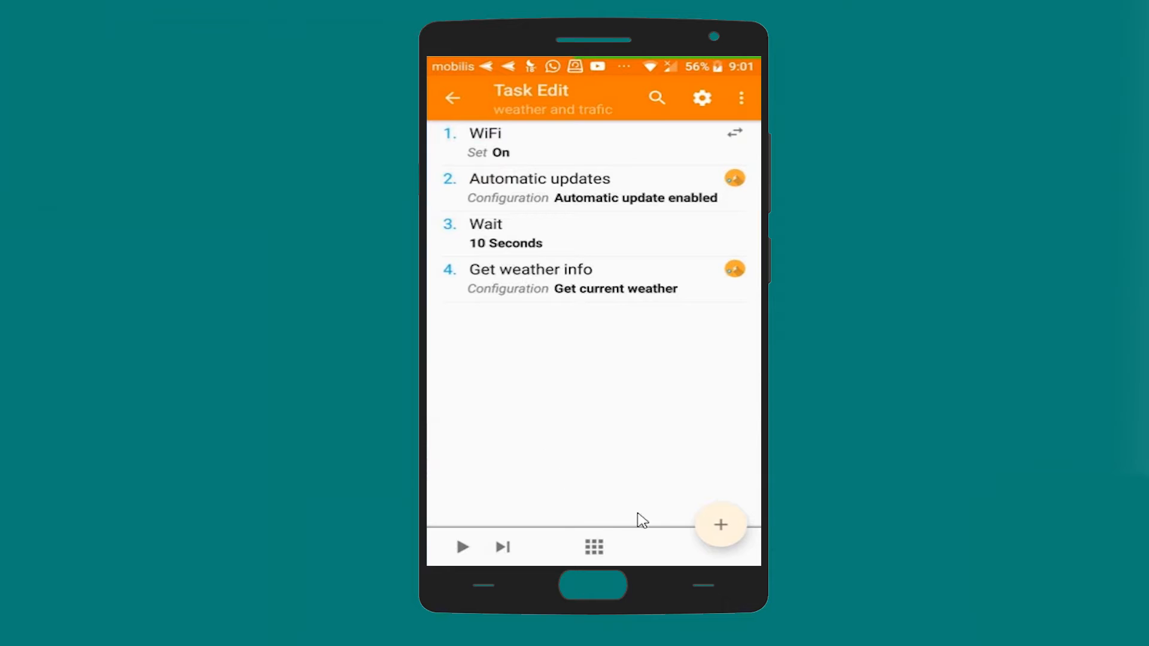
mouse_move(735, 532)
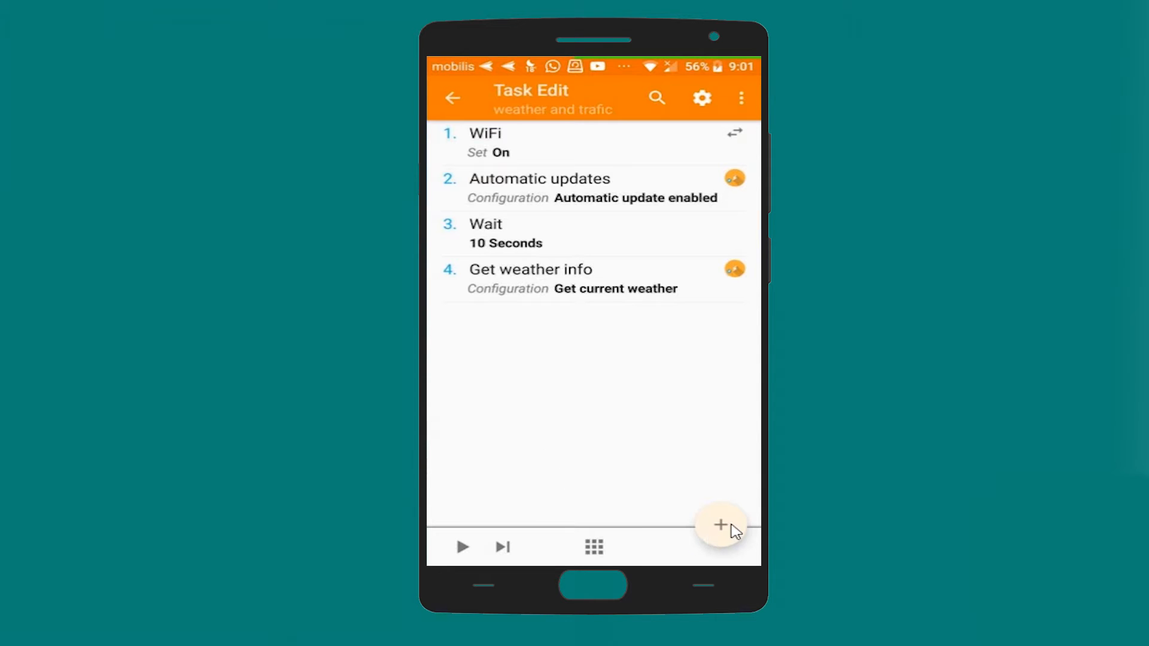
Add a Say action whose text reads "here is the weather update sir :".
click(720, 524)
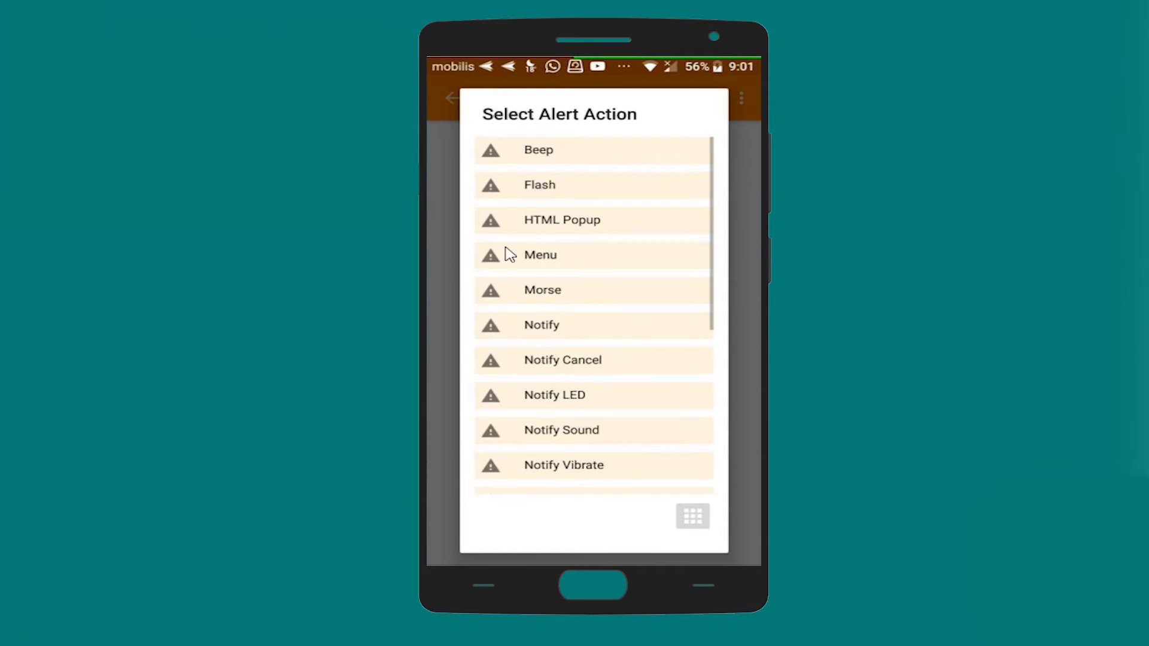
scroll(down, 3)
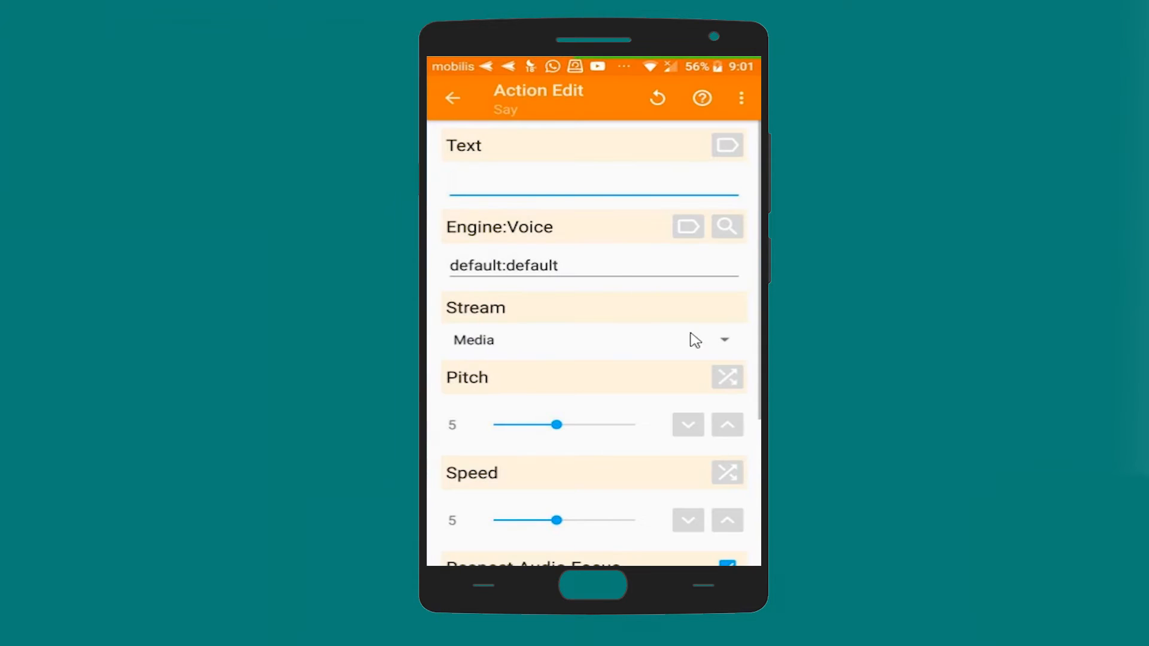
text(here is)
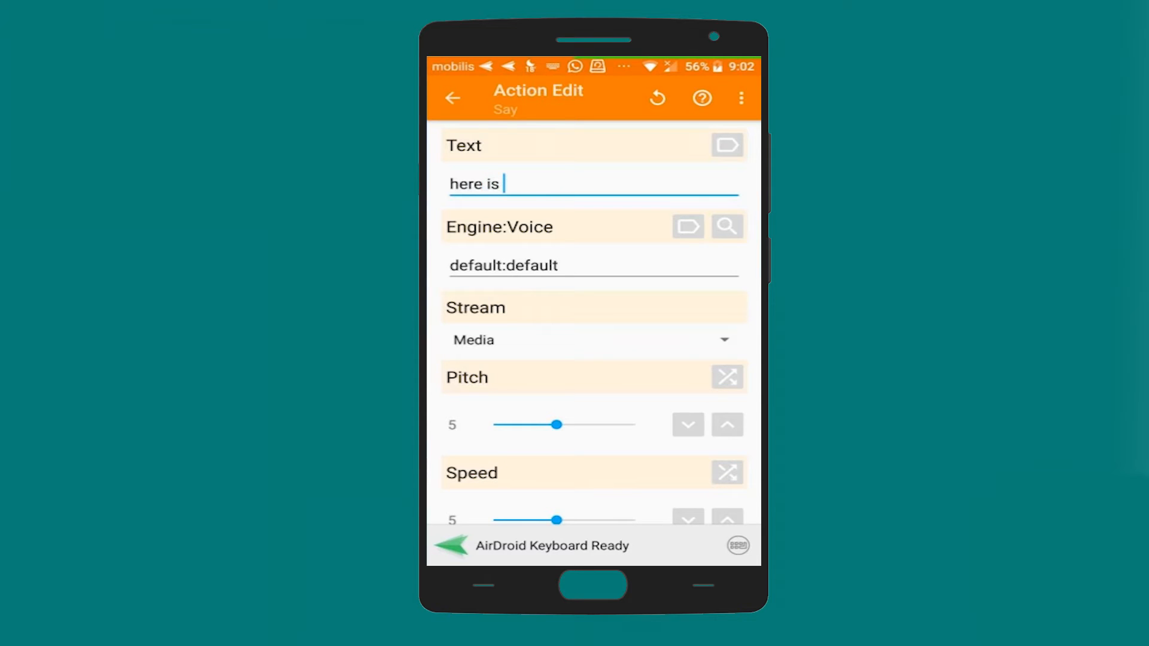
text(the)
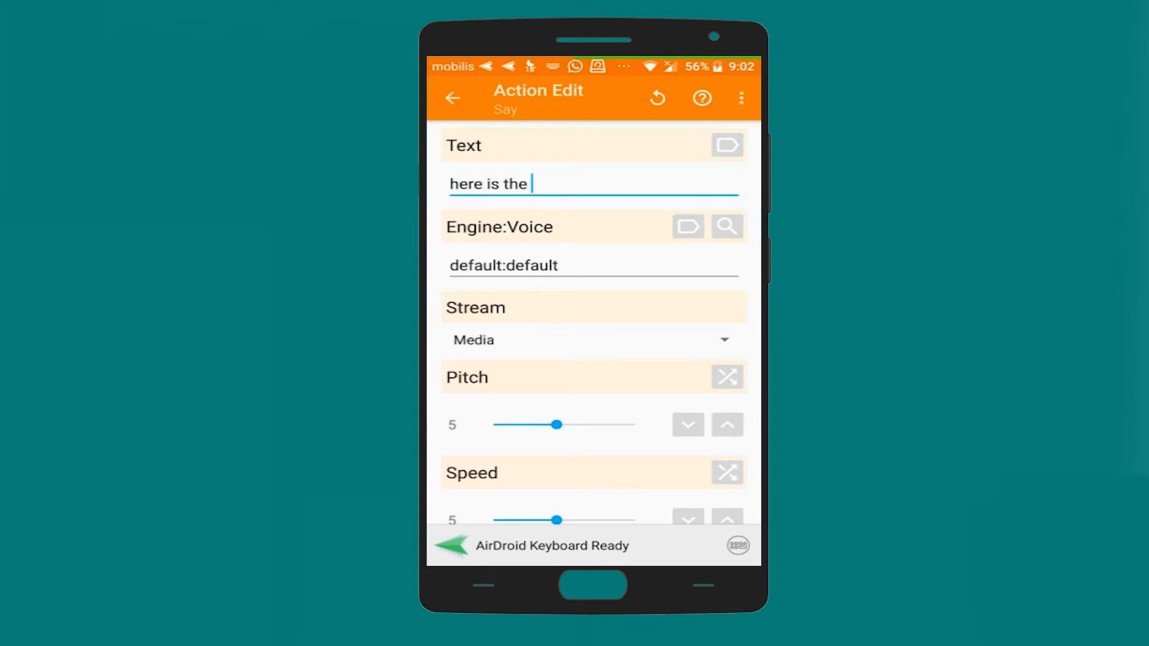
text(weather uo)
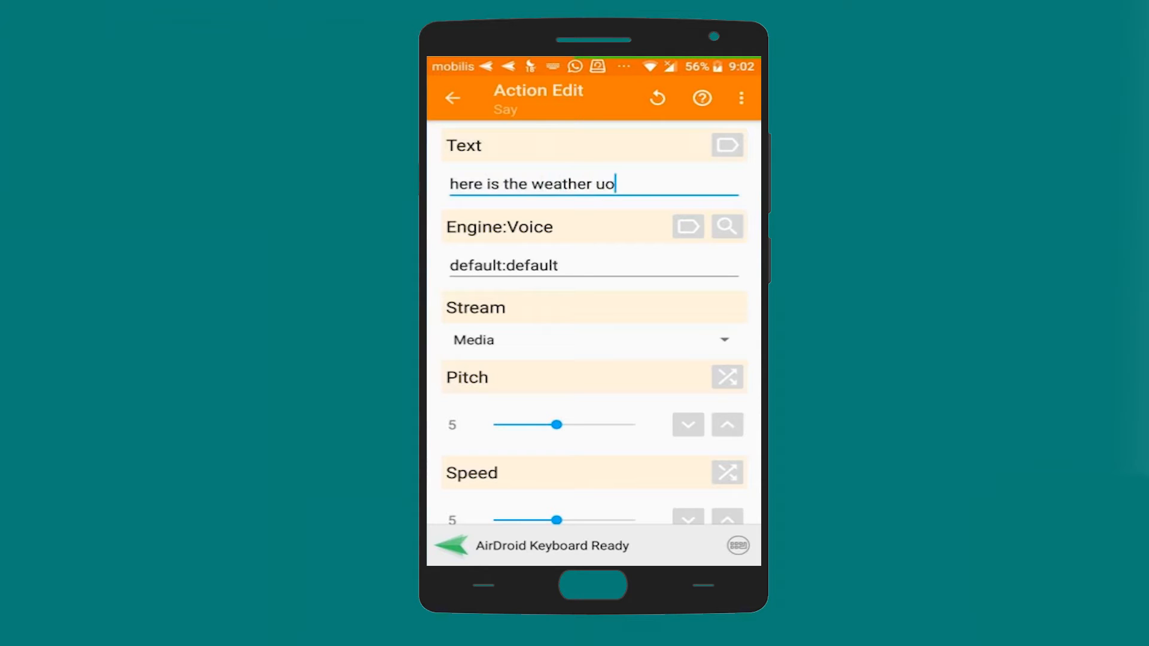
text(update)
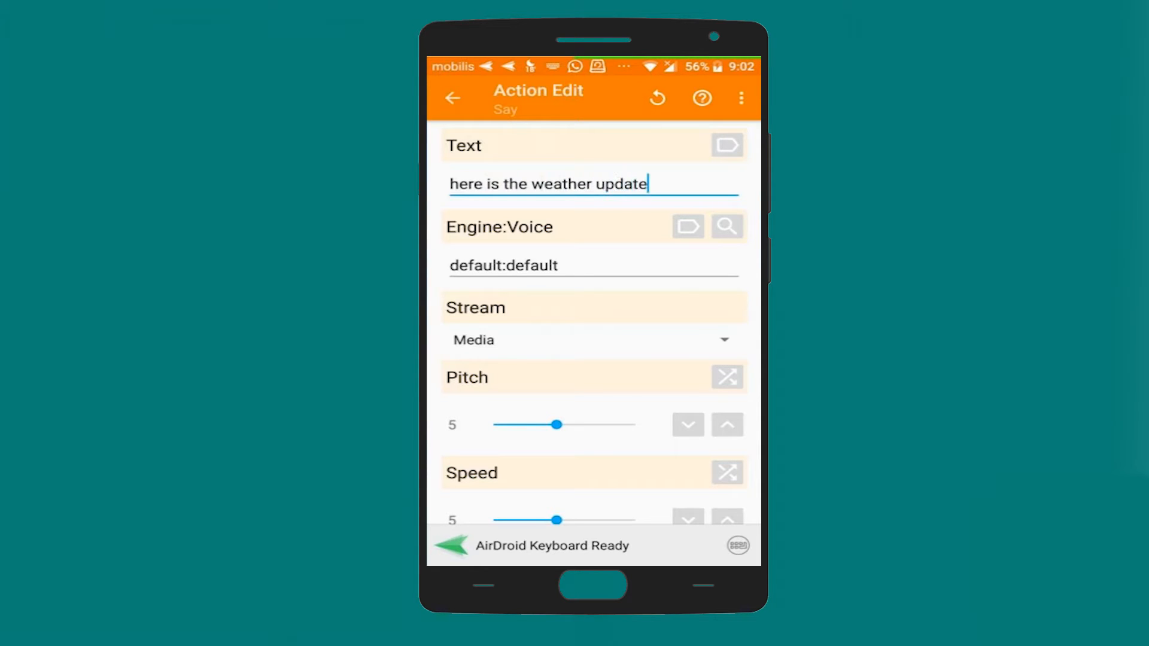
text(si)
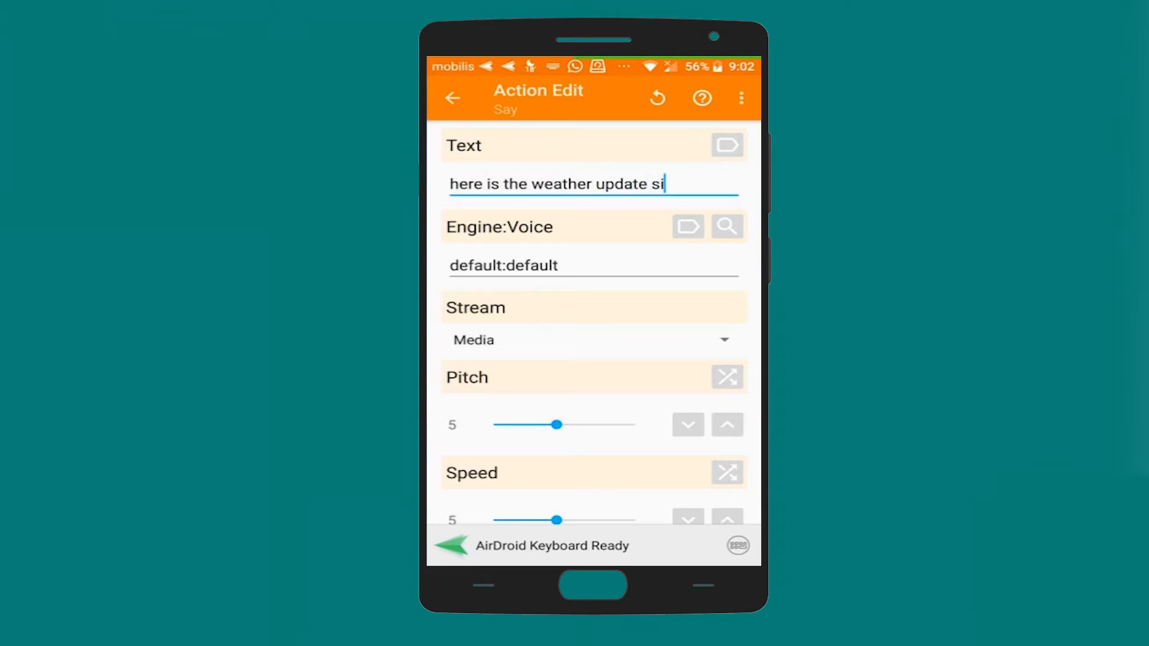
text(r)
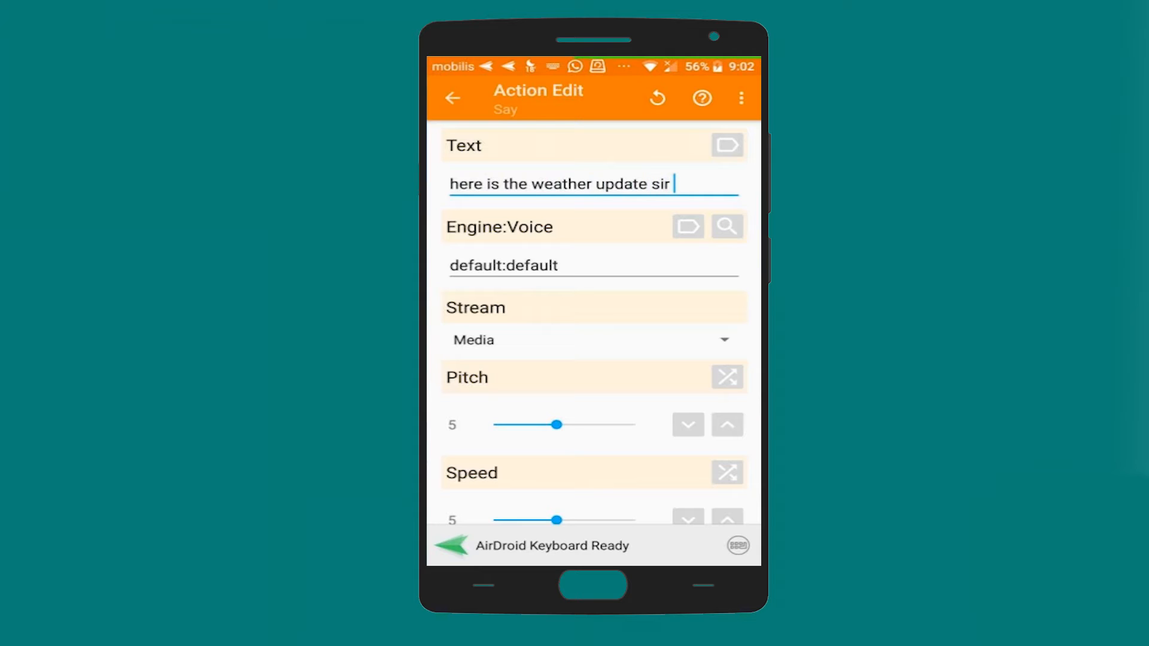
text(:)
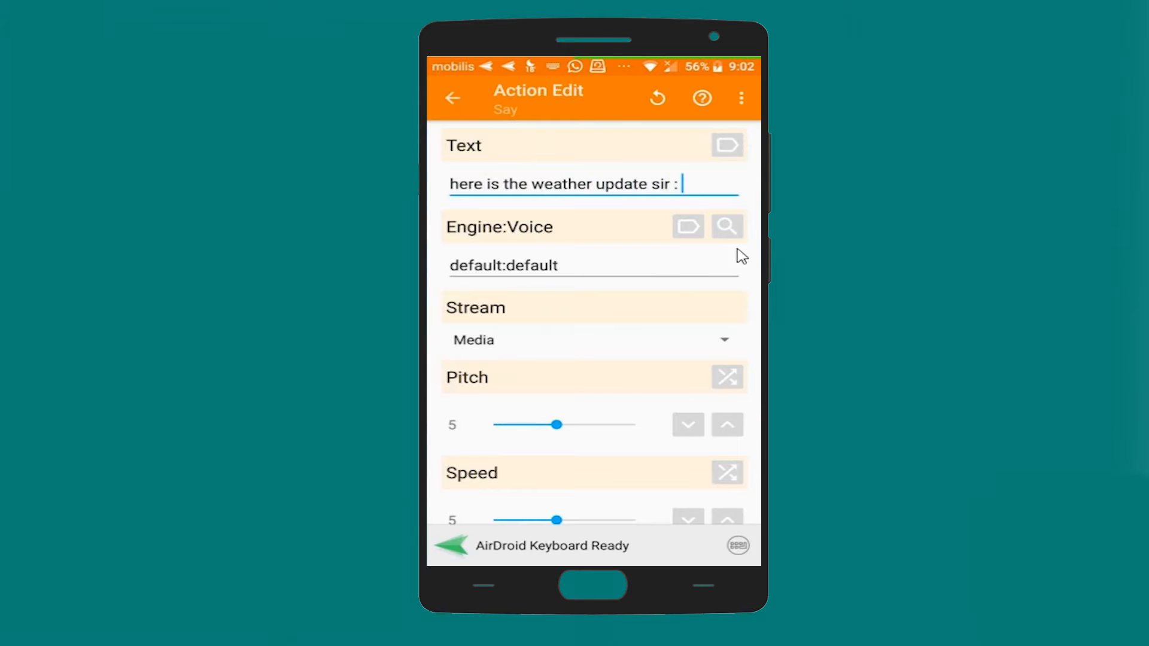
Insert the humidity variable %mthumidity after the greeting in the Say text.
click(726, 145)
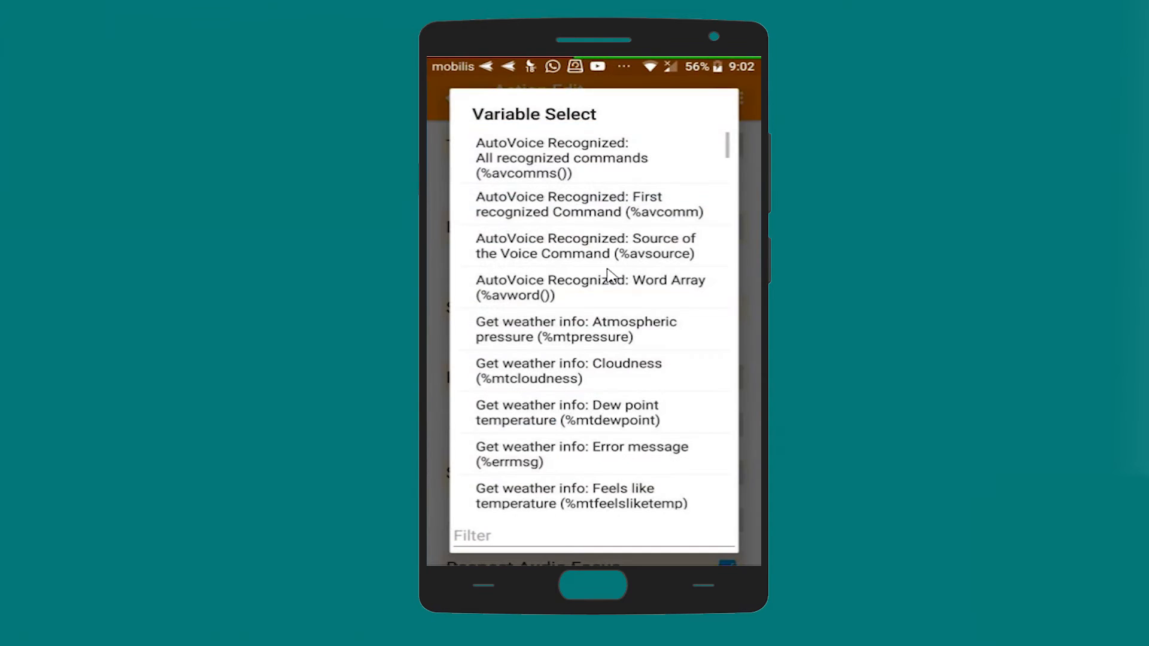
scroll(down, 3)
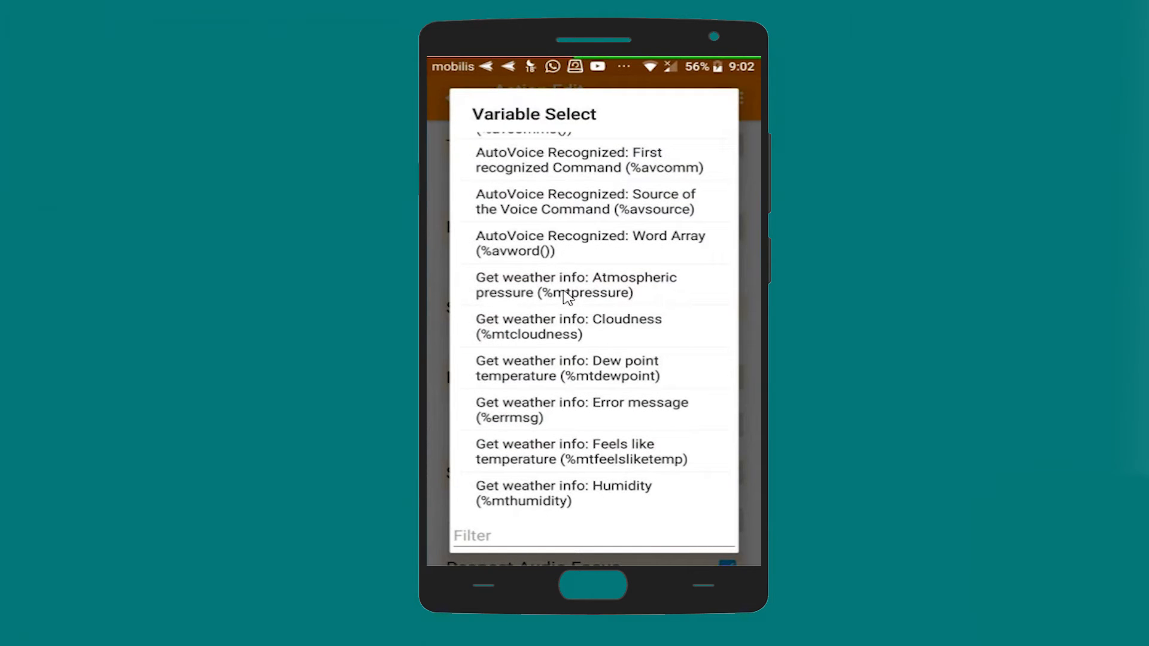
mouse_move(573, 452)
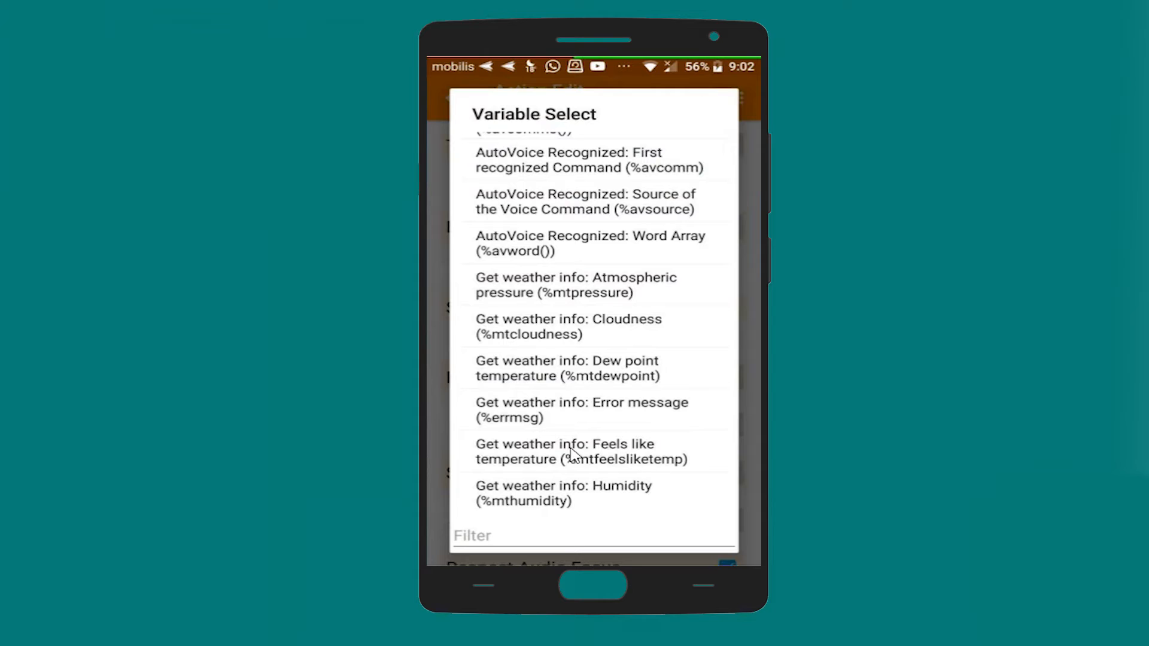
mouse_move(486, 302)
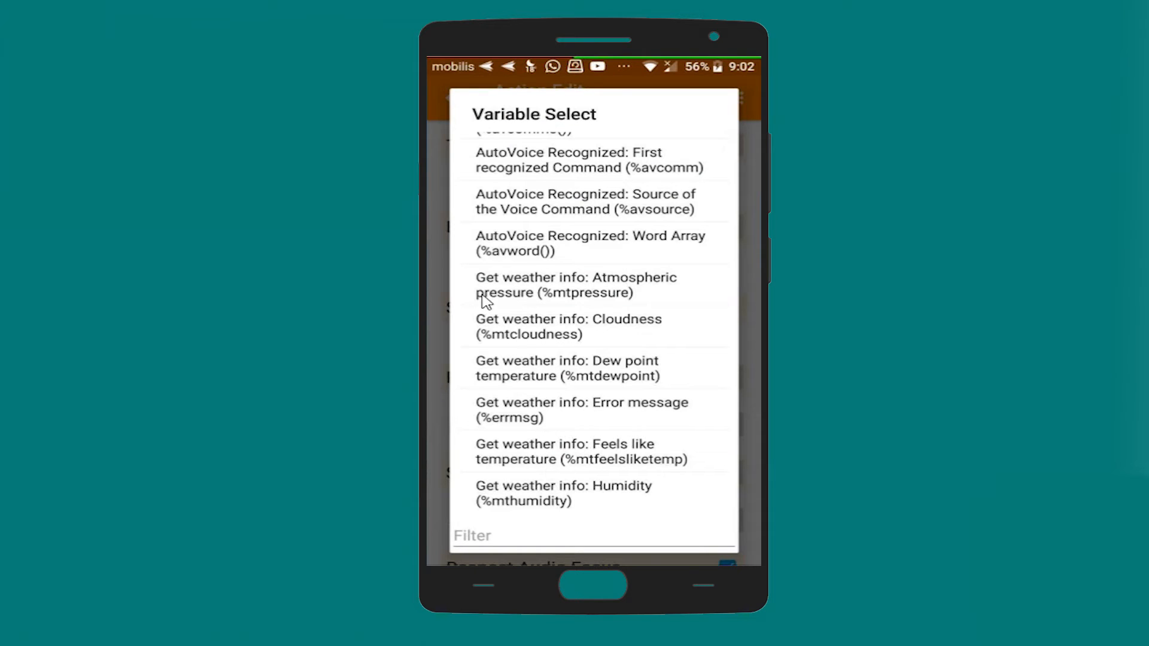
mouse_move(583, 314)
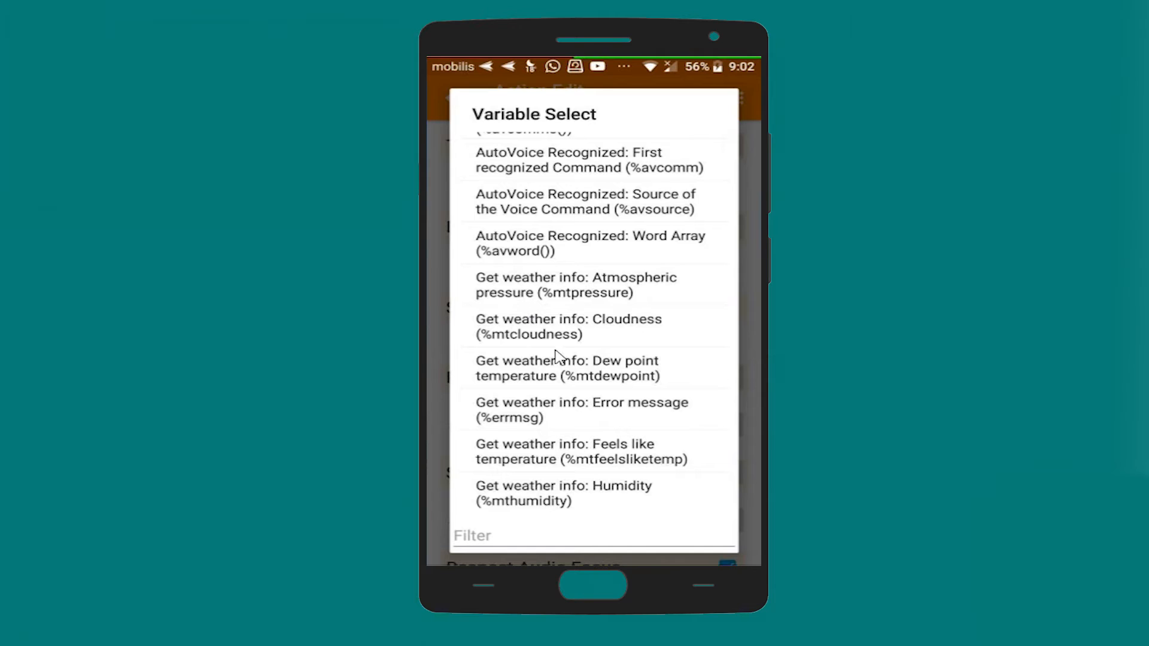
mouse_move(633, 344)
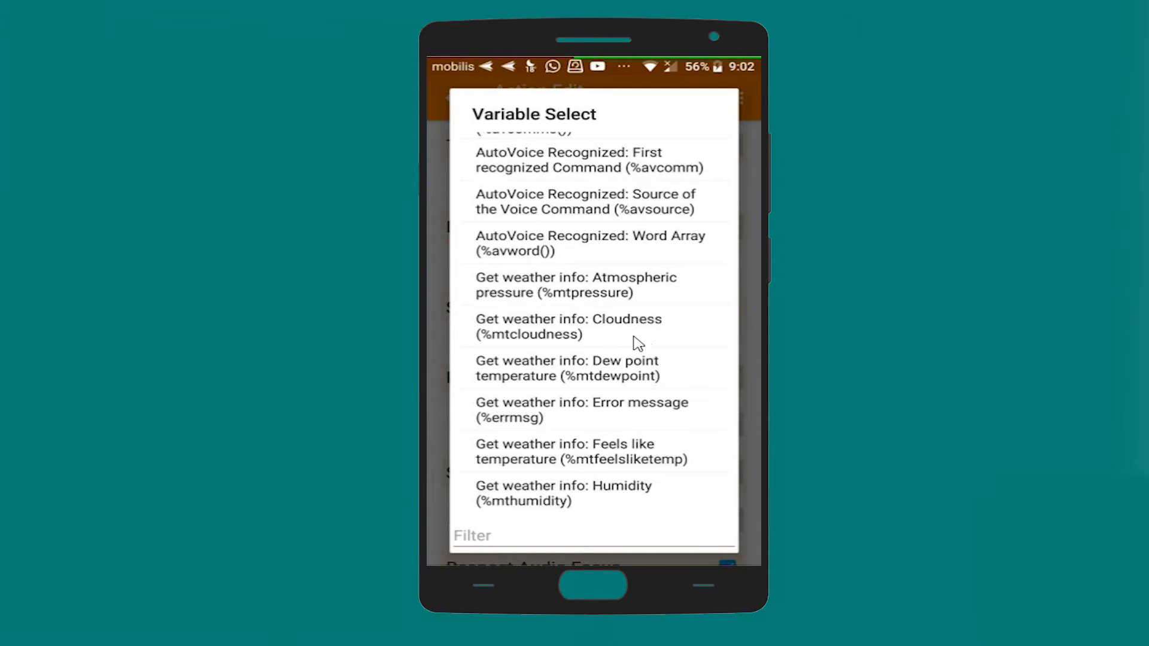
mouse_move(632, 383)
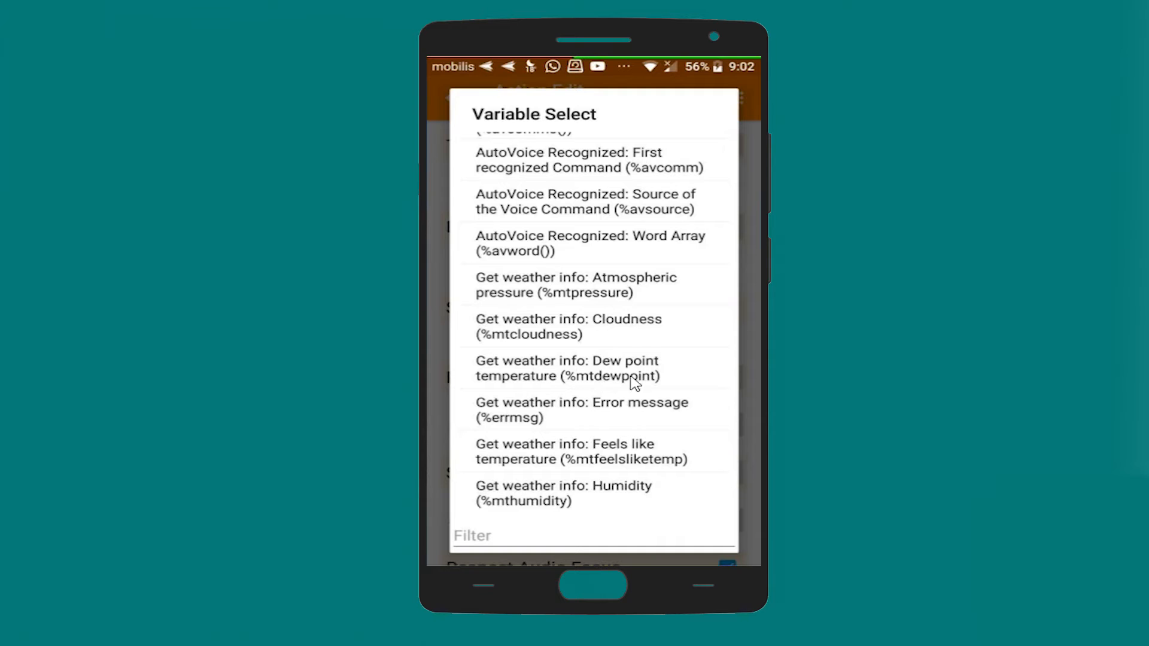
mouse_move(623, 377)
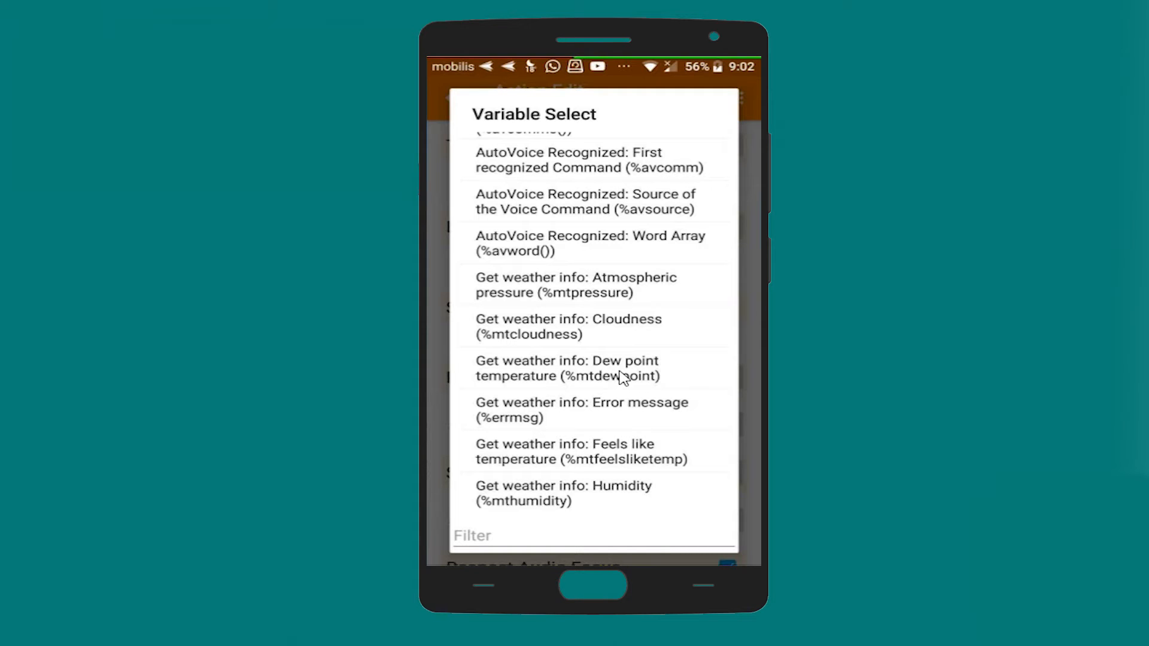
scroll(down, 3)
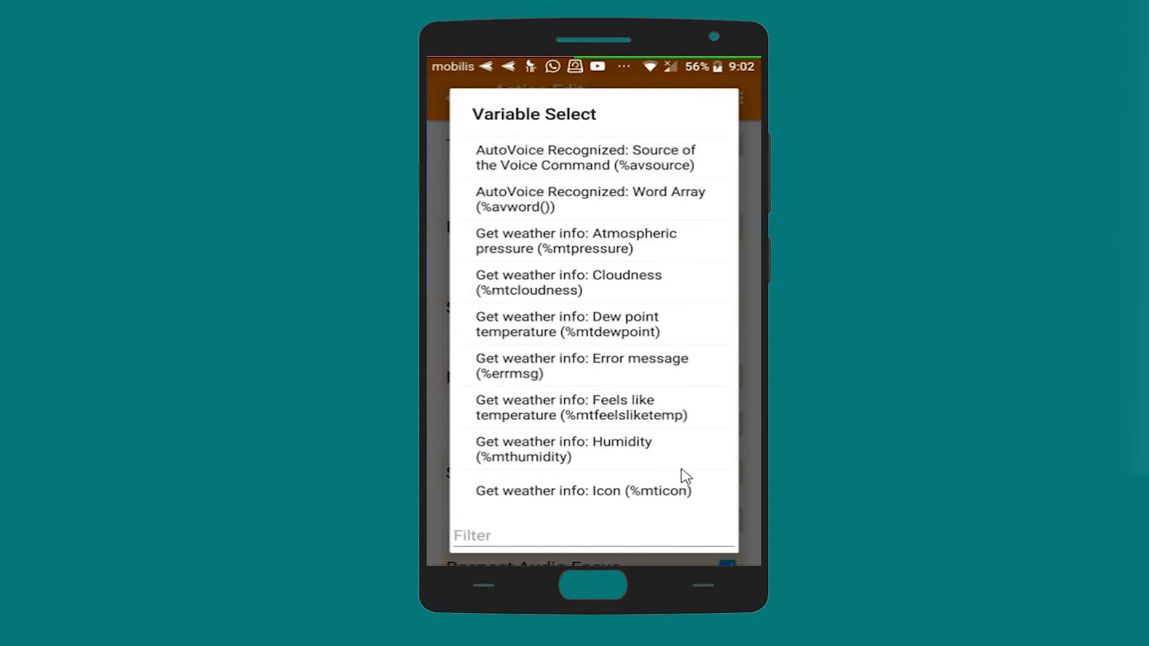
scroll(down, 3)
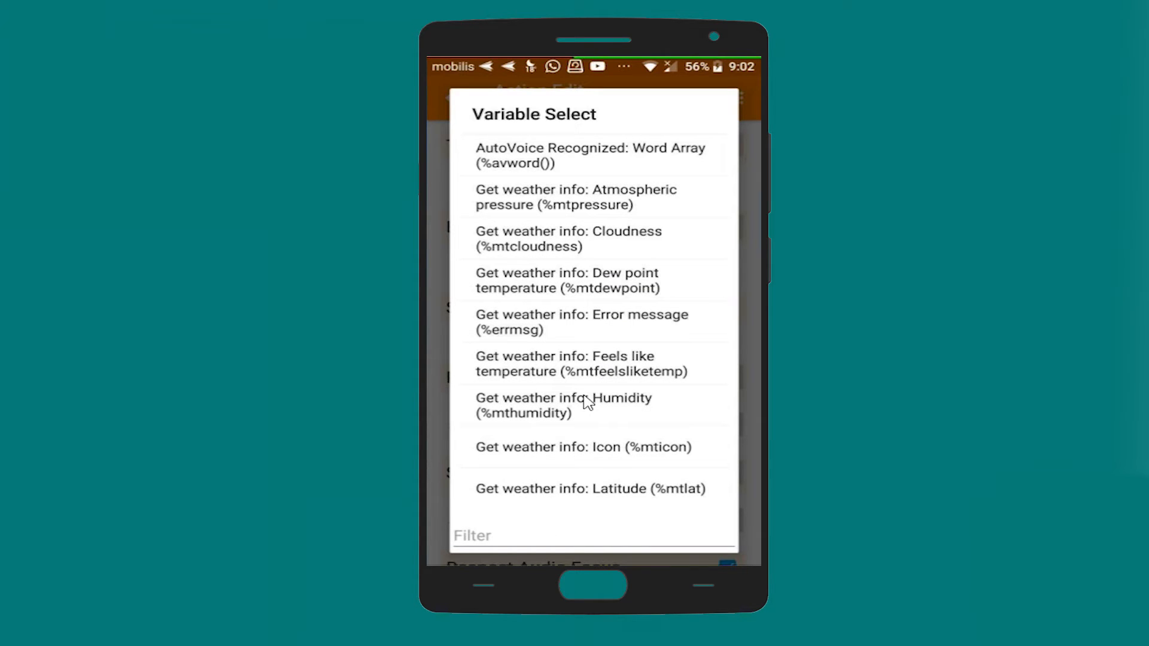
click(564, 406)
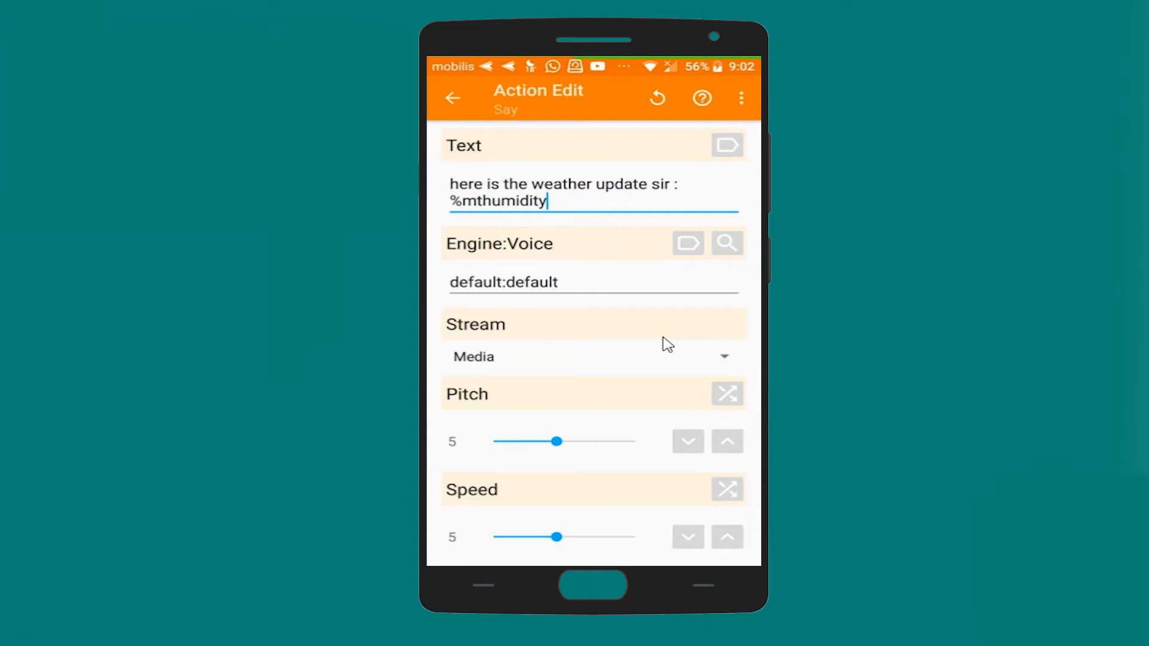
click(527, 201)
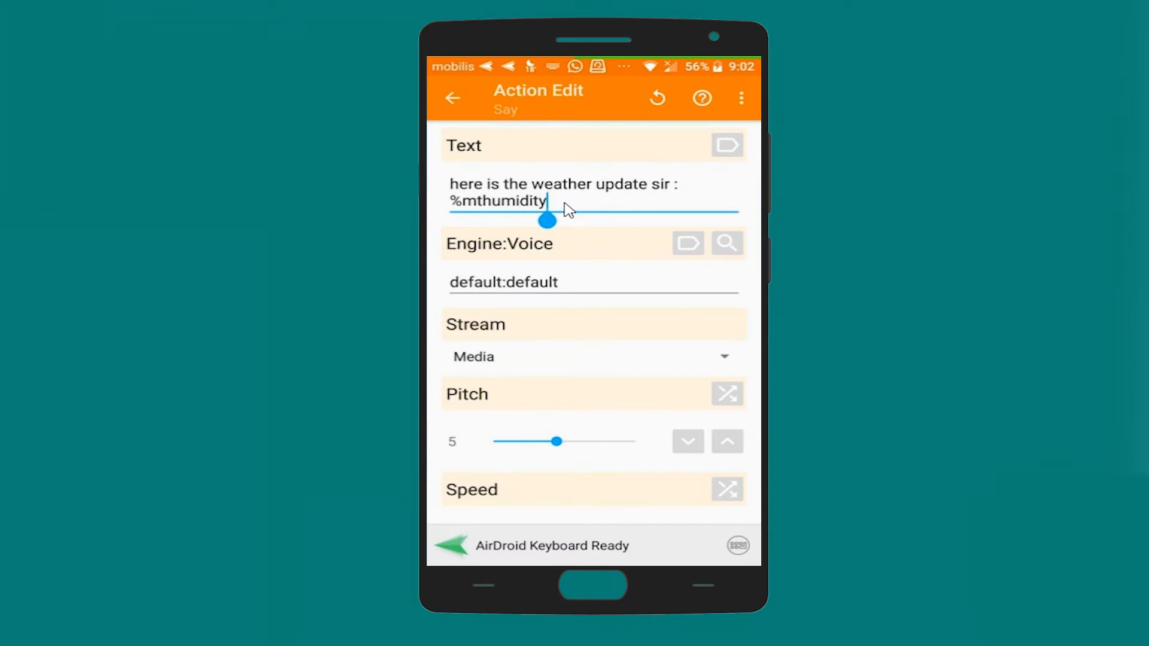
Append a comma and the max temperature variable %mttempmax to the Say text.
text(,)
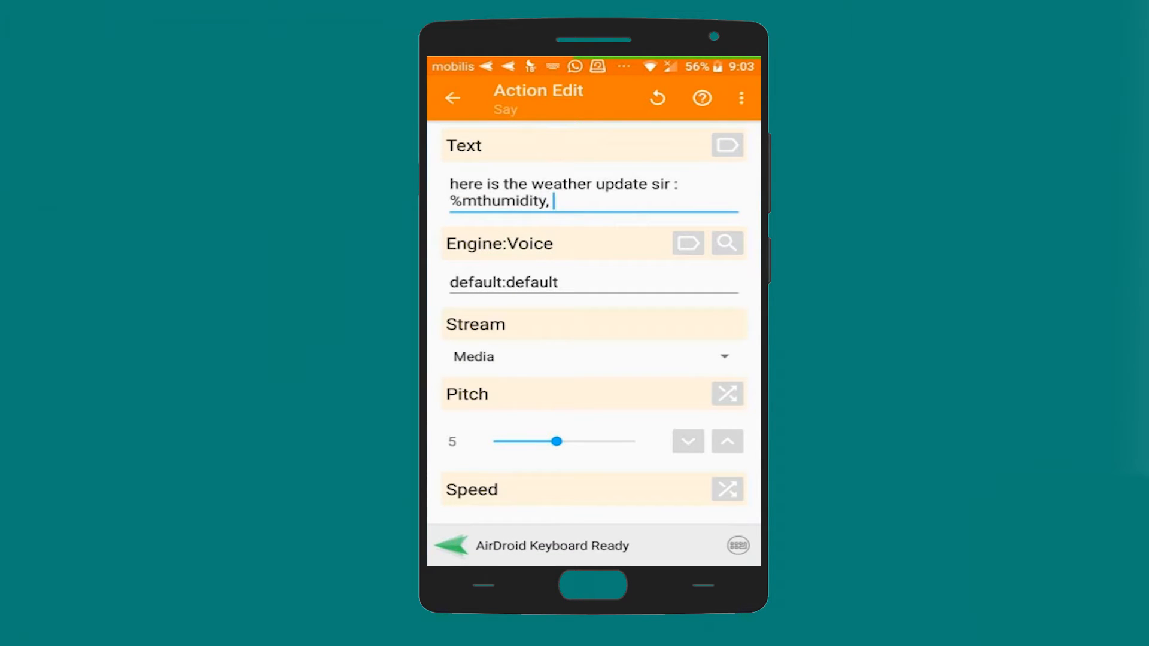
click(726, 144)
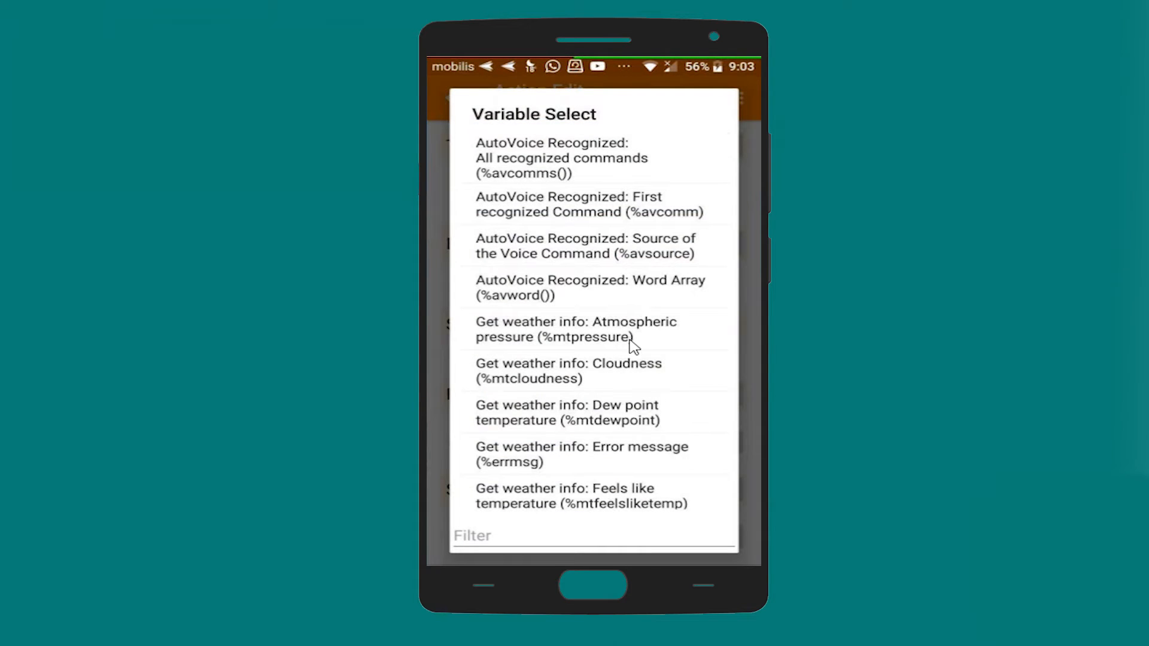
scroll(down, 3)
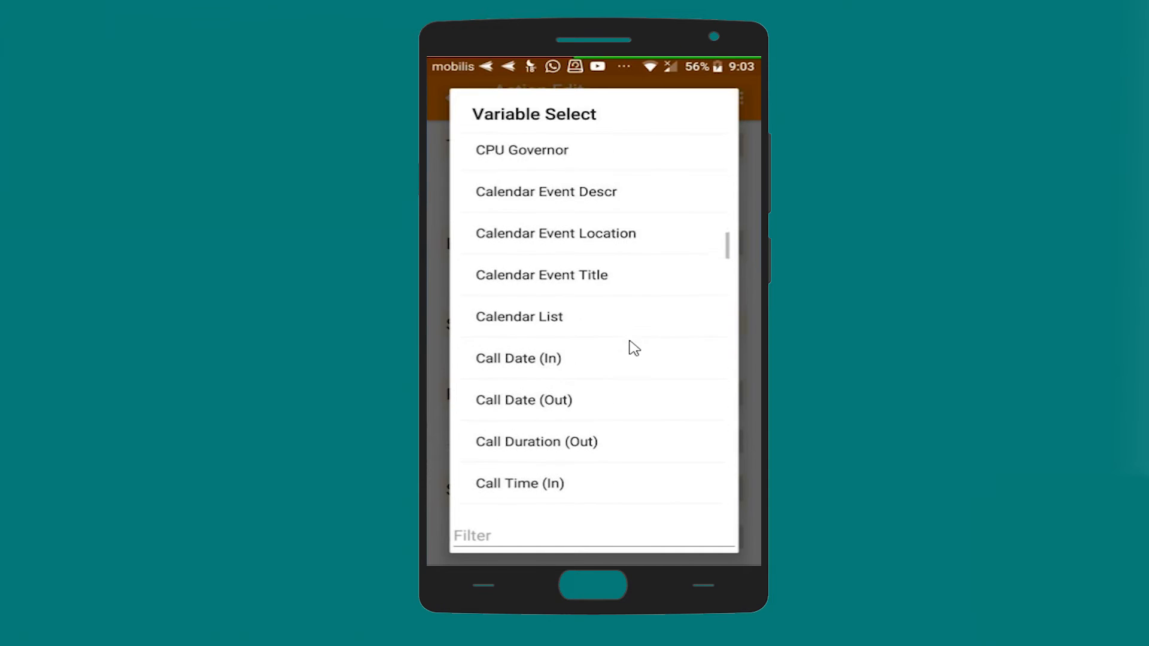
scroll(down, 3)
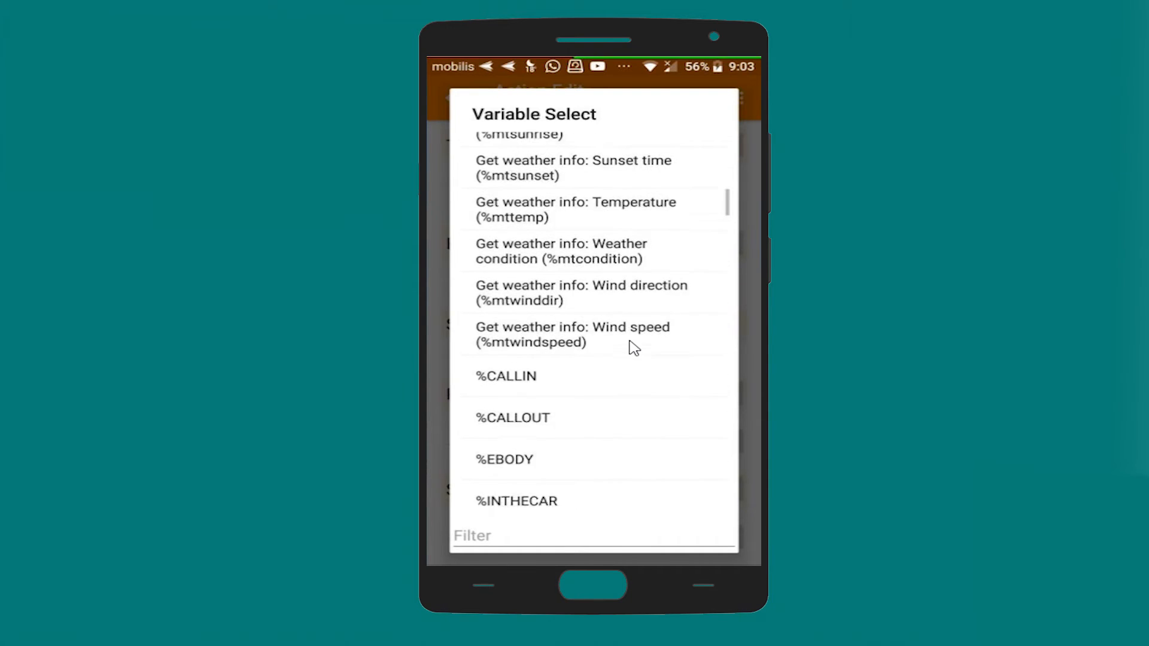
scroll(down, 3)
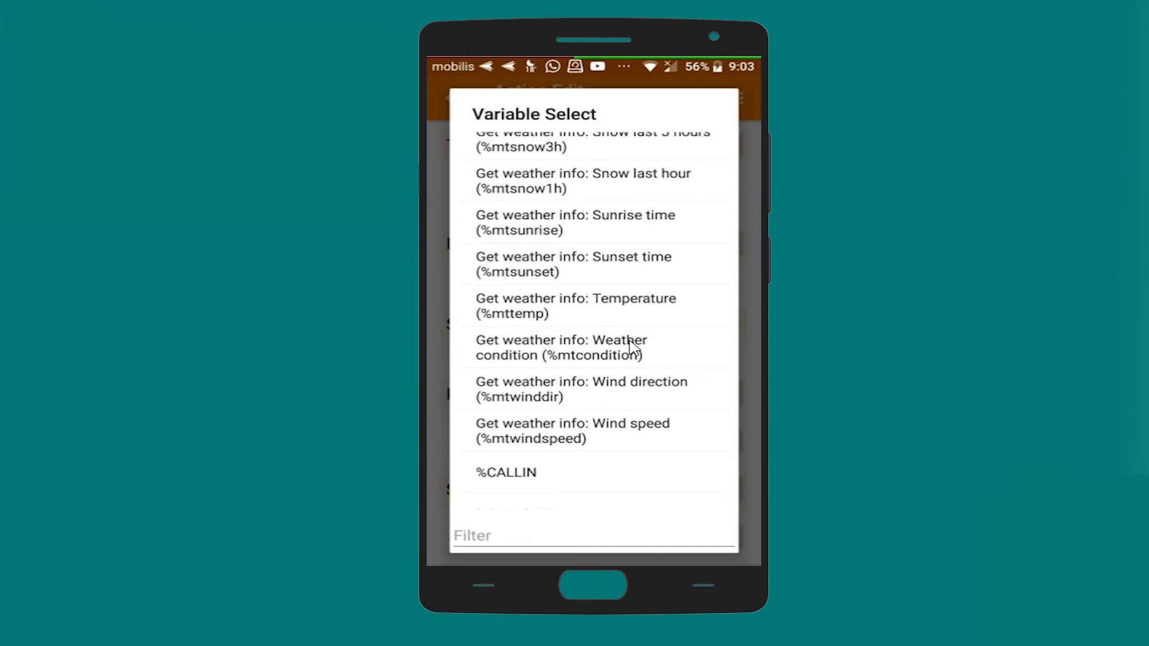
scroll(down, 3)
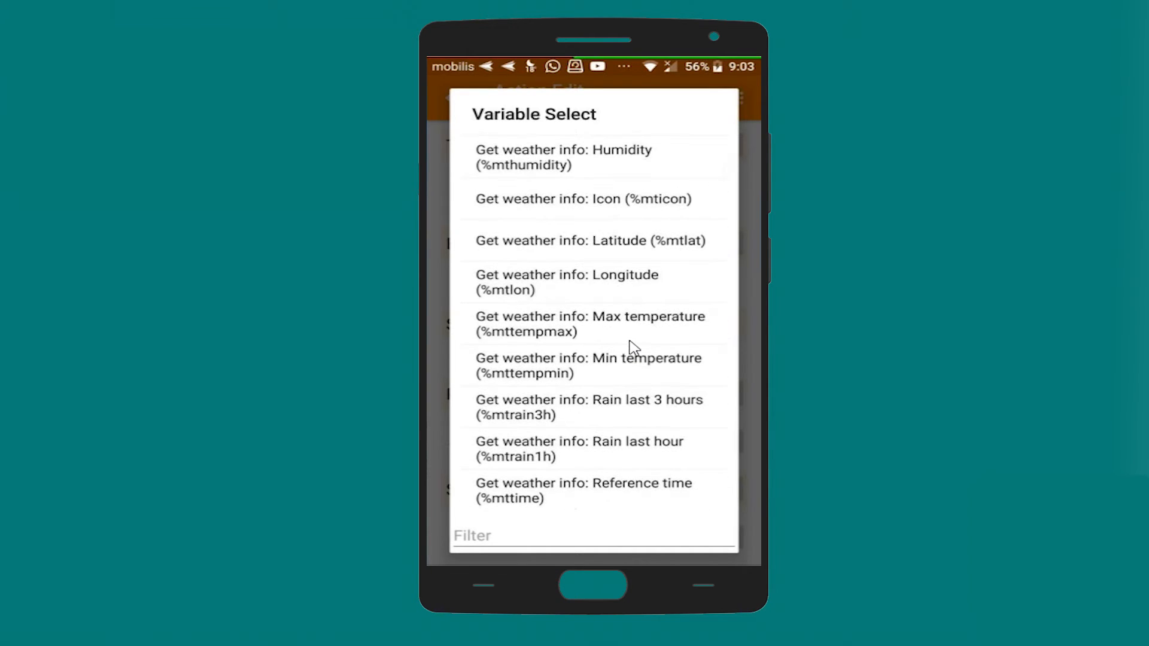
mouse_move(560, 362)
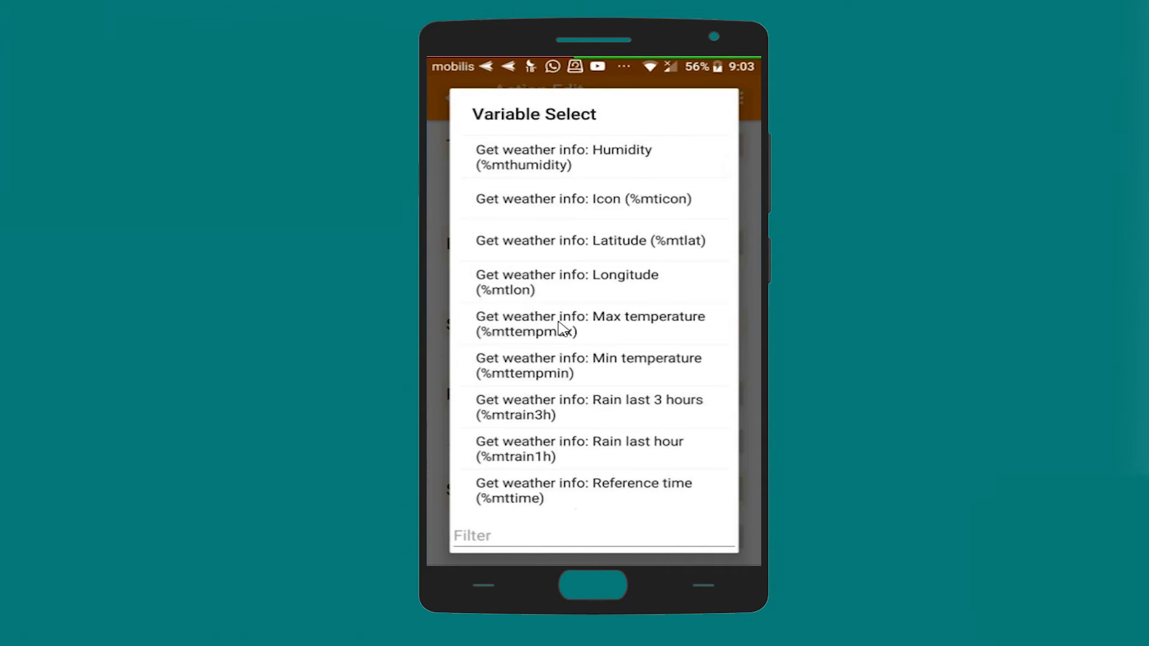
click(590, 323)
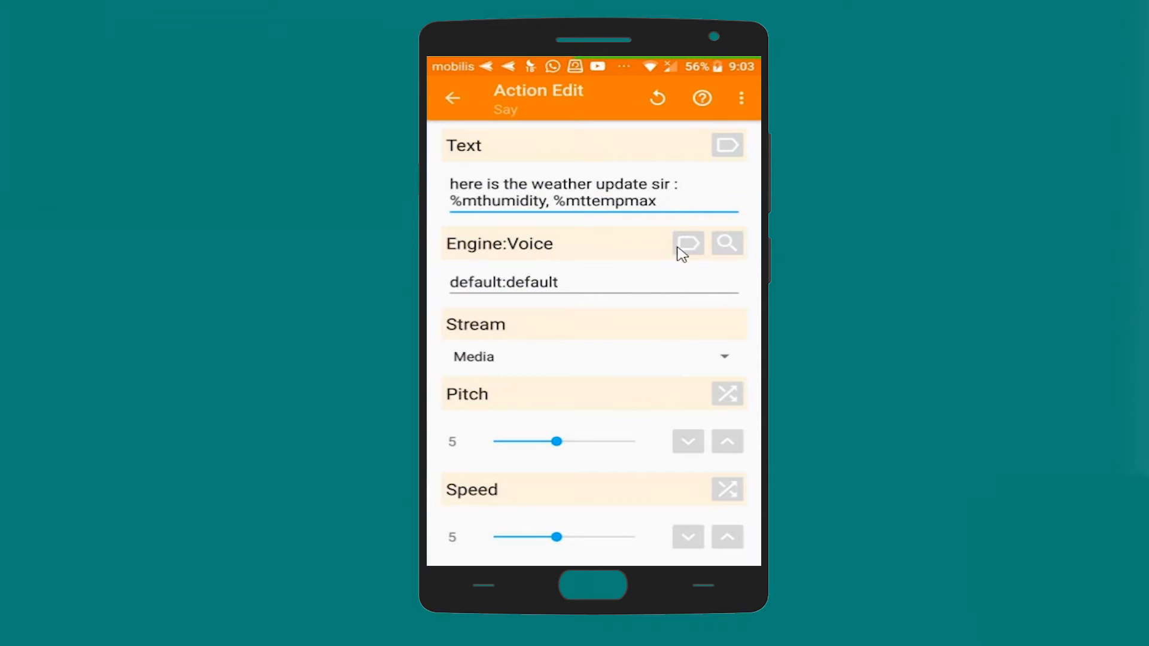
mouse_move(674, 211)
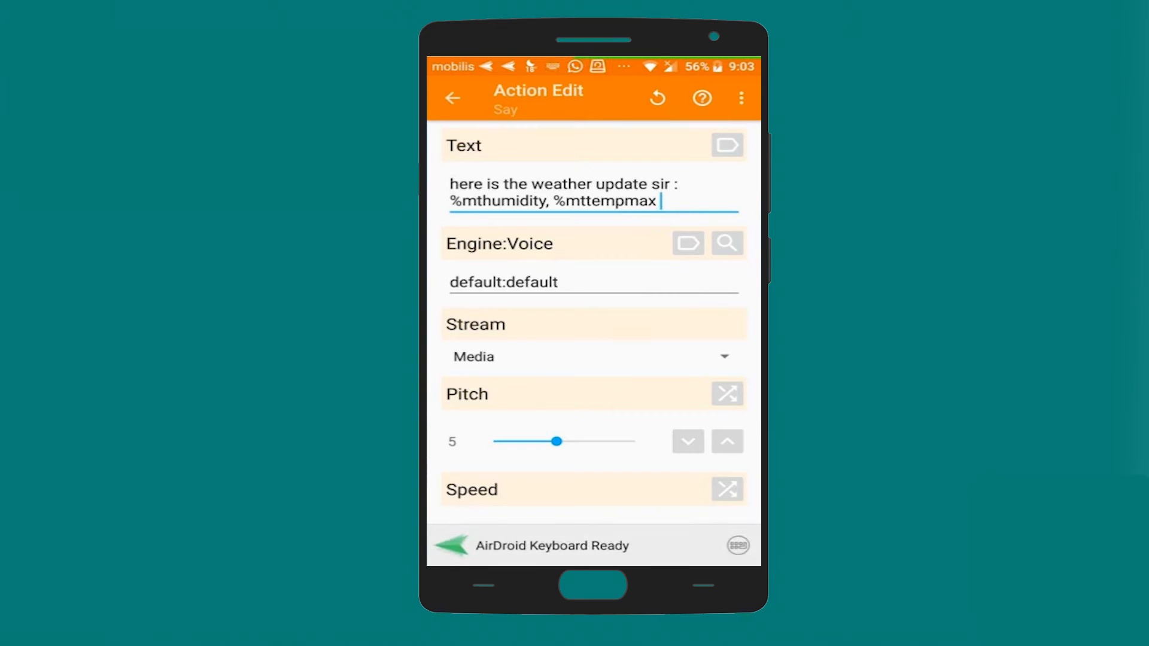
End the Say text with "degree, %mtcondition" using the weather condition variable.
text(degree,)
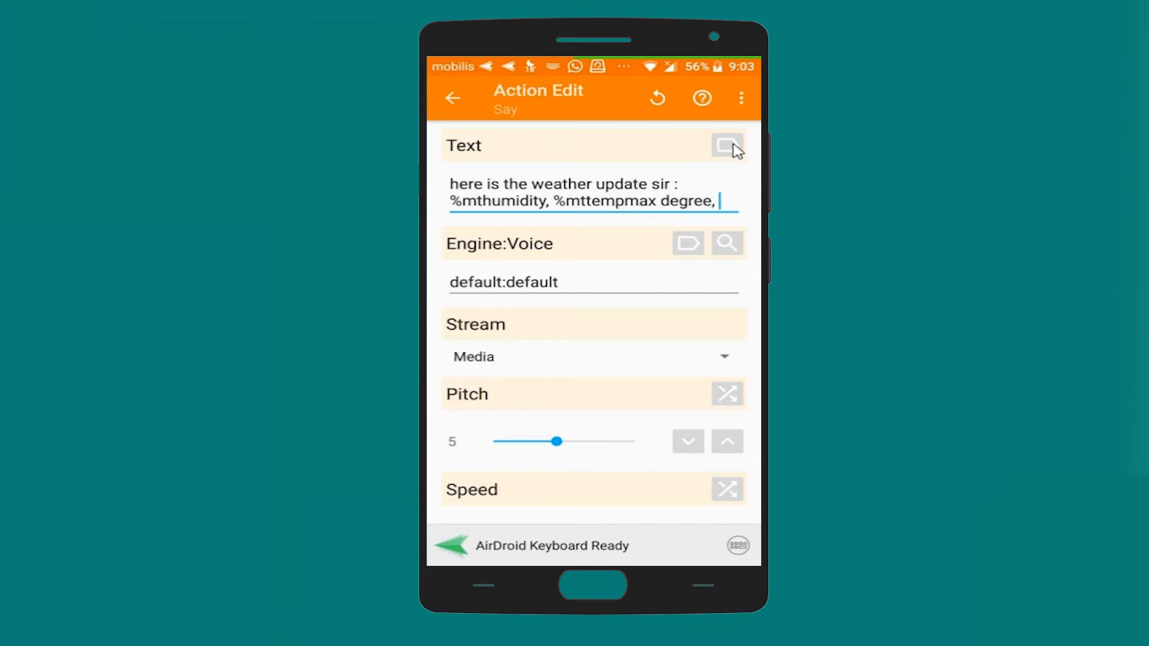
click(725, 145)
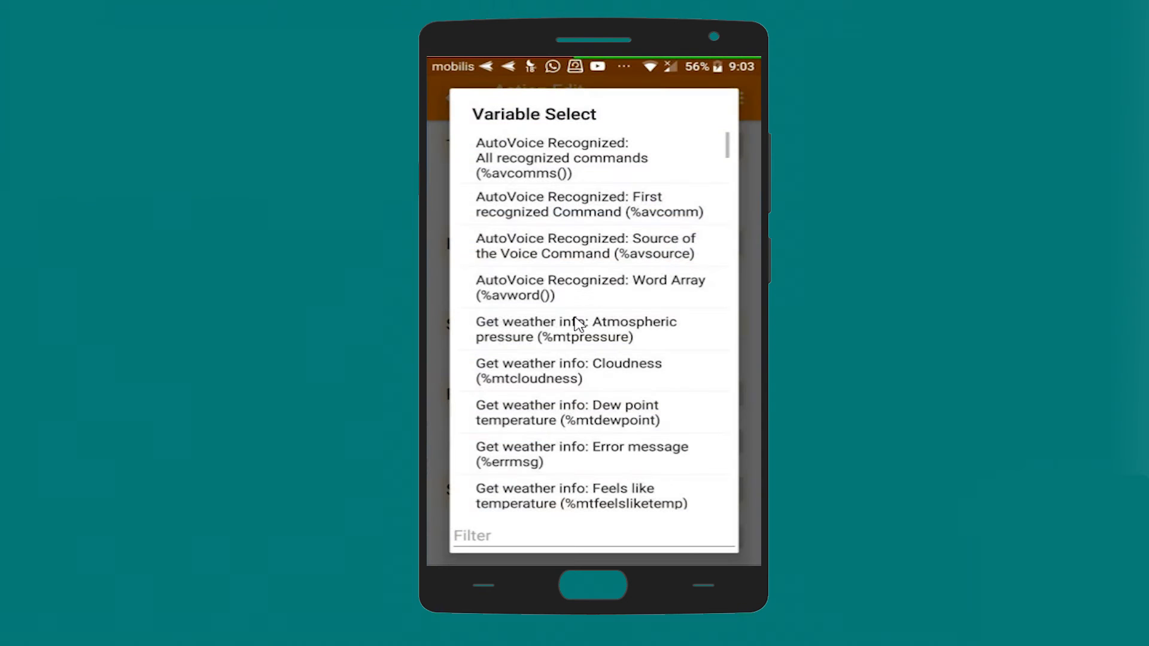
scroll(down, 3)
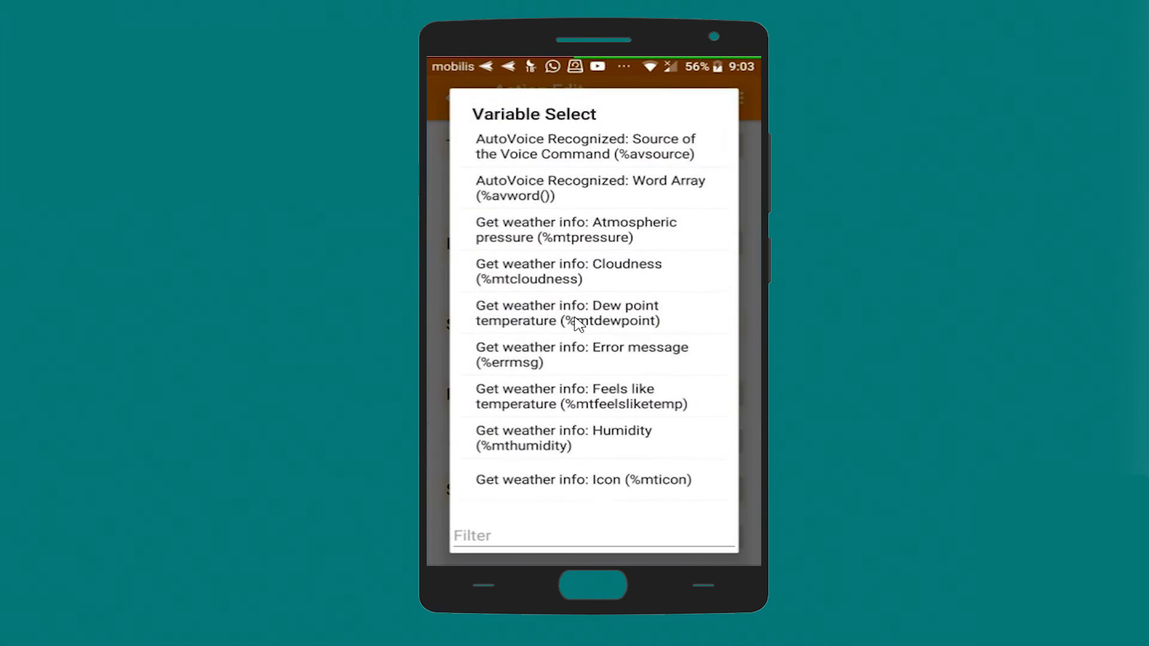
scroll(down, 3)
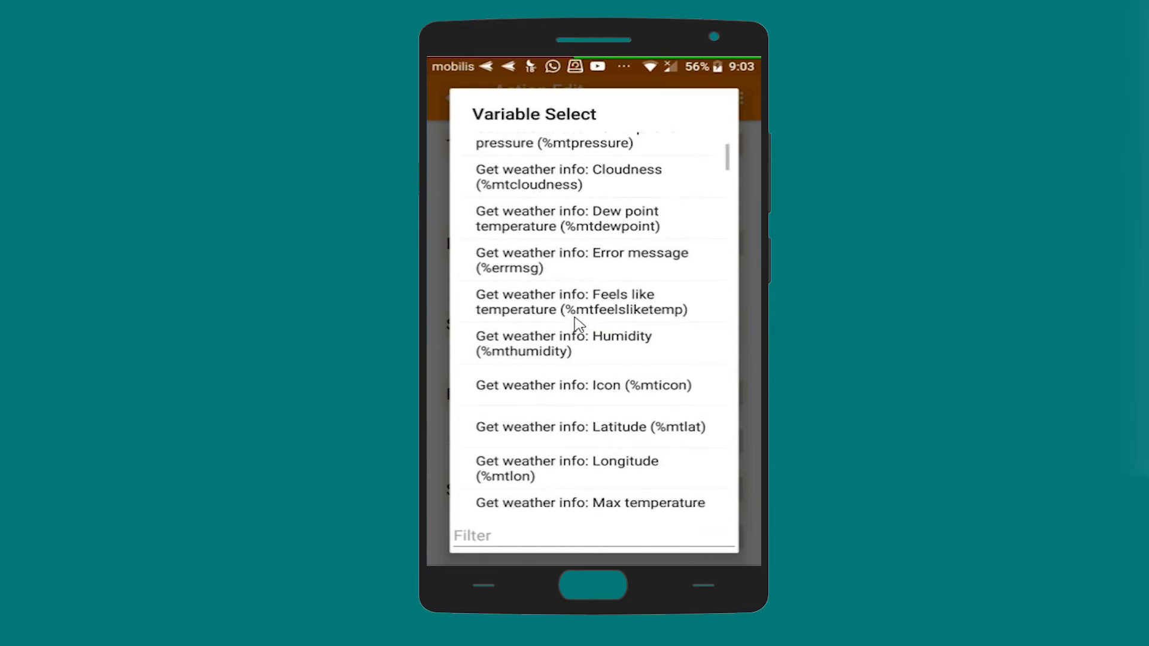
scroll(down, 3)
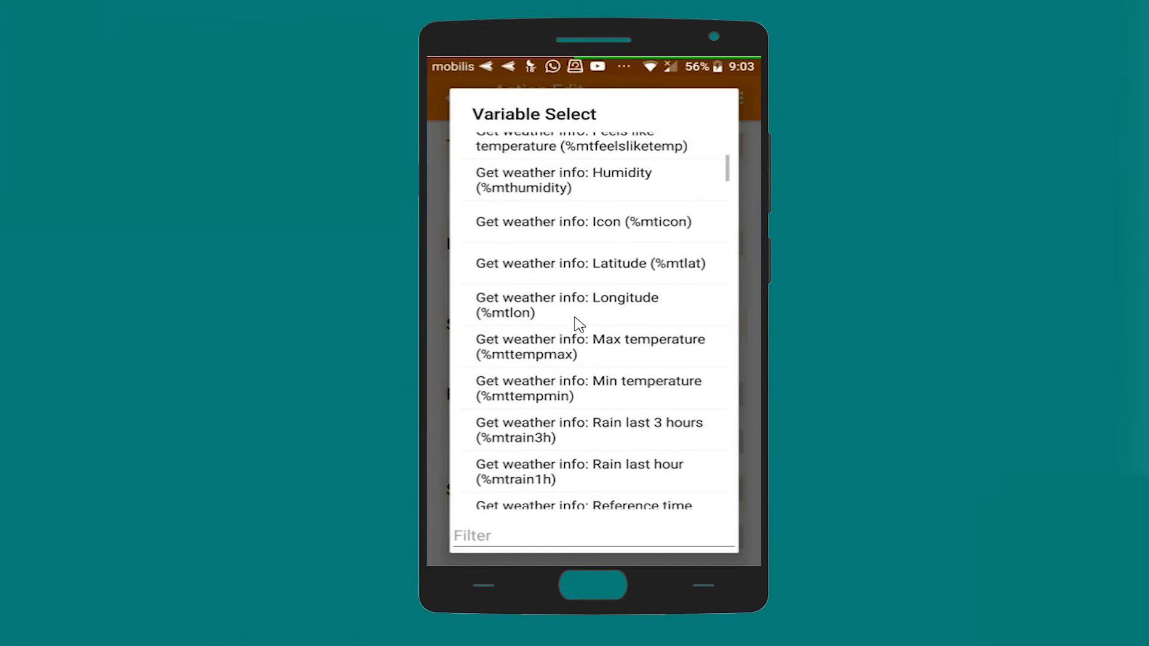
scroll(down, 3)
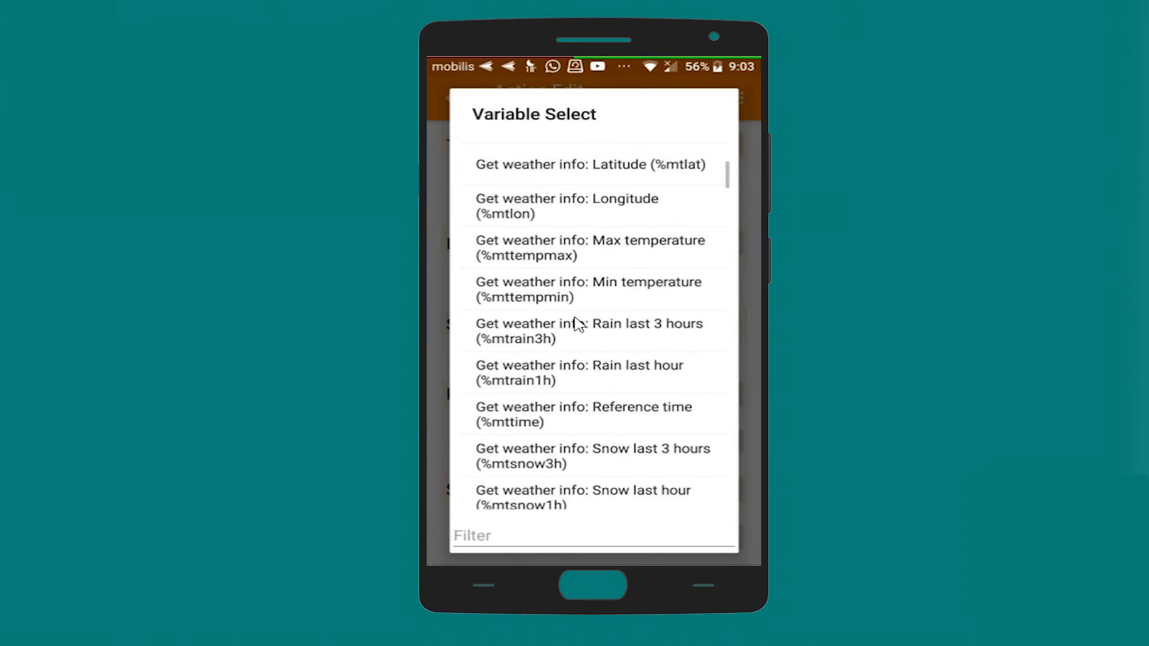
scroll(down, 3)
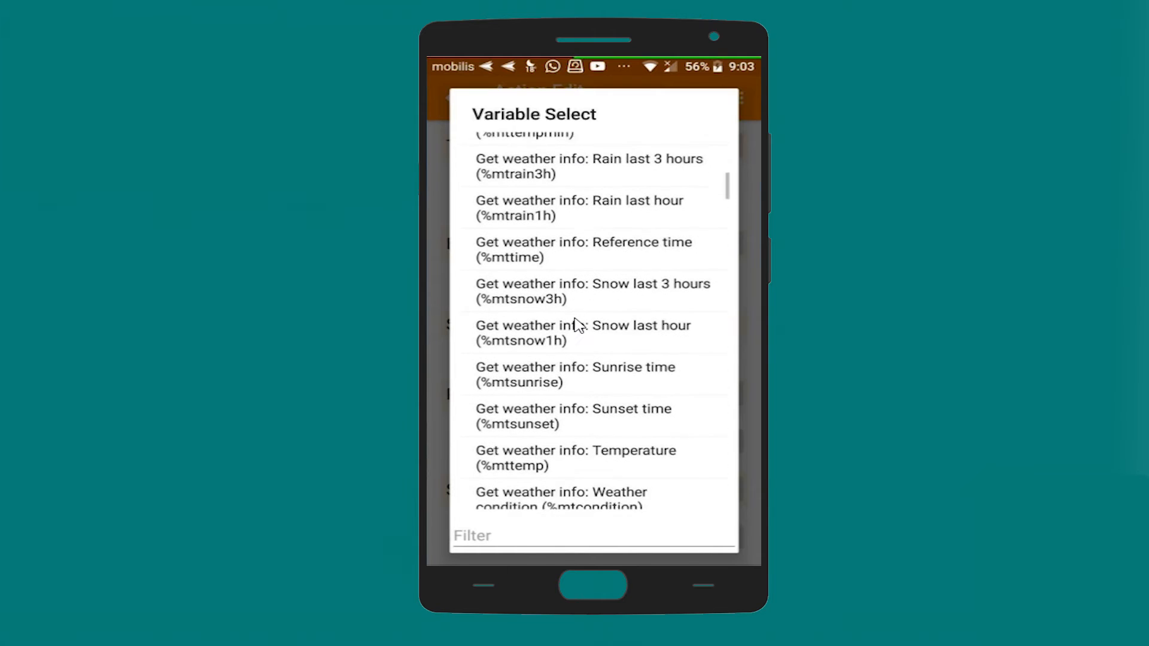
scroll(down, 3)
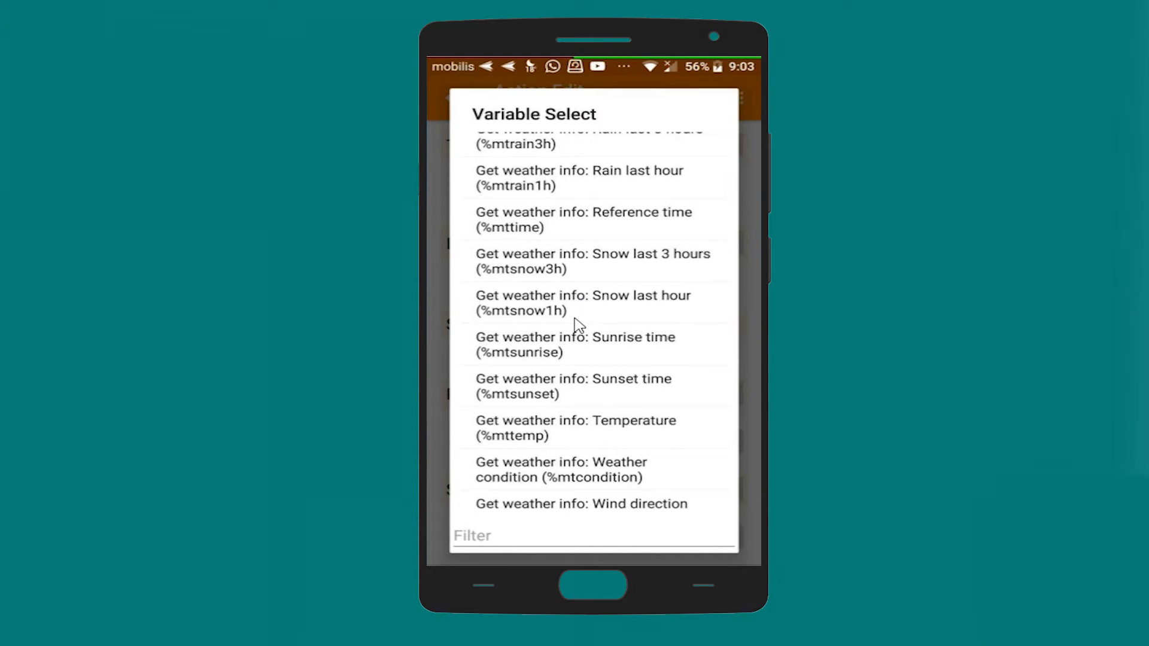
mouse_move(586, 478)
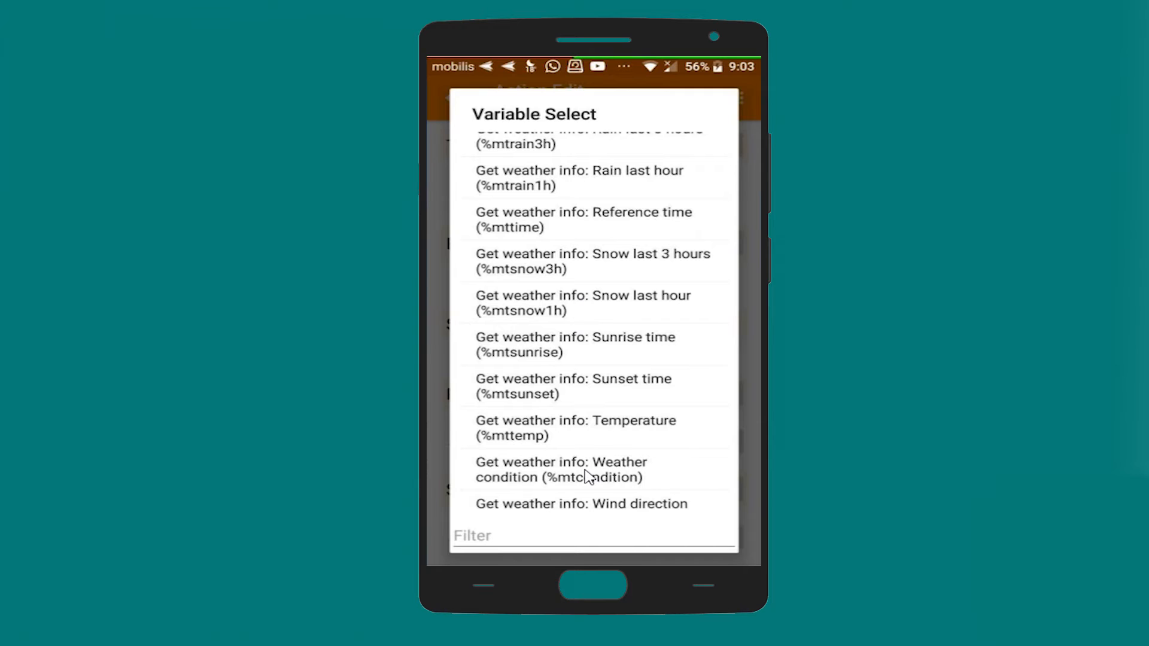
click(560, 469)
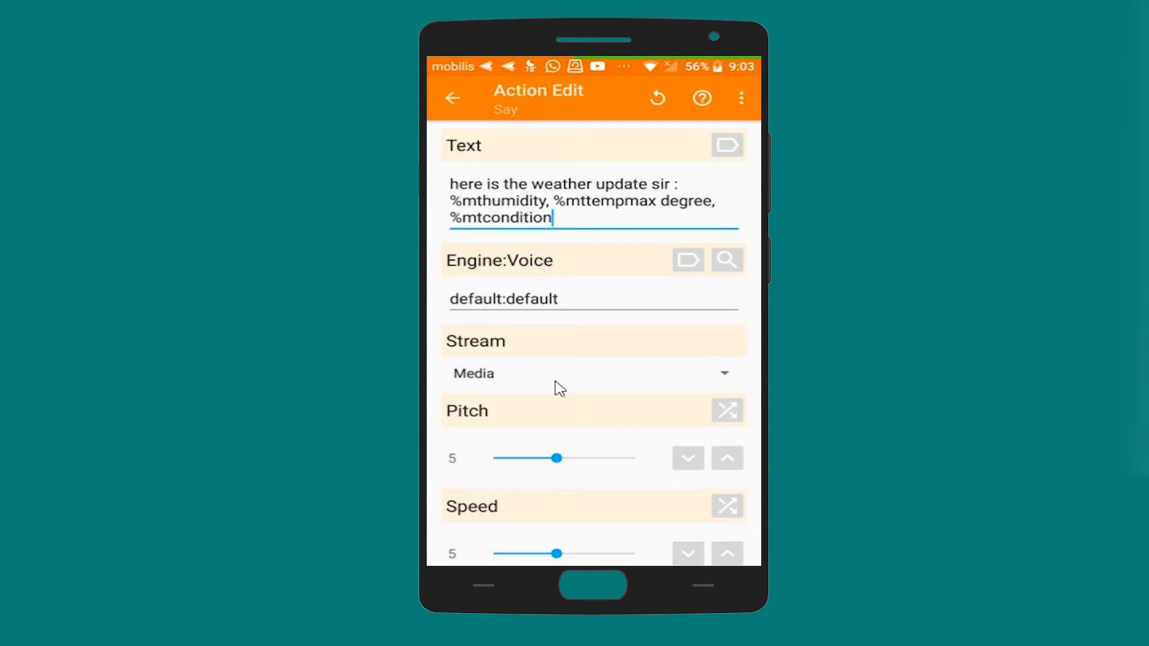
mouse_move(582, 271)
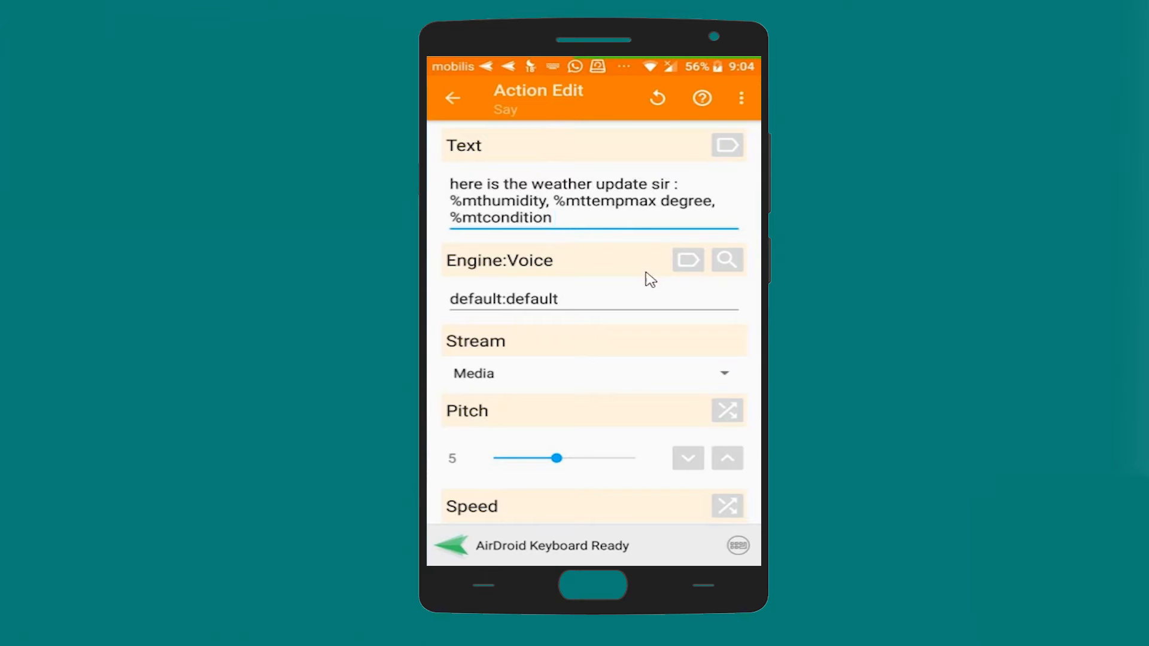
Set the Say stream to Notification and save it as task step 5.
scroll(down, 3)
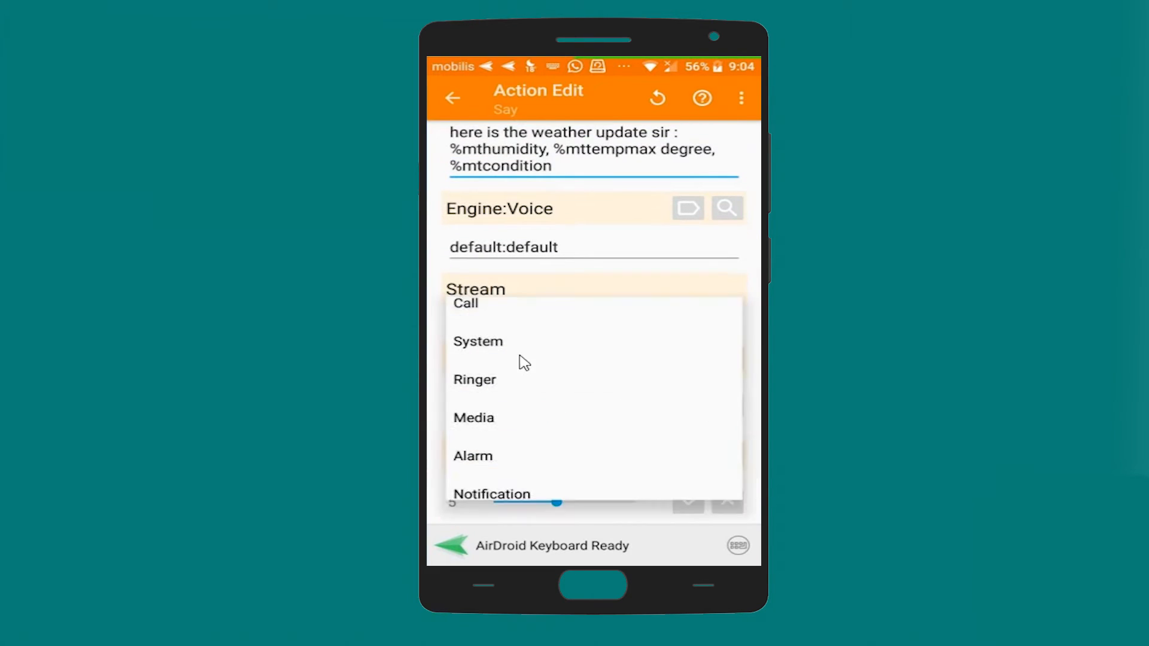
click(492, 494)
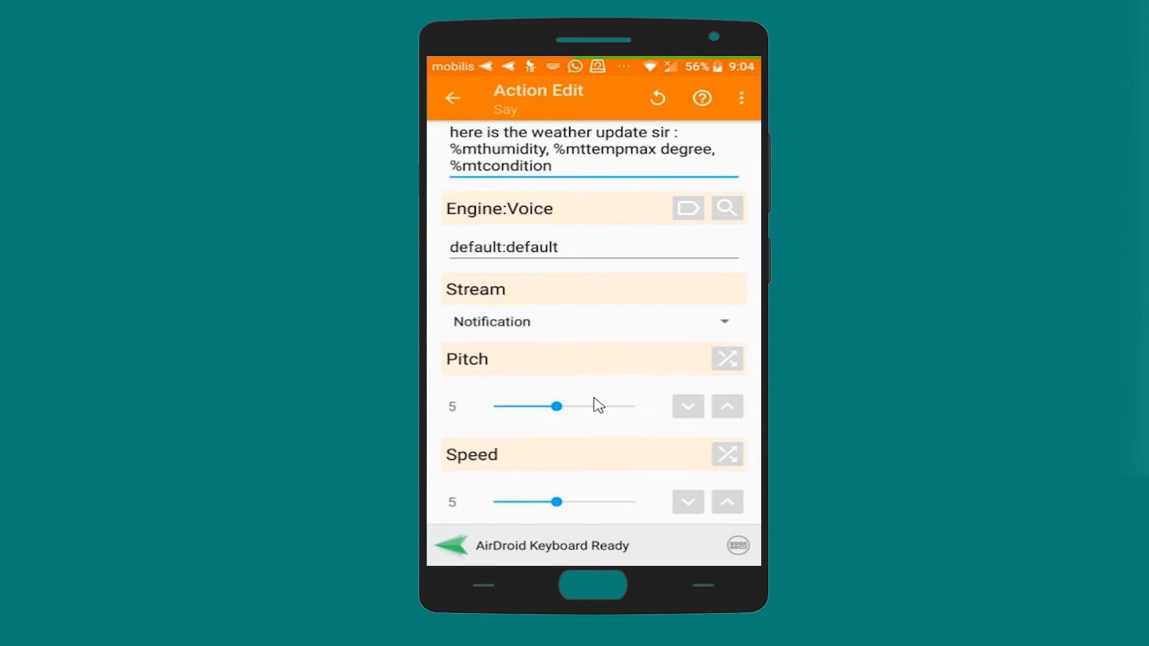
scroll(down, 3)
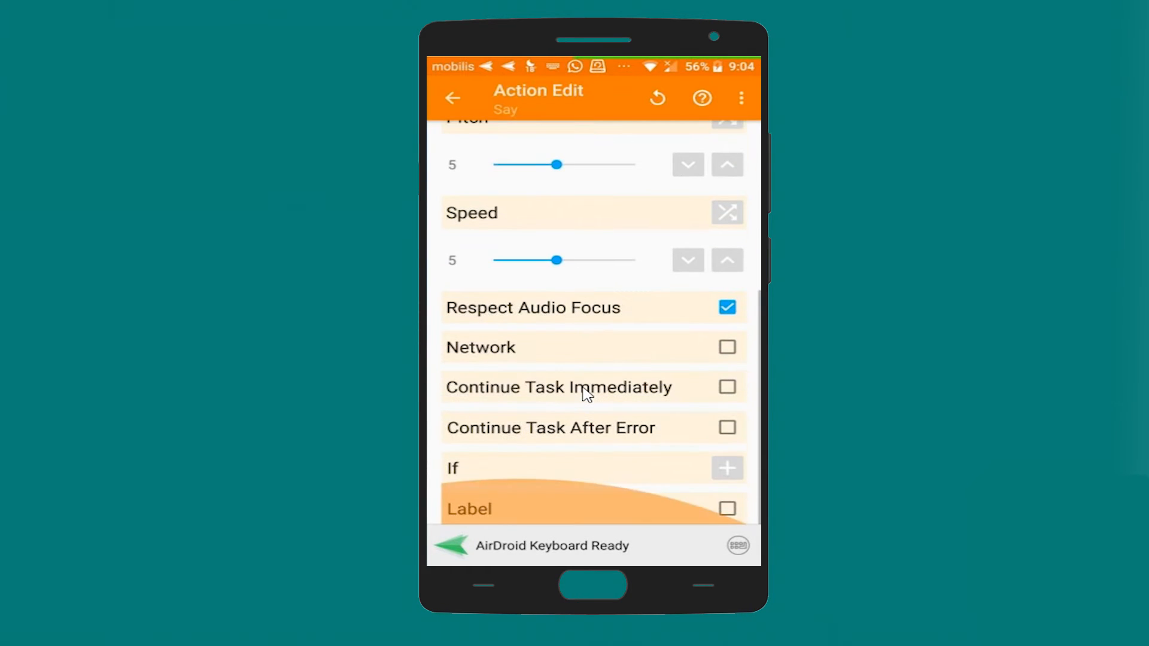
scroll(down, 3)
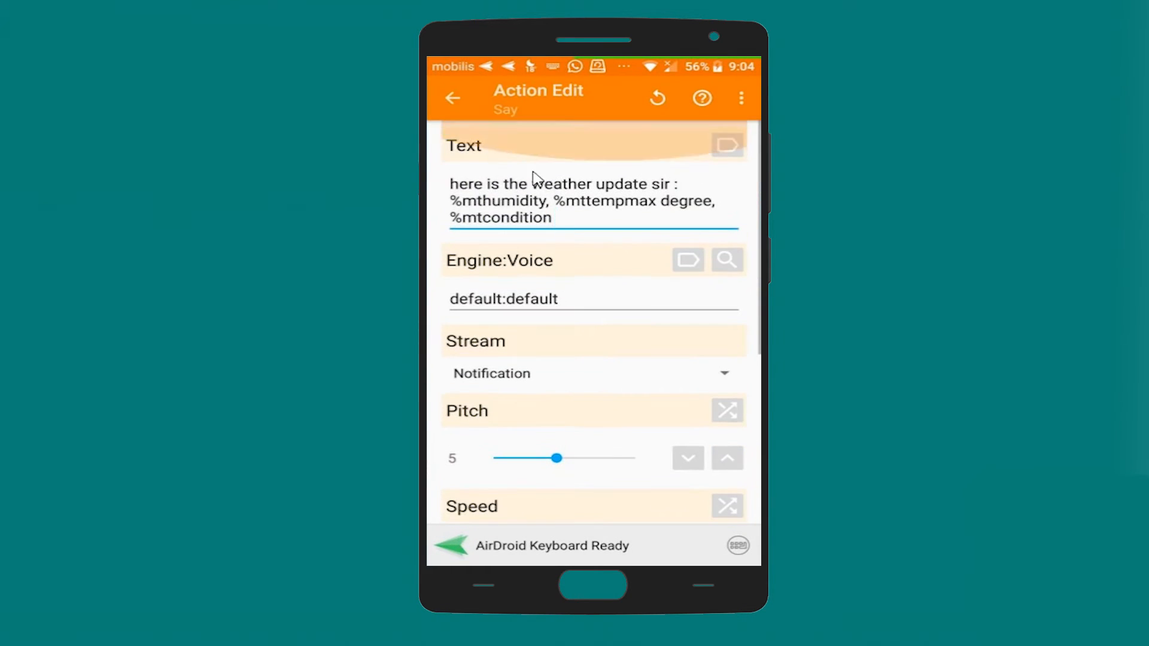
click(452, 97)
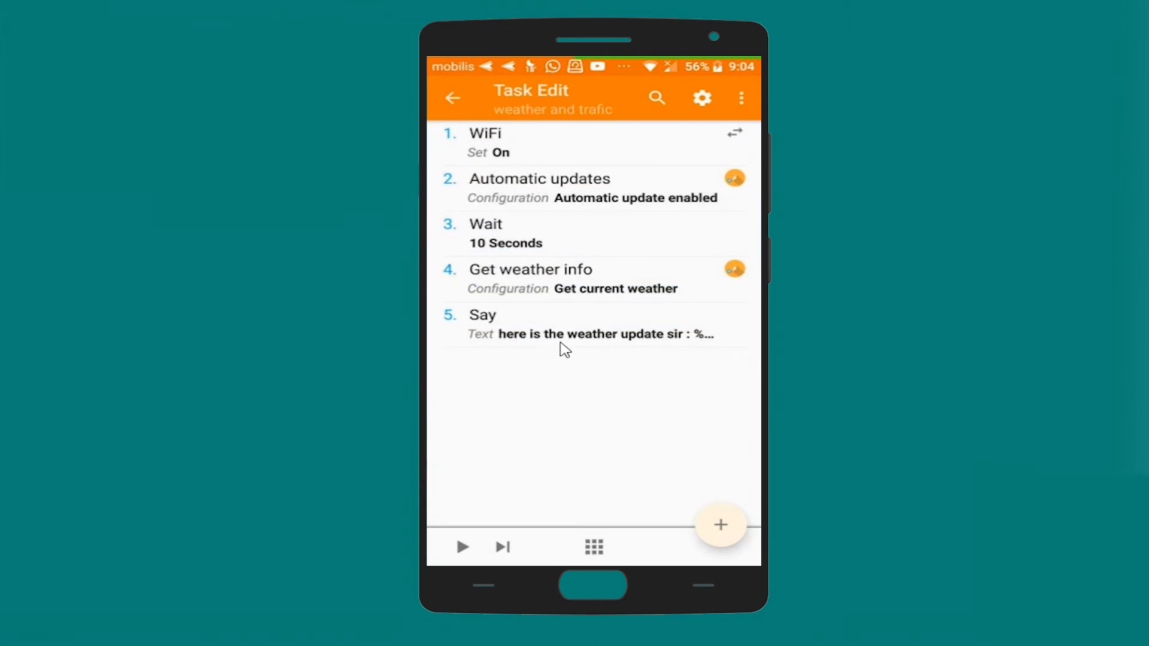
mouse_move(614, 480)
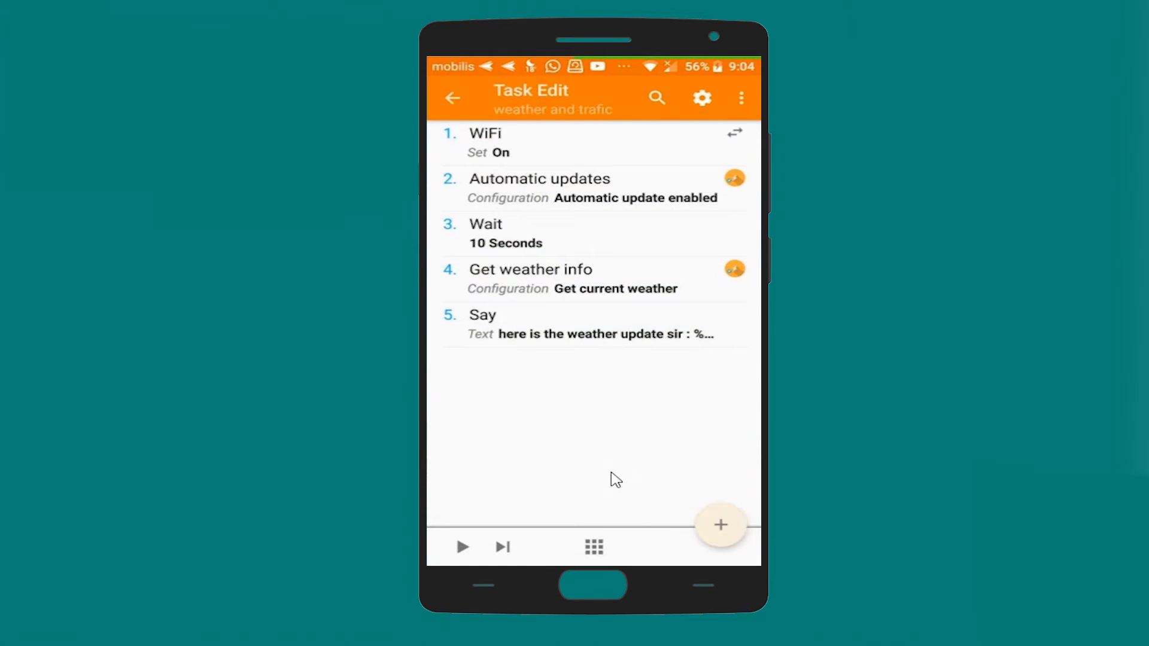
Add an Alert > Say action with text "do you need any thing else sir ?".
click(719, 524)
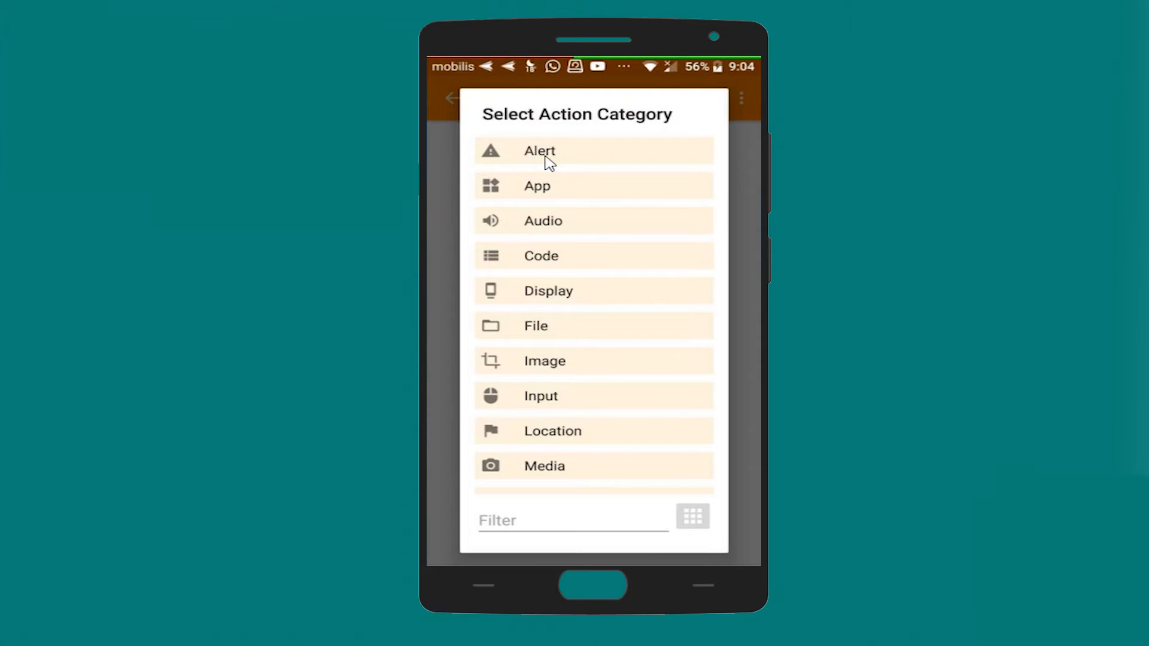
click(539, 150)
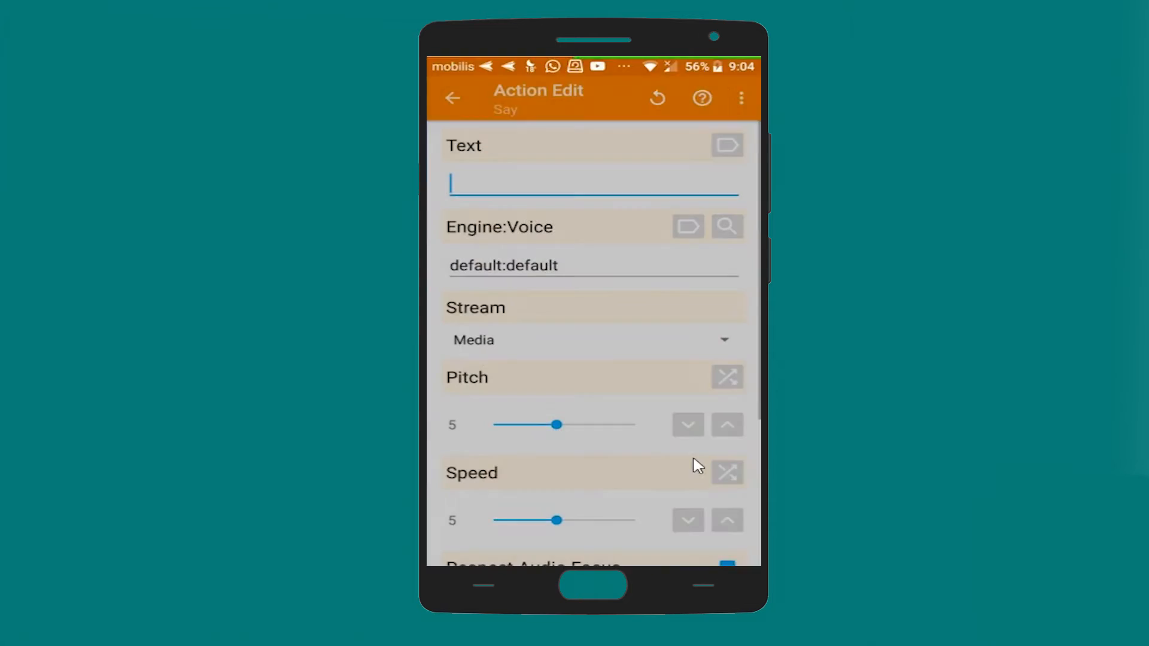
click(592, 184)
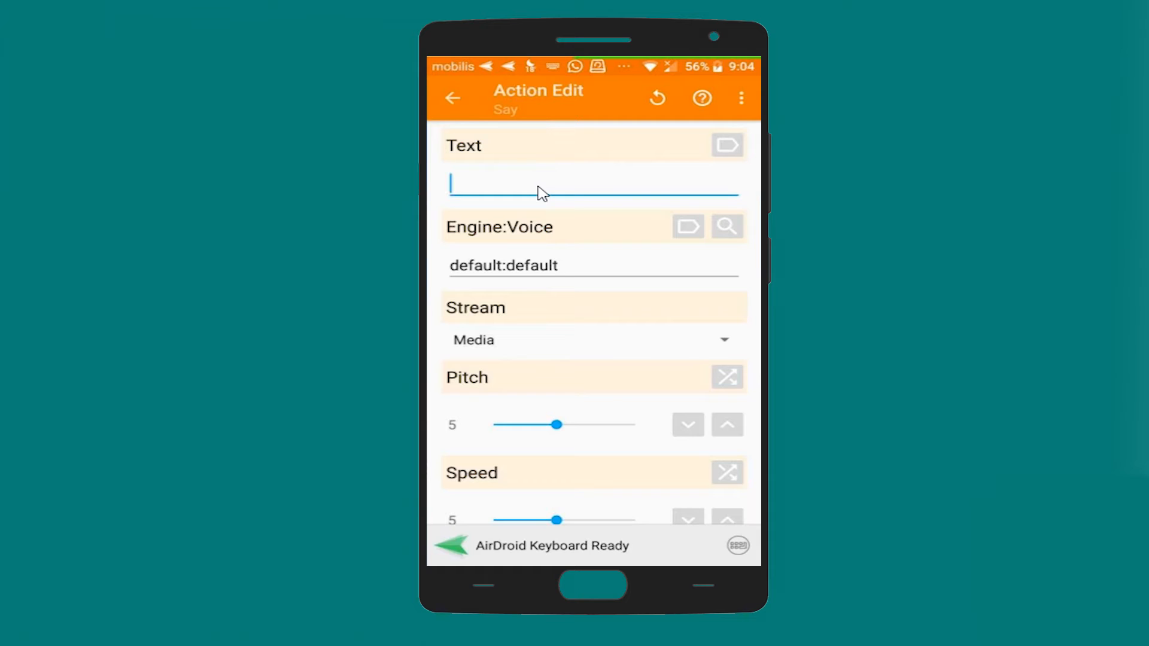
text(do you n)
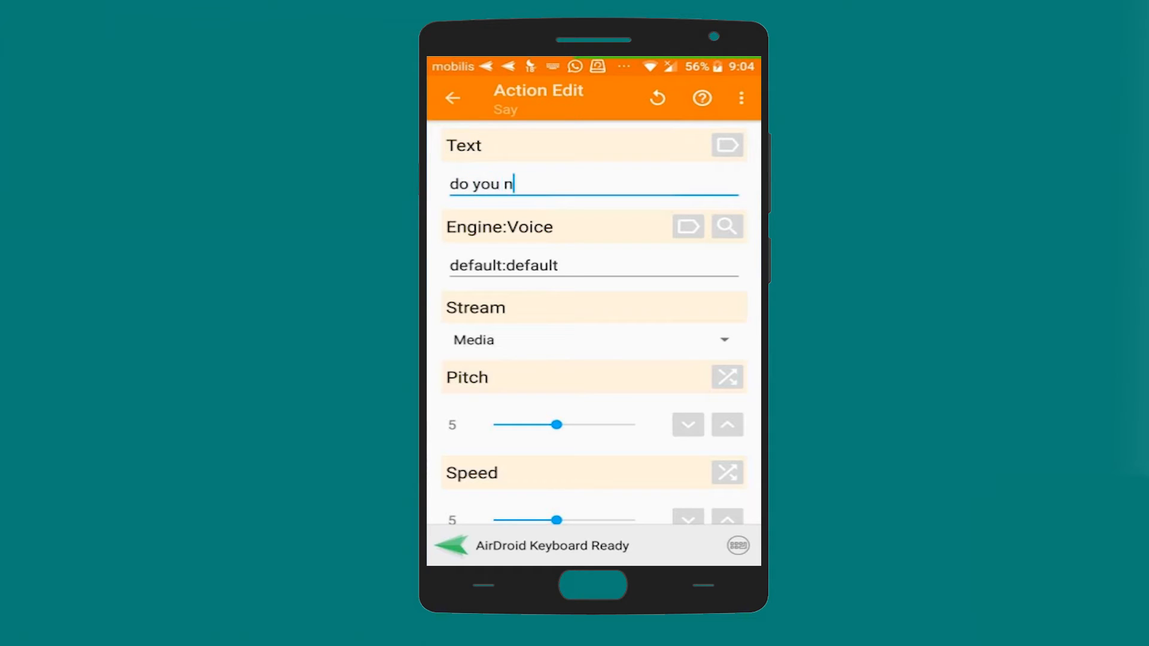
text(eed an)
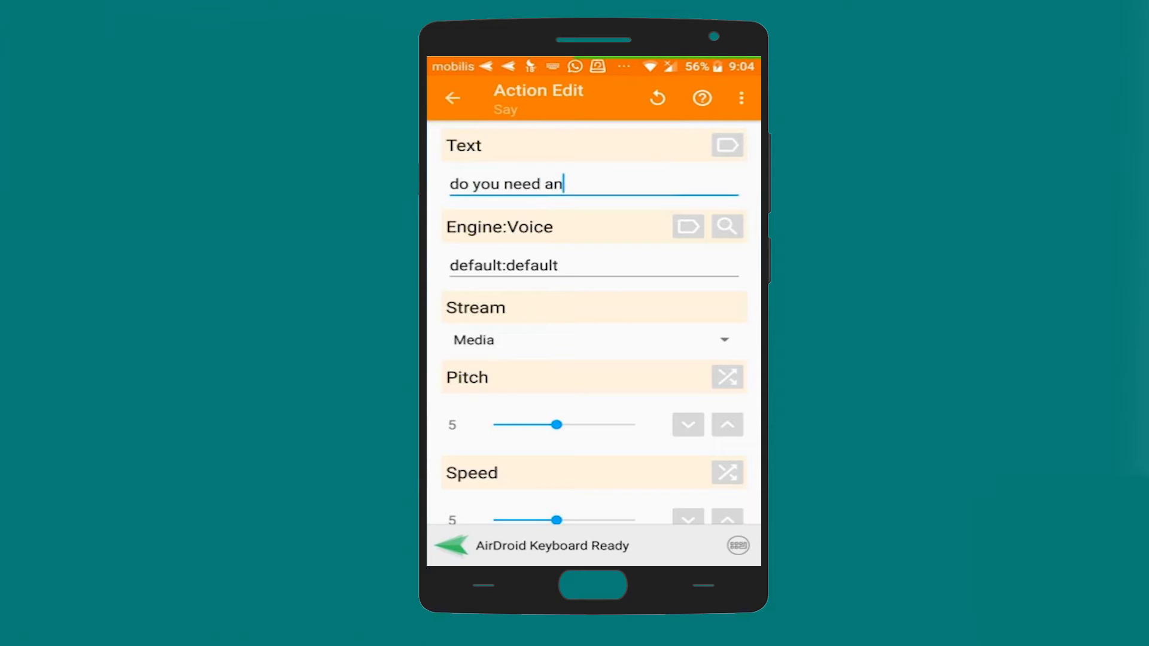
text(y thin)
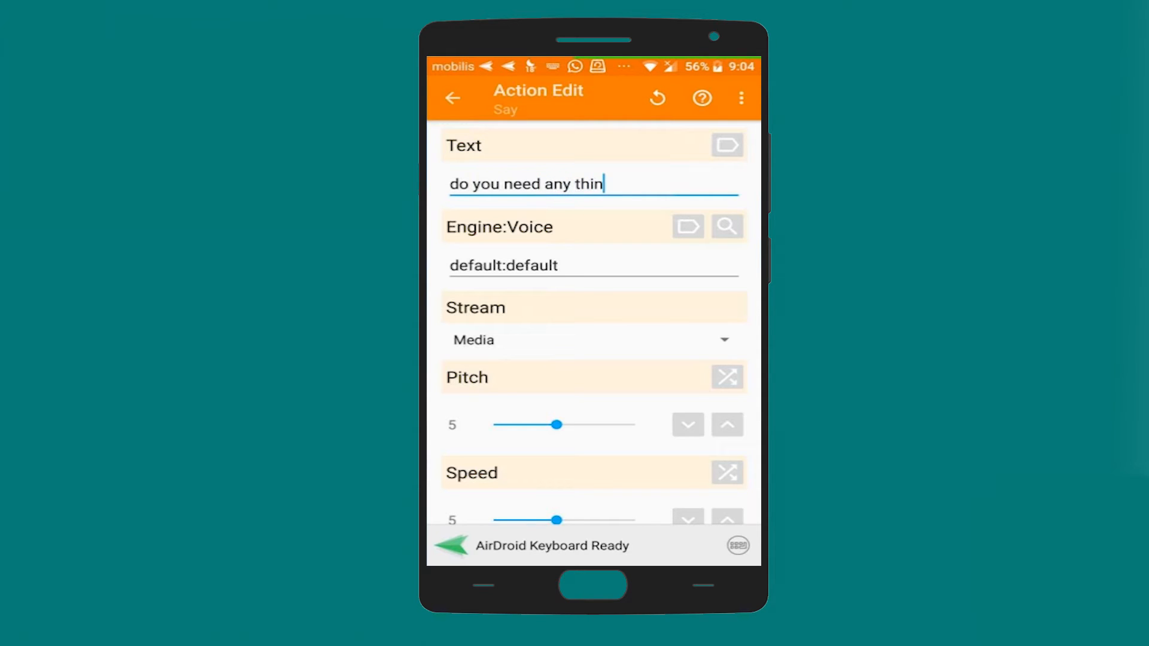
text(g else sir)
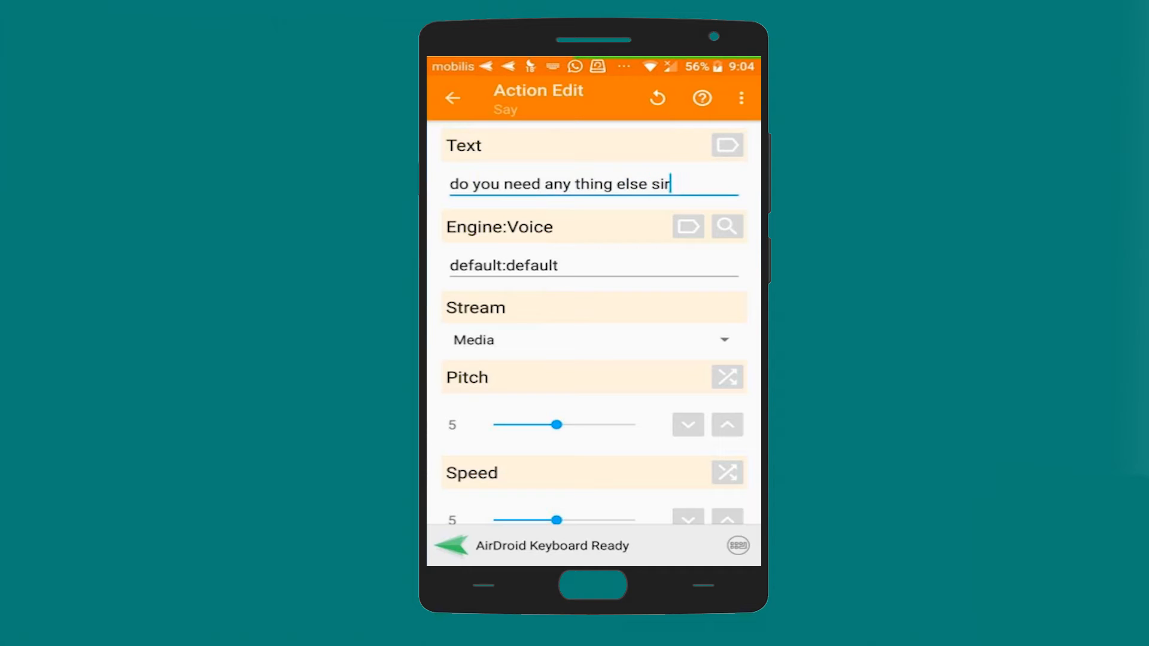
text(" ")
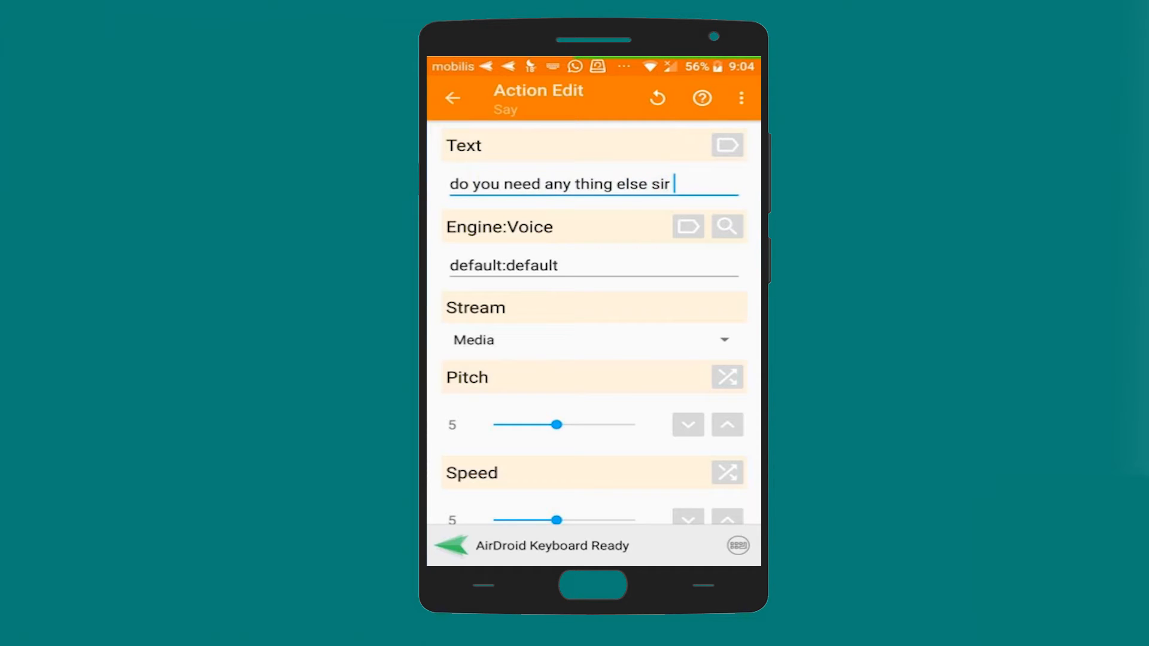
text(!)
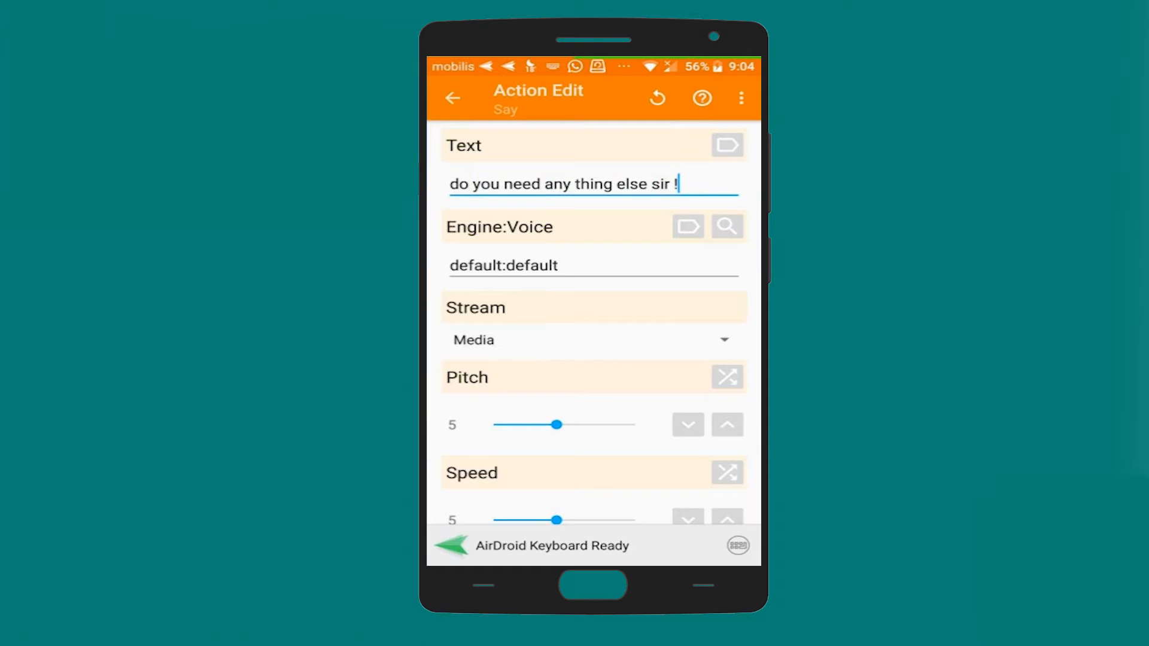
text(§)
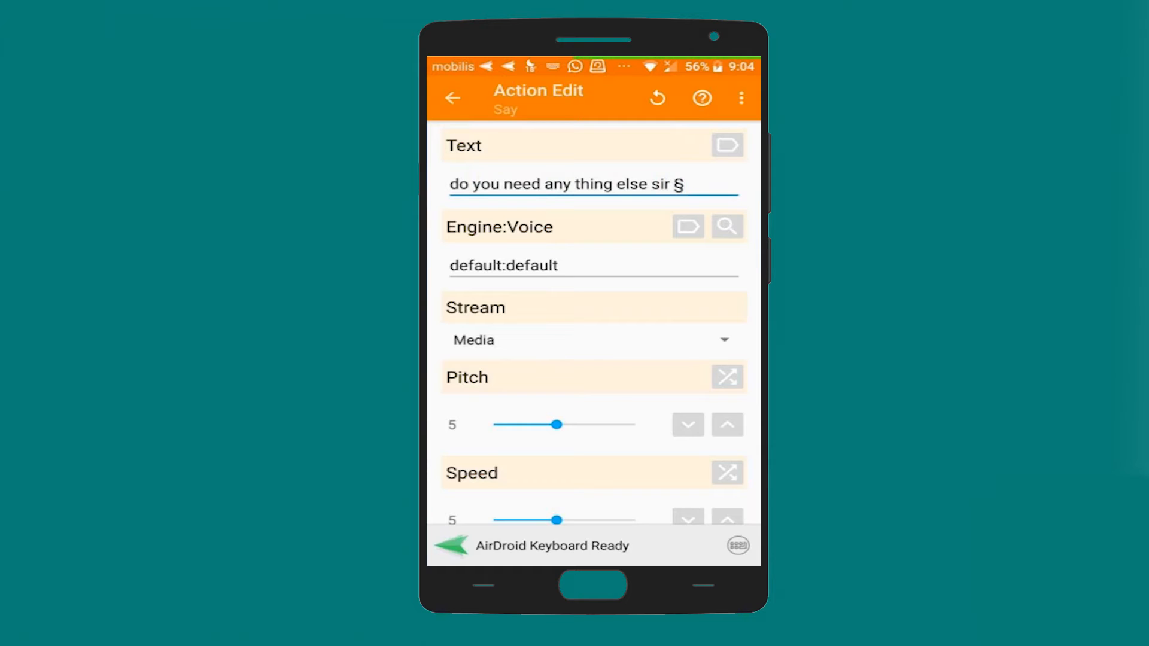
key(Backspace)
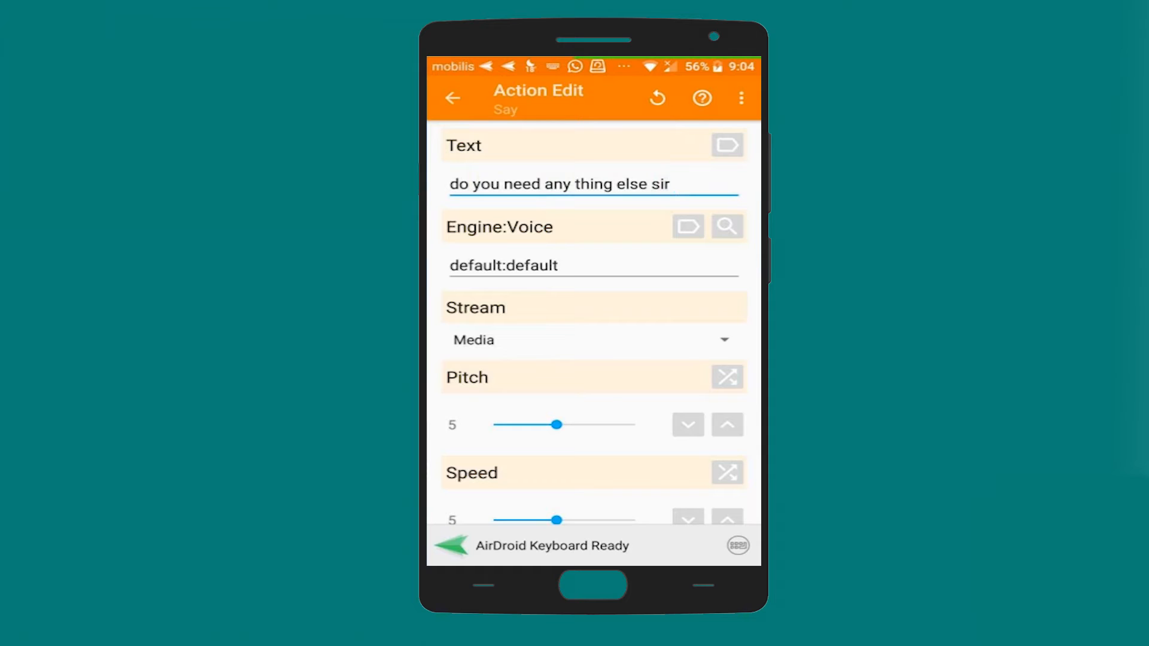
text(?)
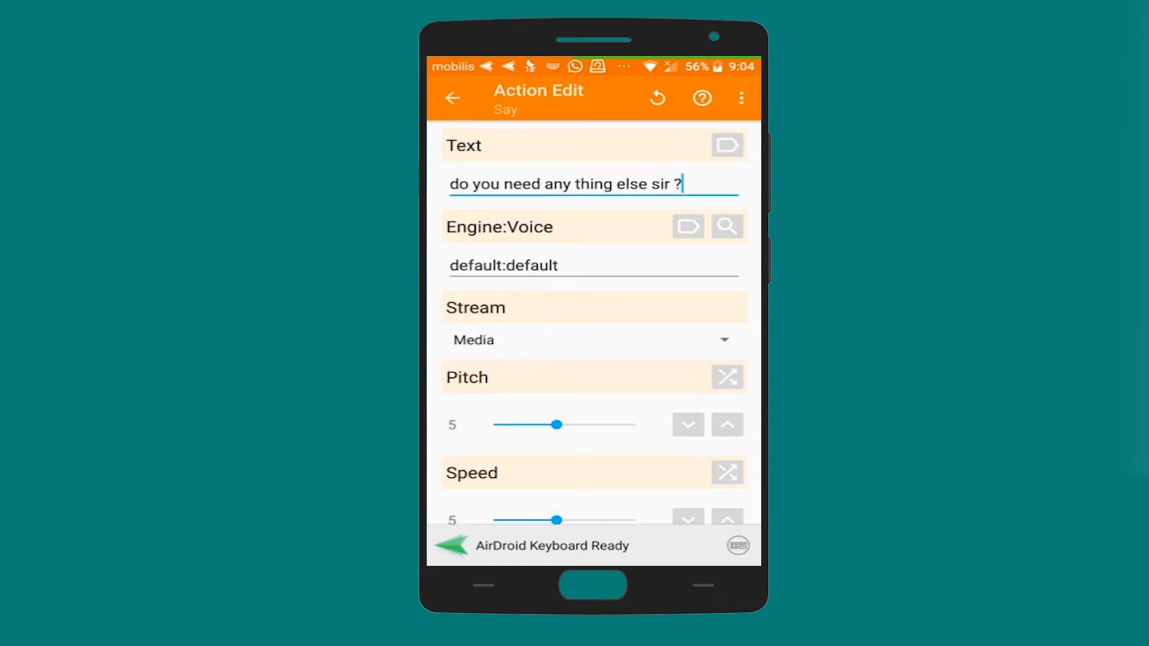
Set this Say's stream to Notification and save it as step 6.
click(592, 338)
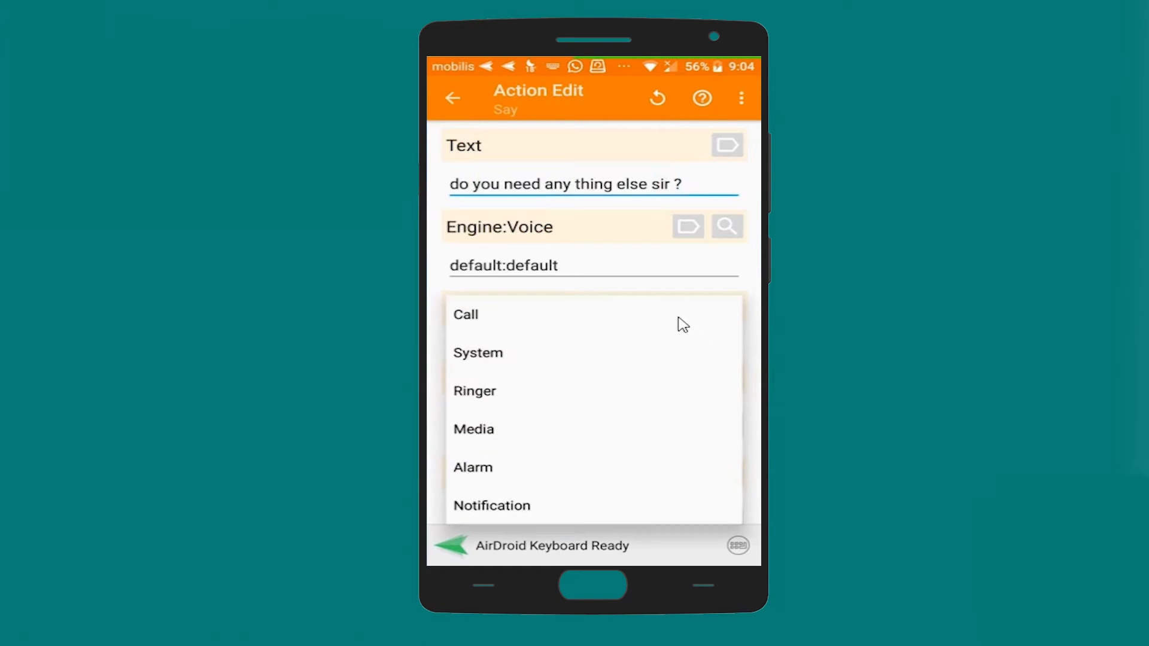
click(492, 505)
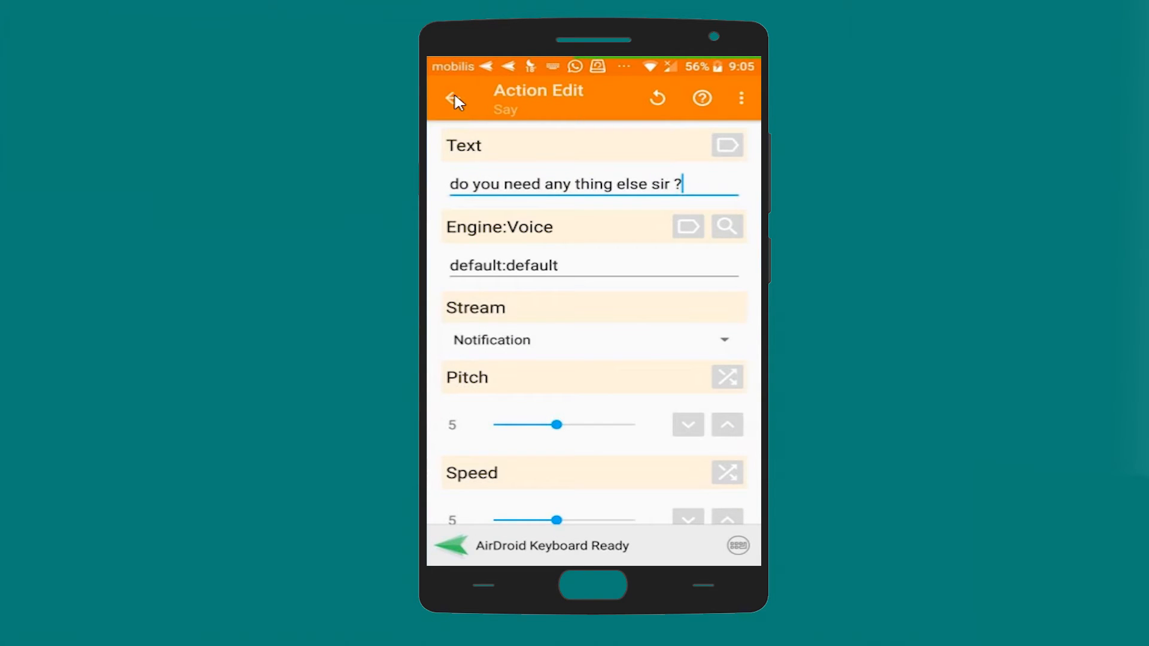
click(452, 97)
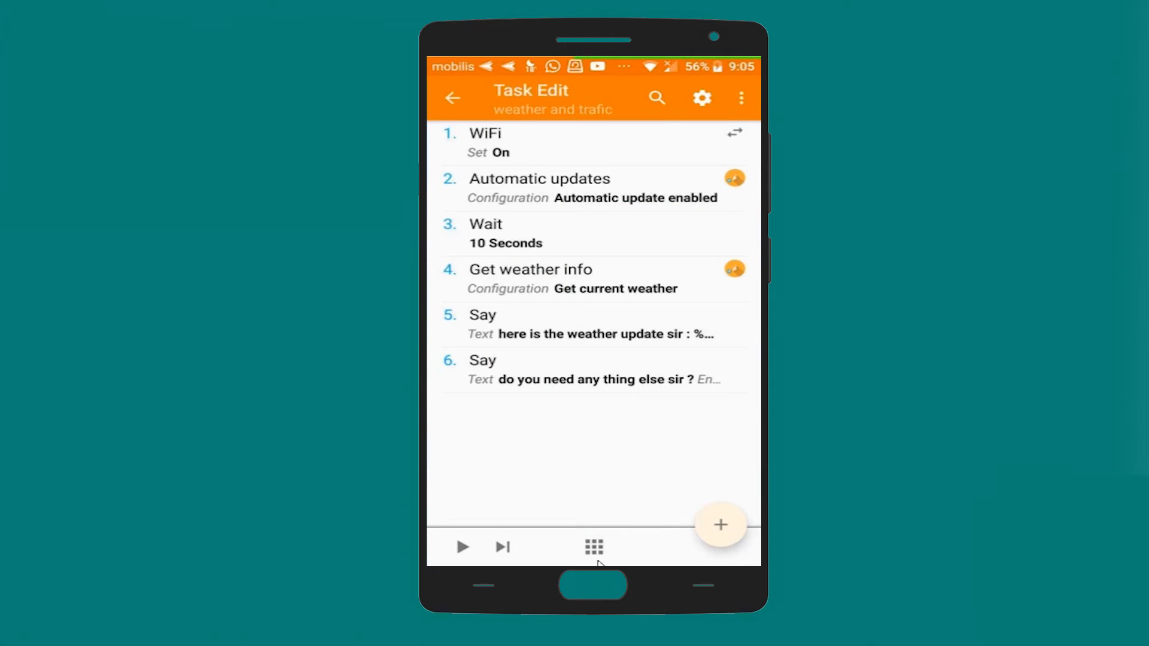
Add an Input > Get Voice action with defaults as step 7.
click(719, 524)
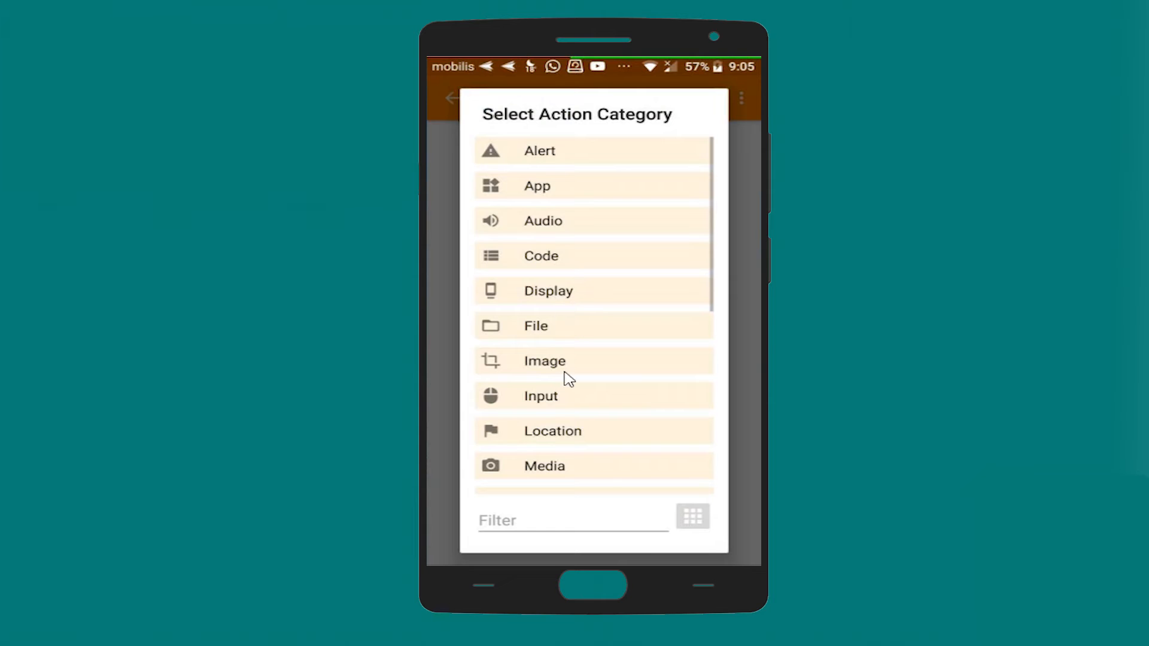
mouse_move(505, 410)
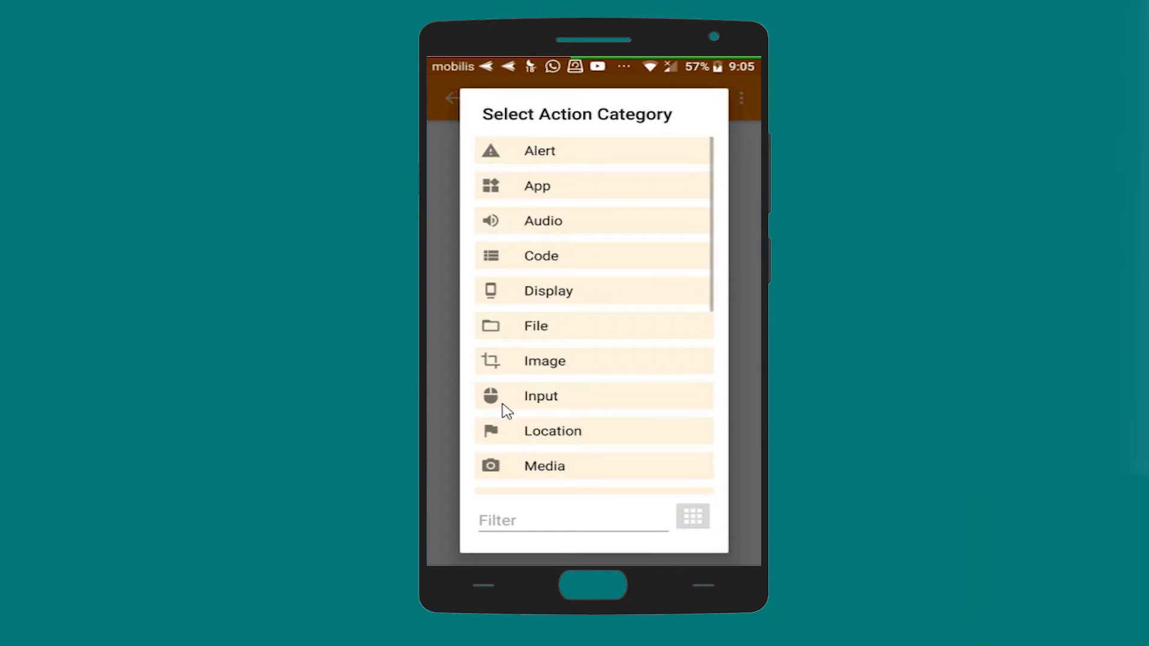
click(539, 396)
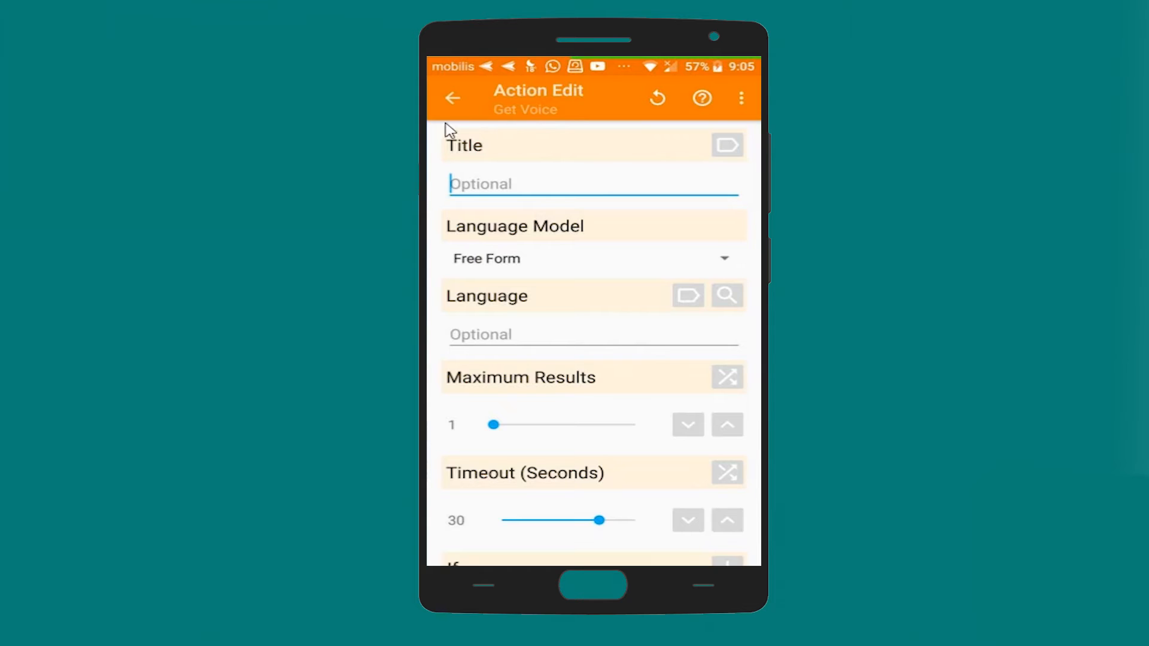
click(453, 97)
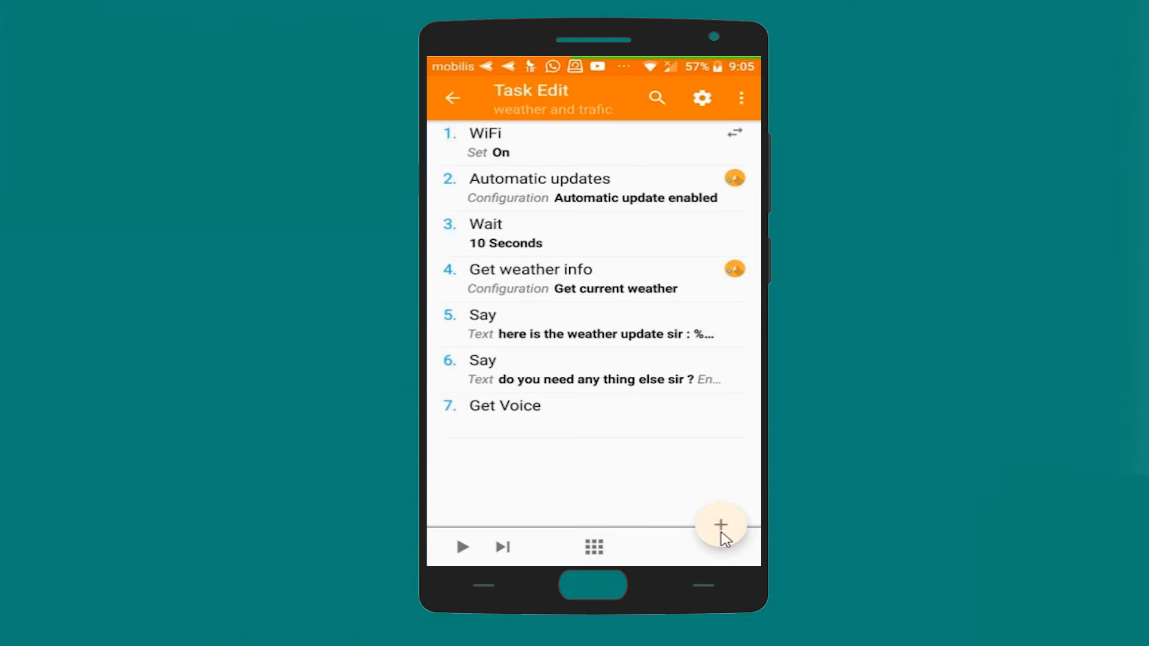
click(719, 525)
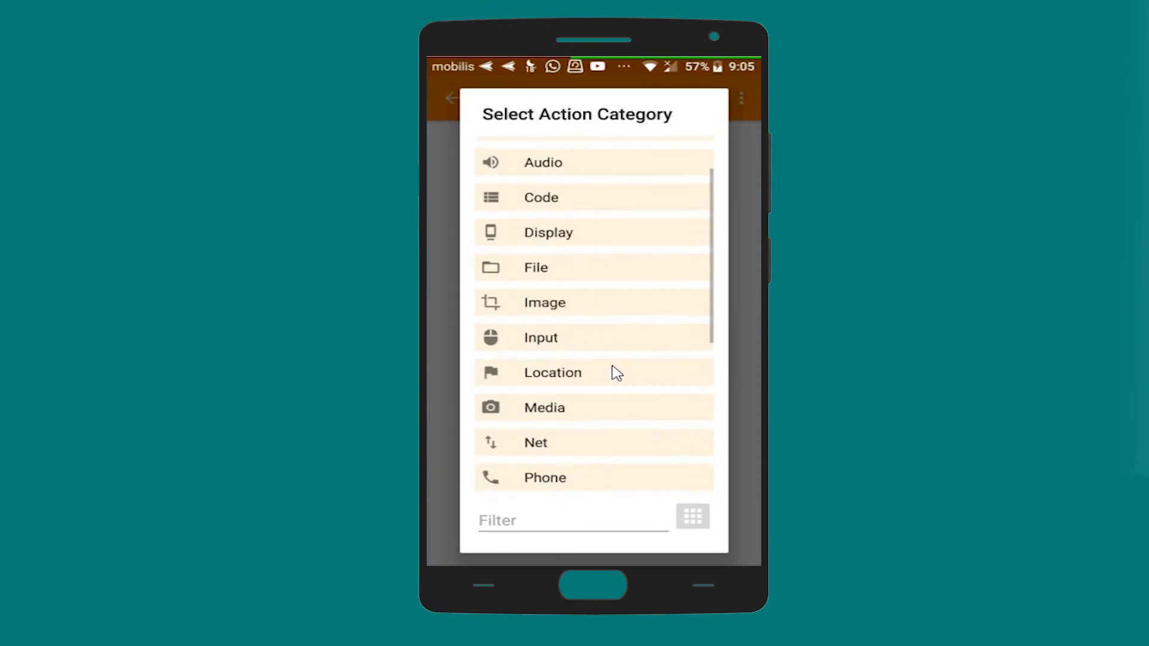
Add a Code > If action and pick the Voice Results variable %VOICE.
click(540, 197)
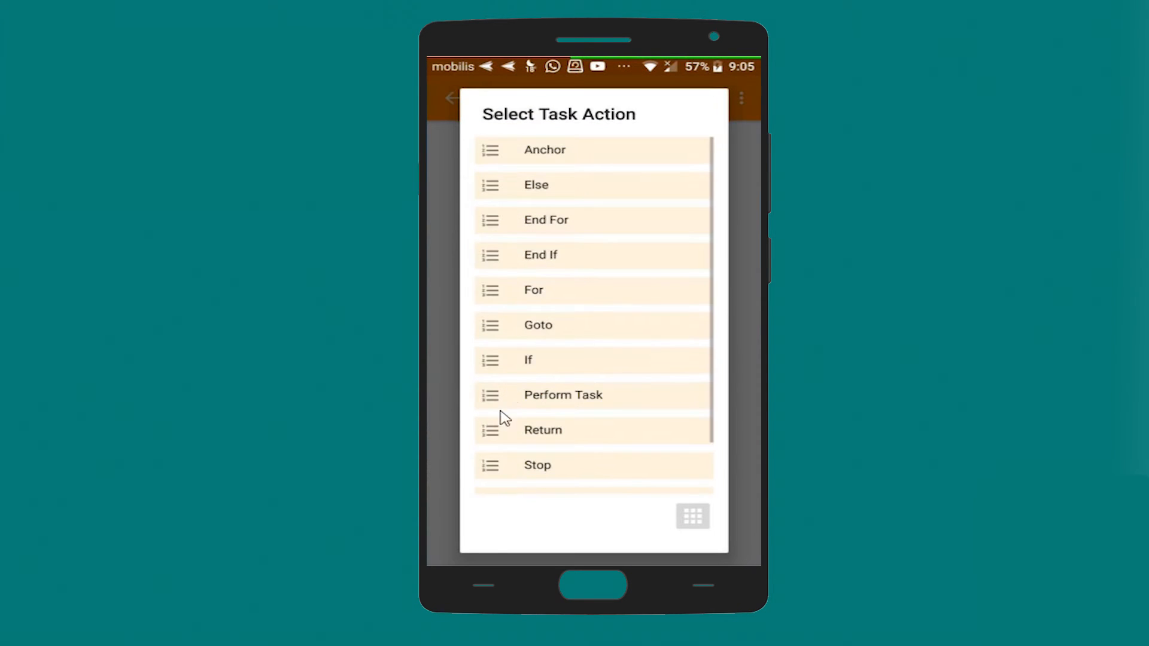
click(527, 360)
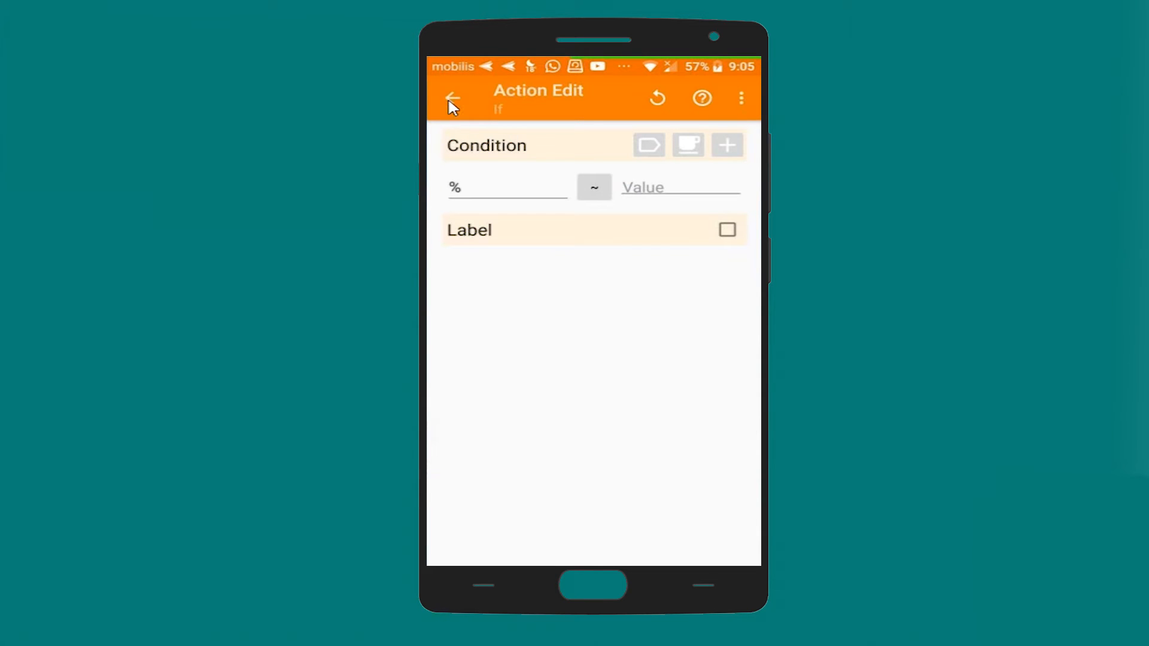
click(505, 186)
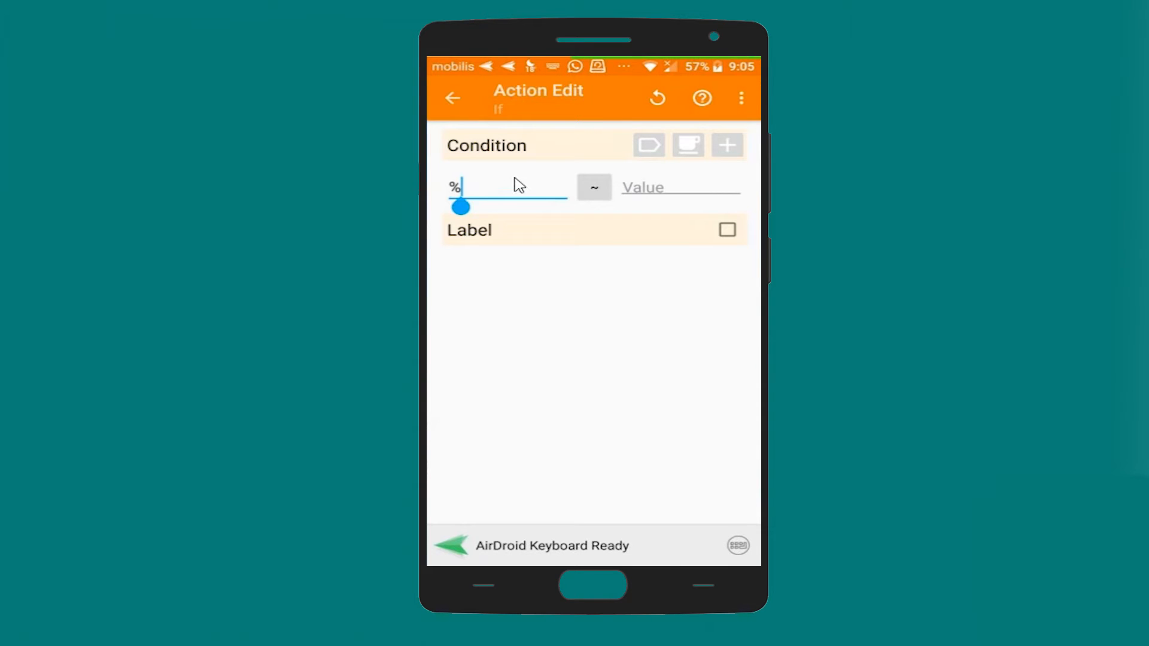
click(647, 144)
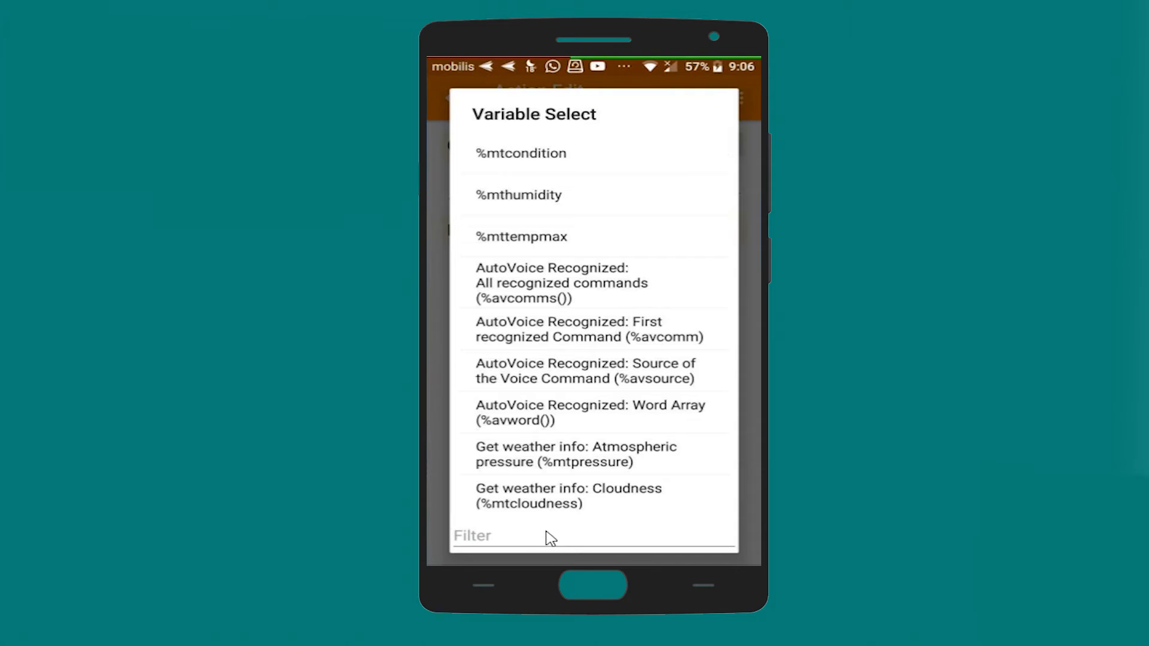
text(v)
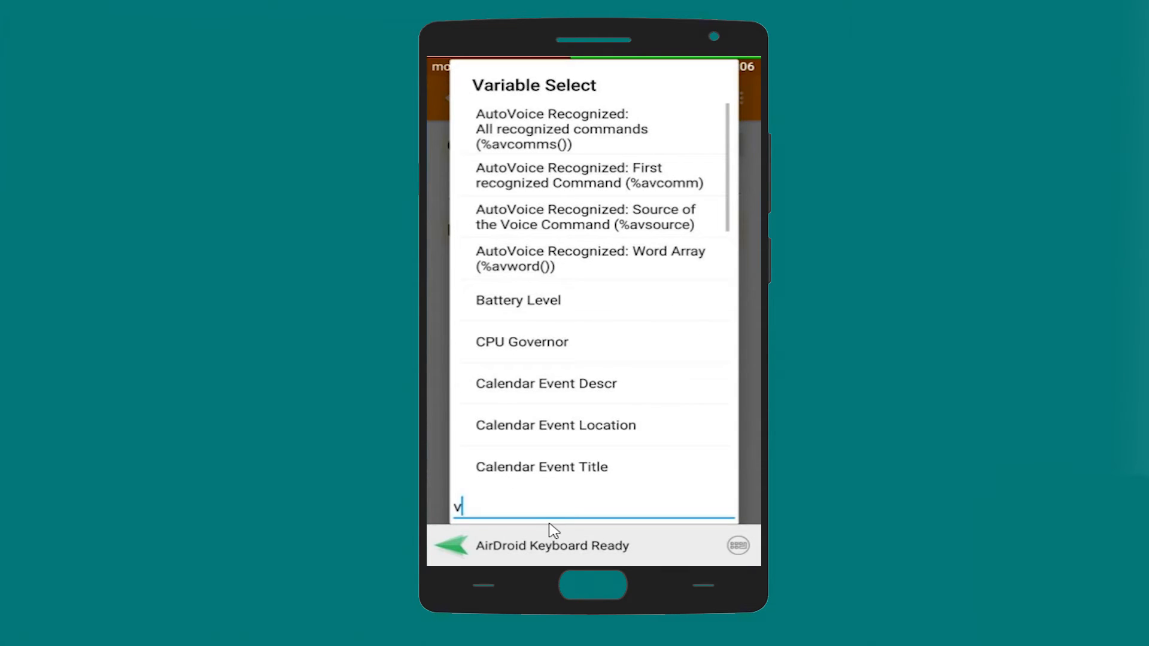
text(oi)
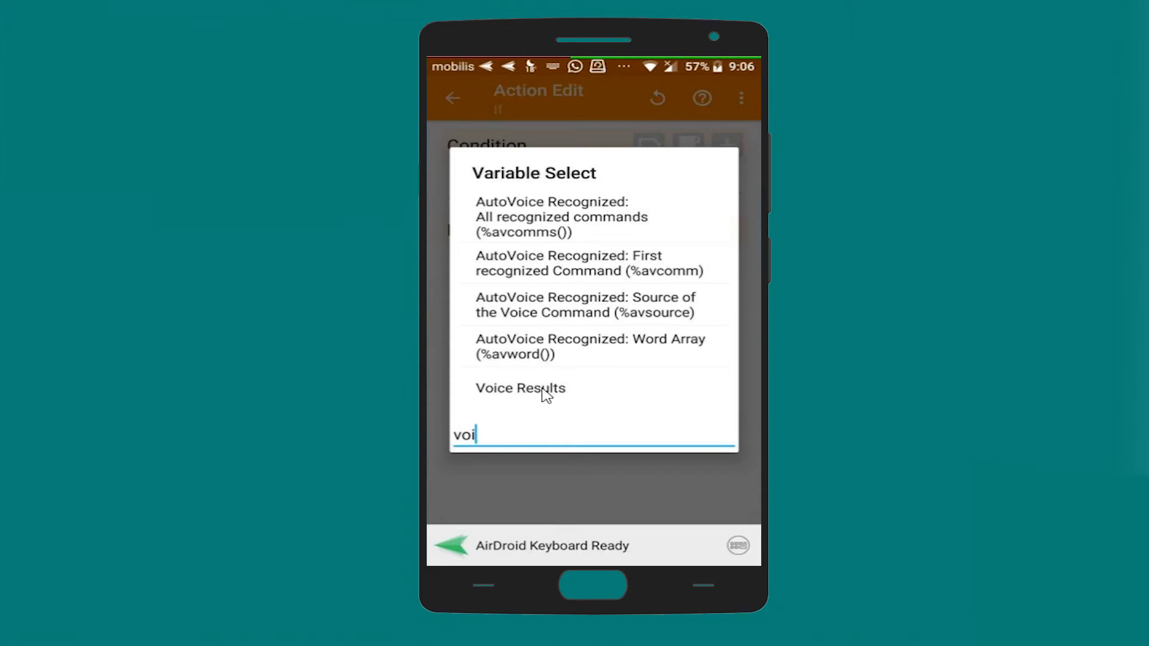
click(521, 388)
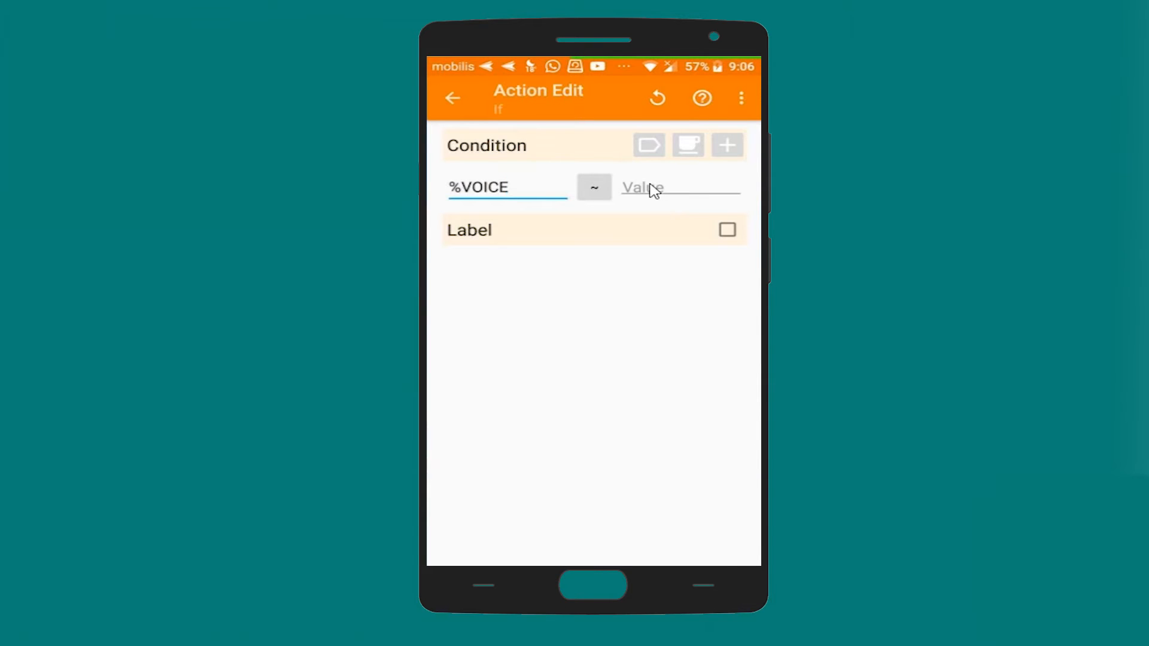
Set the If comparison value to yes and save it as step 8.
click(674, 188)
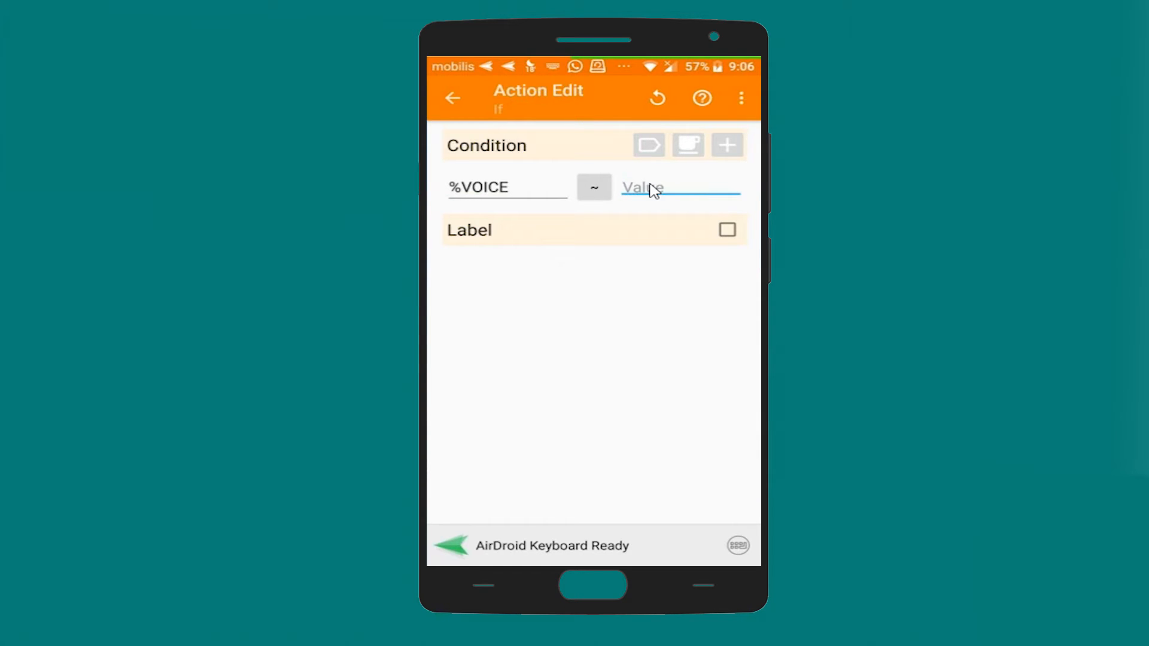
text(yes)
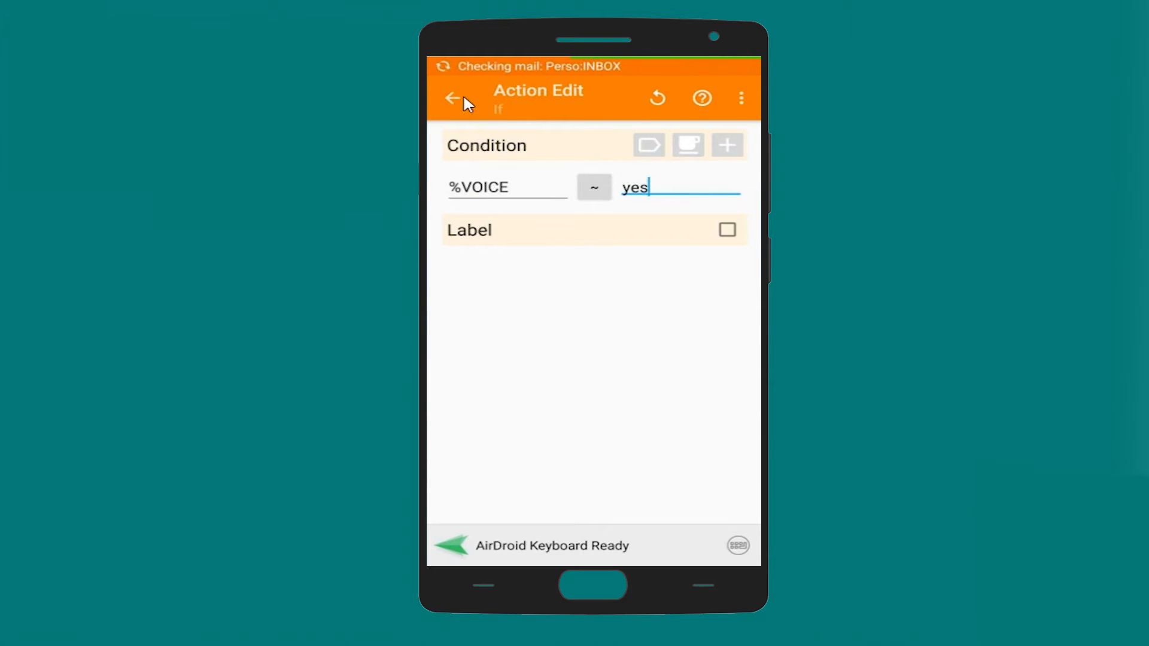
mouse_move(458, 103)
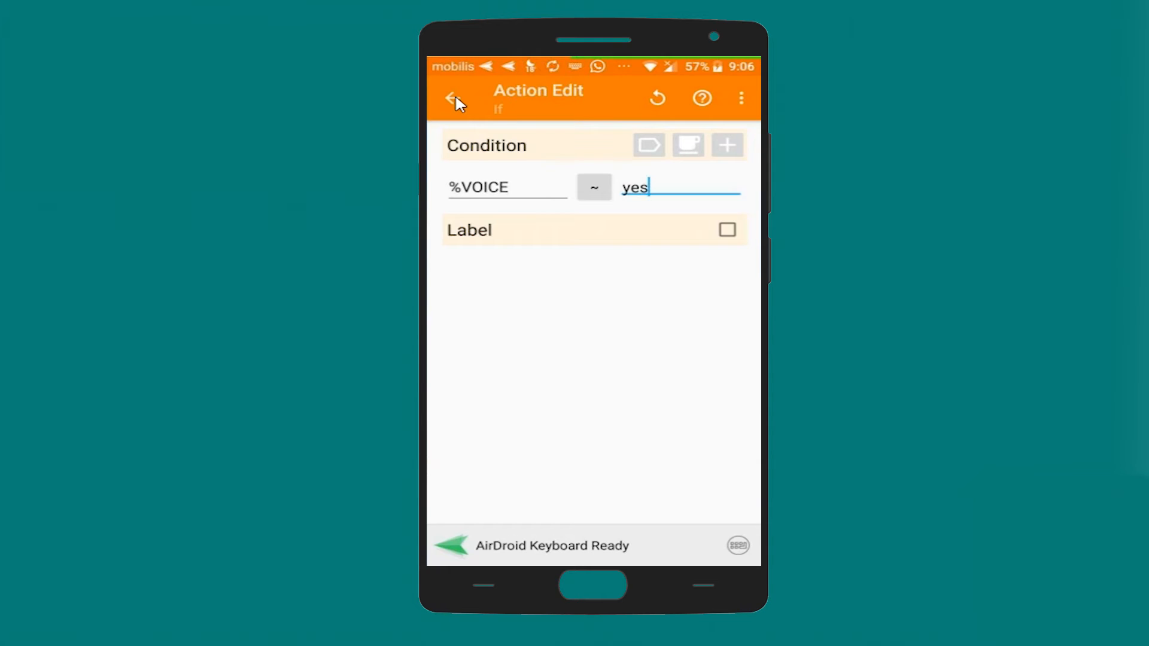
click(452, 97)
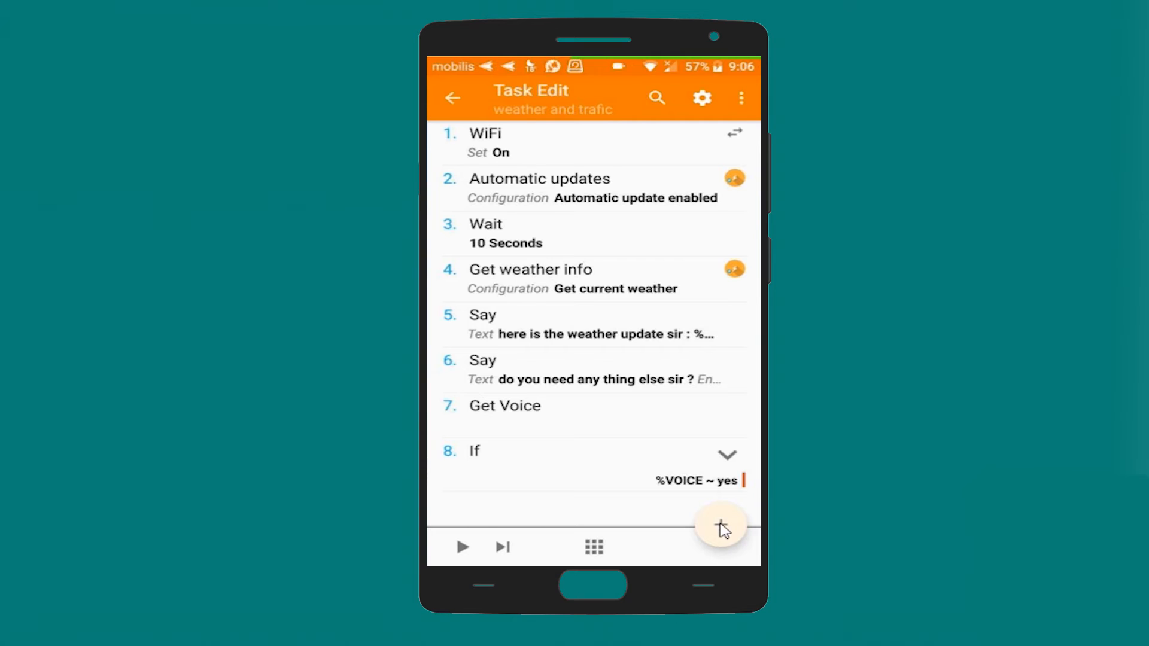
click(720, 526)
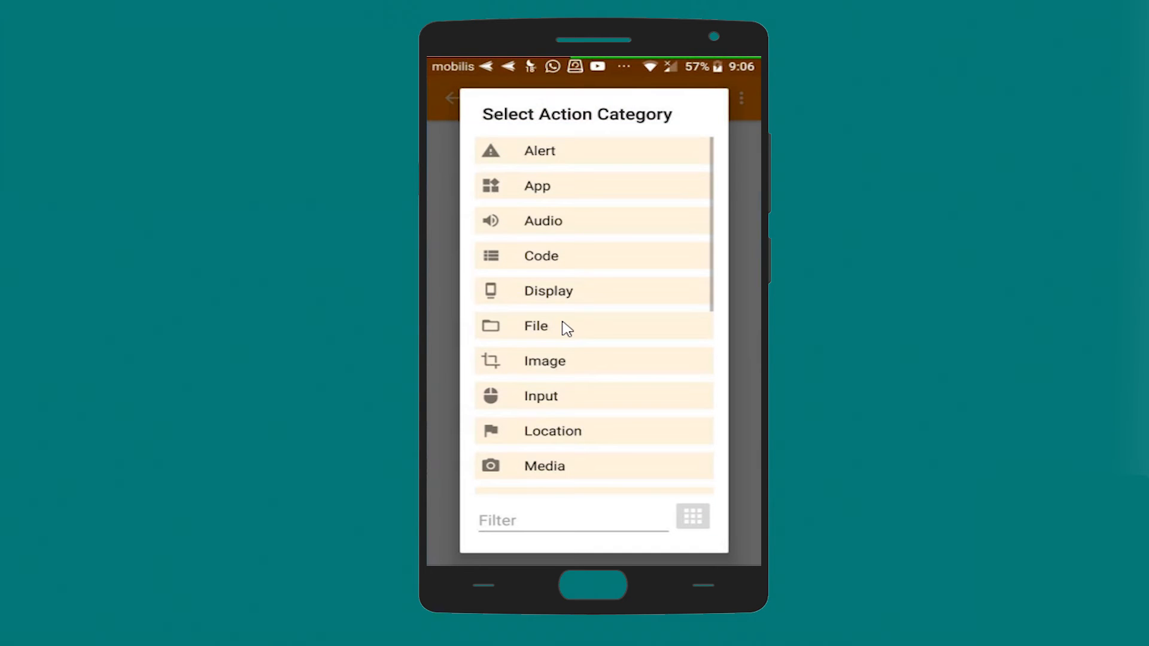
Add a Say action inside the If with text "name it sir !".
scroll(down, 3)
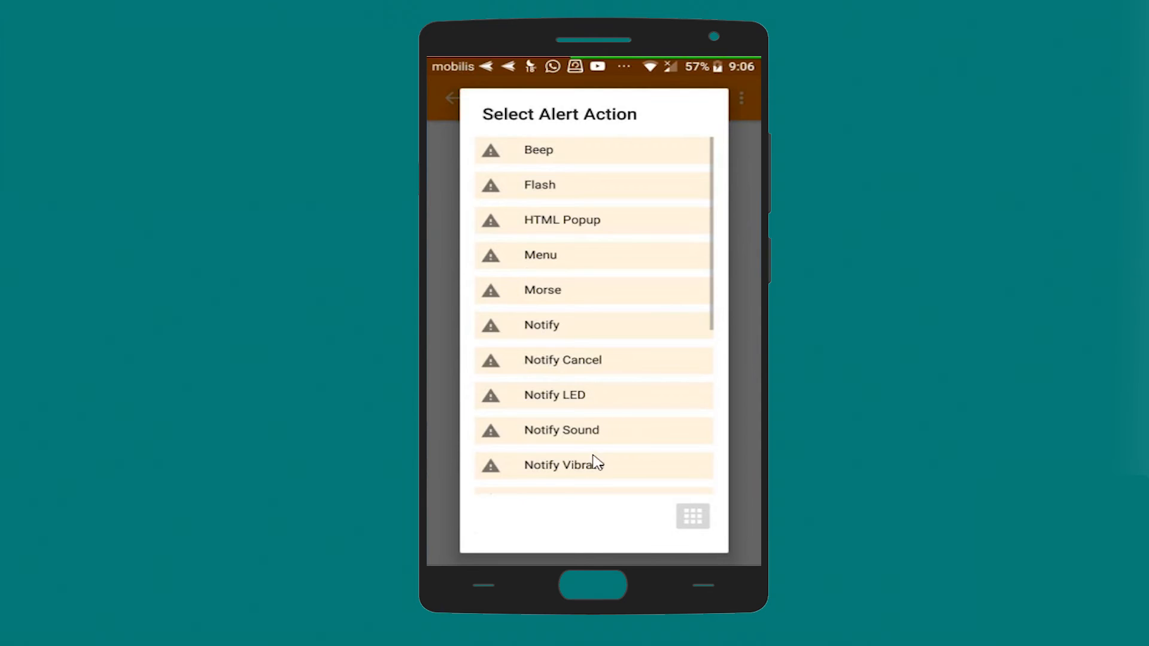
scroll(down, 3)
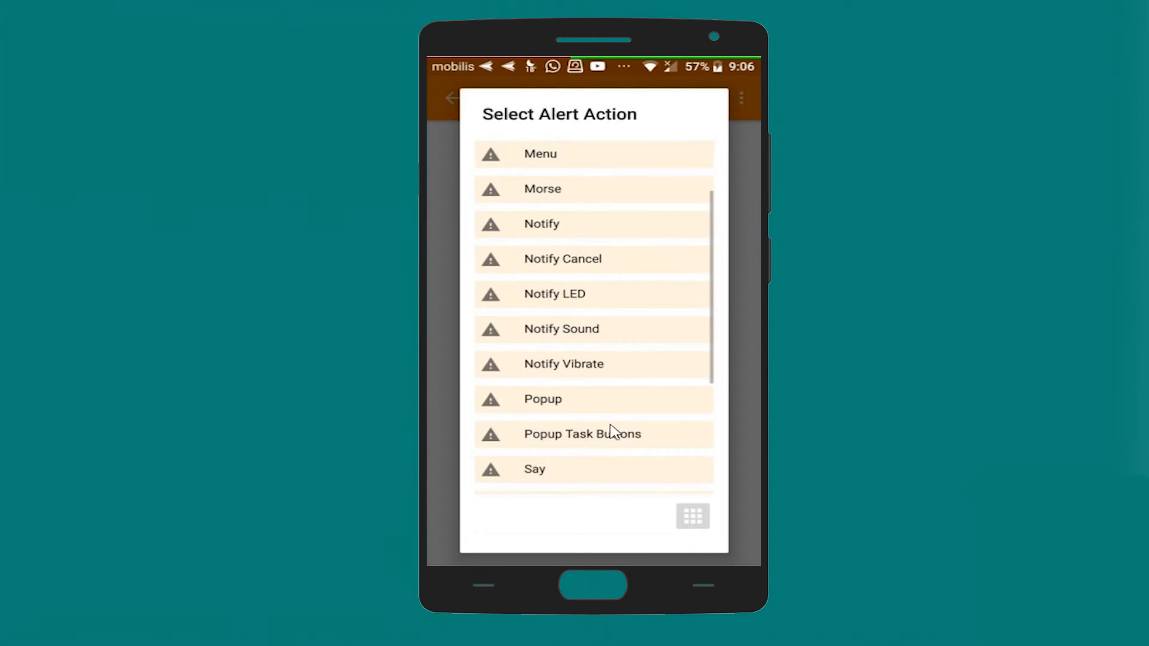
click(533, 469)
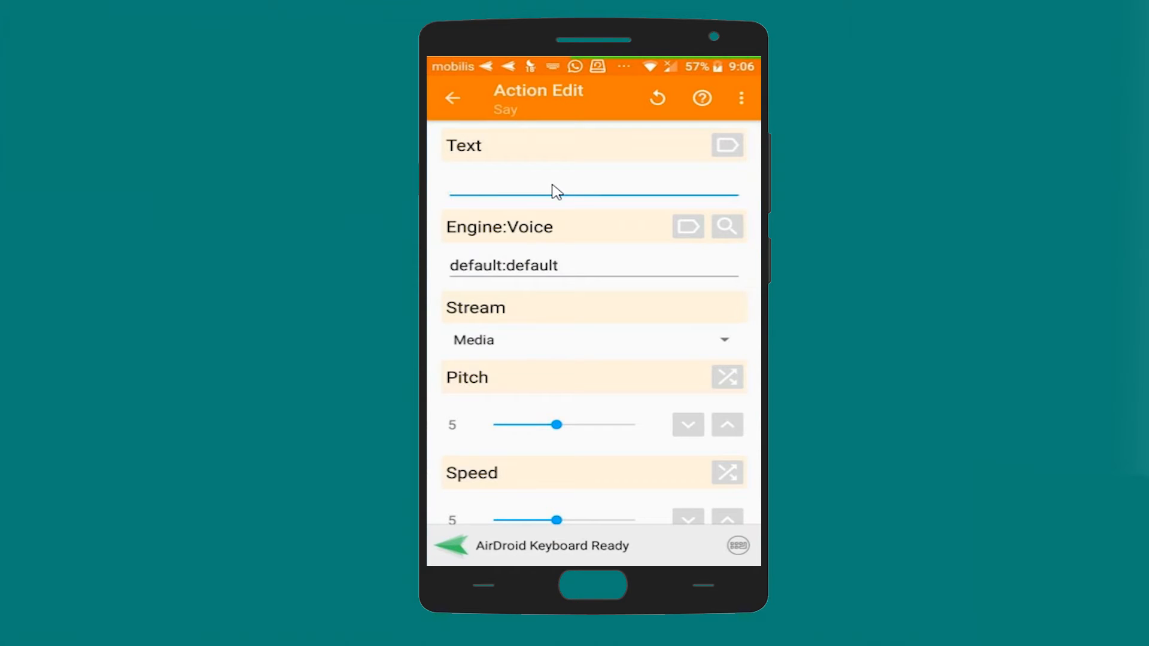
text(name it s)
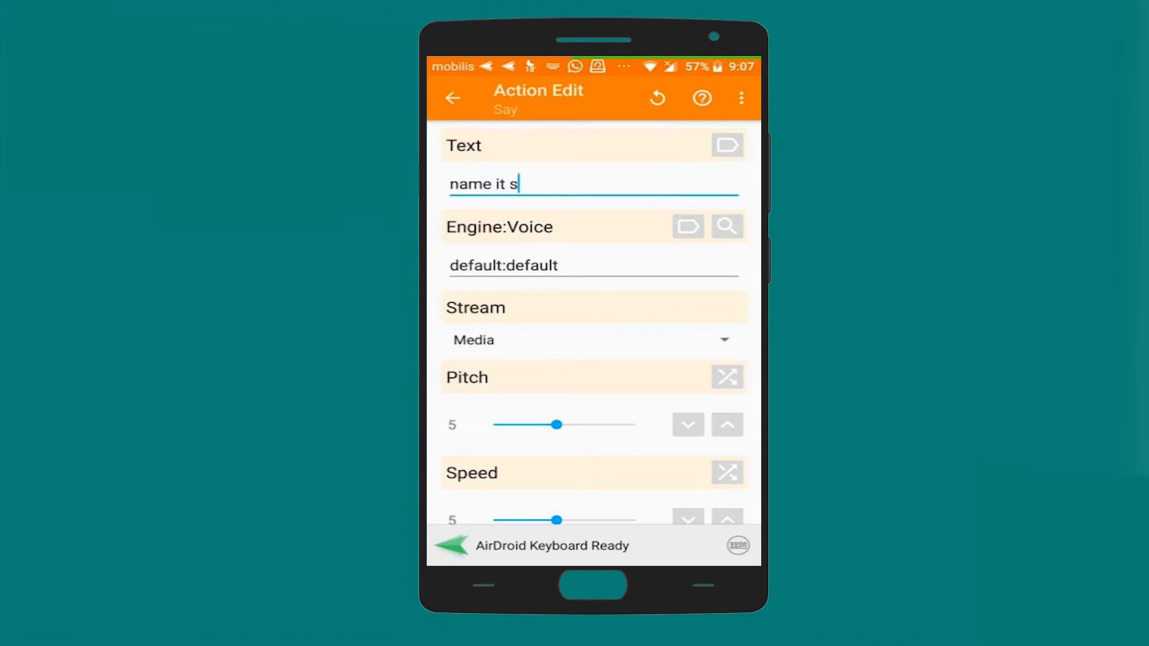
text(ir !)
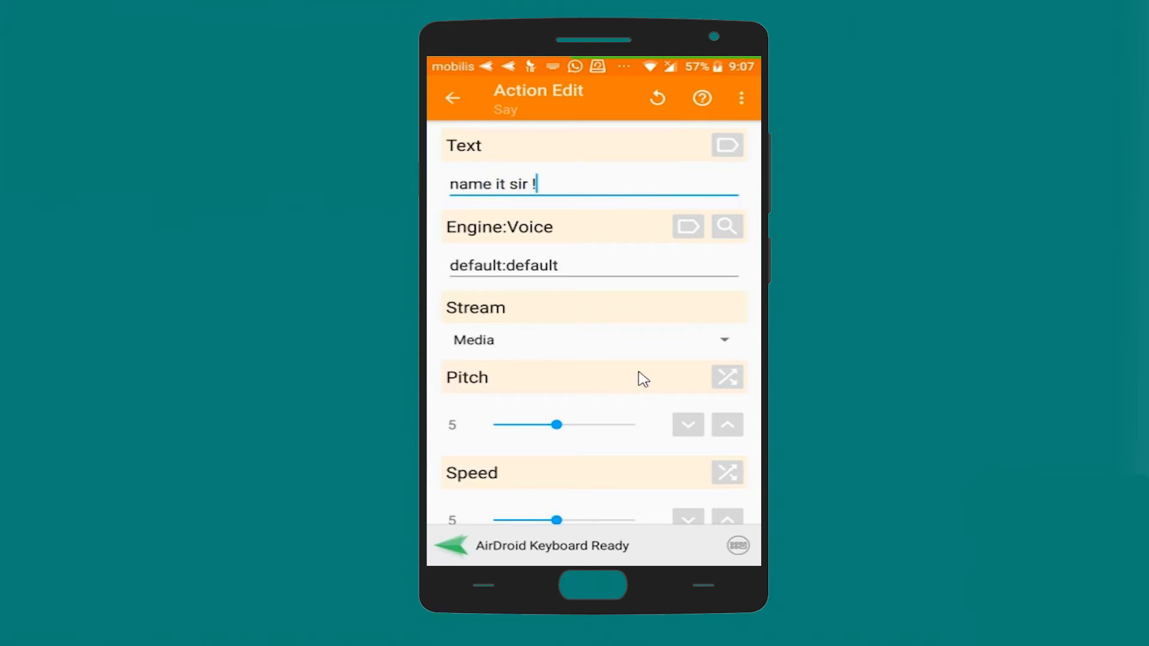
Set its stream to Notification and save the Say step.
click(590, 339)
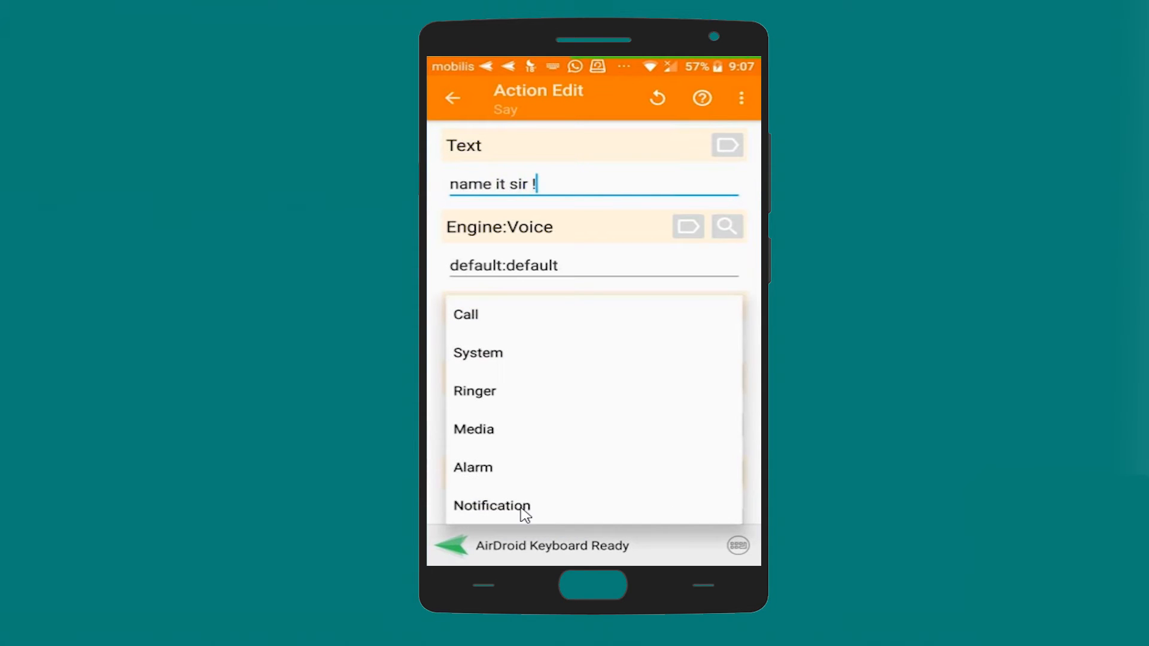
click(491, 505)
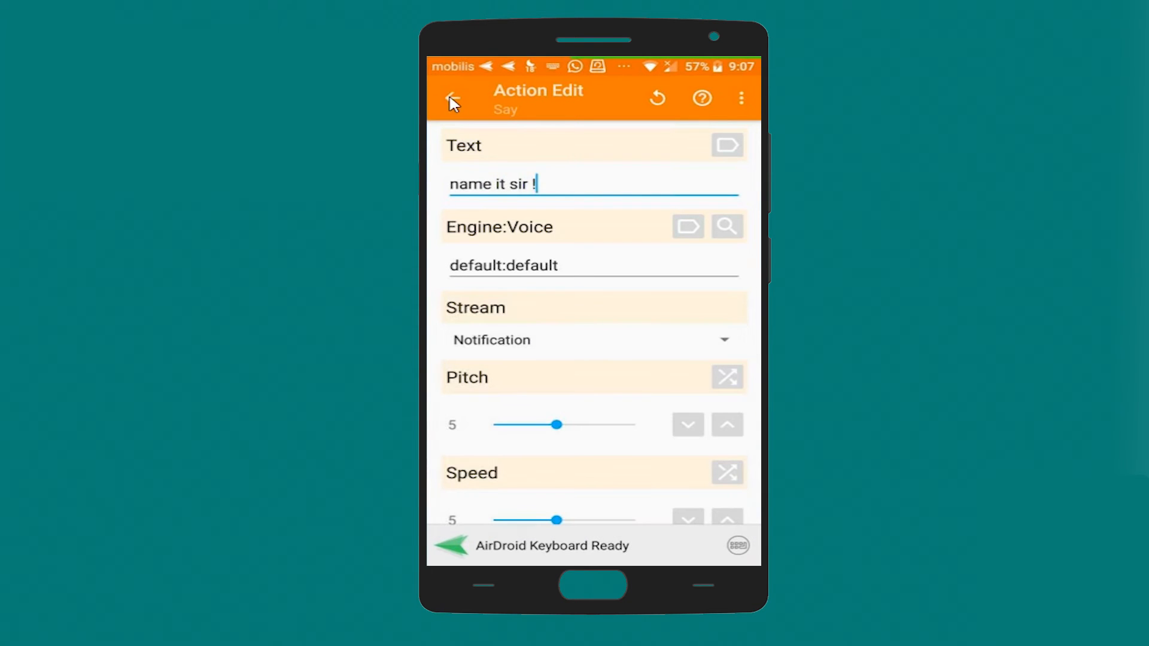
click(453, 98)
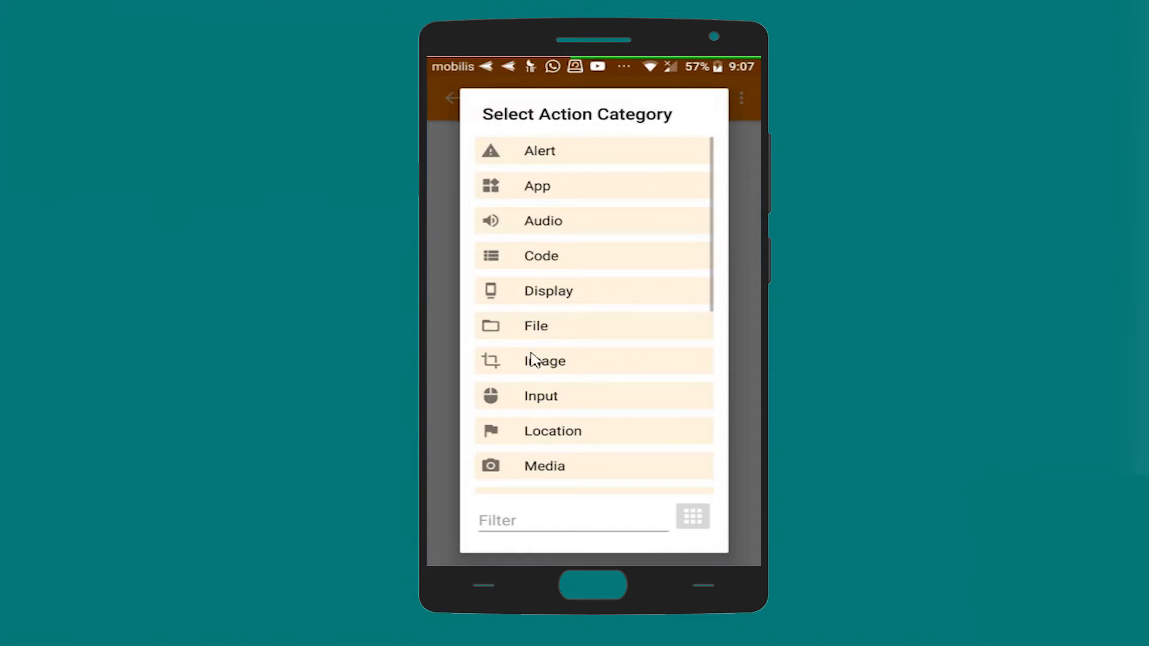
click(540, 396)
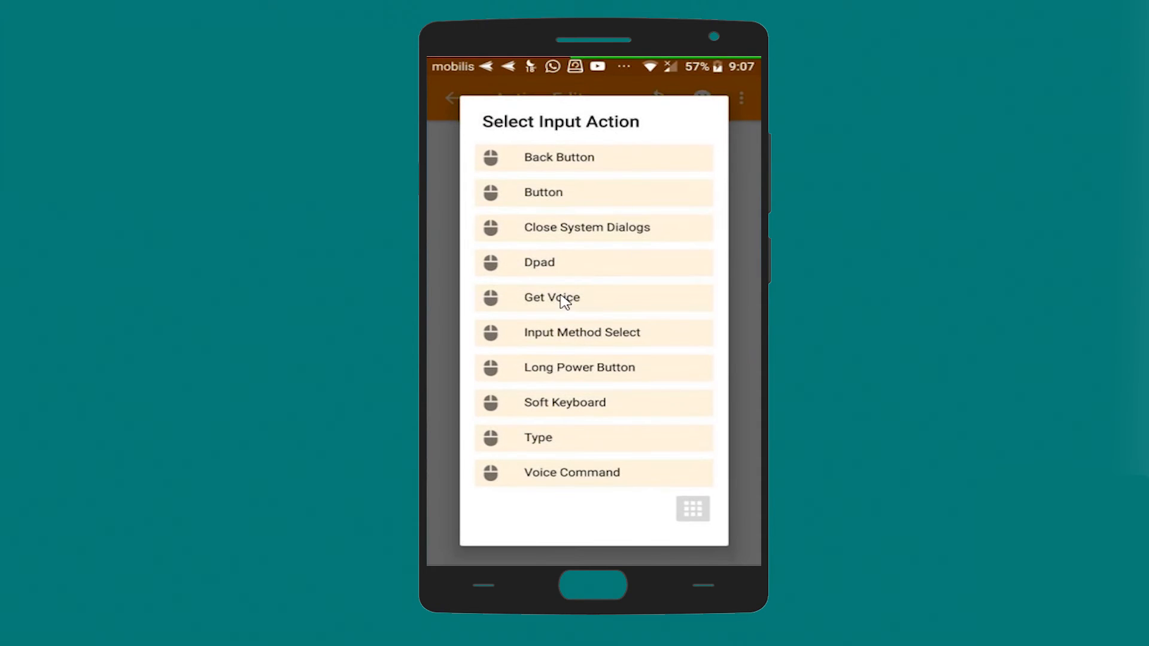
Add a Get Voice step as step ten inside the If block.
click(550, 298)
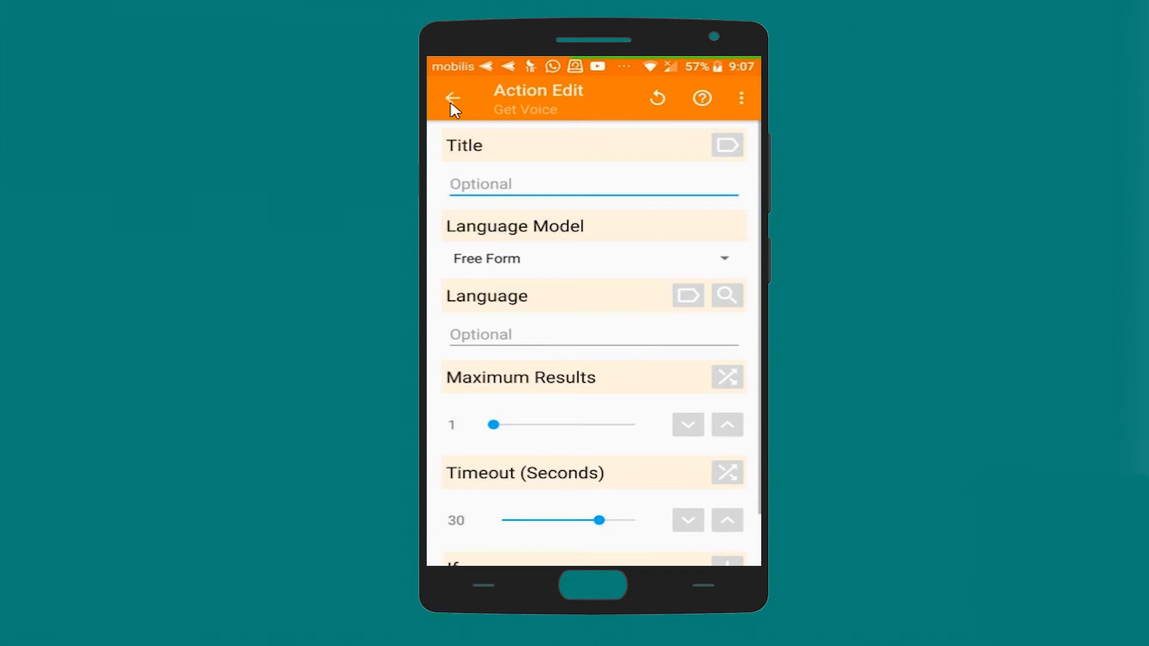
click(453, 97)
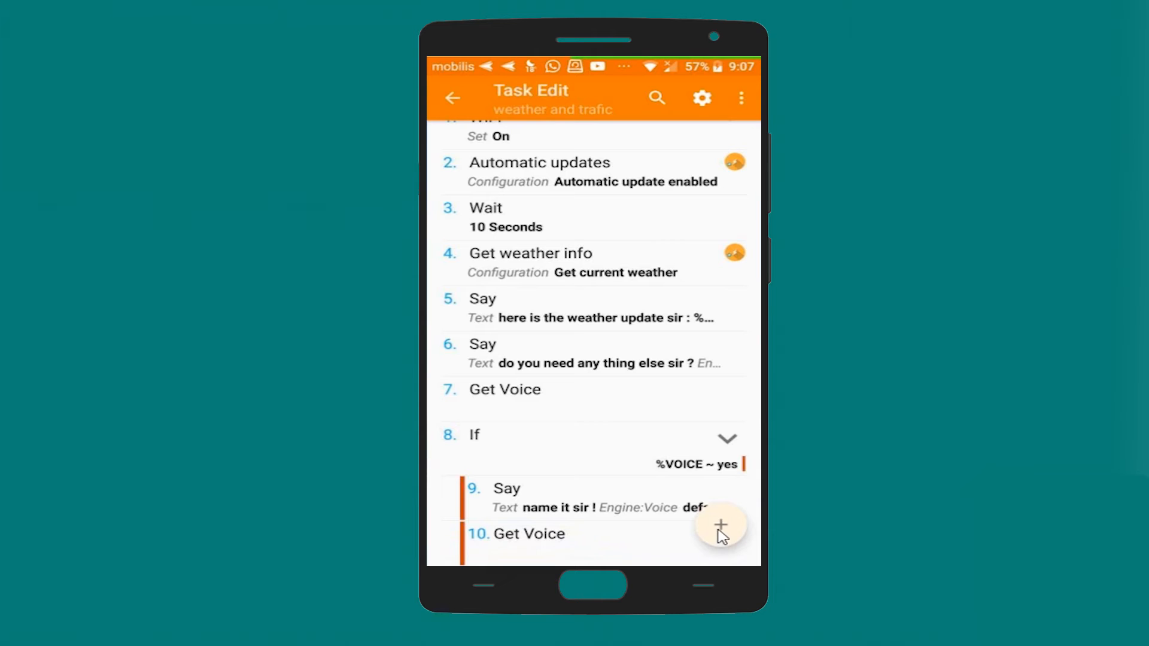
click(719, 525)
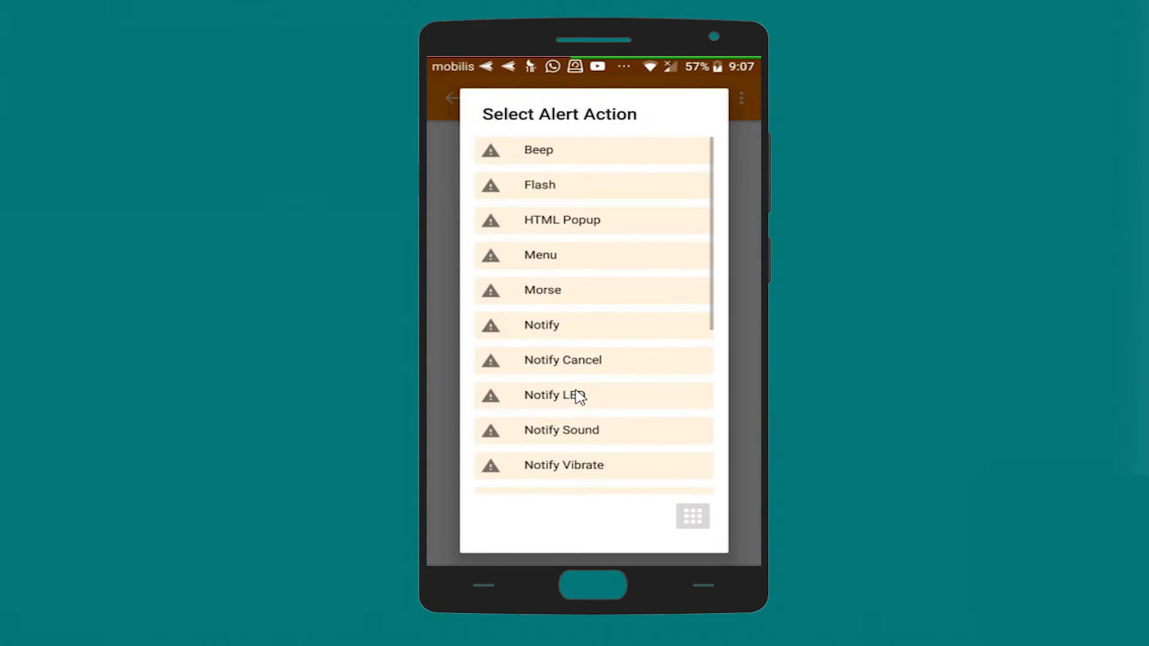
Enter the Say text 'trafic information will be showen on the screen in a few secondes'.
scroll(down, 3)
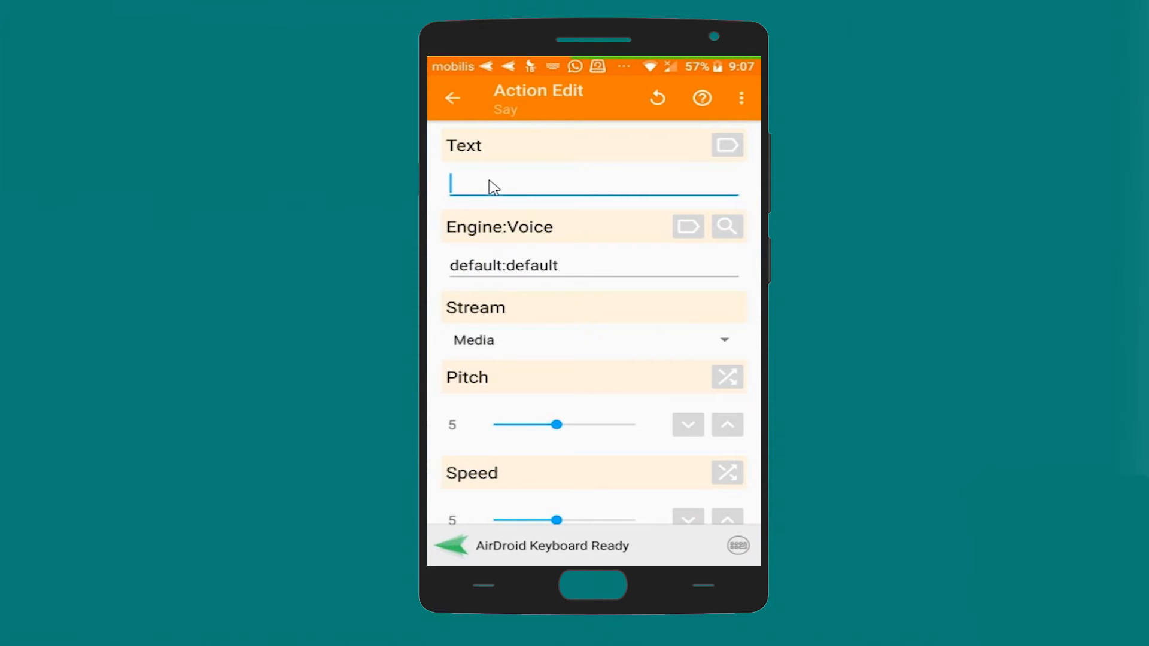
text(trafi)
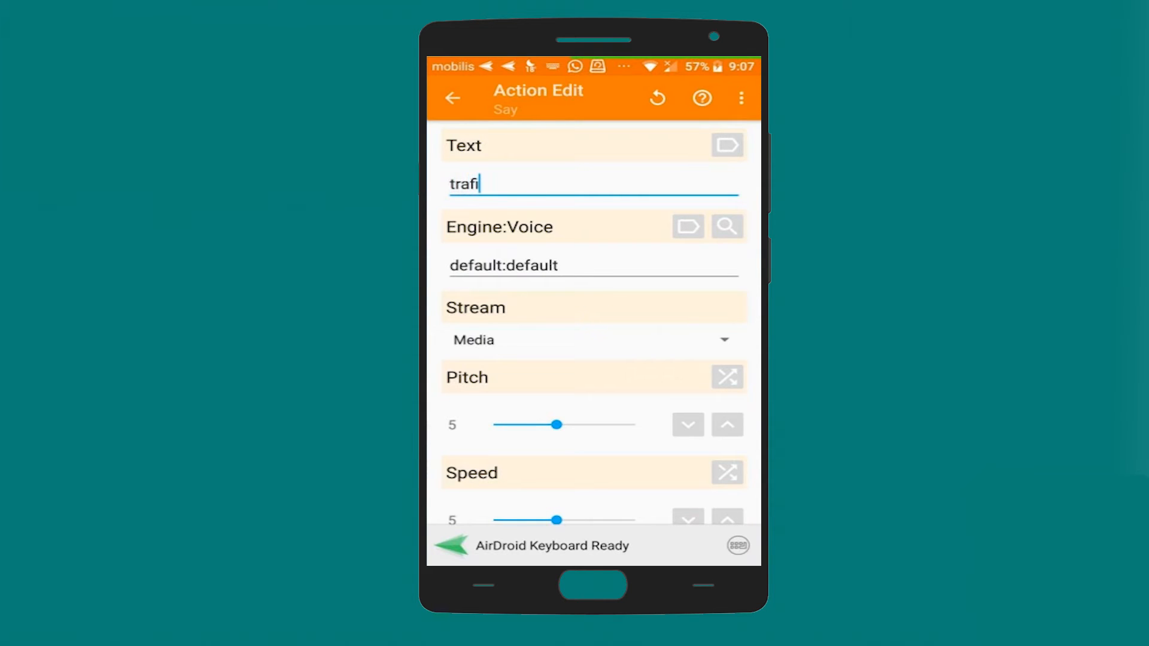
text(c)
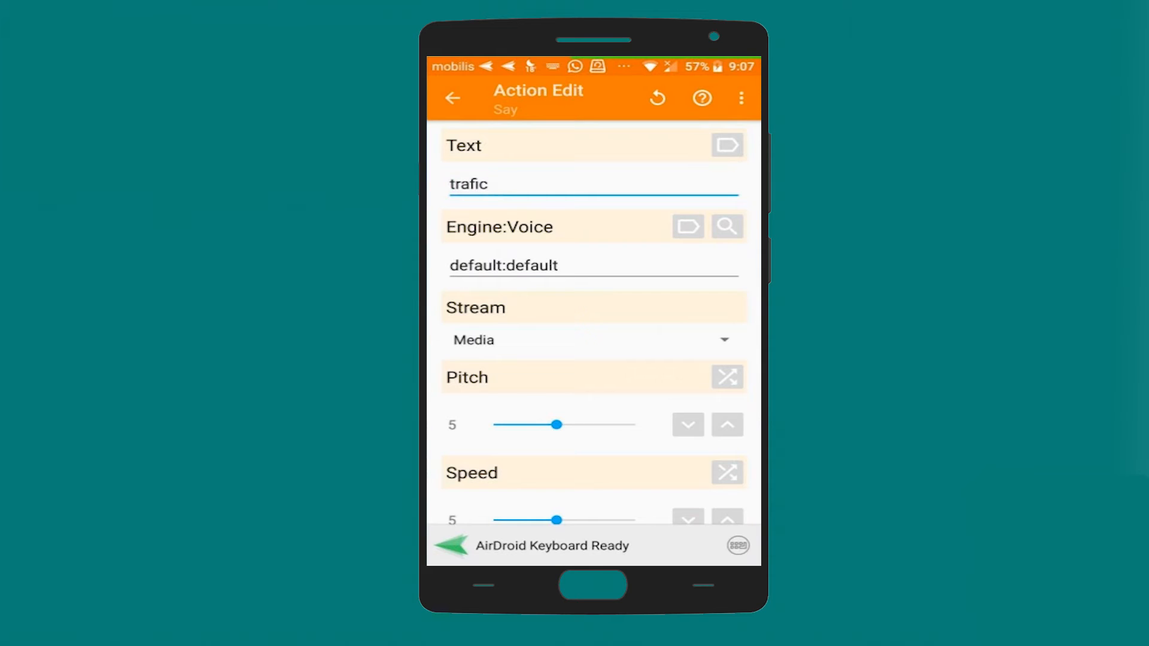
text(information w)
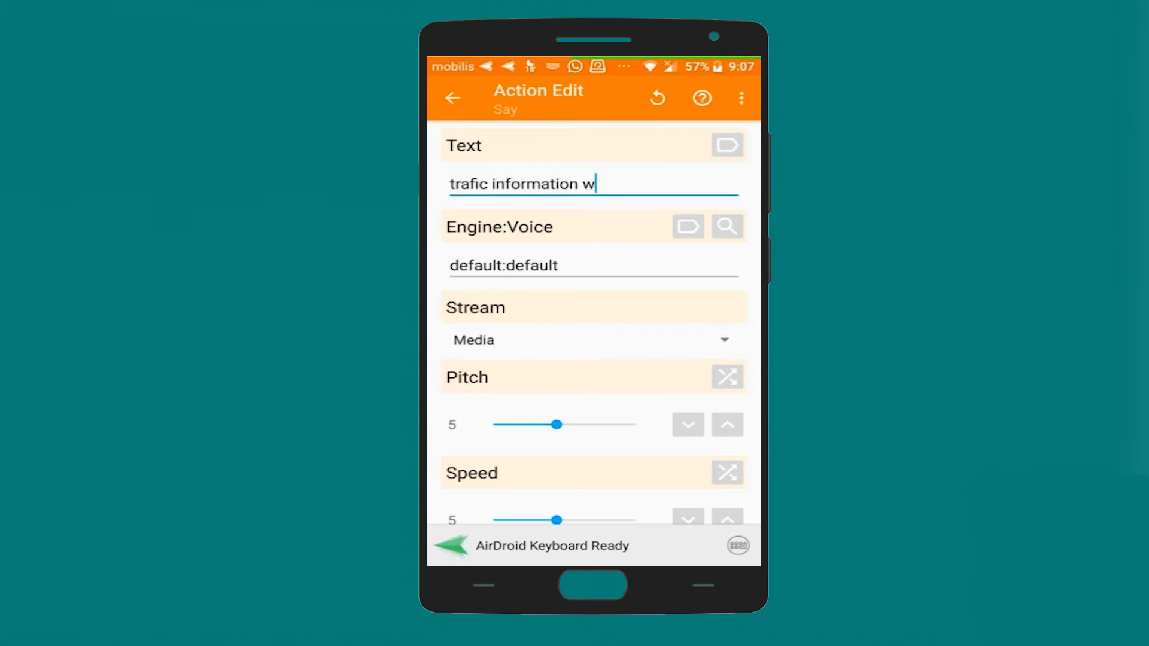
text(ill be)
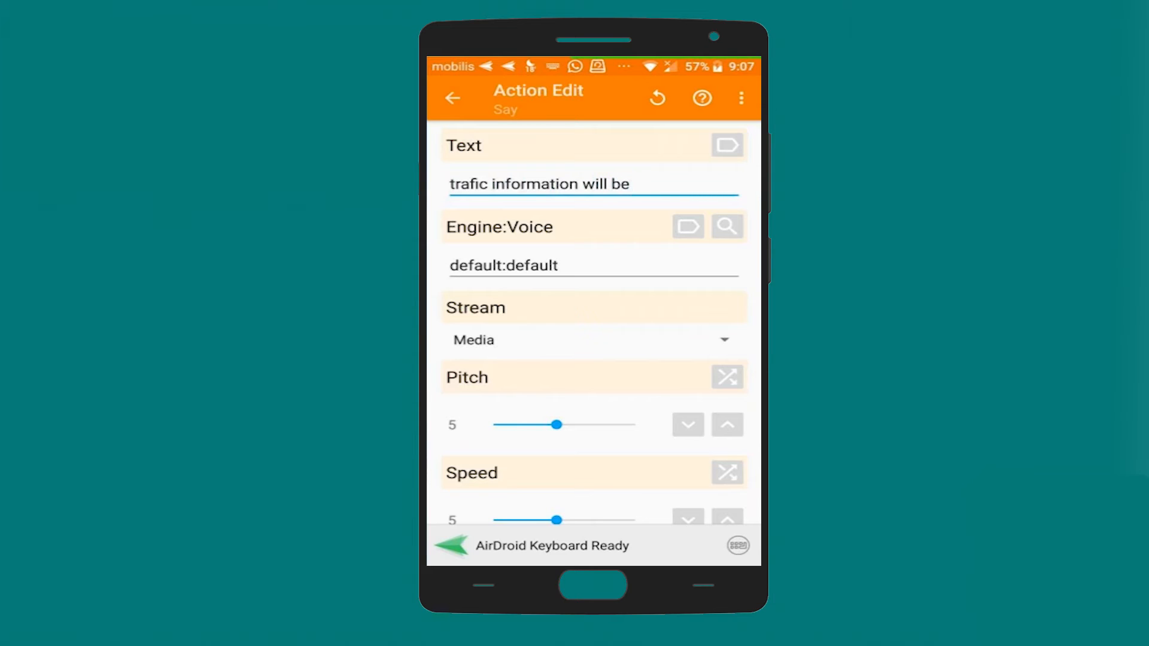
text(shpo)
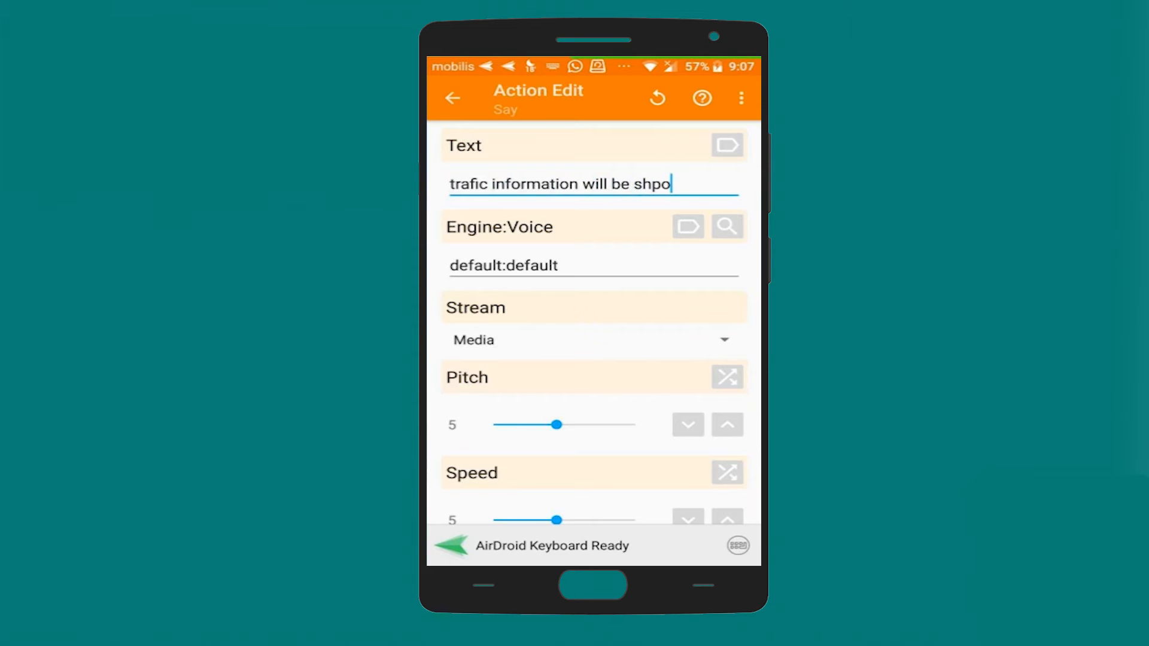
key(Backspace)
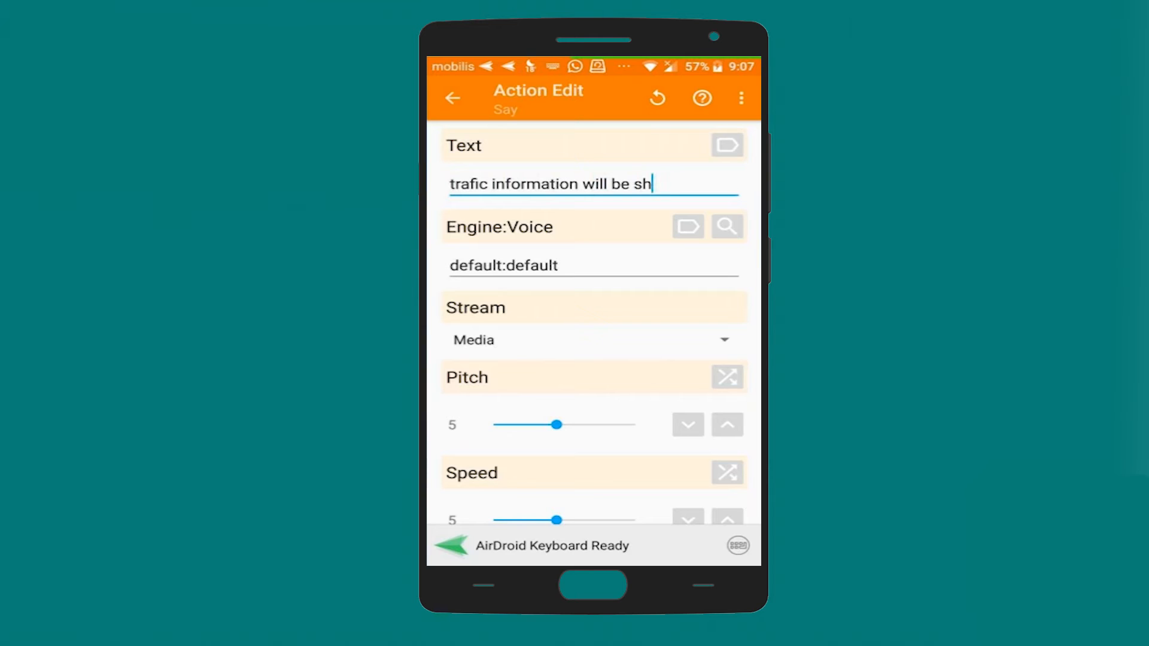
text(owen on the)
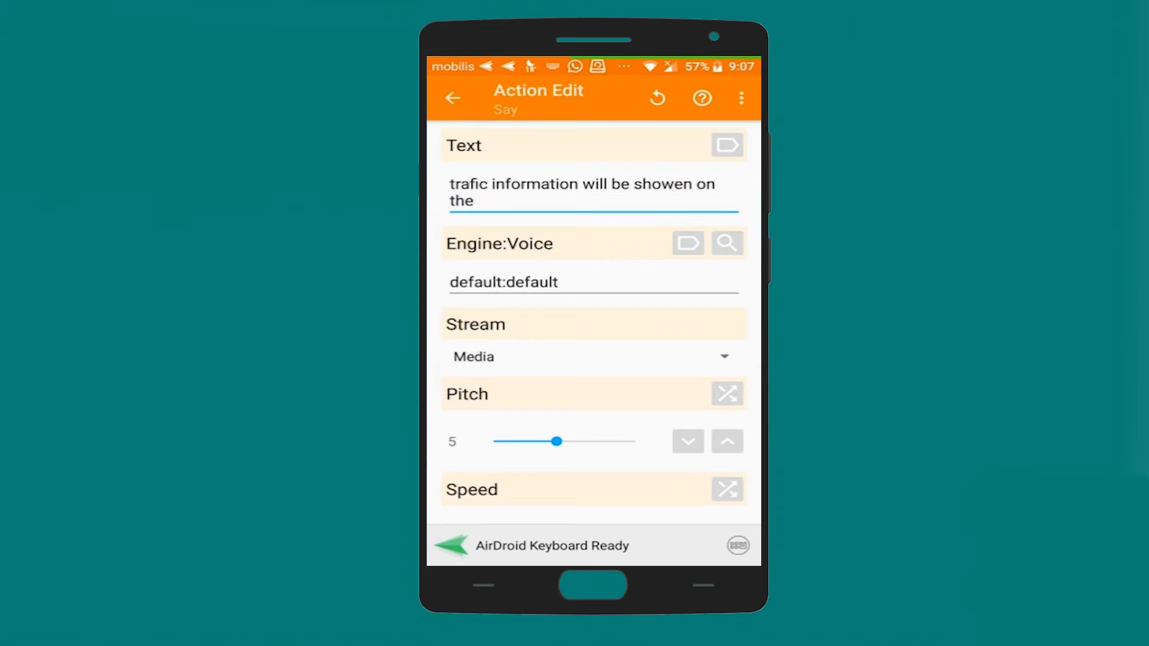
text(screen in fe)
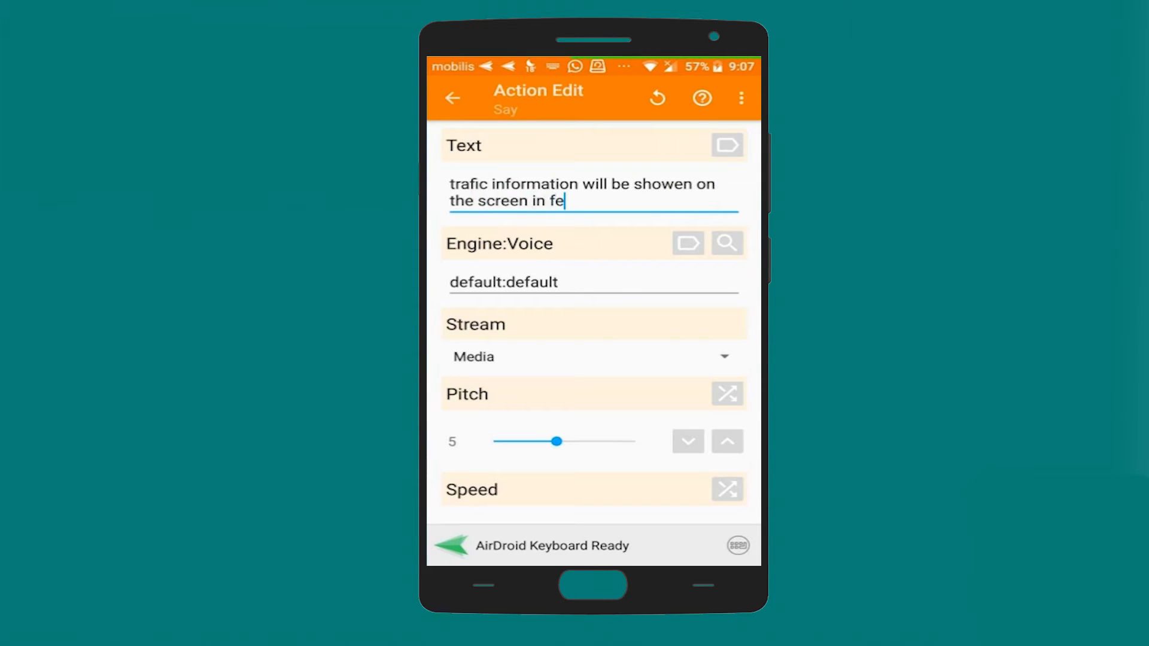
text(w secon)
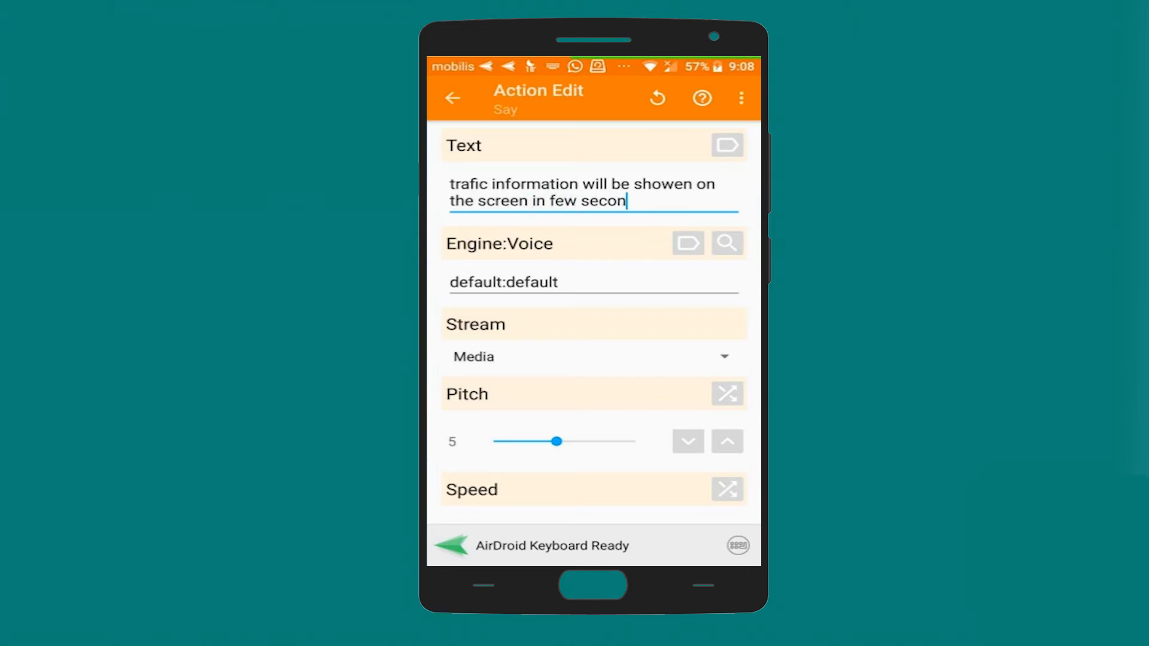
text(des)
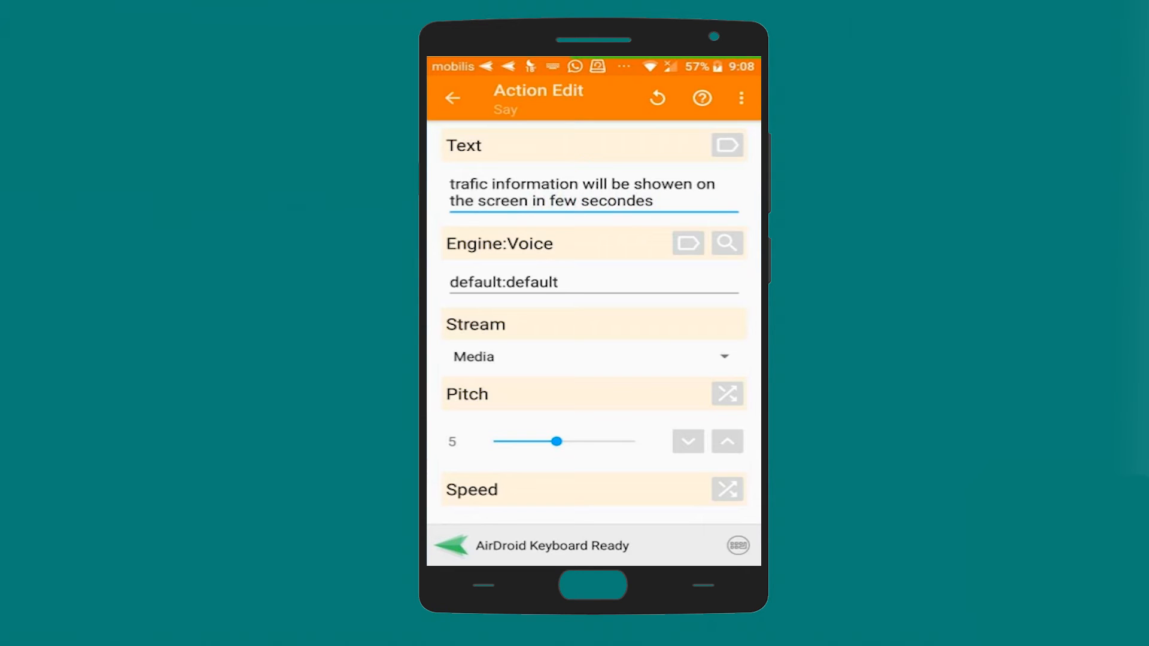
Set the Say stream to Notification and save it as step eleven of the task.
click(593, 356)
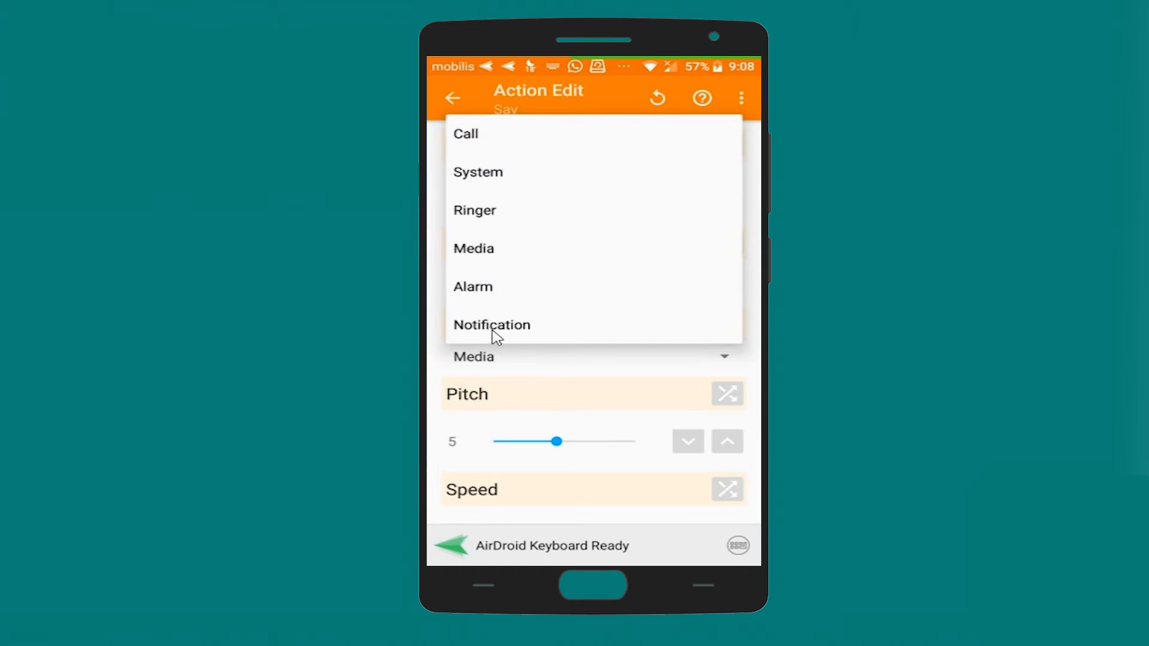
click(491, 324)
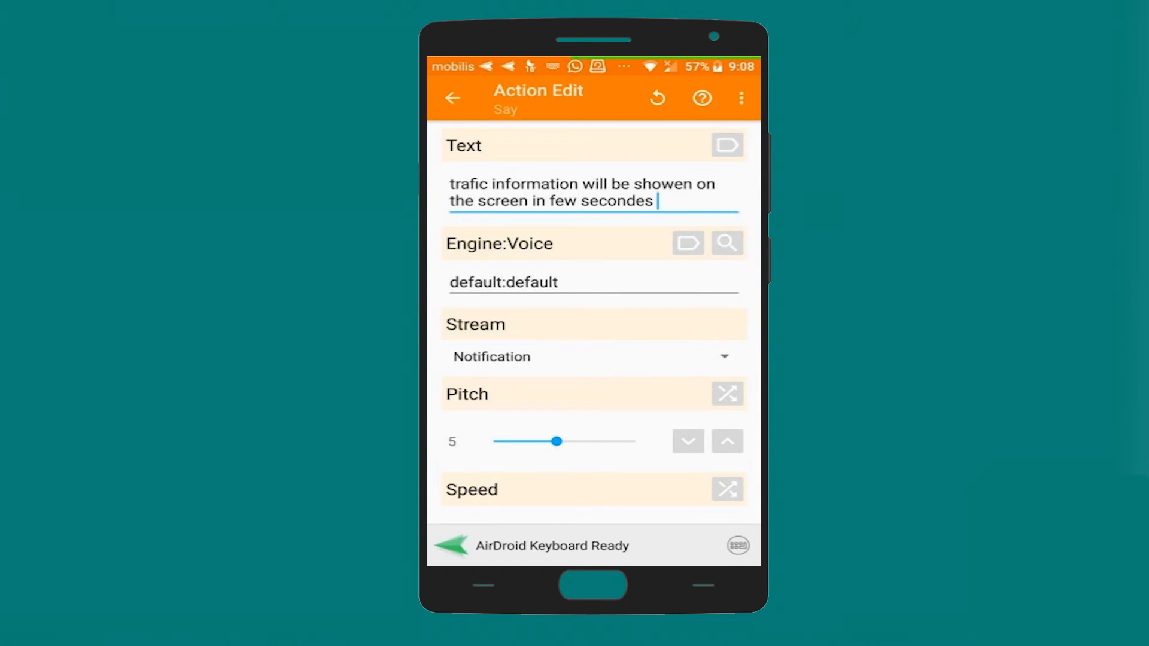
click(452, 97)
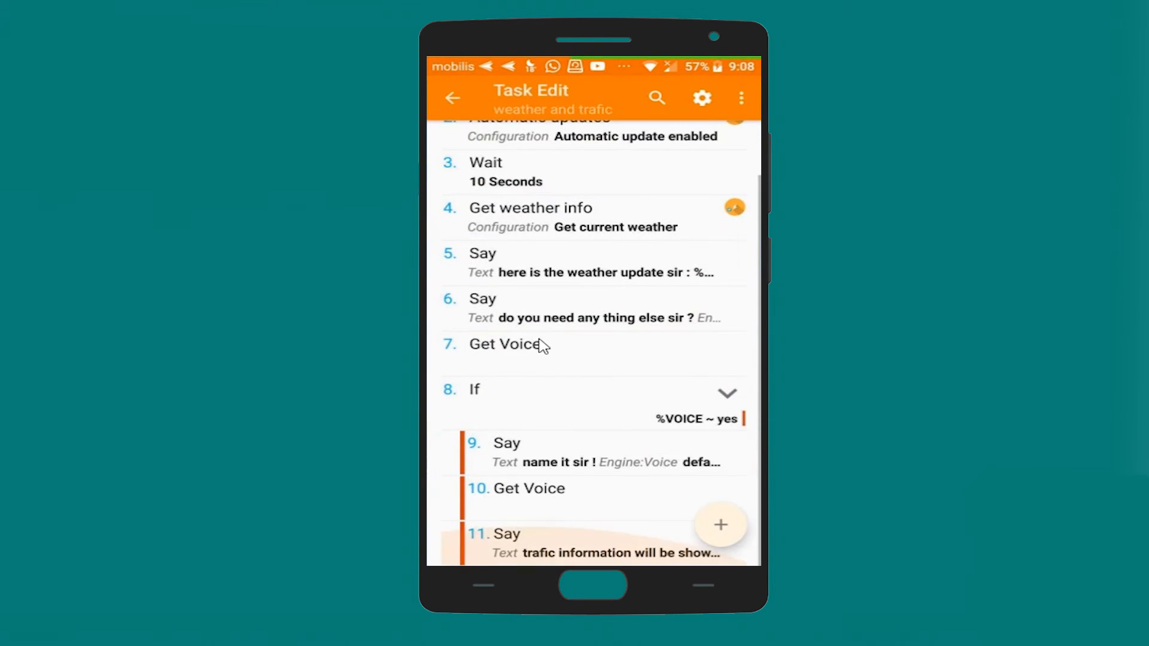
click(720, 524)
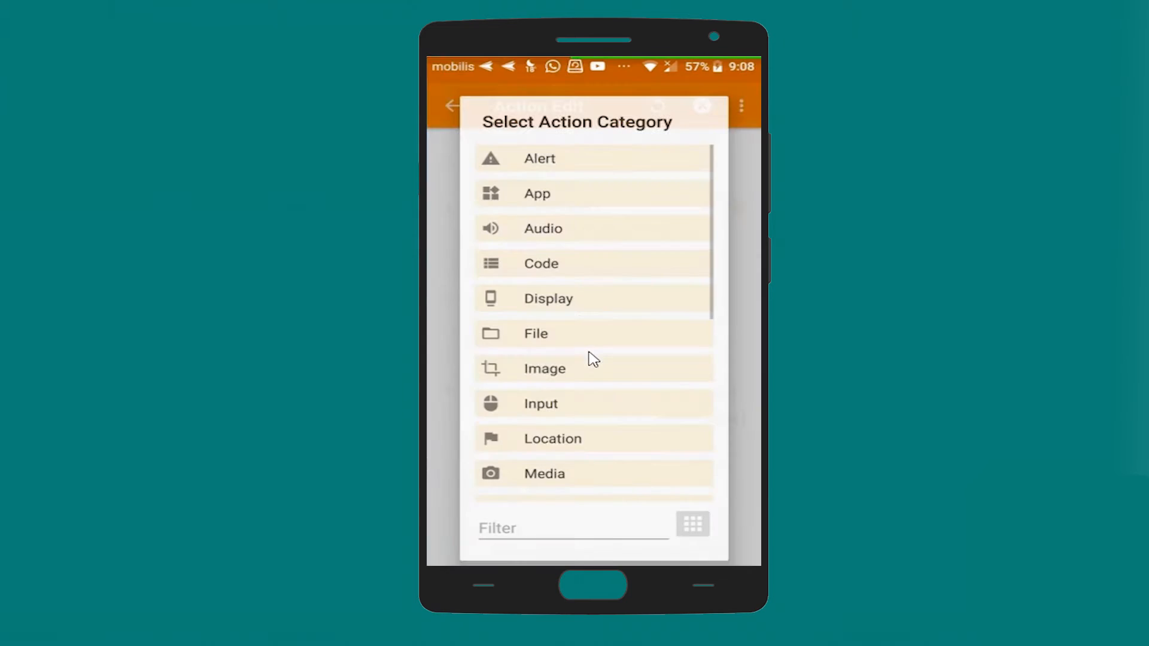
Add a Plugin > AutoInput > Action step and bring up its edit screen.
scroll(down, 3)
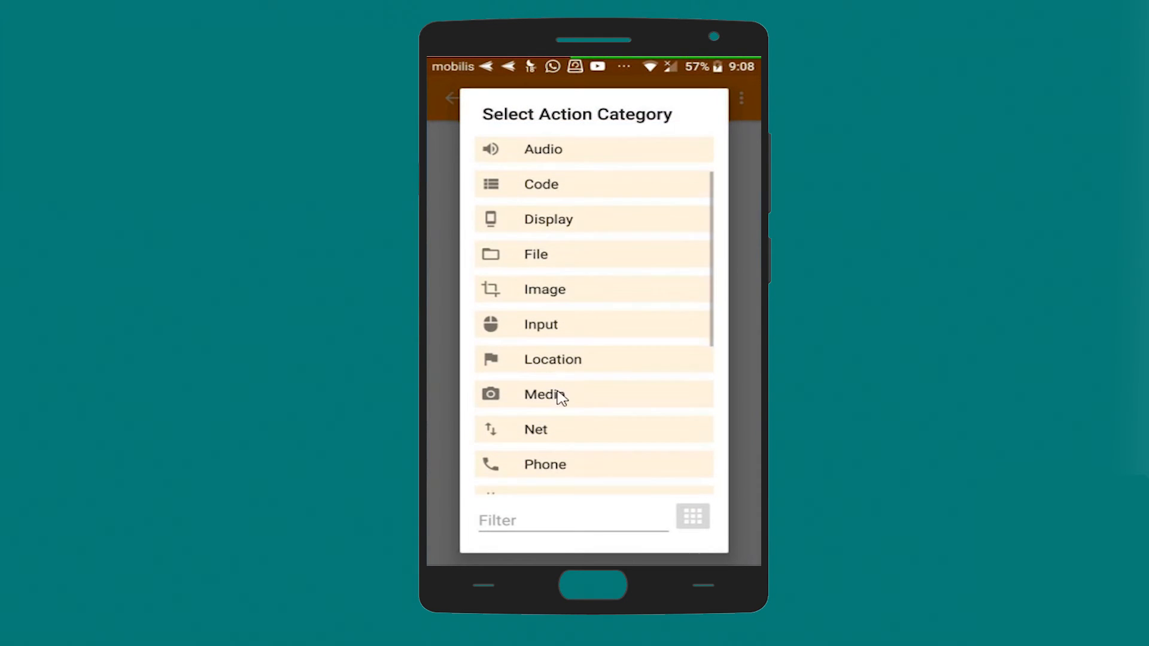
scroll(down, 3)
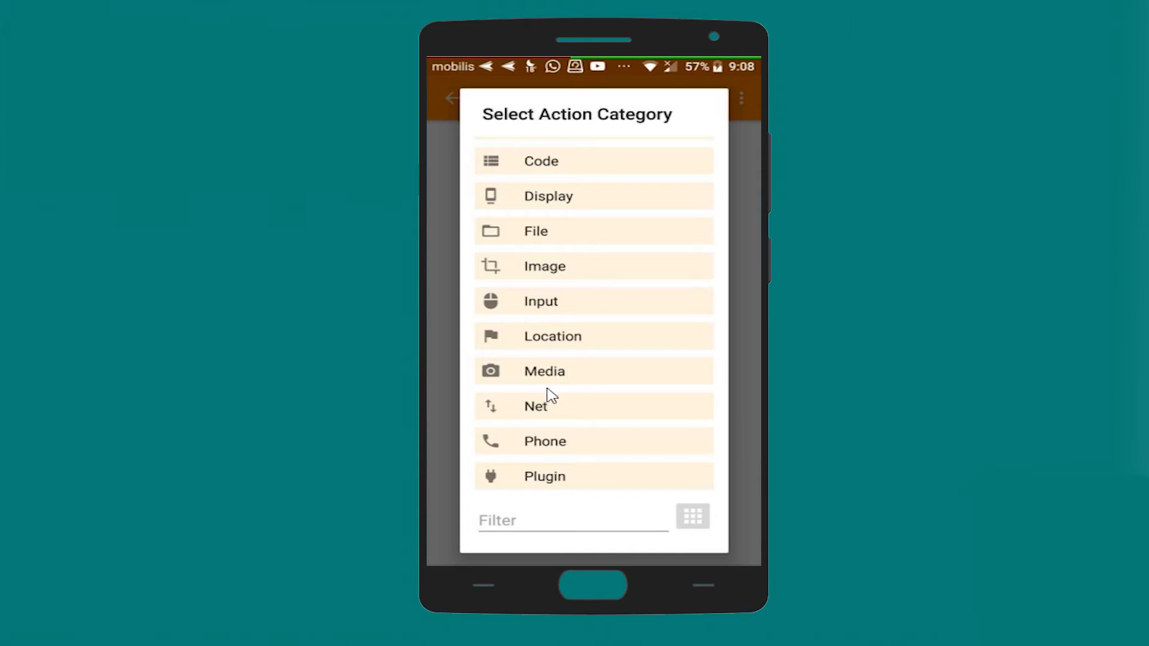
click(545, 476)
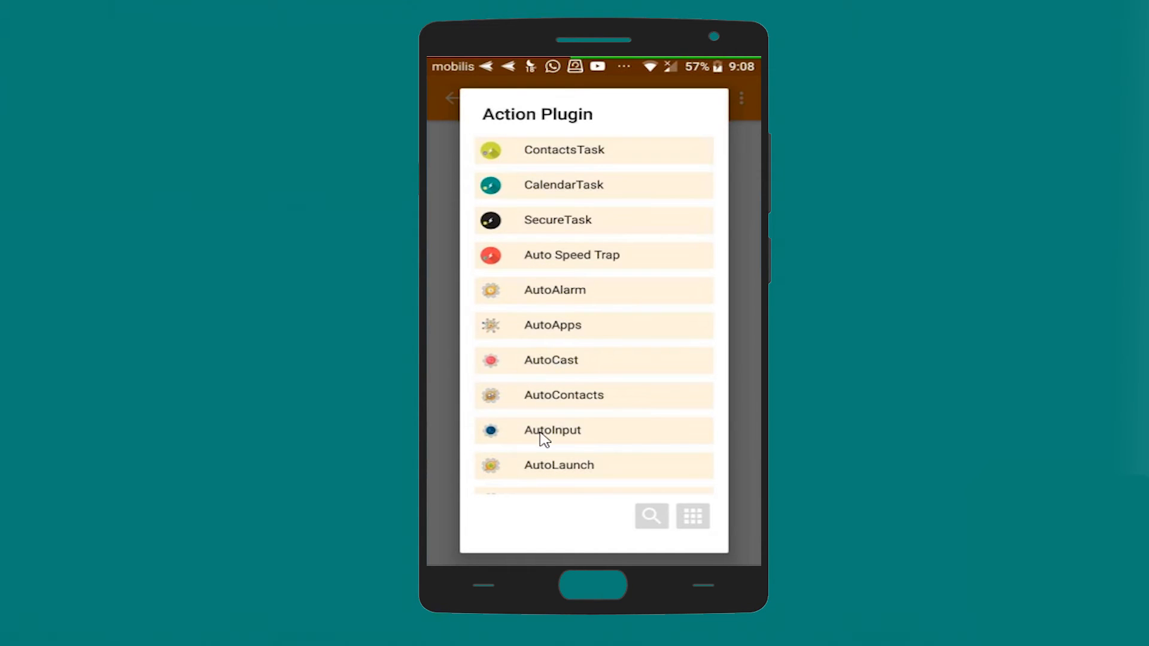
click(552, 429)
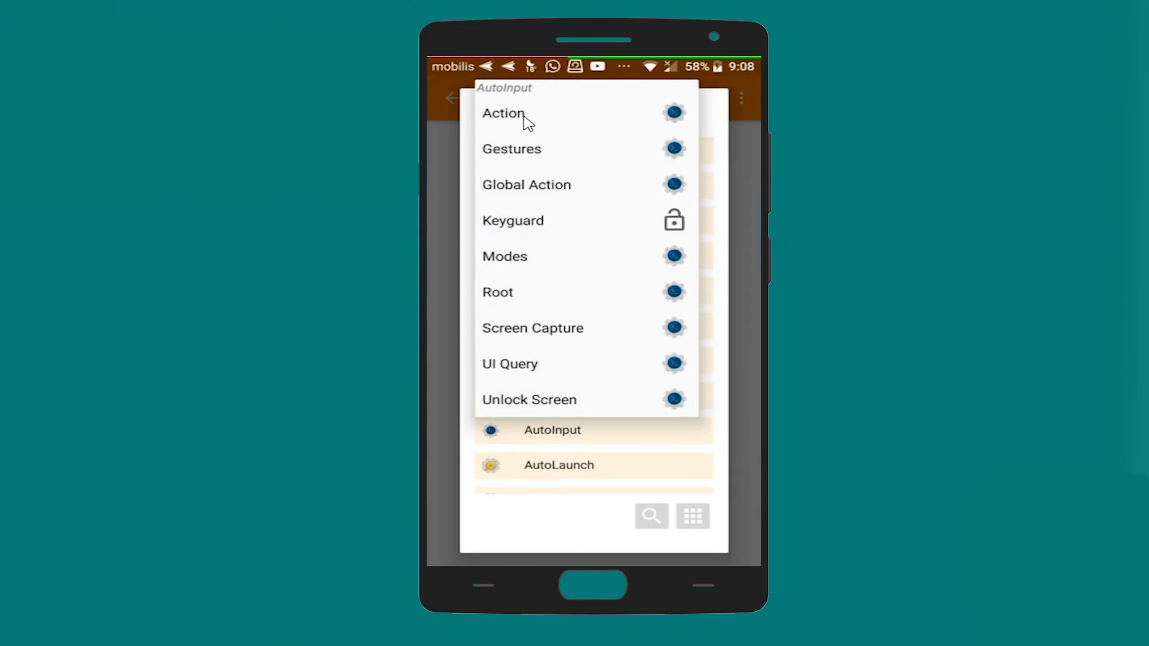
click(502, 113)
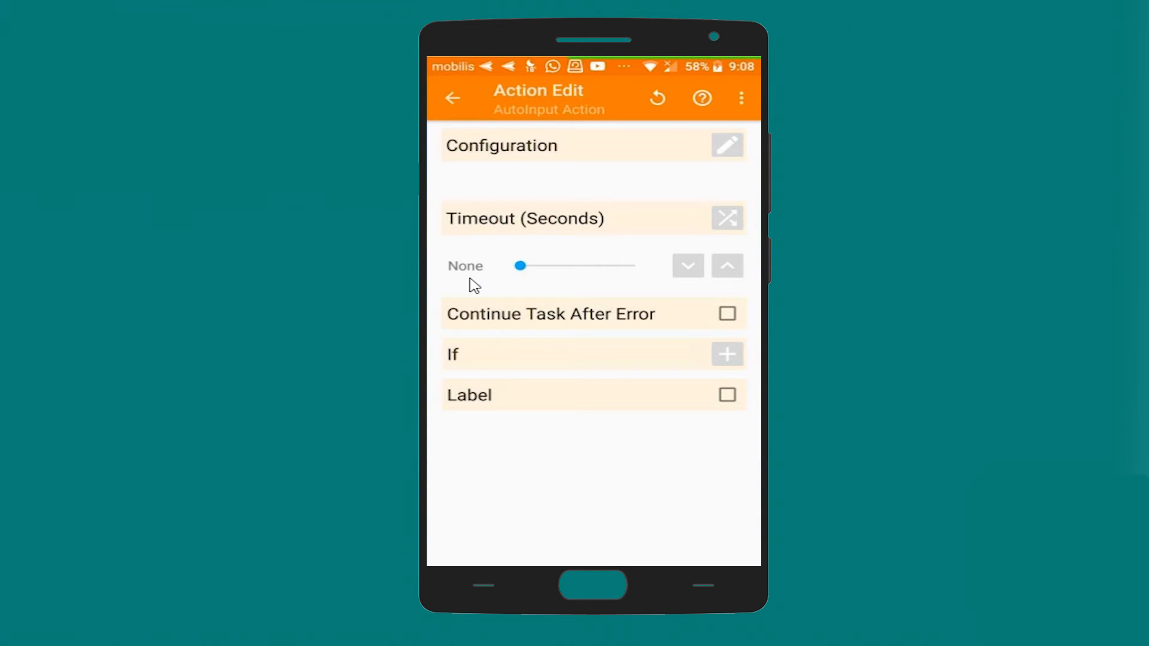
mouse_move(459, 152)
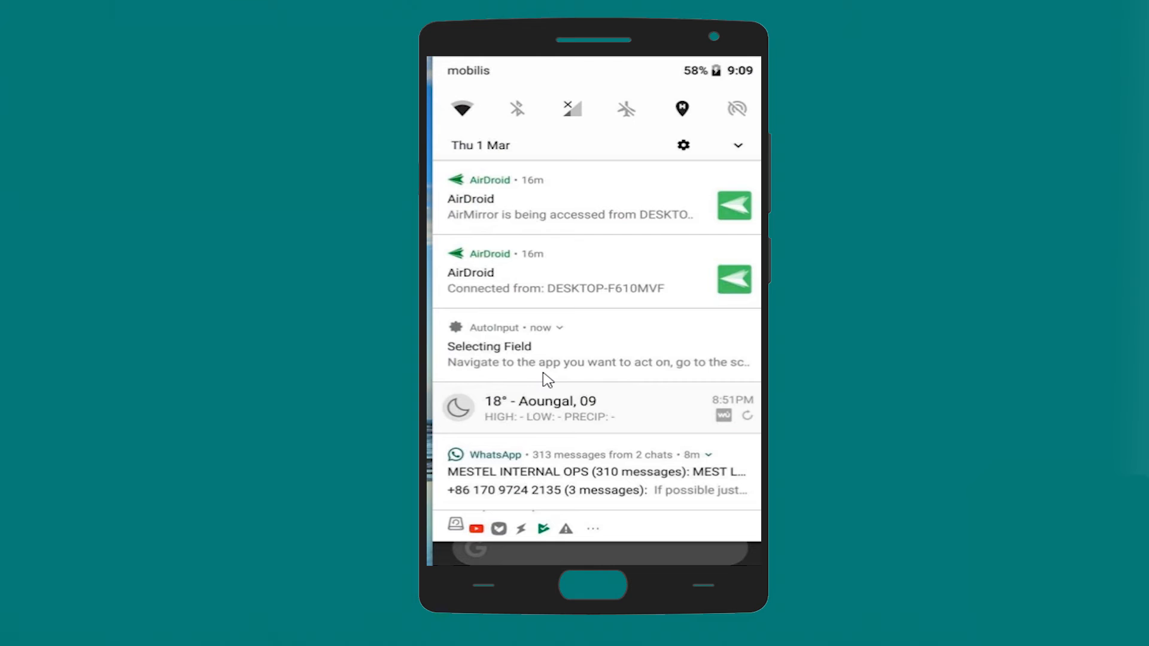
Capture and accept the home screen's Traffic text as the AutoInput field.
click(559, 328)
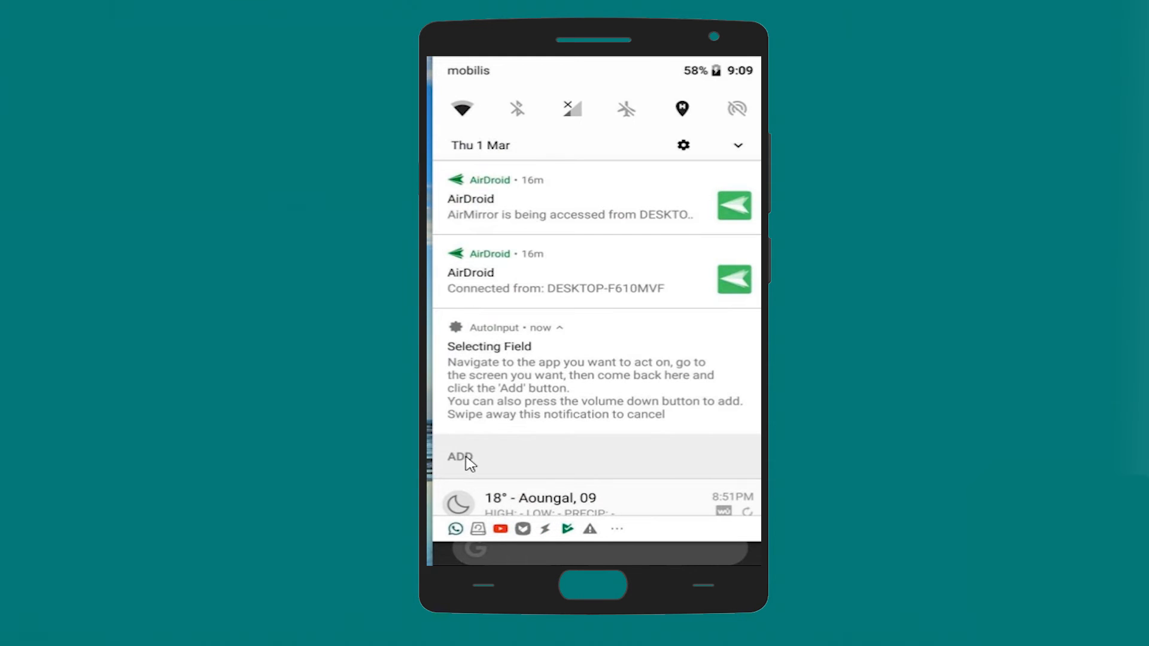
click(459, 456)
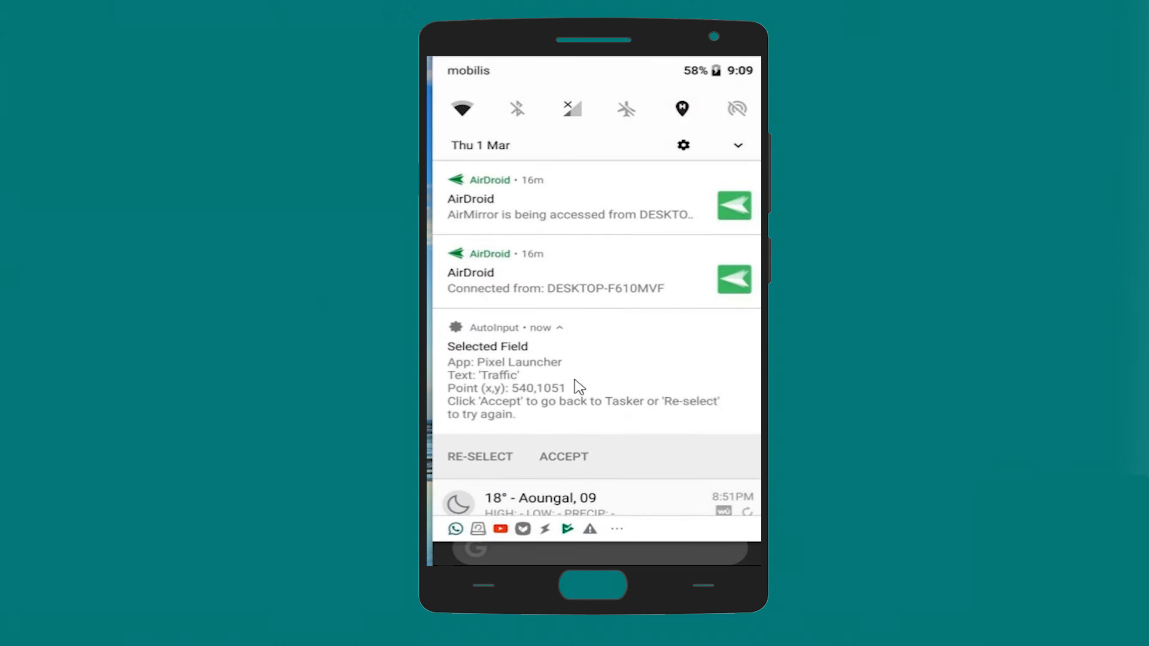
click(564, 456)
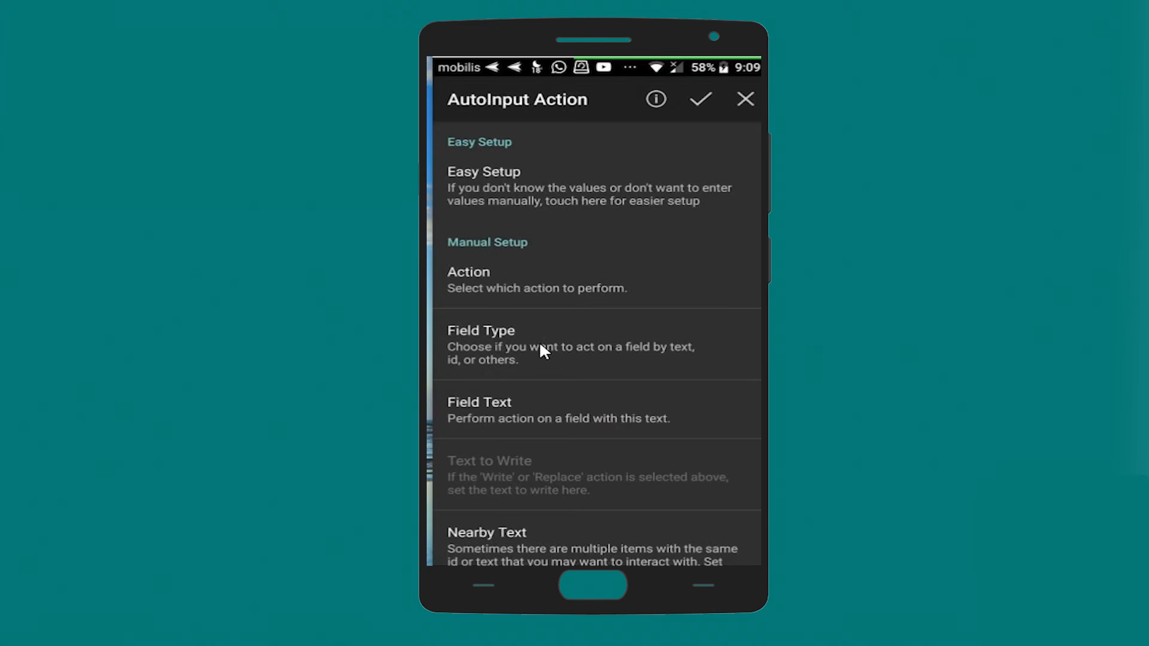
Save the AutoInput click on Traffic as step twelve and start a new action.
click(700, 99)
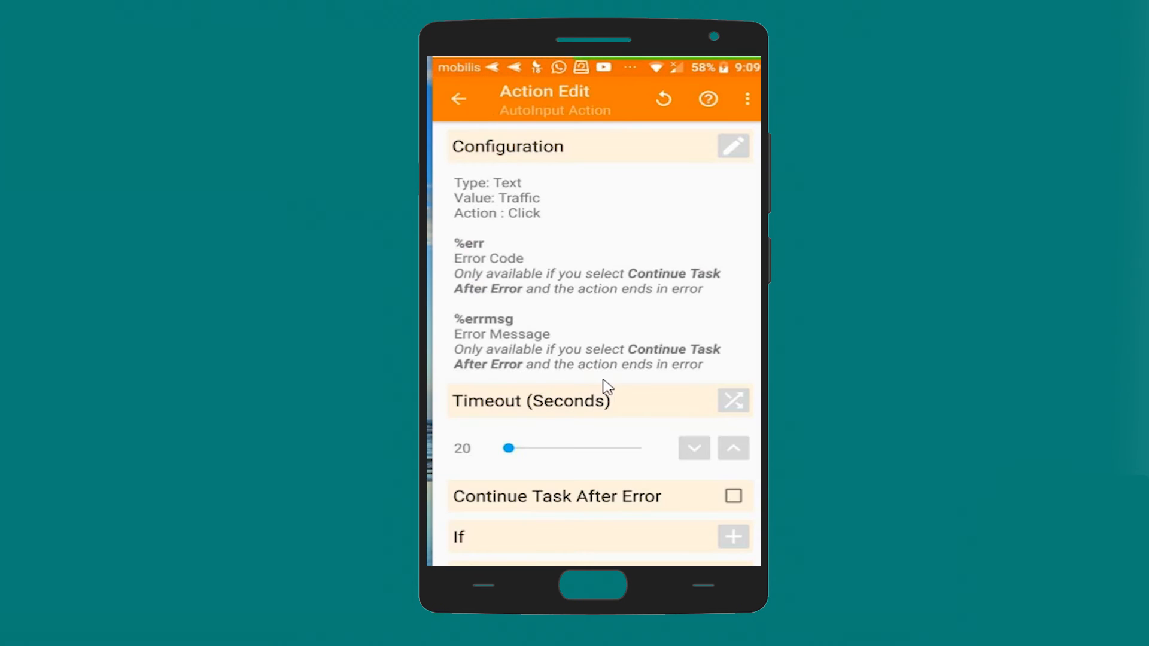
click(459, 99)
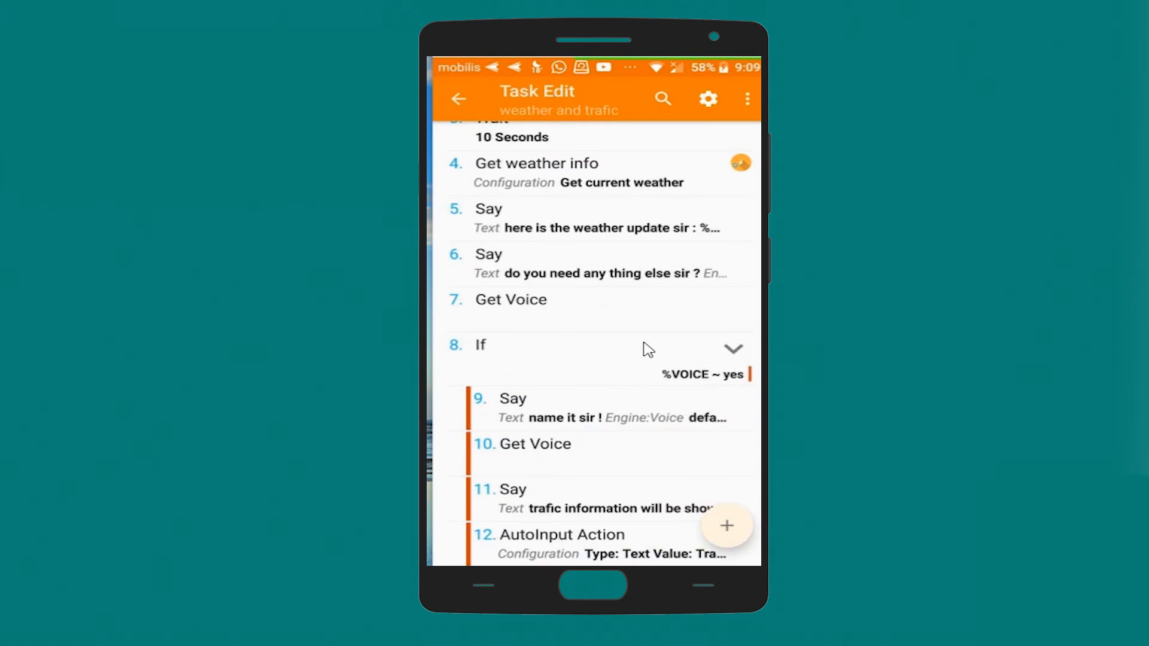
mouse_move(726, 525)
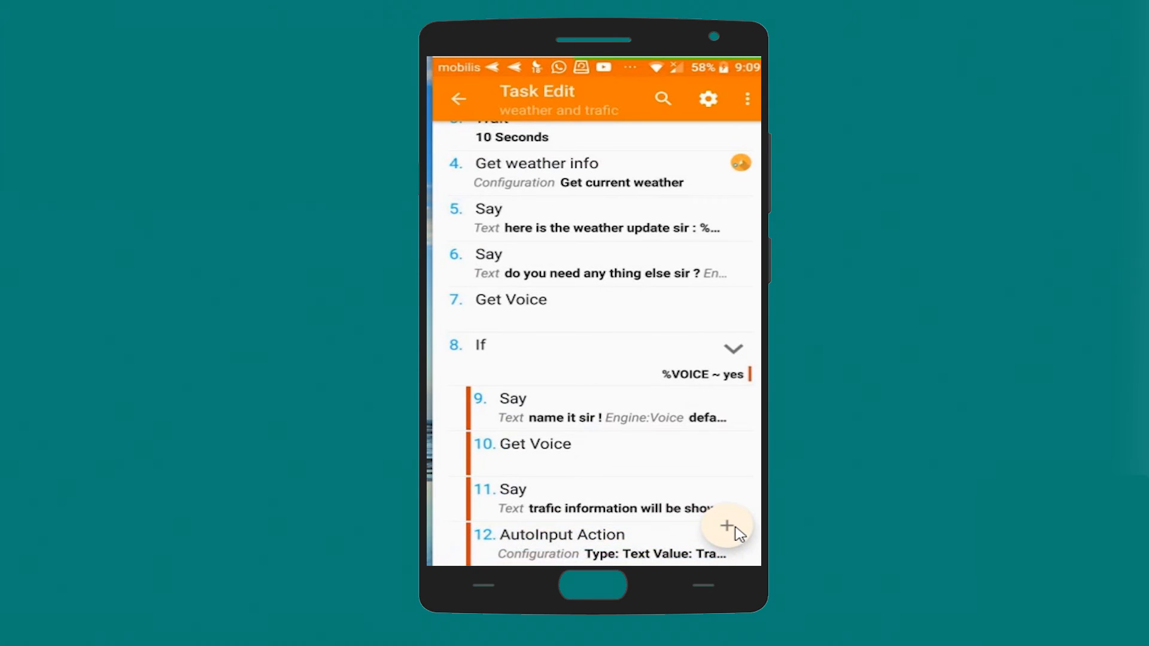
click(726, 527)
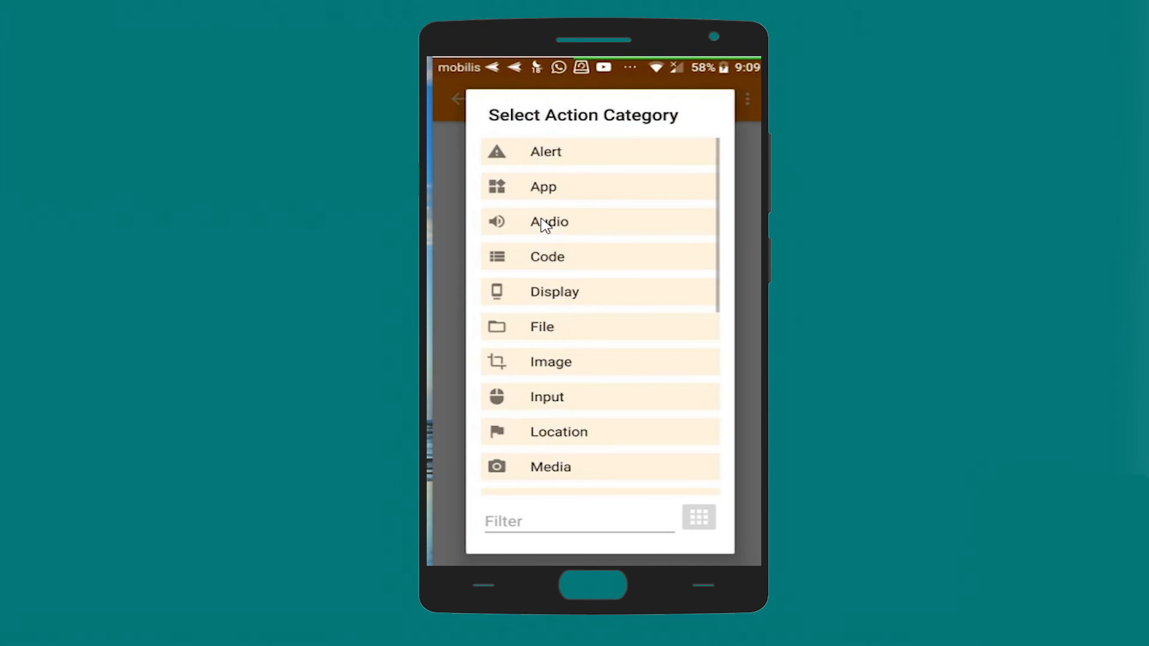
mouse_move(564, 396)
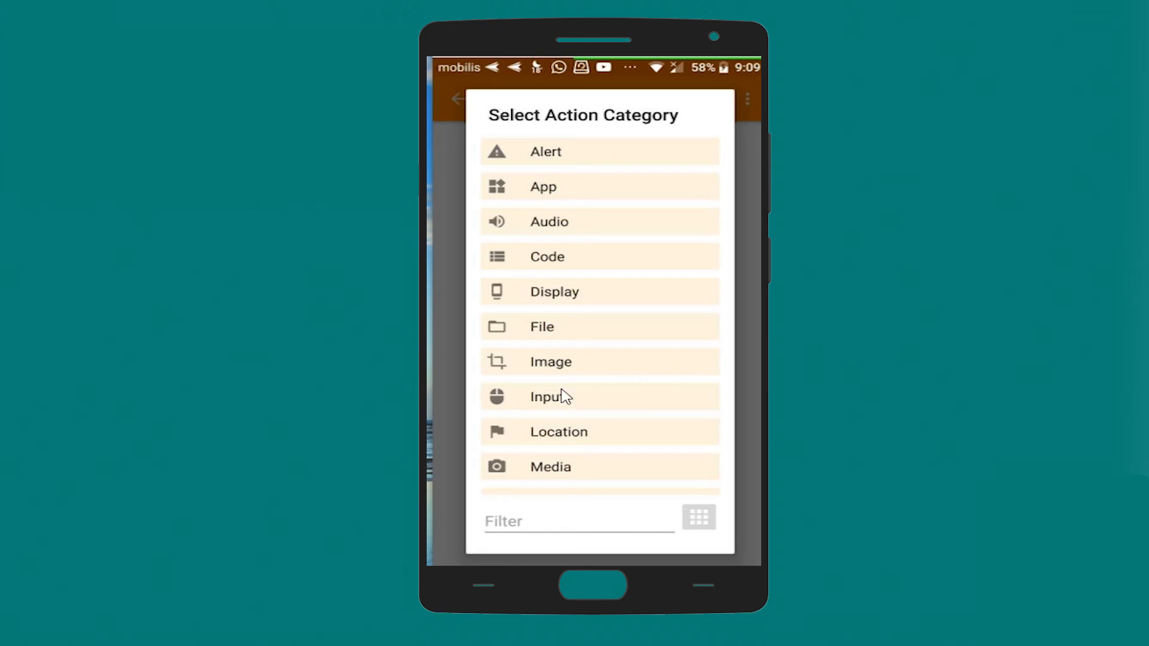
Add a Task > Wait step and raise its Seconds to 5.
scroll(down, 3)
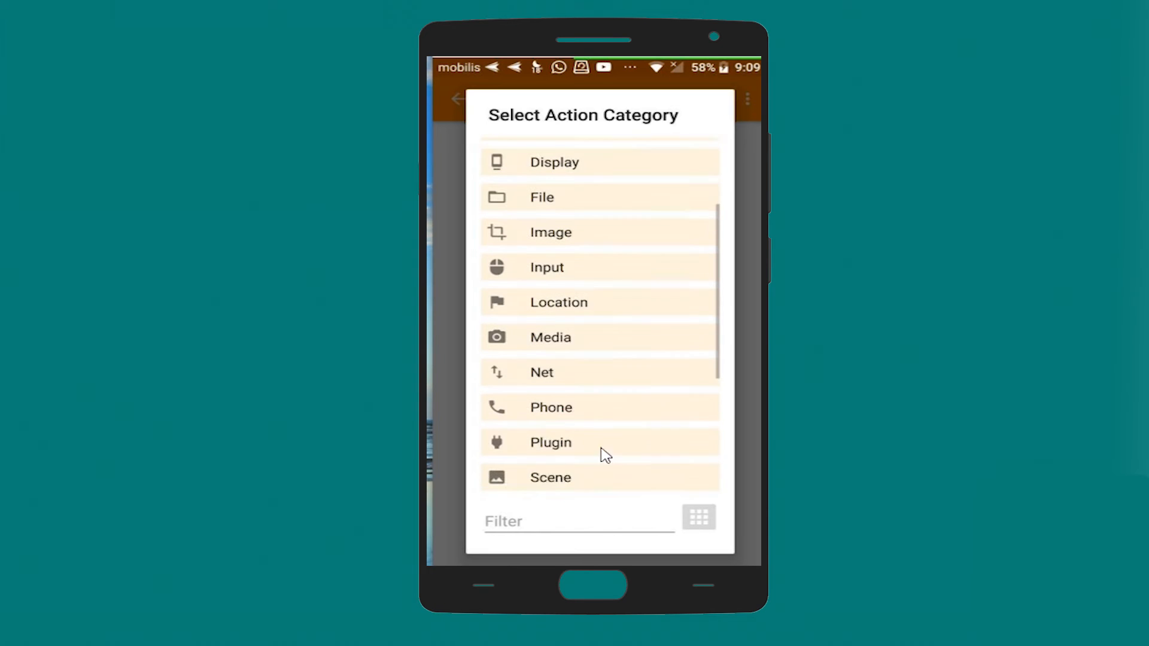
scroll(down, 3)
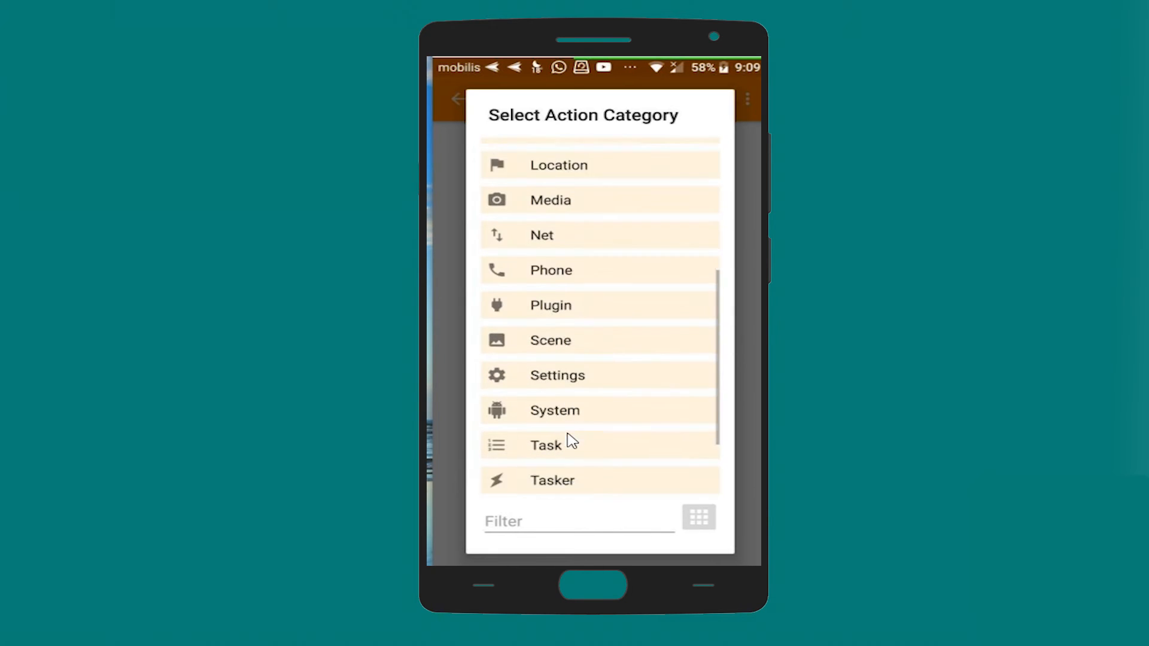
click(545, 445)
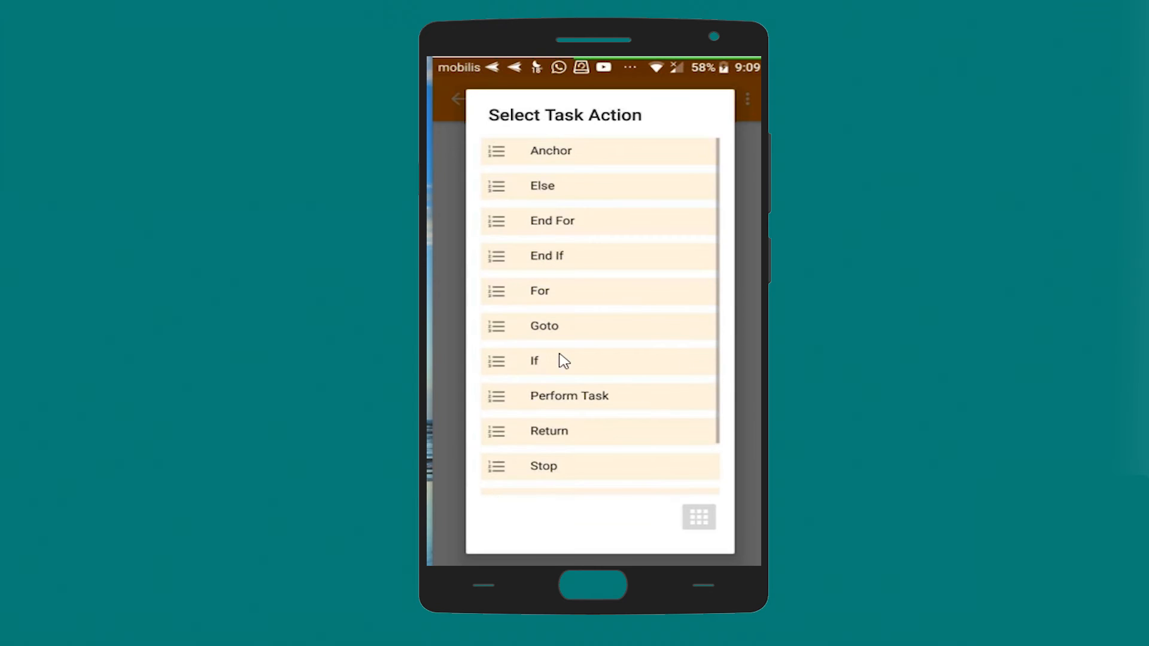
scroll(down, 3)
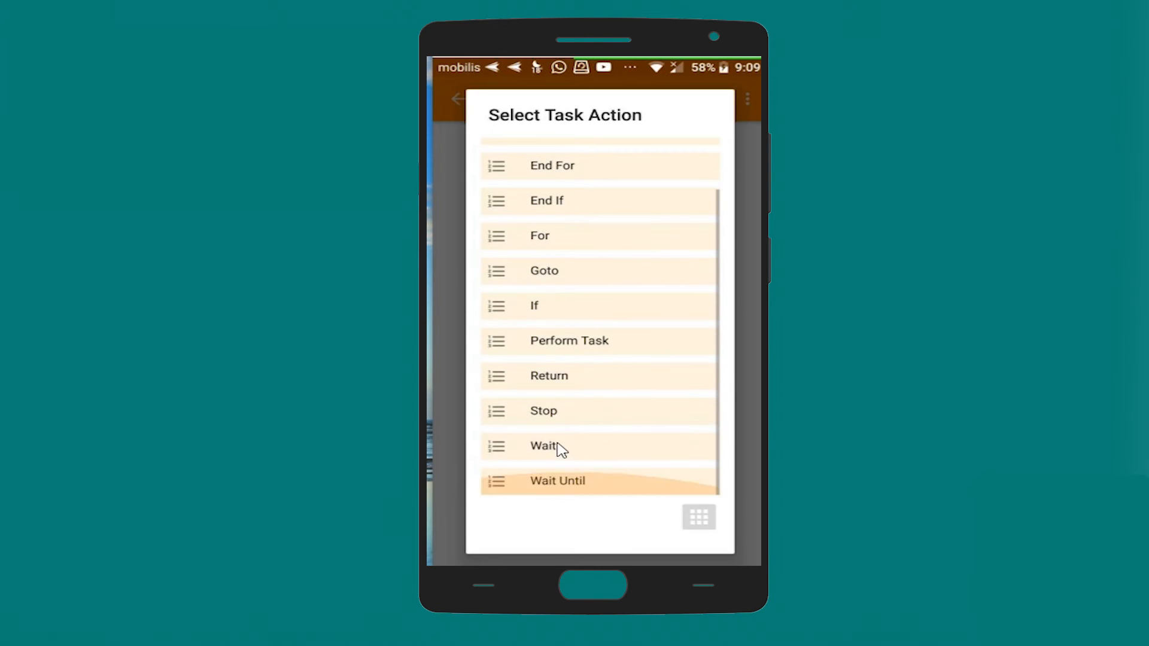
click(543, 447)
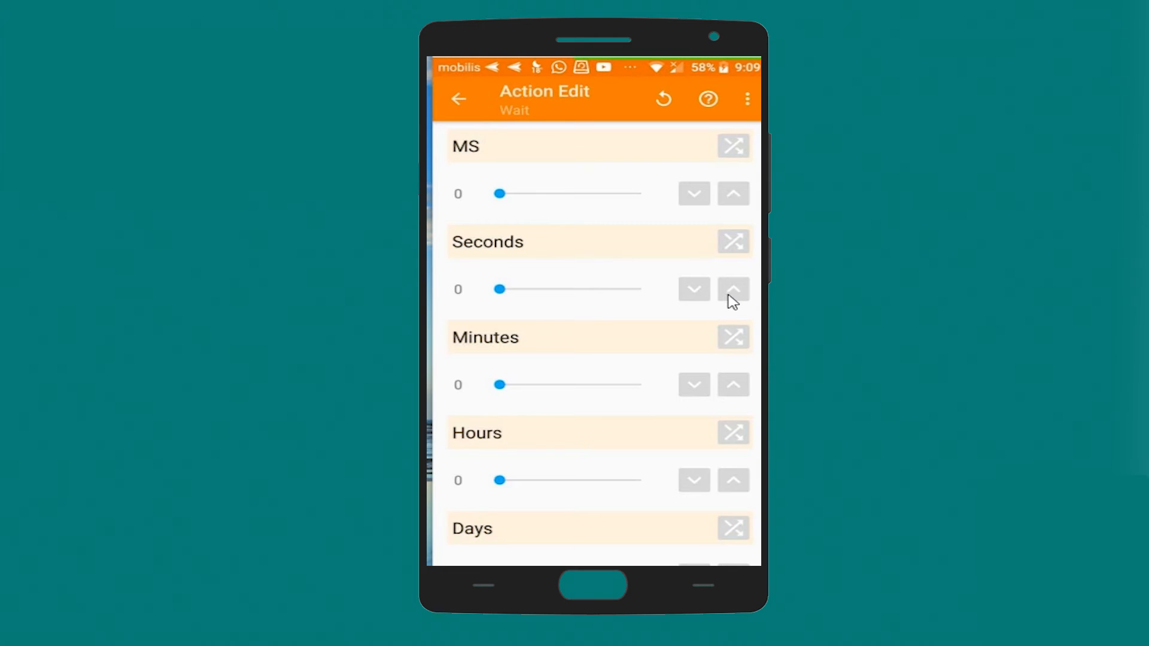
click(733, 288)
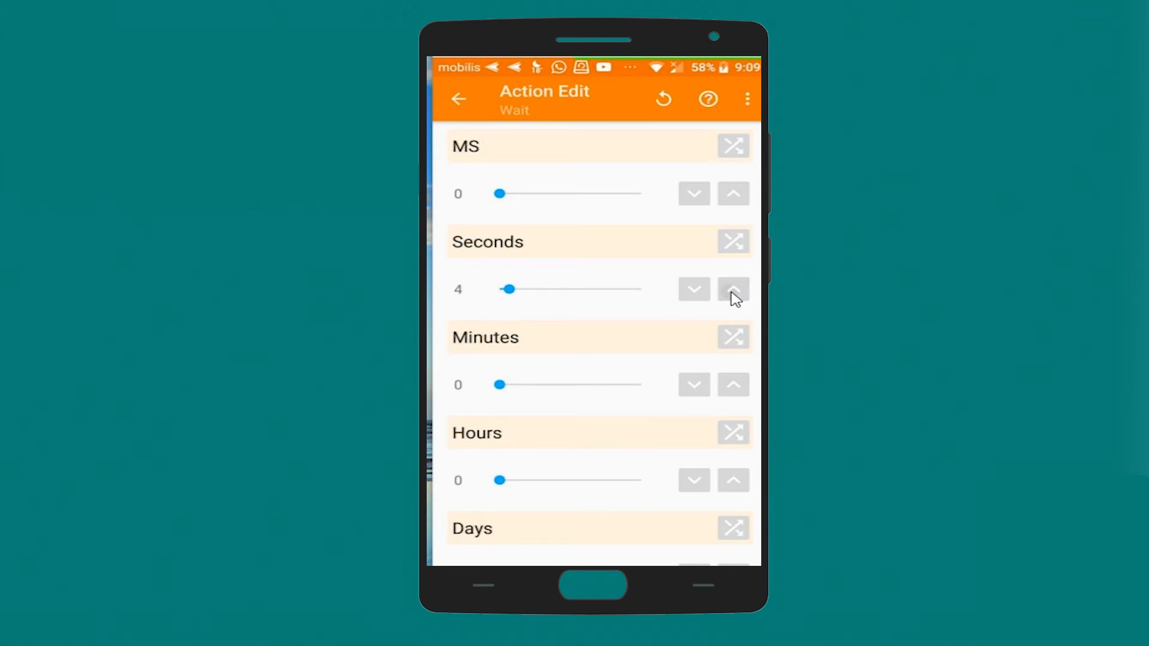
click(733, 288)
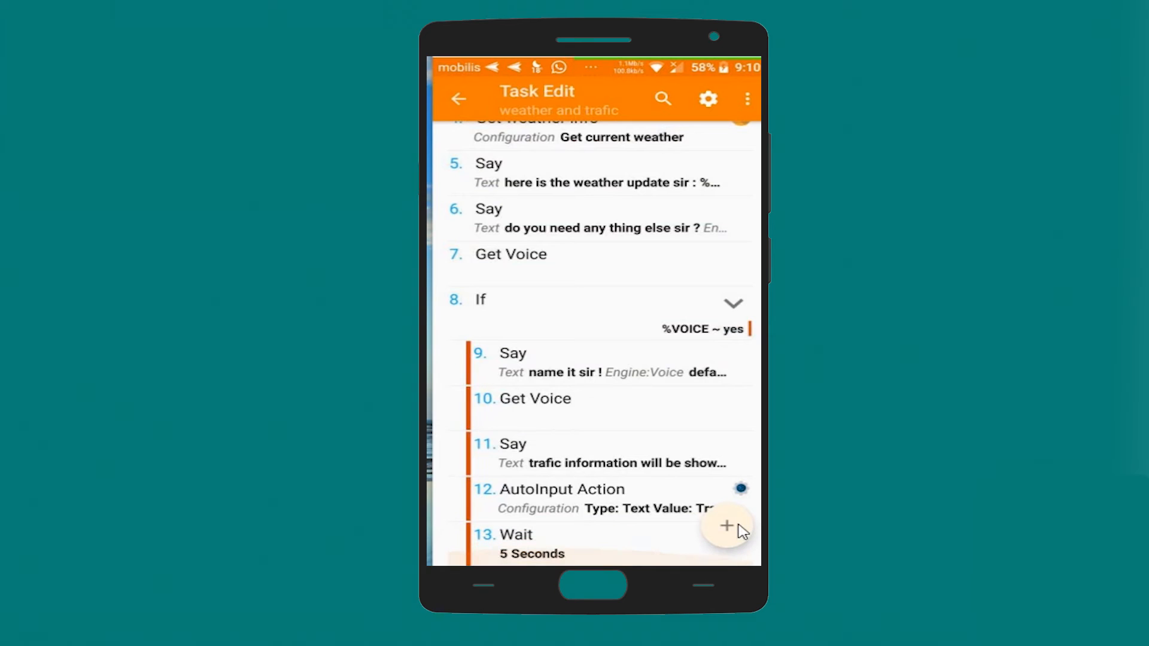
Add a new Alert > Say action after the Wait.
click(727, 526)
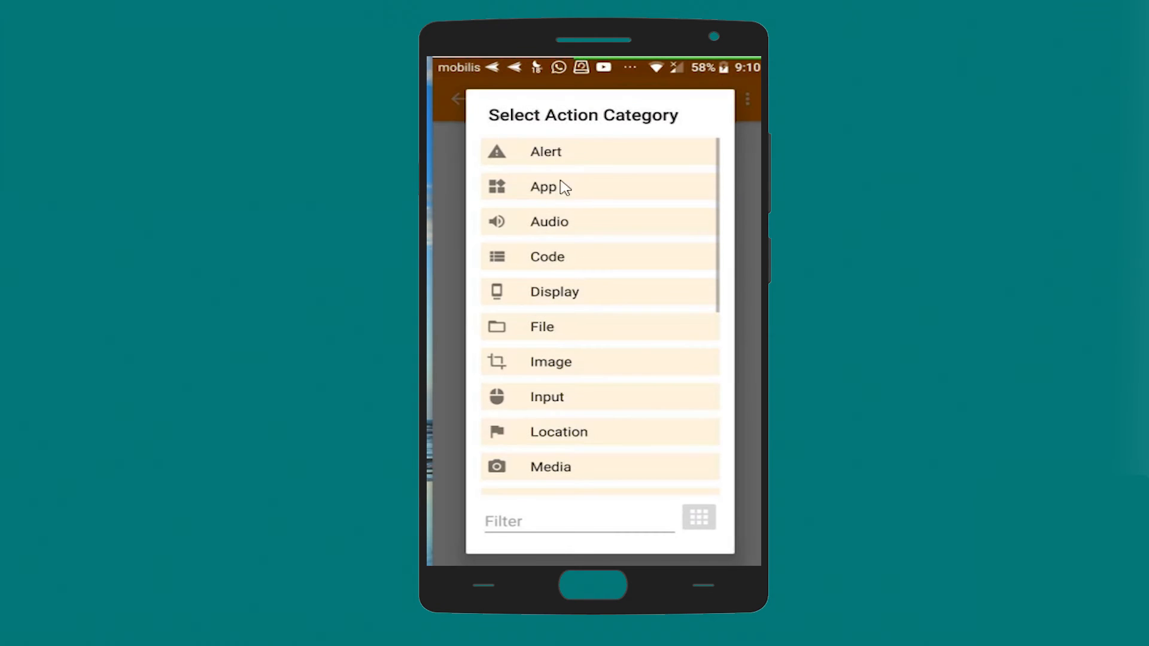
click(546, 152)
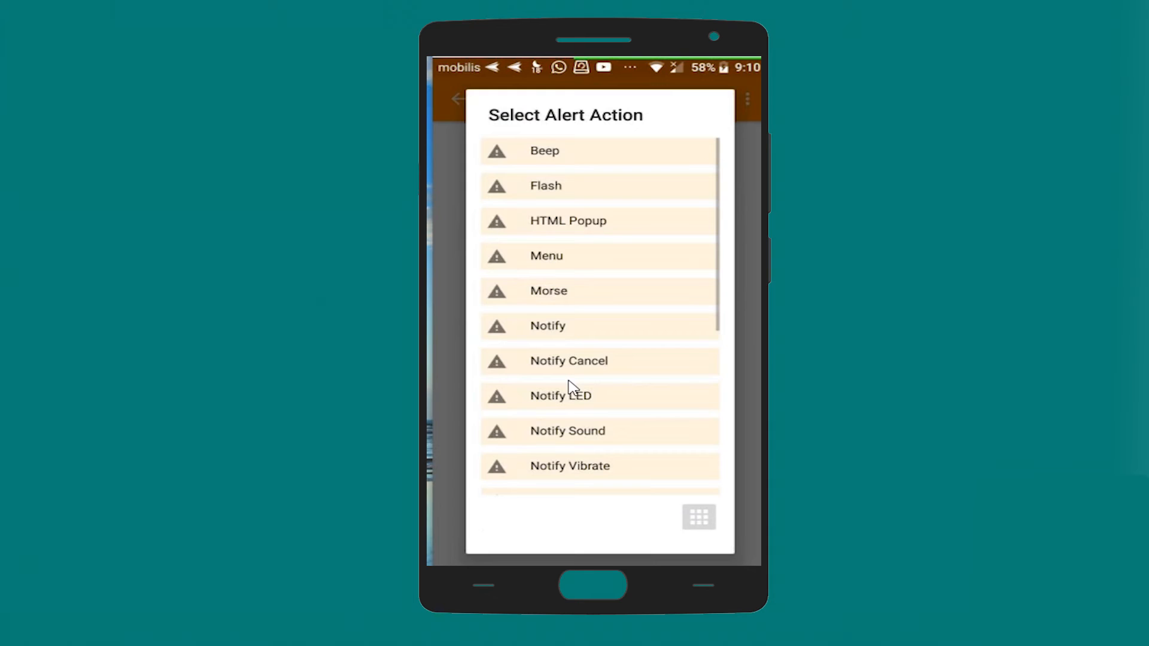
scroll(down, 3)
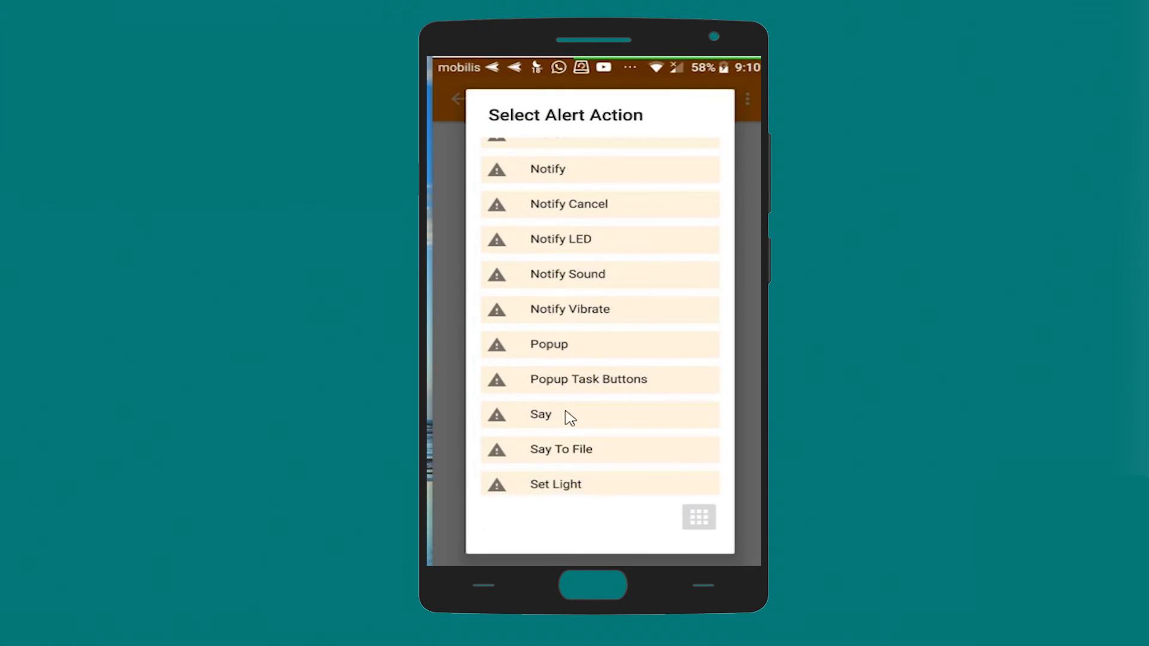
click(541, 414)
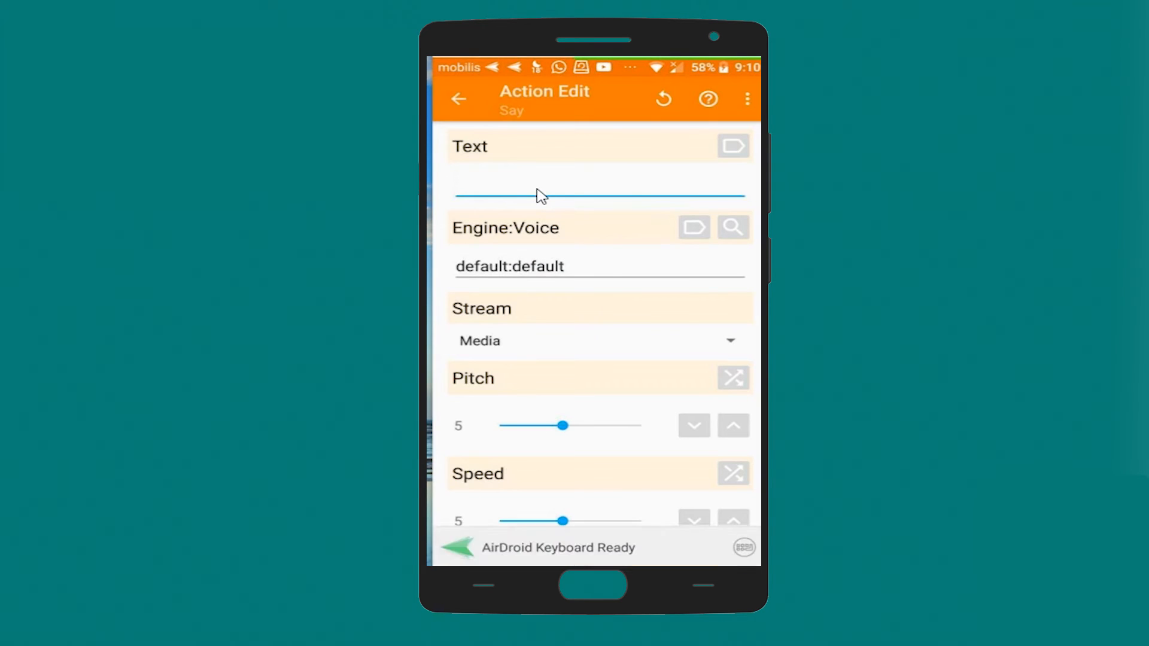
Enter the Say text 'trafic information are ready as requested' and finish editing.
text(trafic)
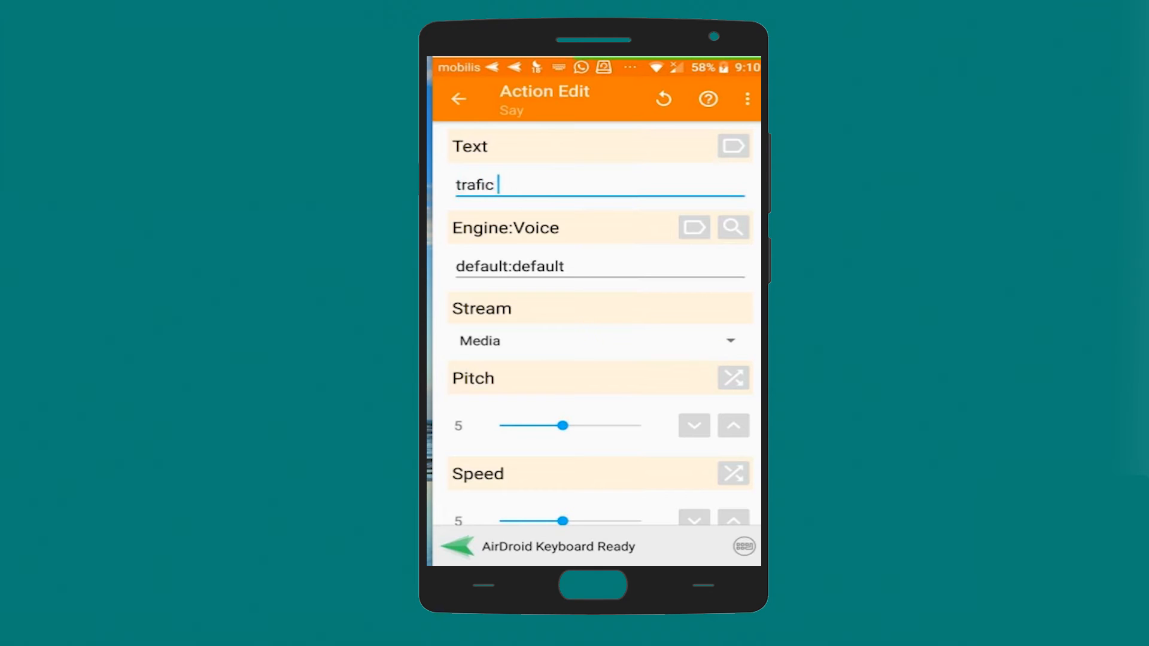
text(infor)
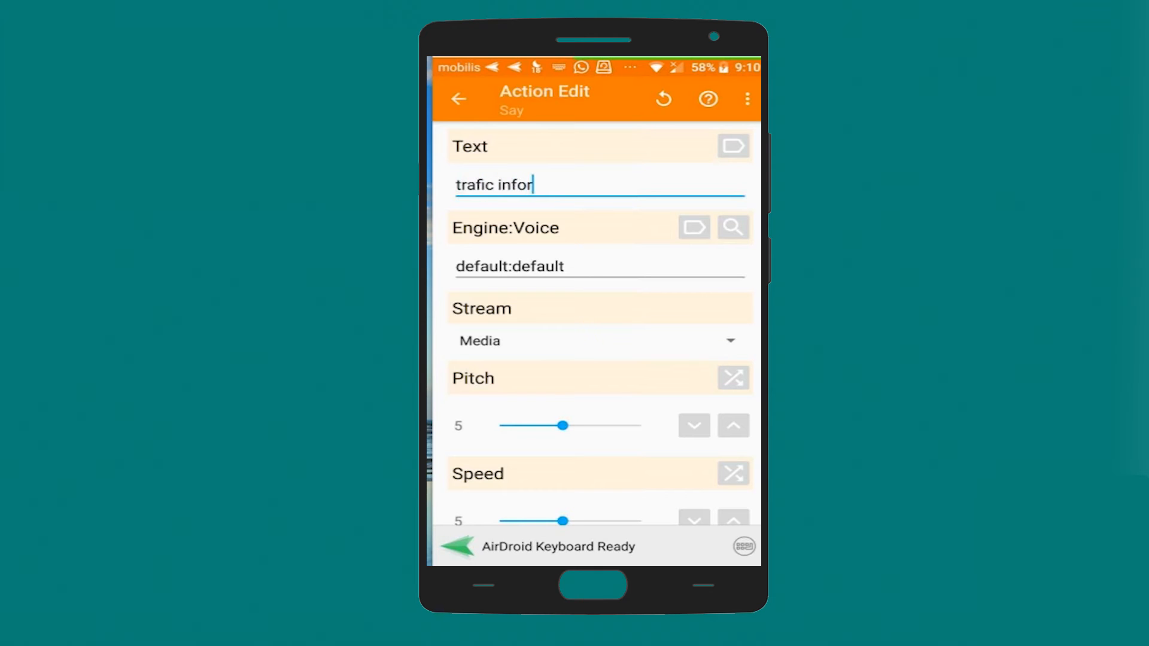
text(mat)
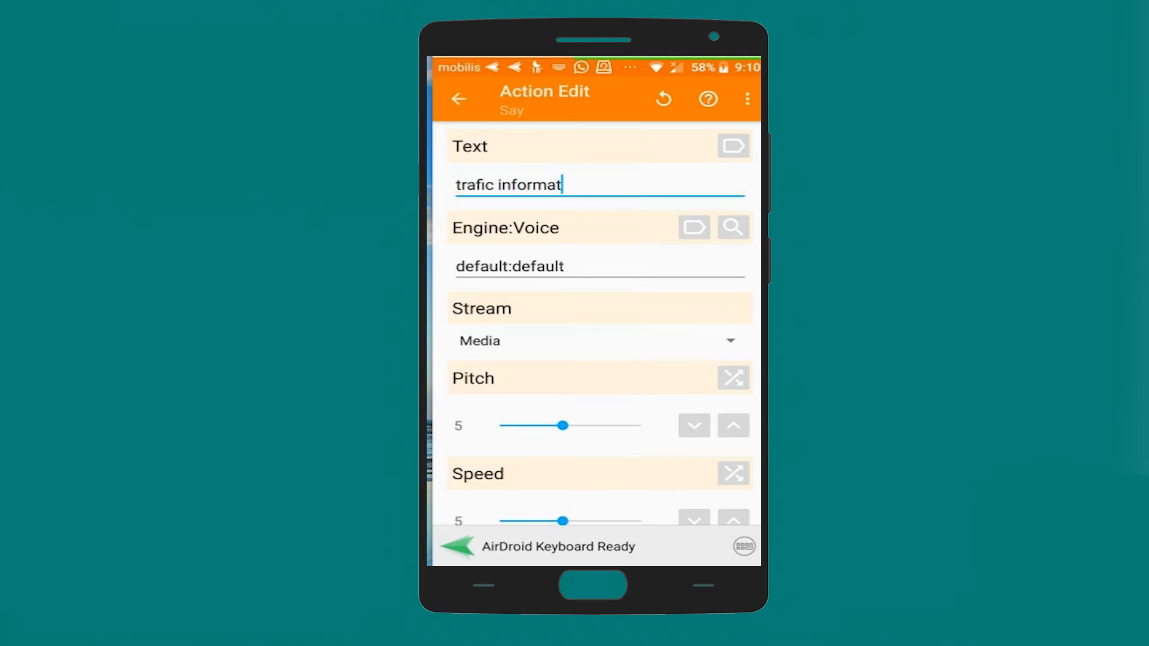
text(ion are rea)
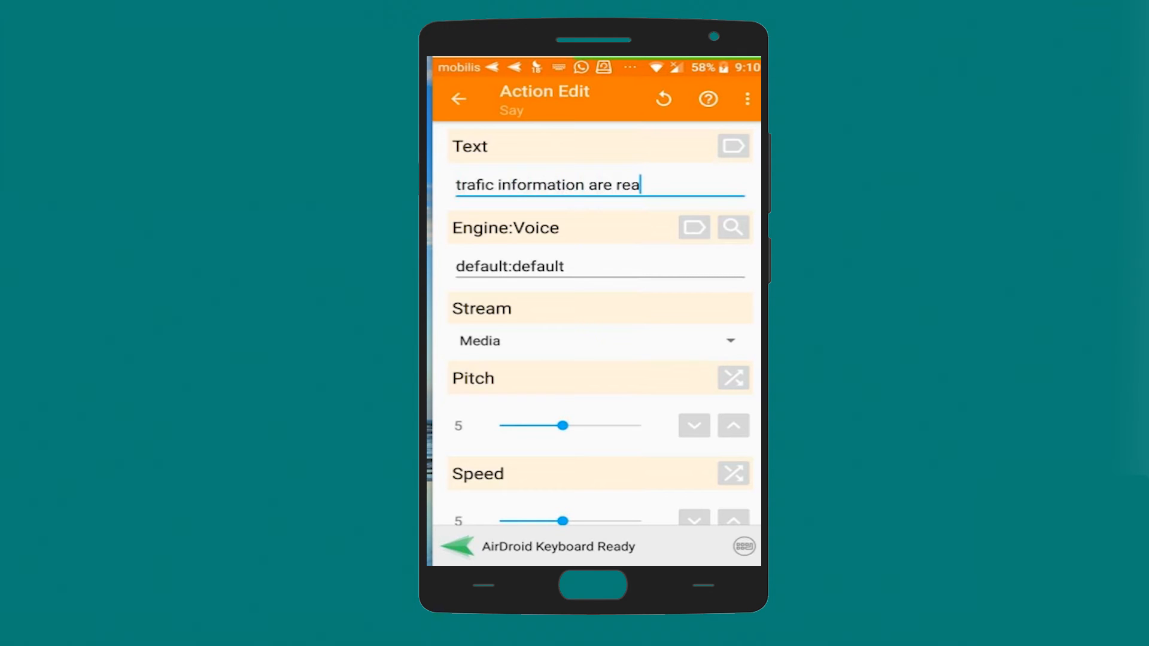
text(dy)
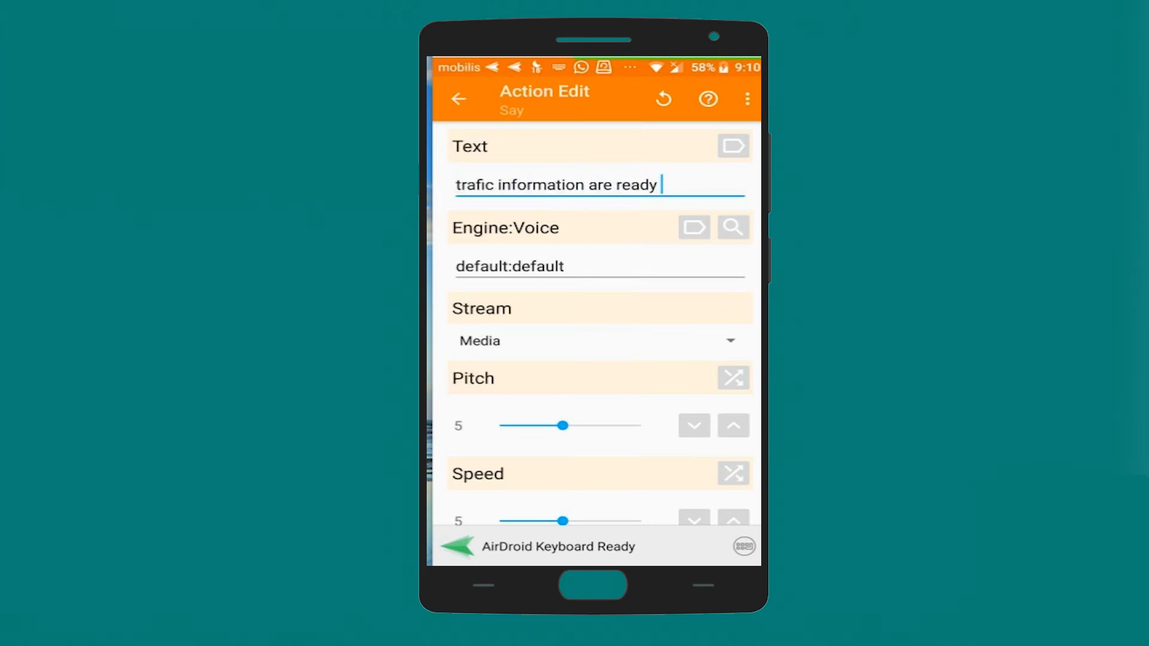
text(as)
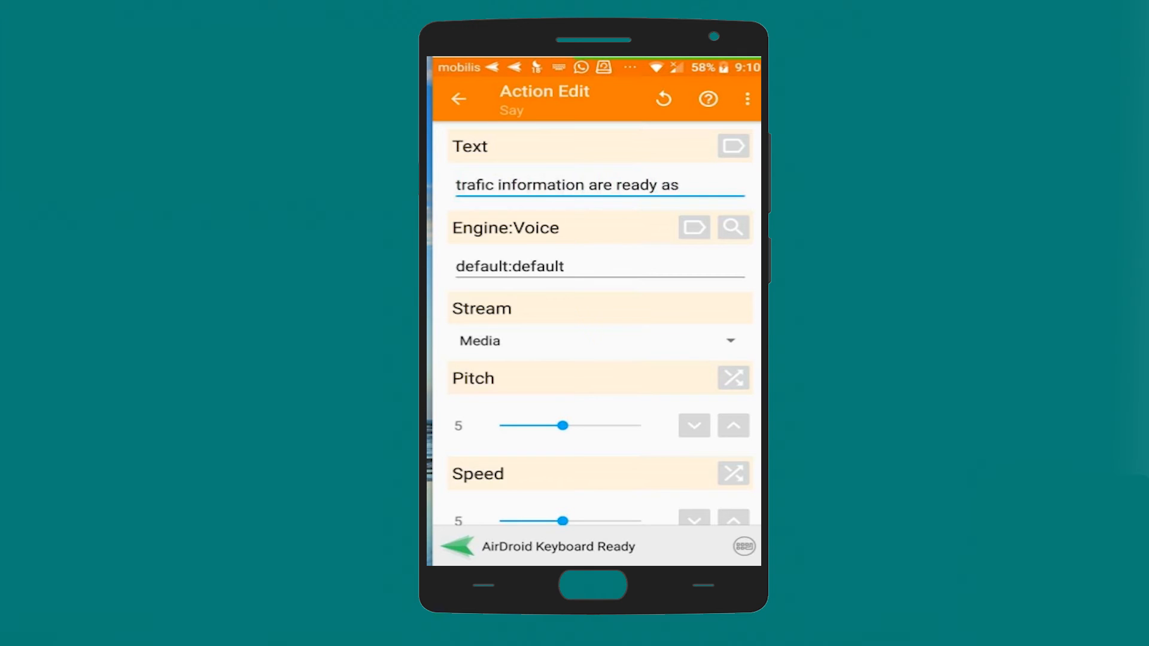
text(requested .)
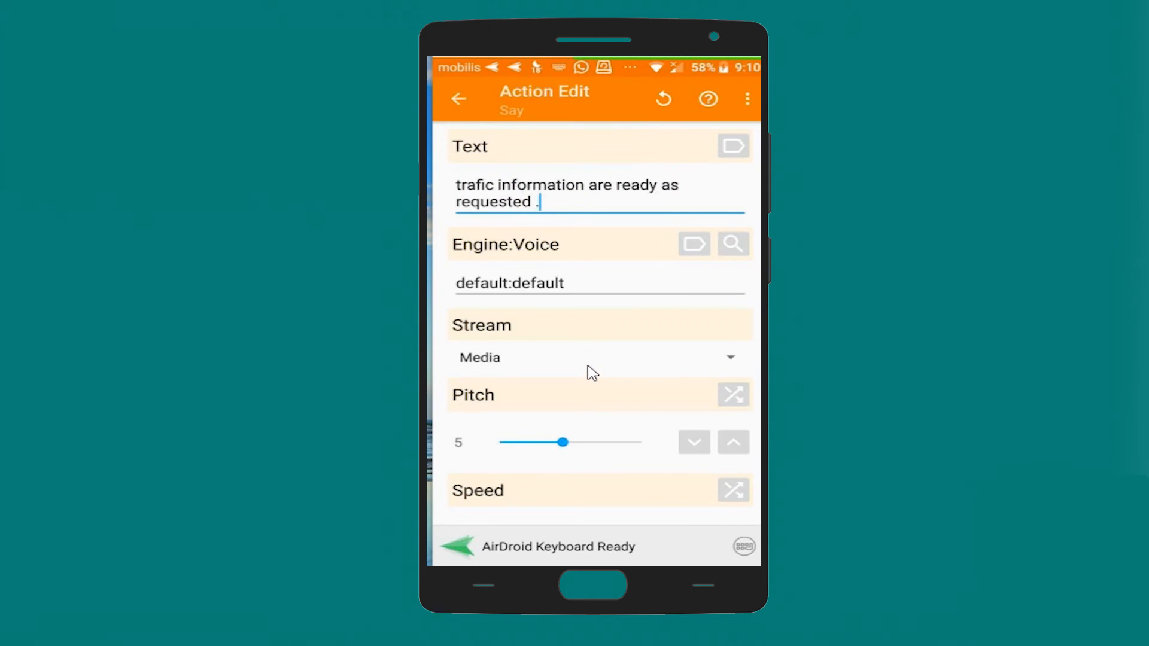
click(592, 358)
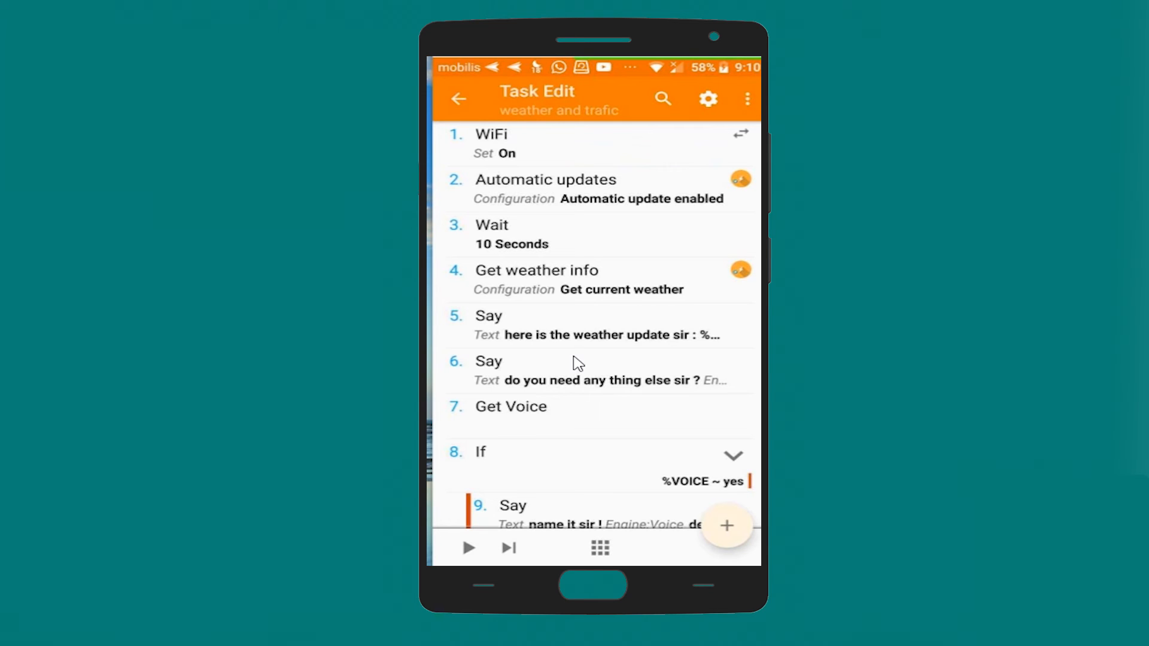
mouse_move(560, 155)
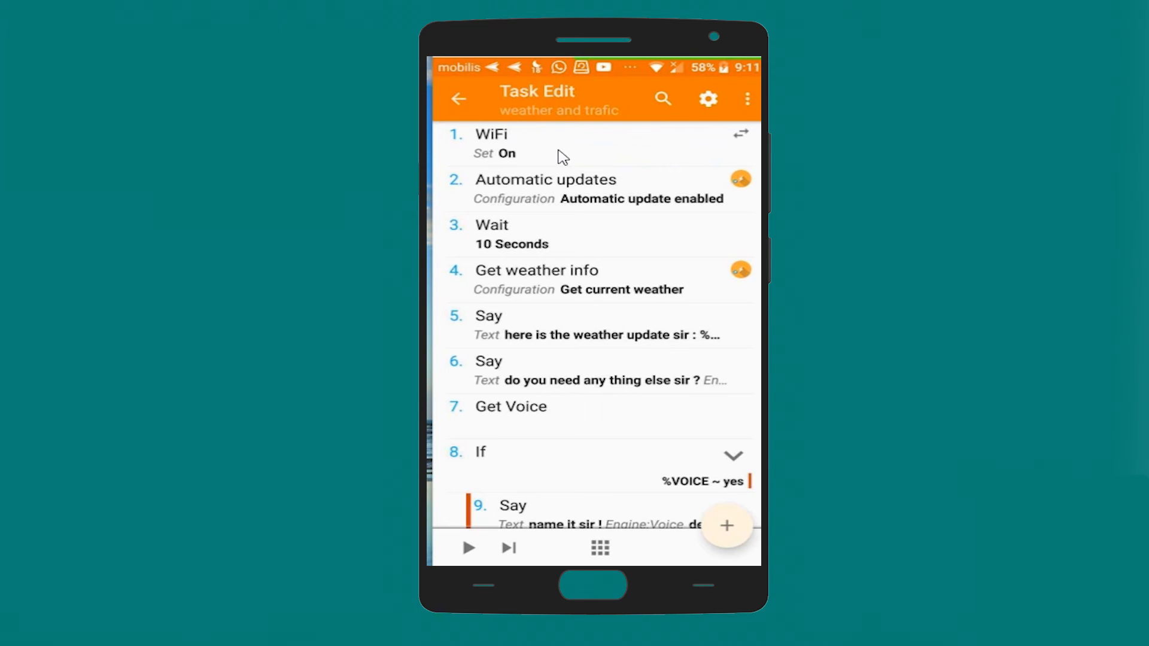
mouse_move(512, 205)
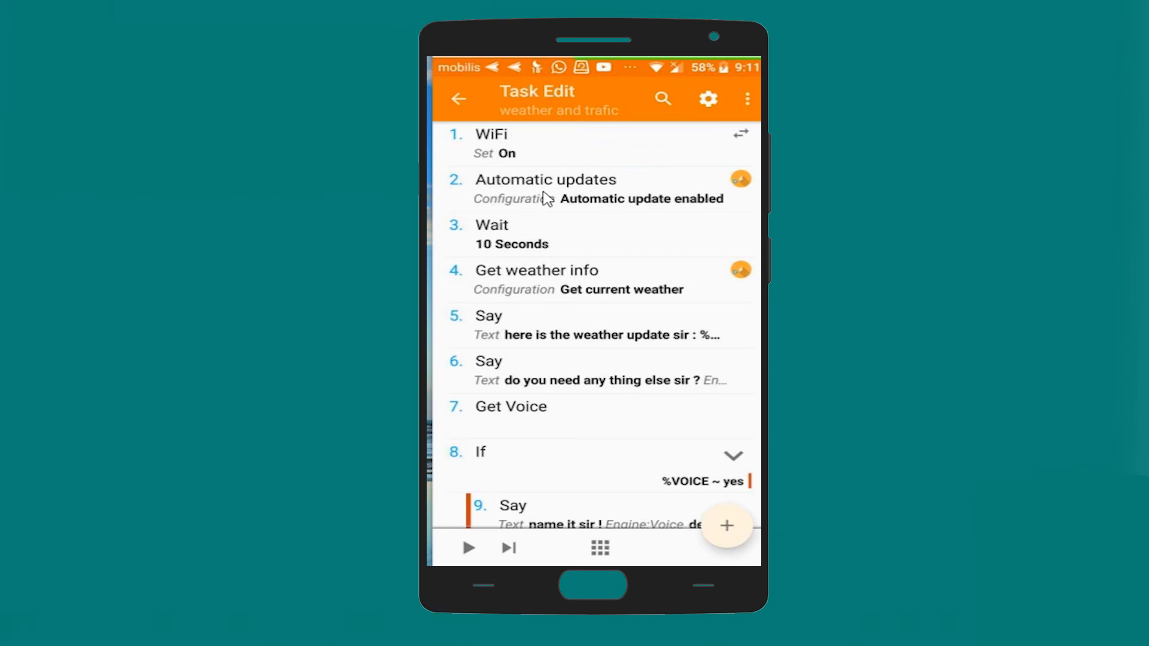
mouse_move(563, 244)
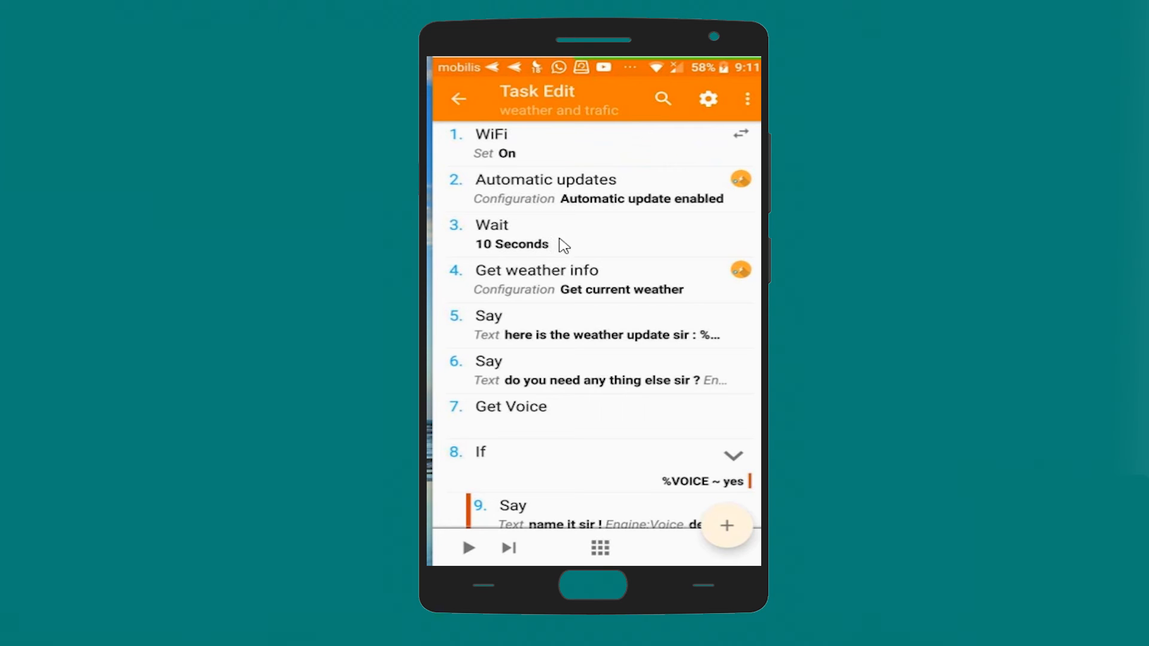
mouse_move(547, 285)
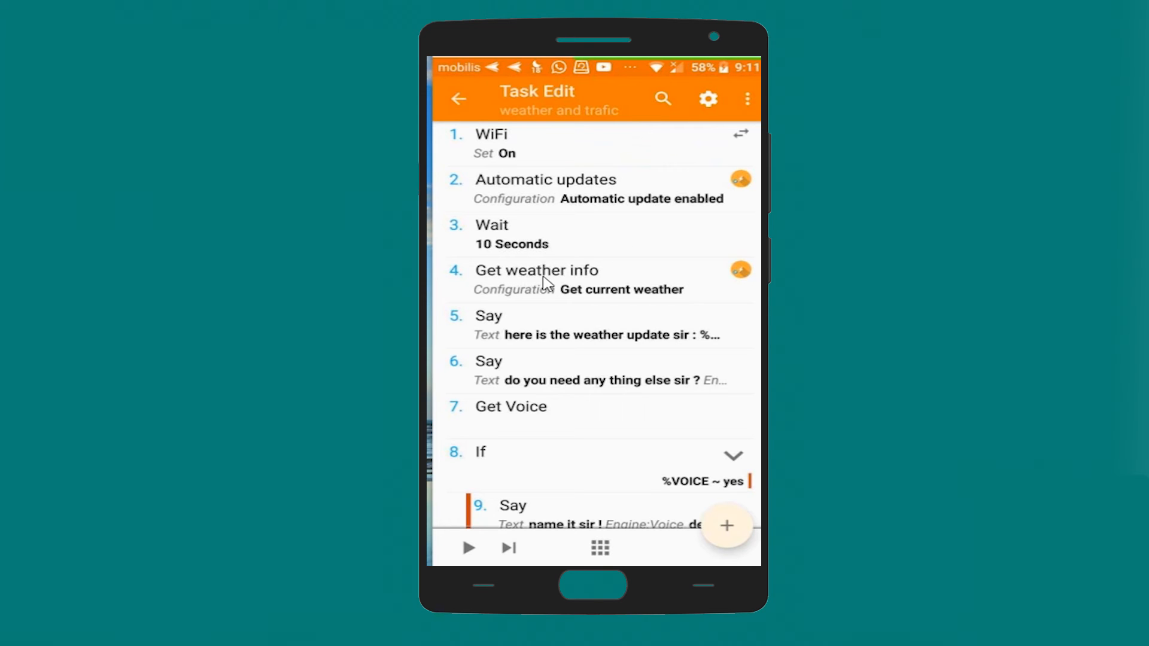
Scroll through the weather and trafic task's action list to review its steps.
scroll(down, 3)
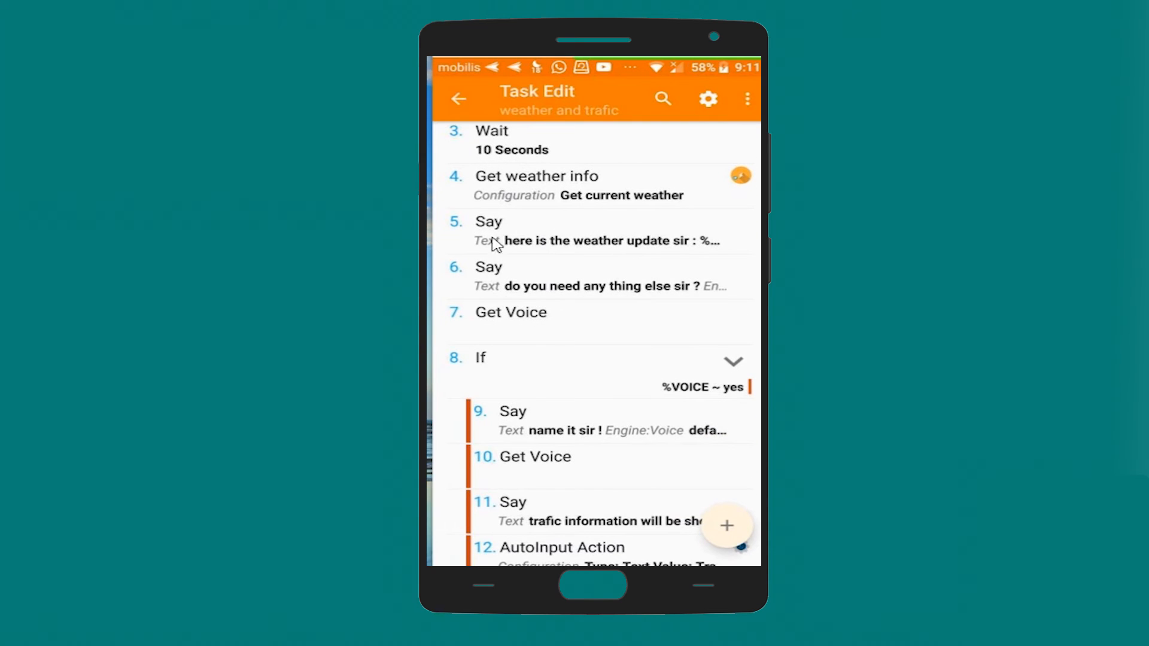
mouse_move(590, 243)
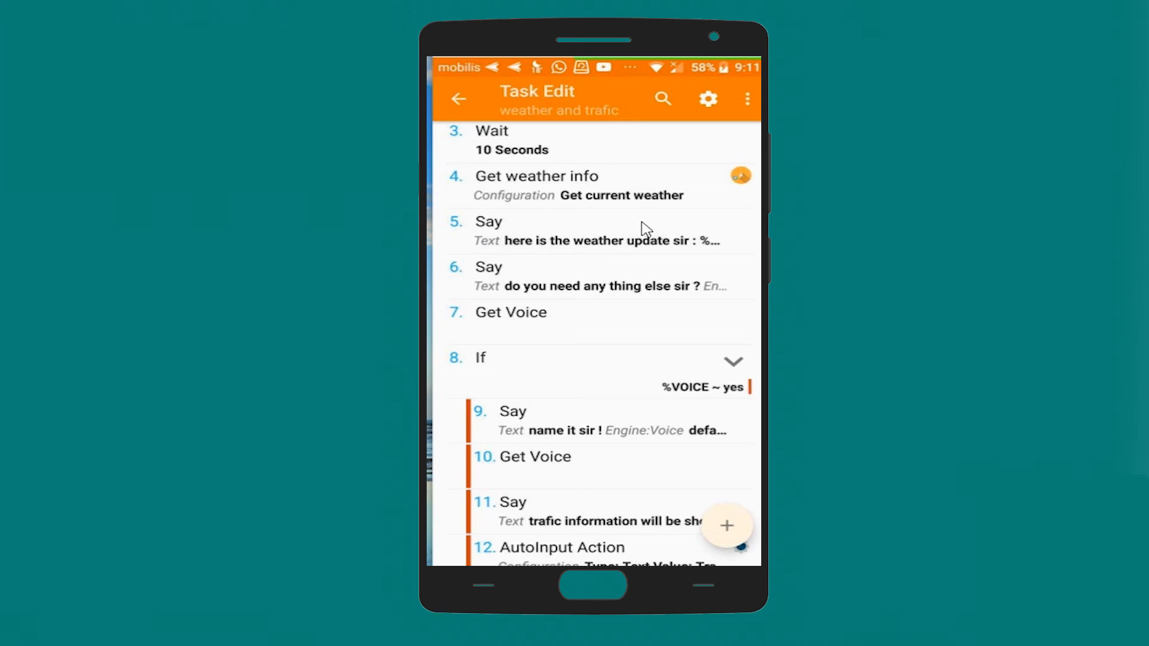
mouse_move(520, 255)
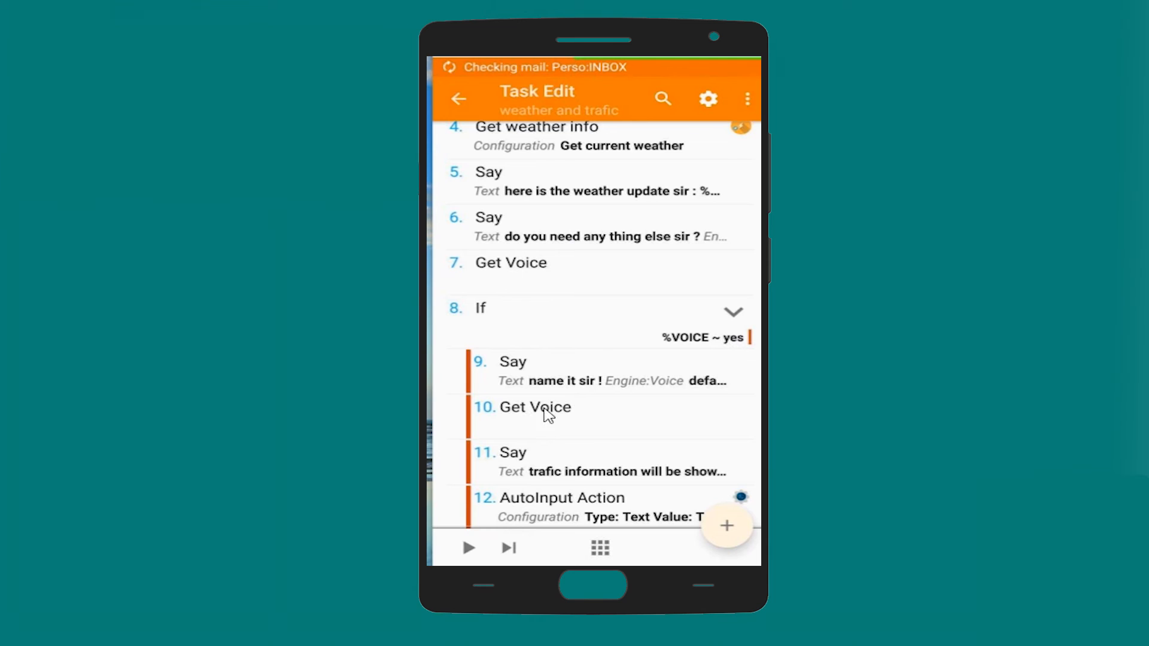
mouse_move(520, 276)
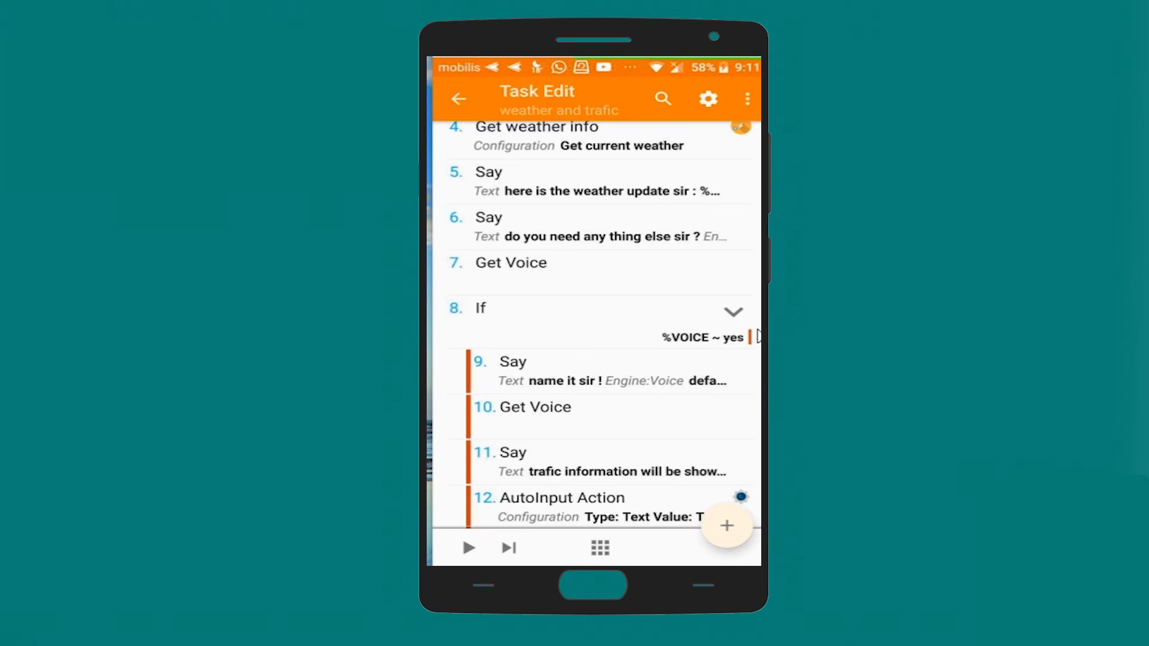
mouse_move(716, 338)
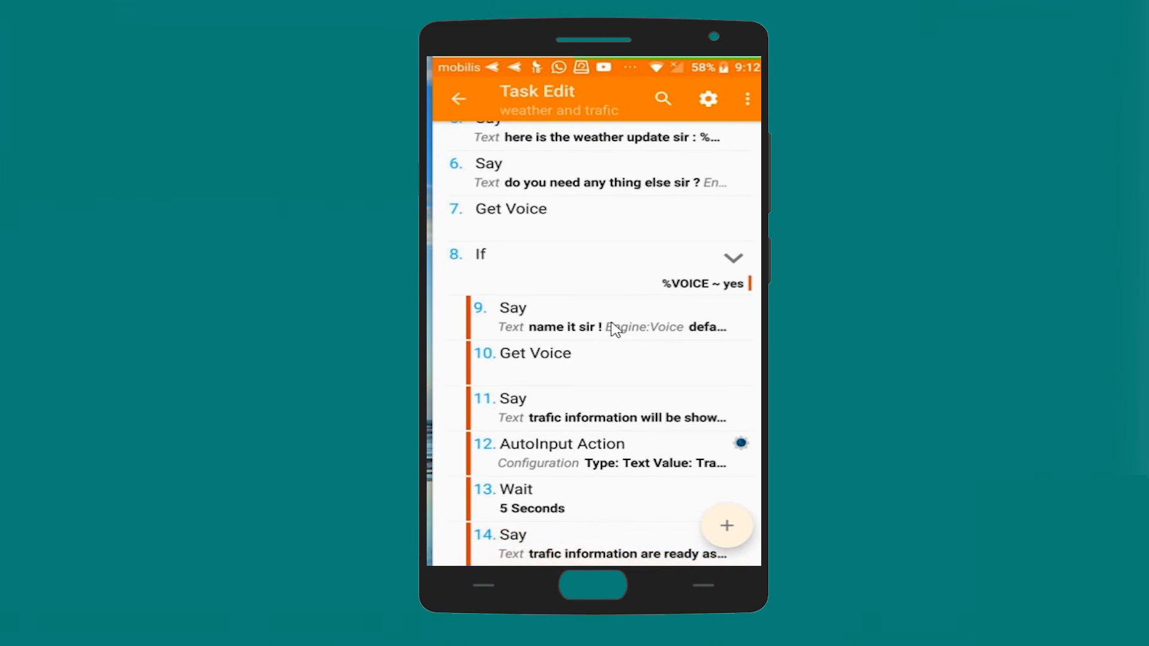
mouse_move(567, 331)
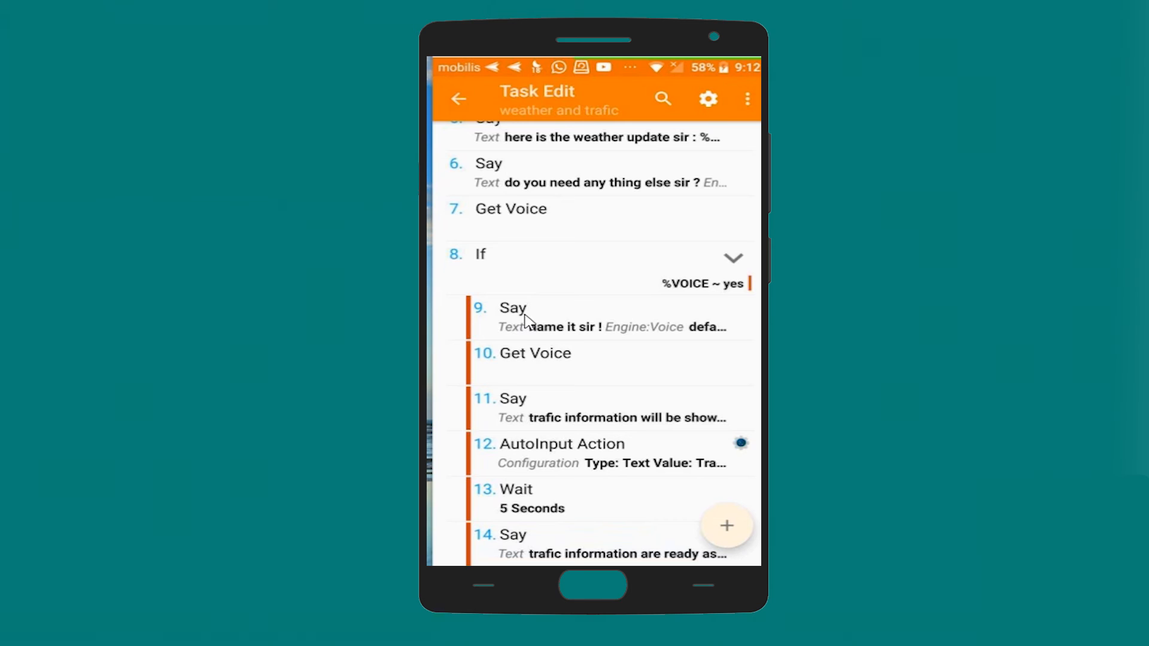
mouse_move(576, 320)
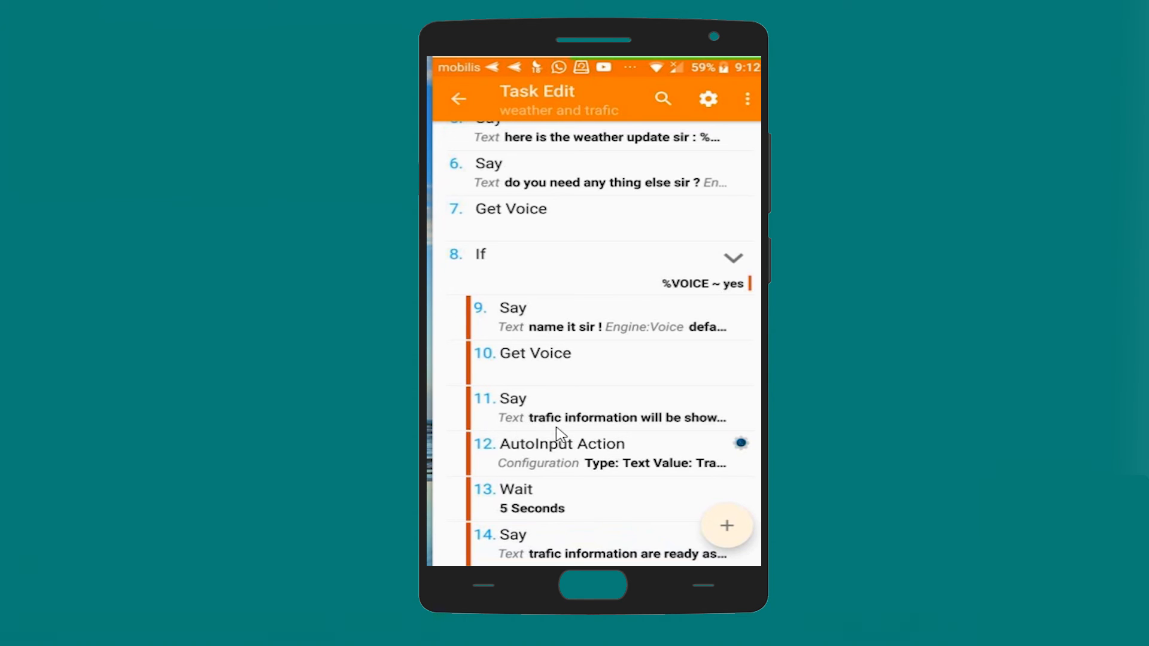
mouse_move(569, 419)
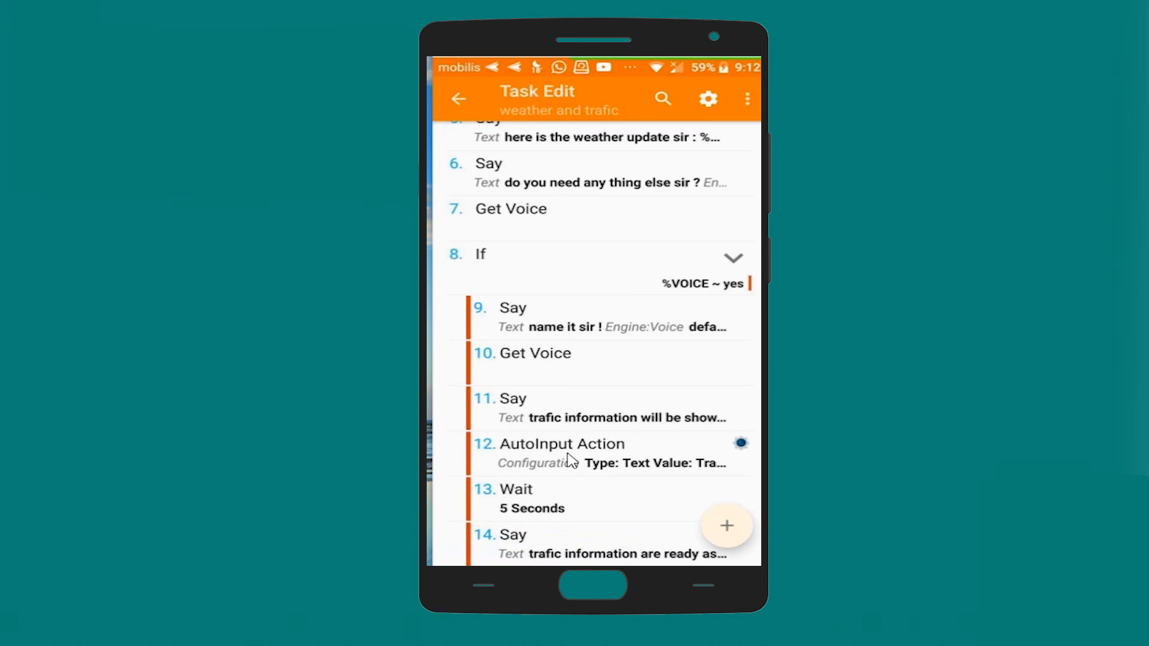
mouse_move(615, 467)
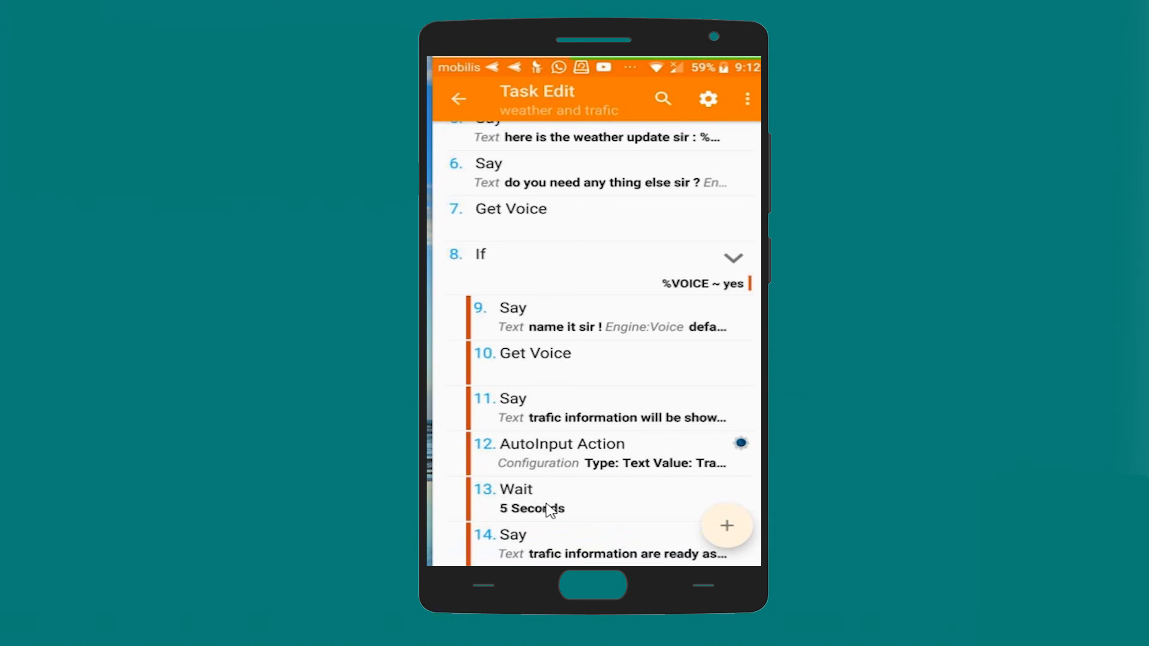
mouse_move(605, 558)
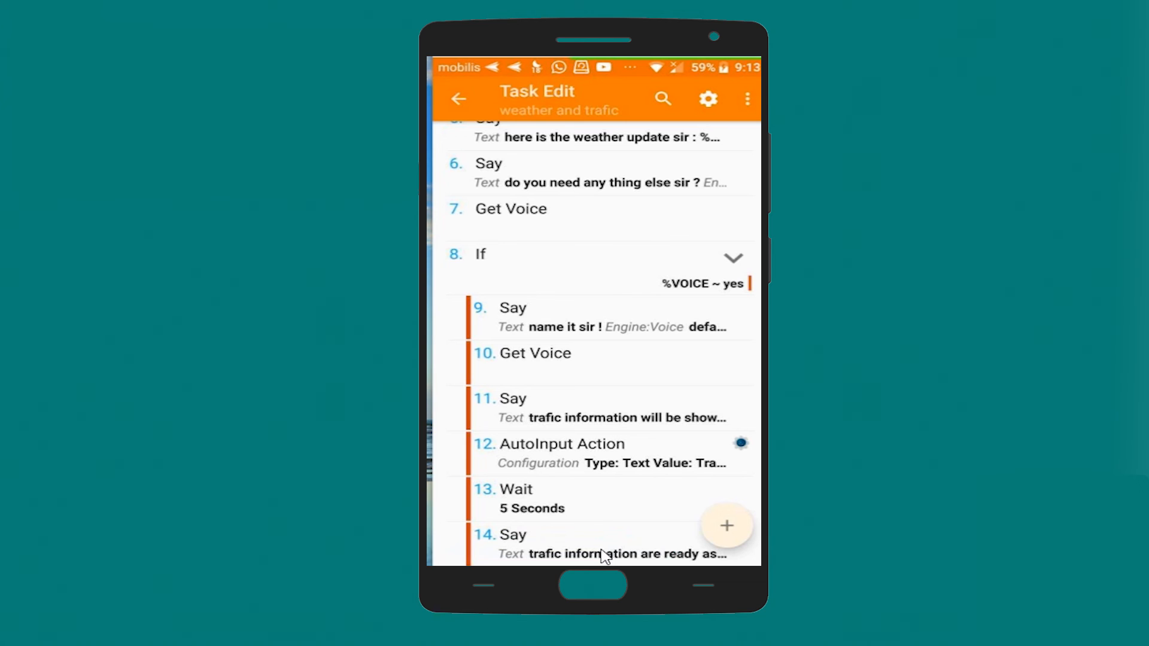
mouse_move(542, 254)
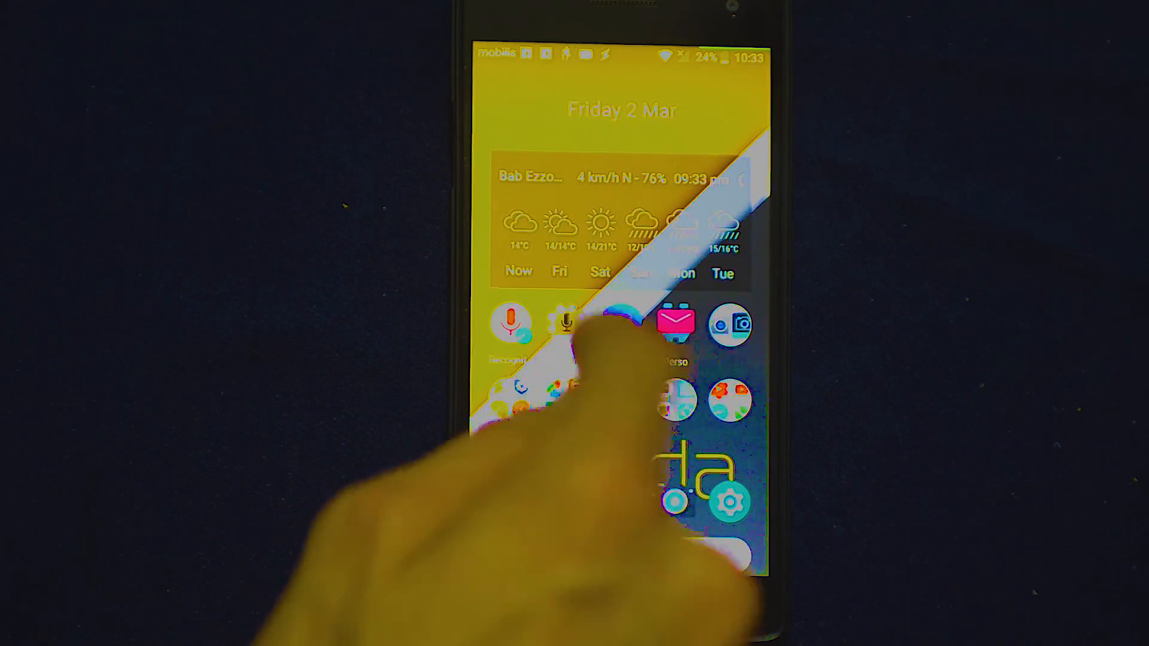
Run the voice shortcut live and answer its prompts until Traffic nearby opens.
click(564, 325)
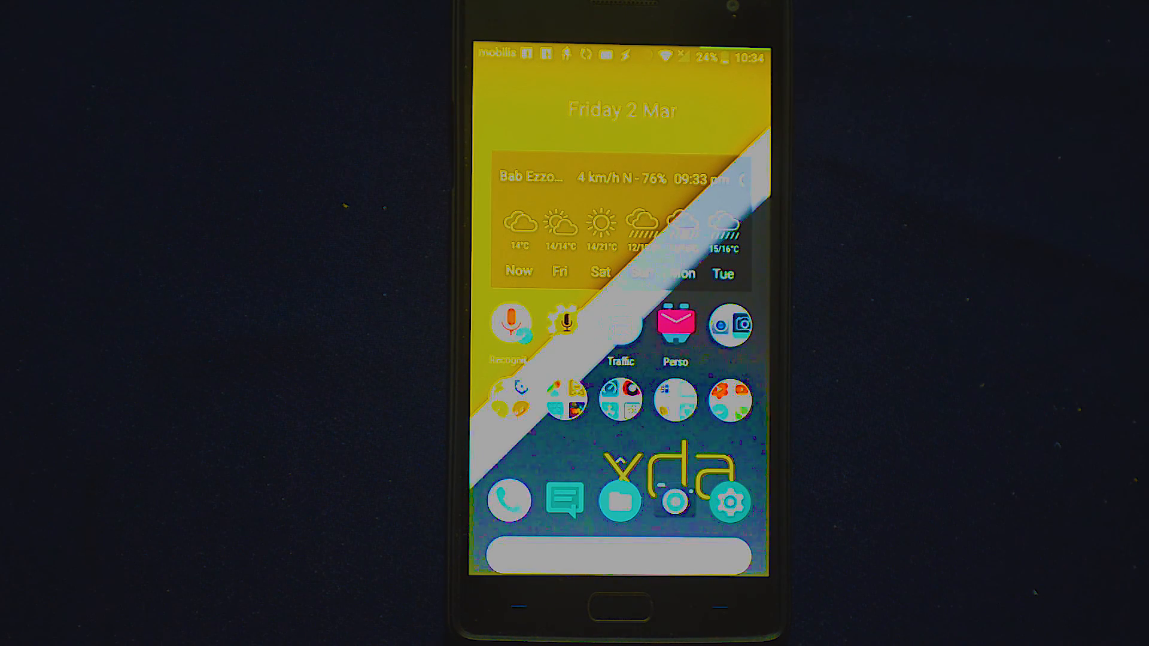
click(620, 324)
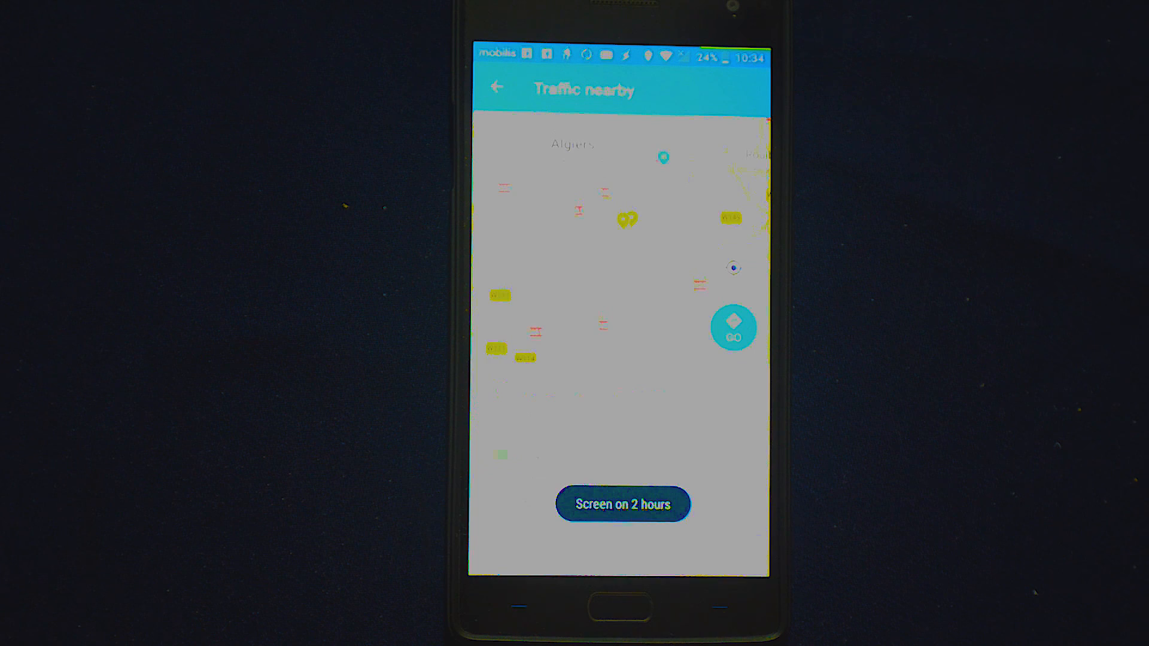